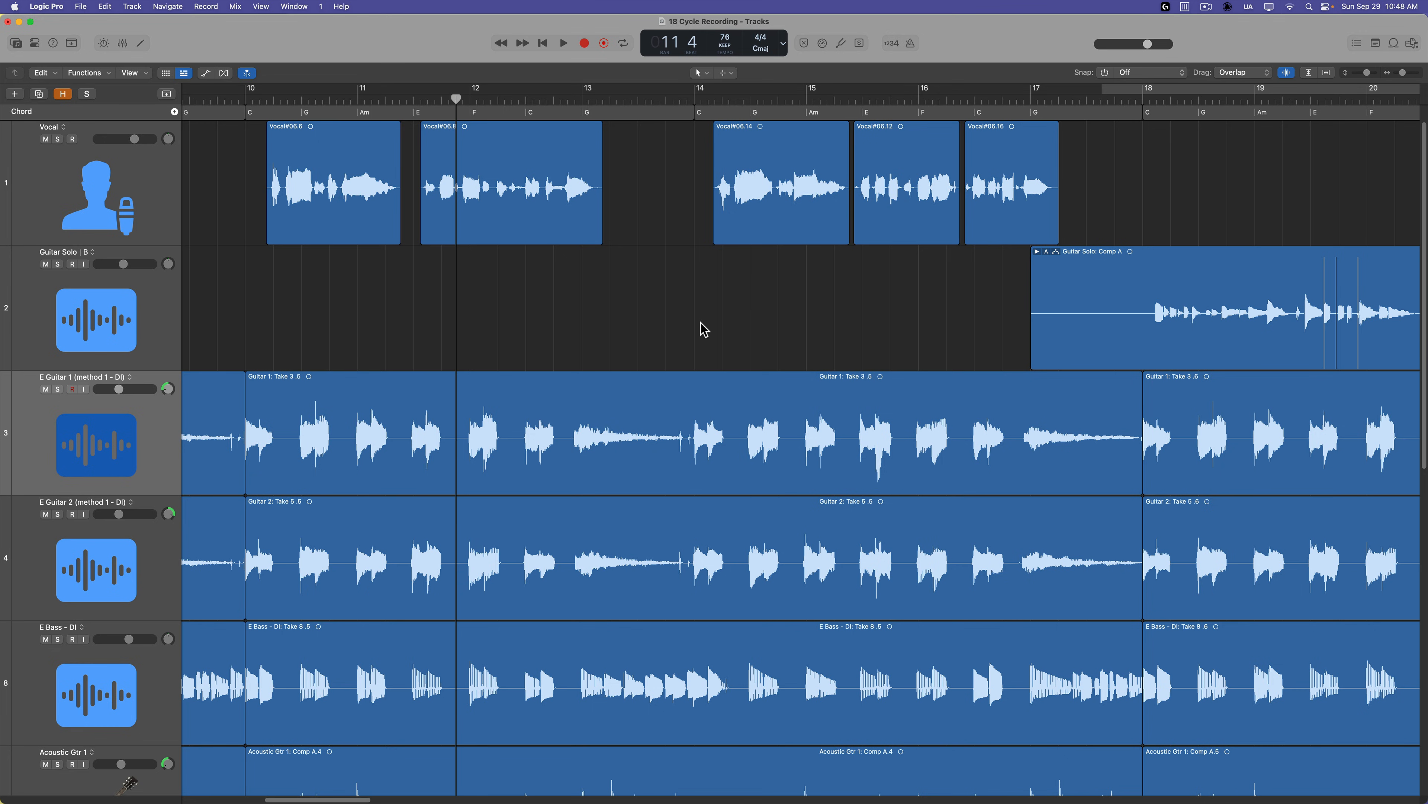
{"action": "mouse_move", "coordinate": [1092, 207]}
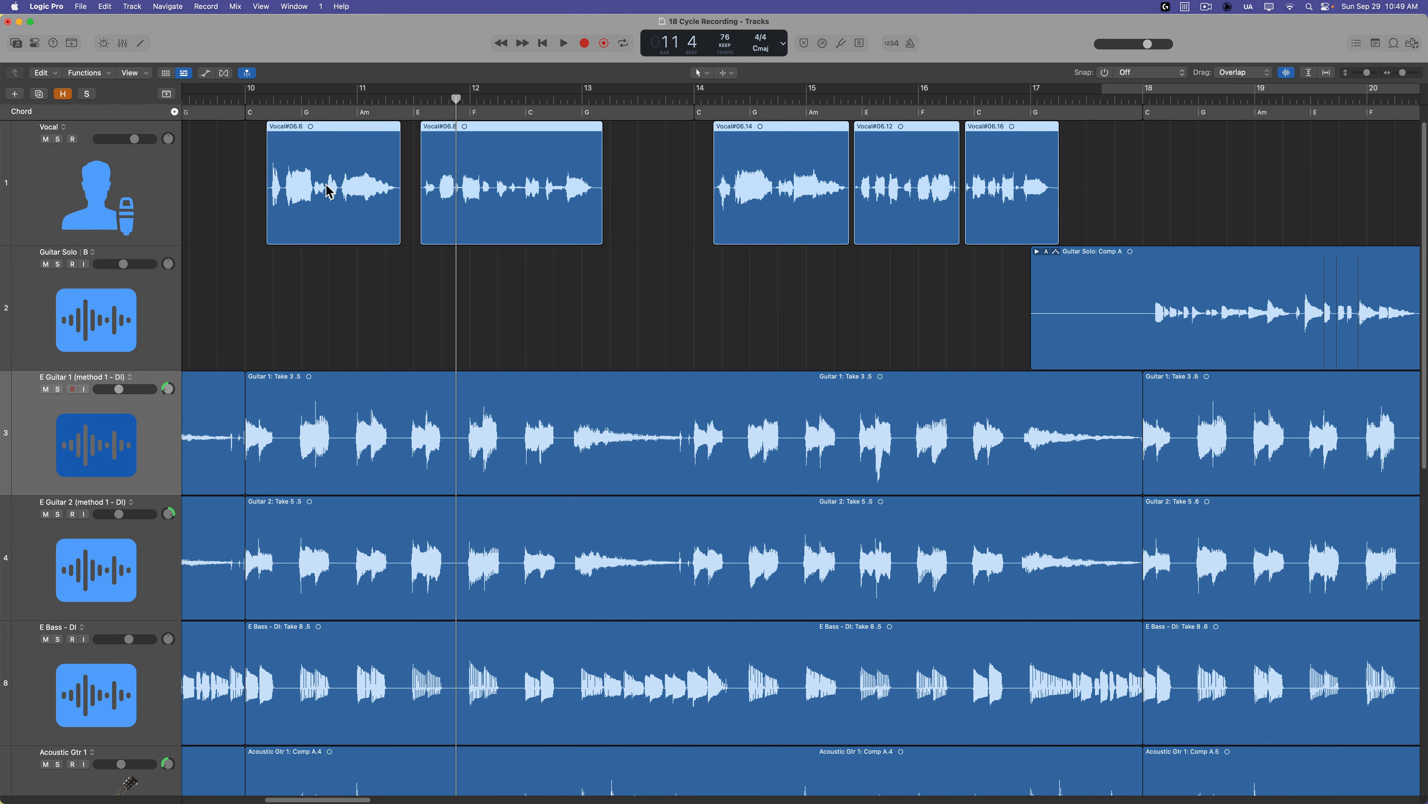
Step: Explore the vocal region's editing options and the silence preview without applying anything
{"action": "right_click", "coordinate": [356, 173]}
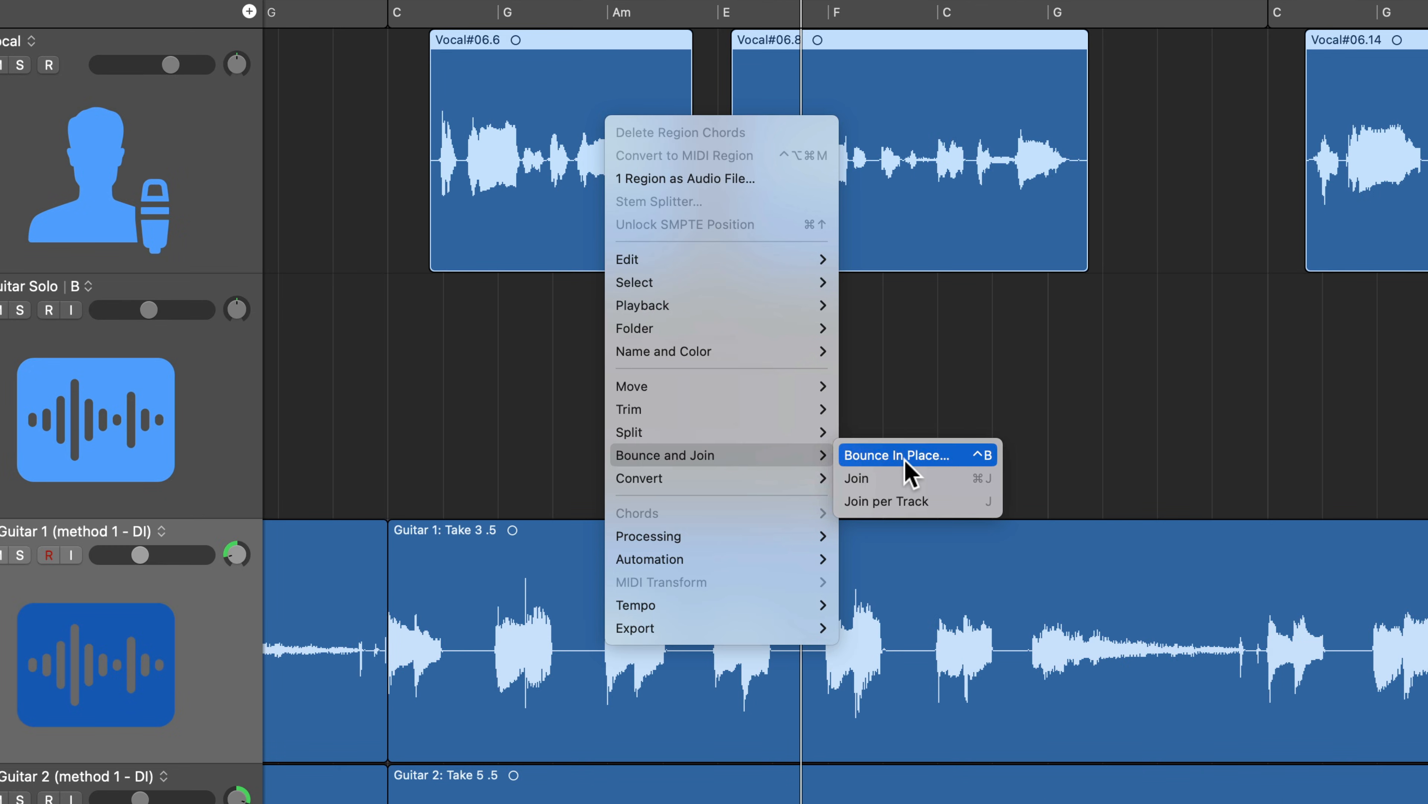
{"action": "mouse_move", "coordinate": [922, 508]}
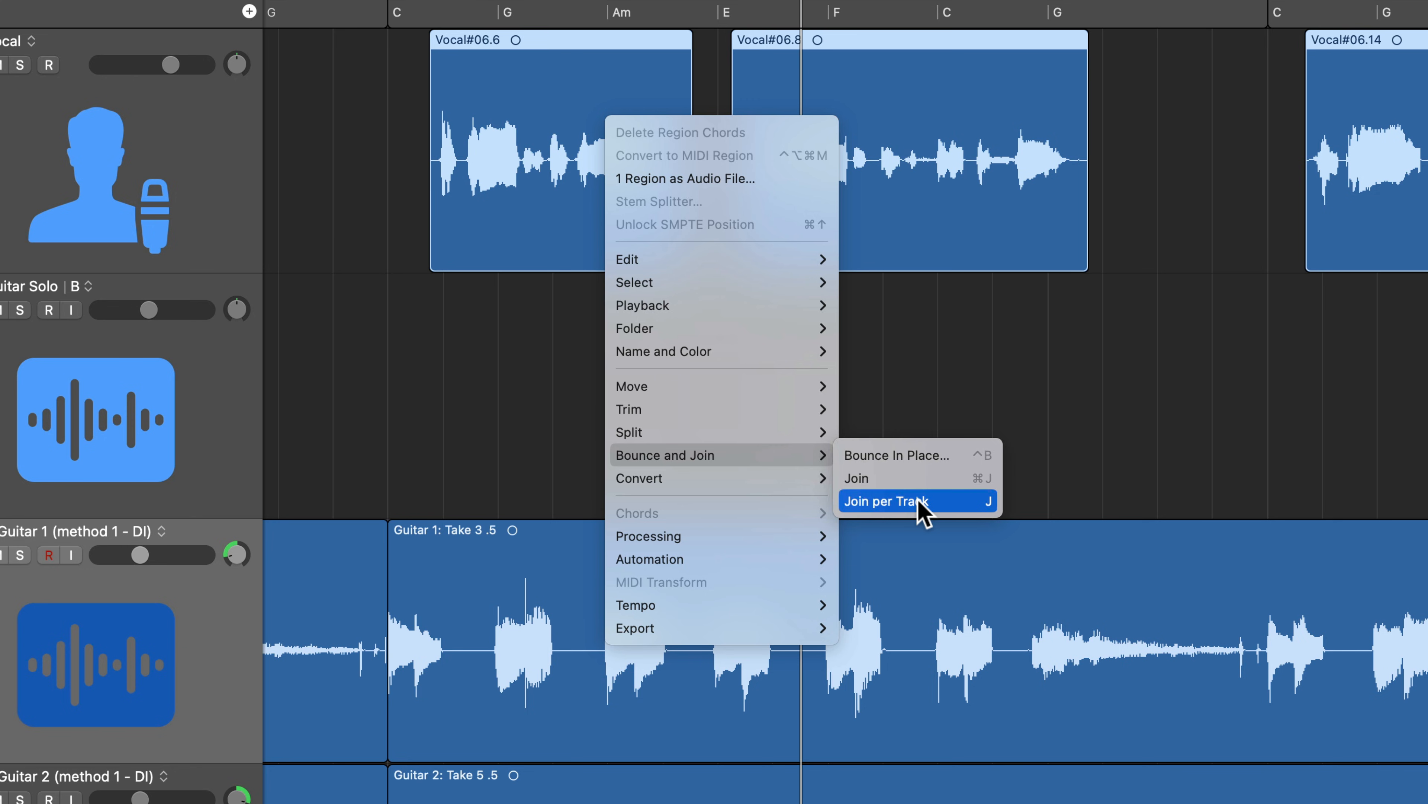
{"action": "mouse_move", "coordinate": [922, 454]}
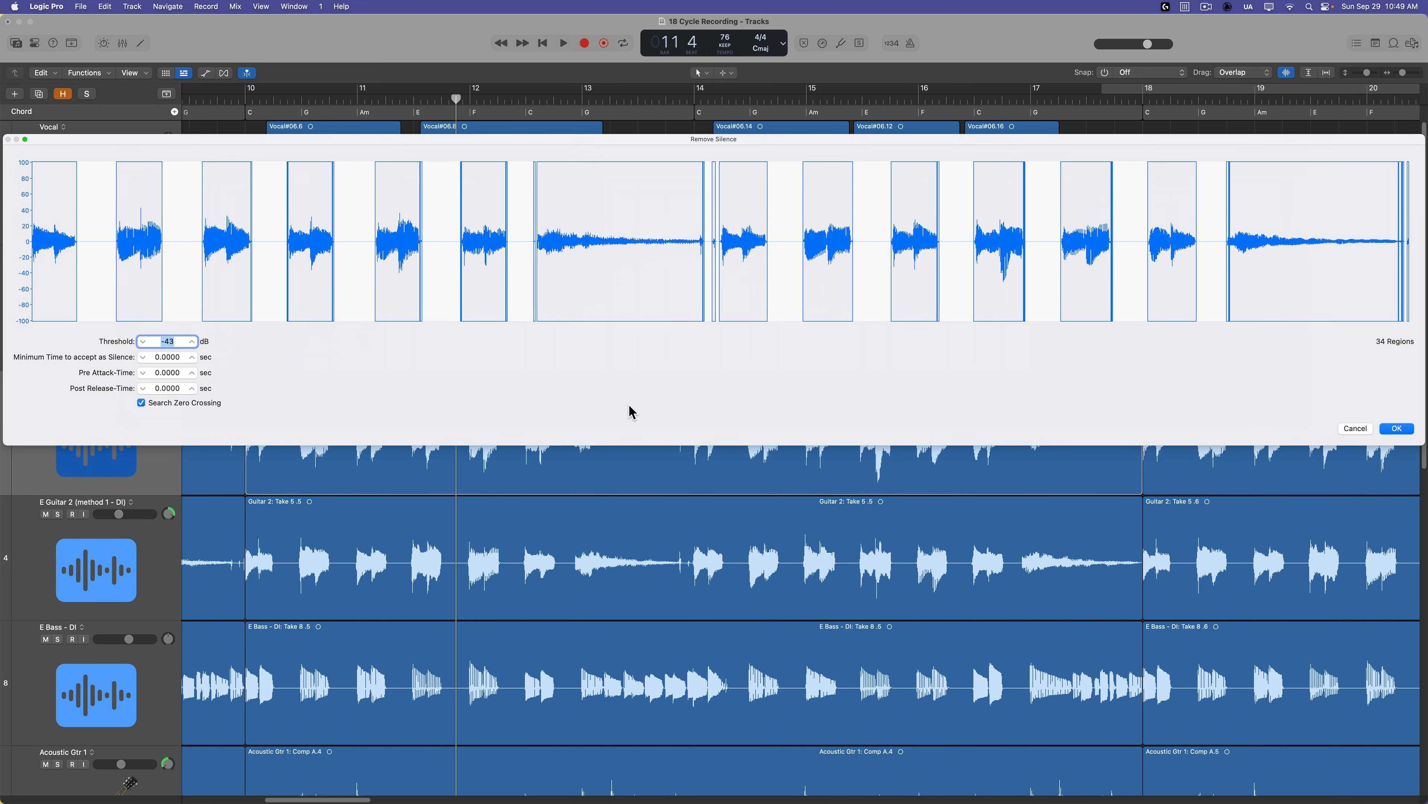
{"action": "mouse_move", "coordinate": [1201, 238]}
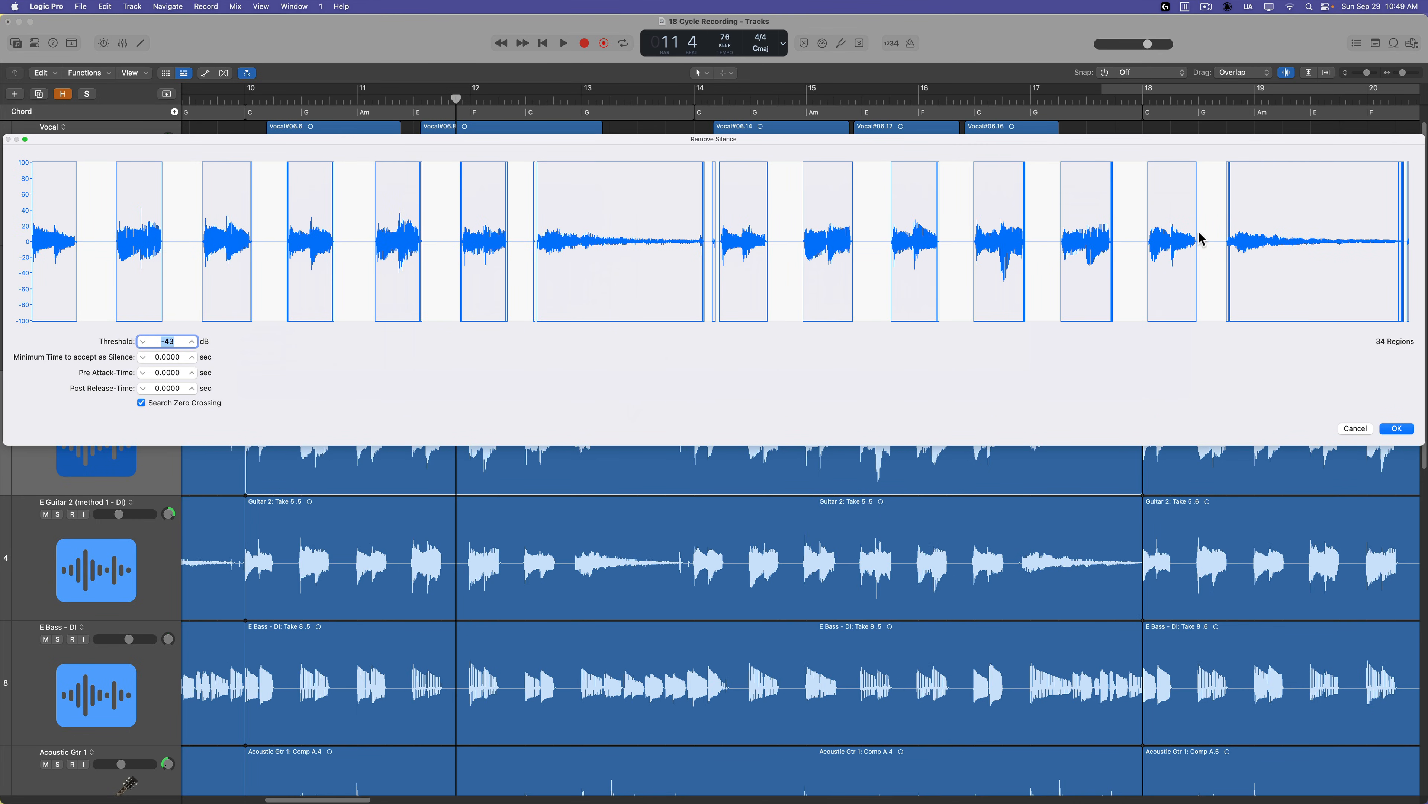
{"action": "left_click", "coordinate": [1395, 428]}
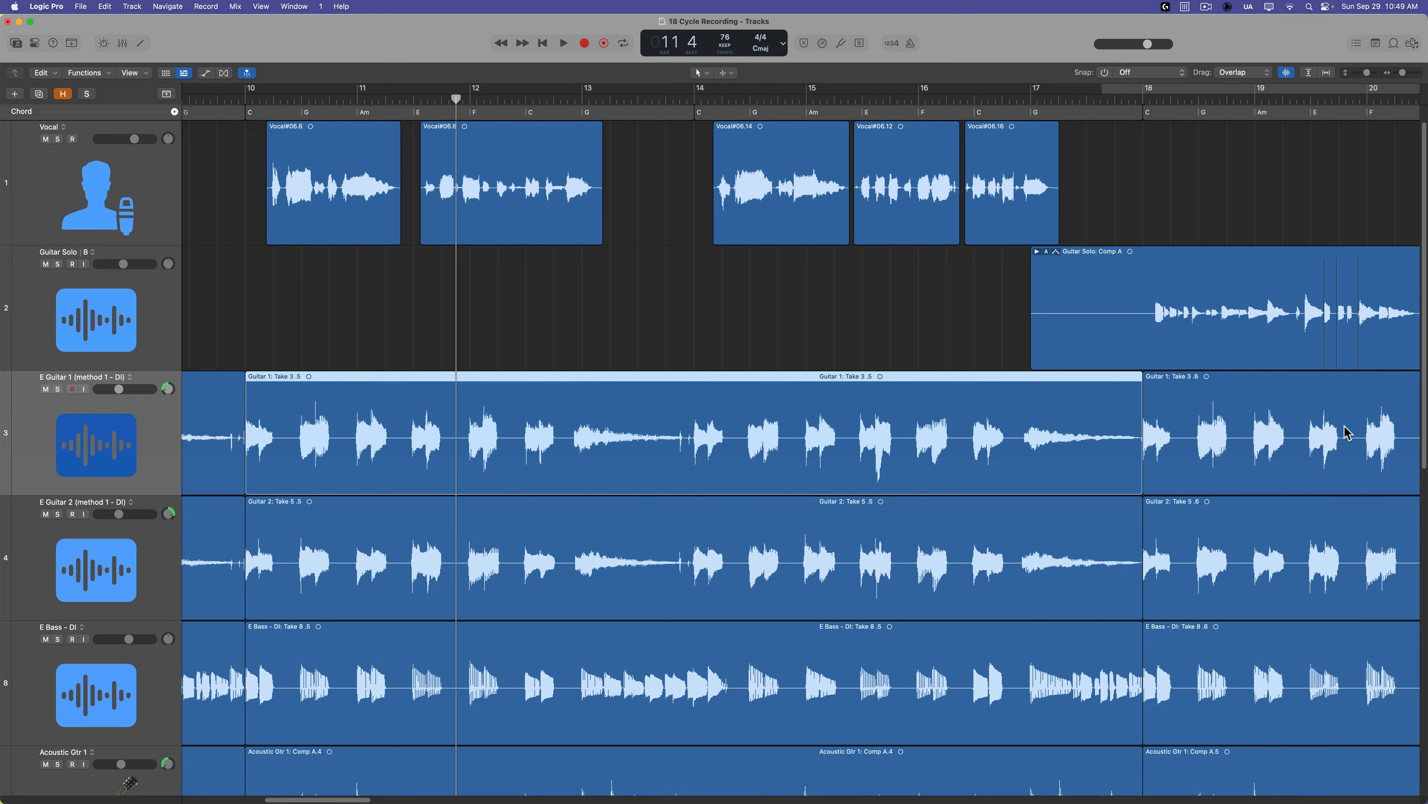
{"action": "right_click", "coordinate": [333, 173]}
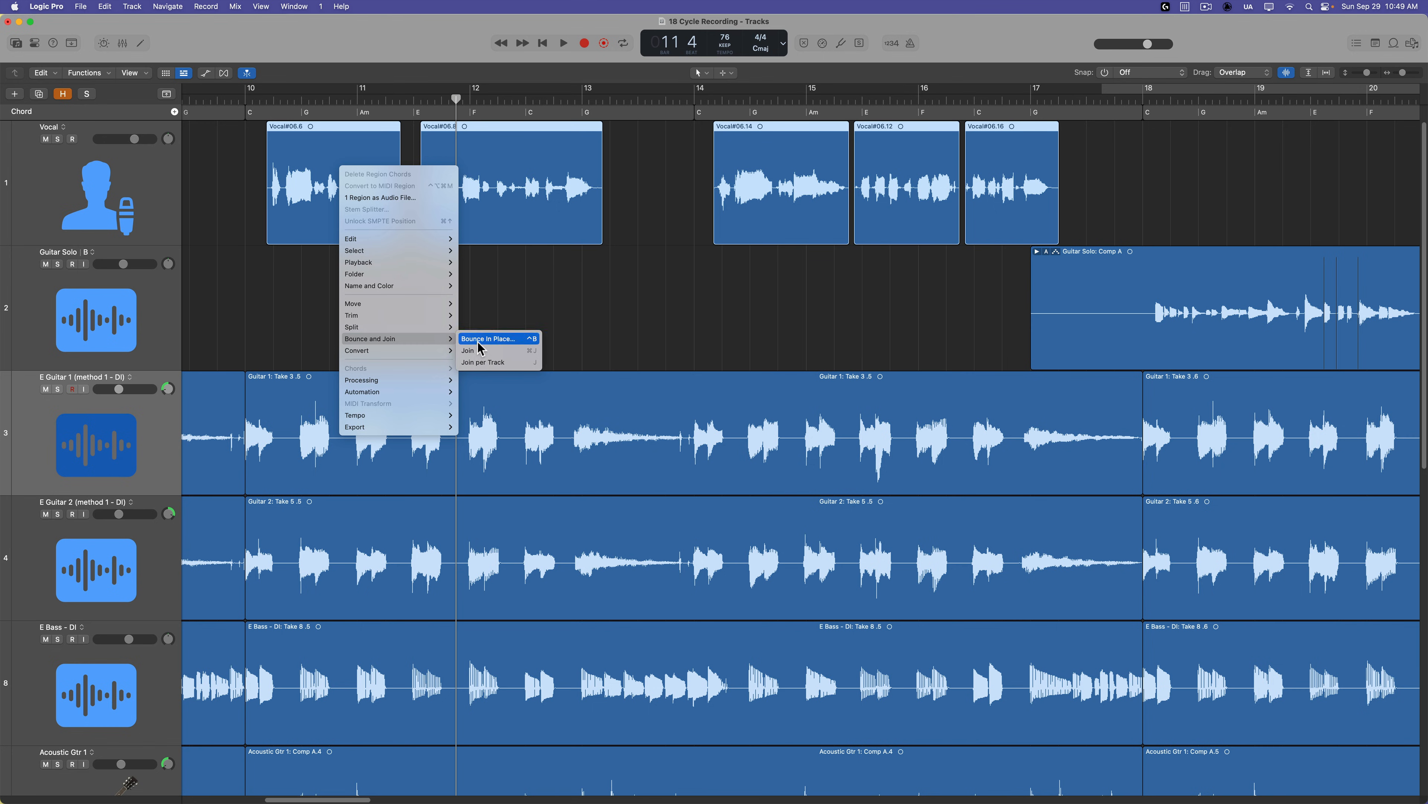
{"action": "mouse_move", "coordinate": [499, 361]}
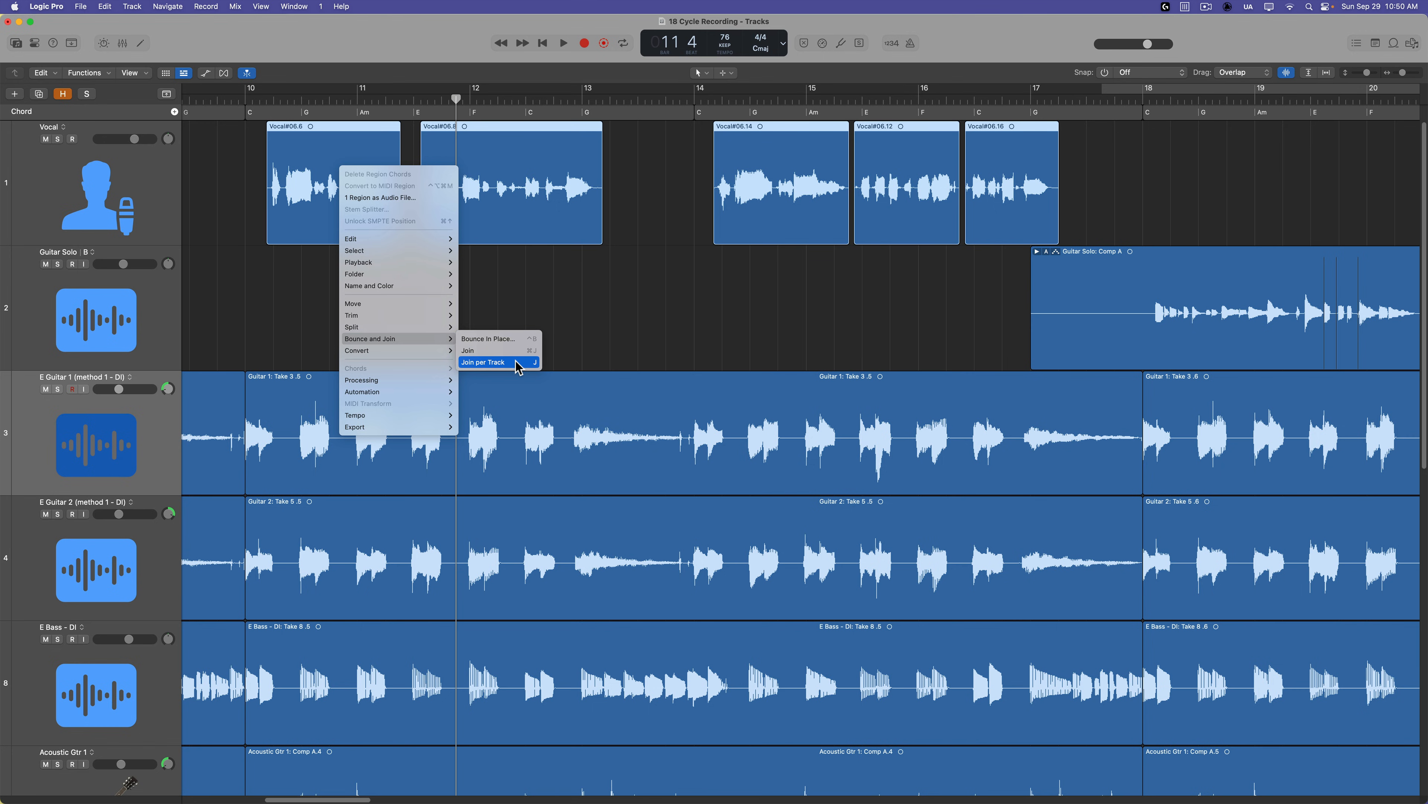
{"action": "mouse_move", "coordinate": [492, 350]}
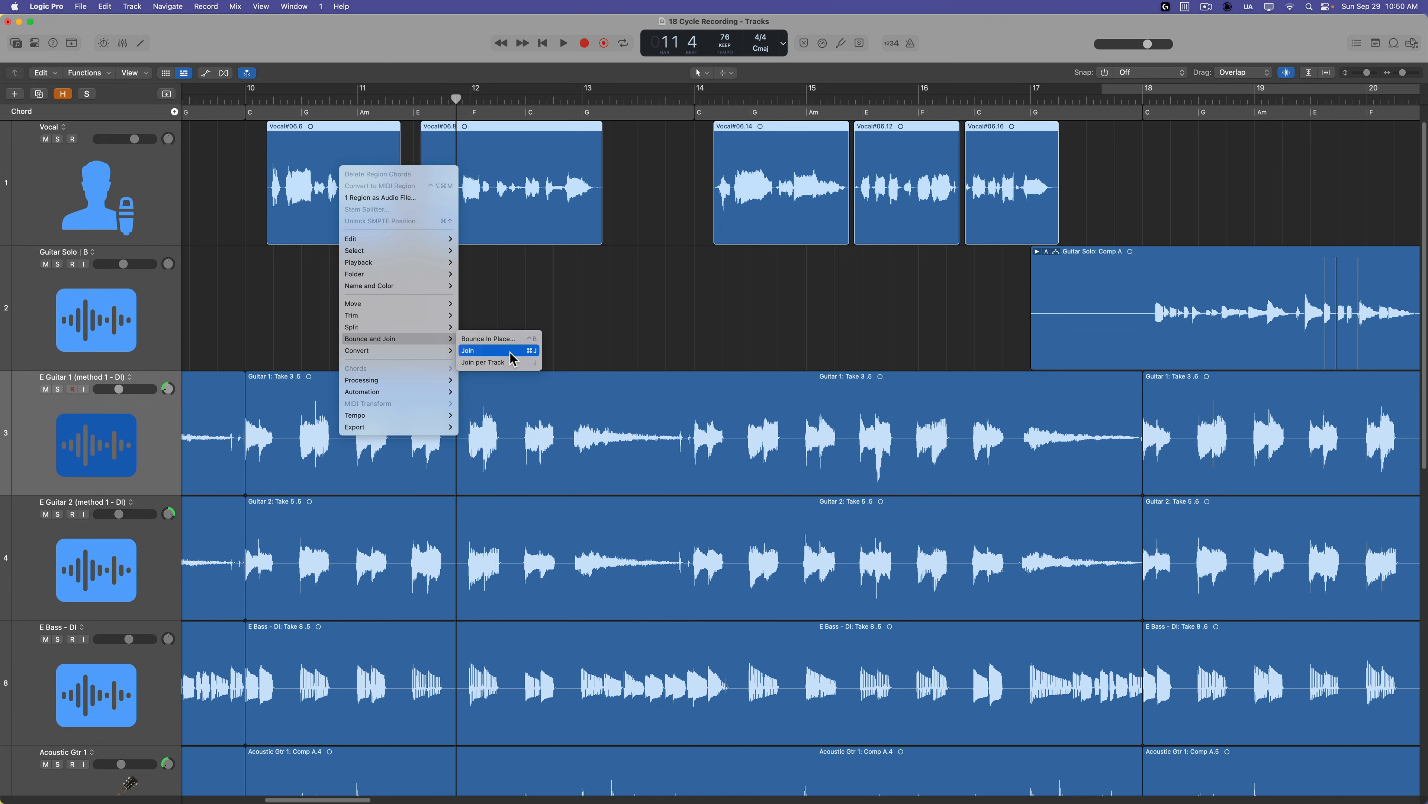
{"action": "left_click", "coordinate": [467, 350]}
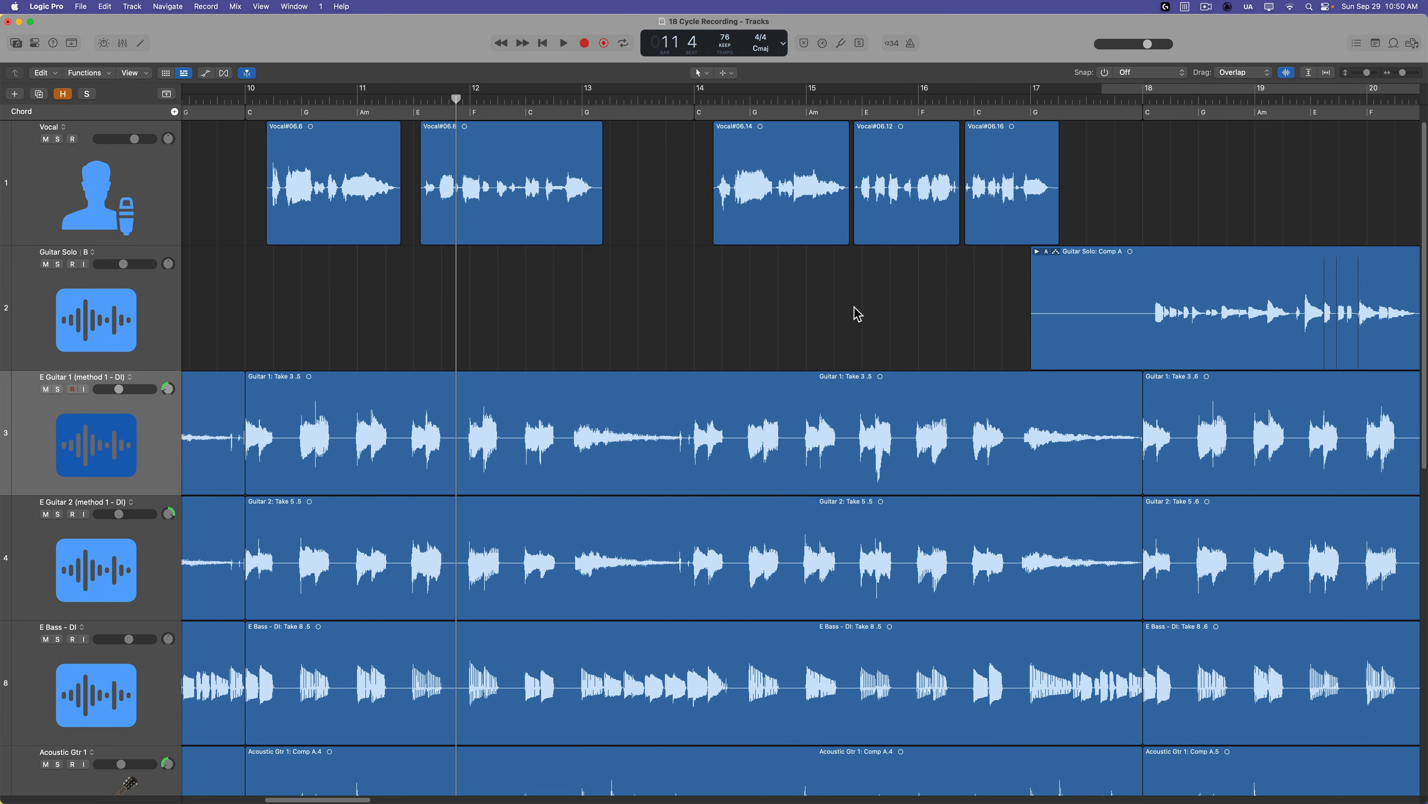
{"action": "mouse_move", "coordinate": [1084, 186]}
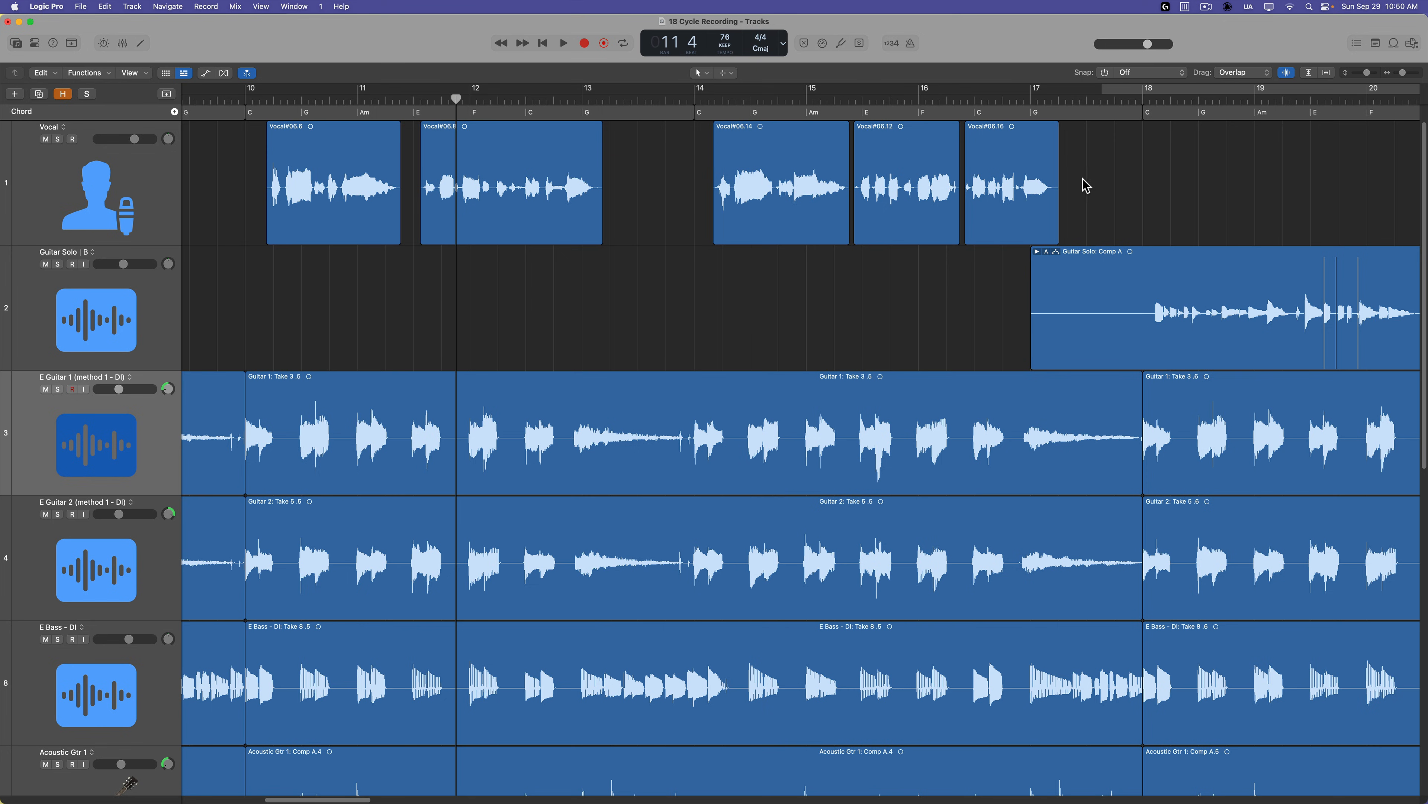
{"action": "mouse_move", "coordinate": [746, 304]}
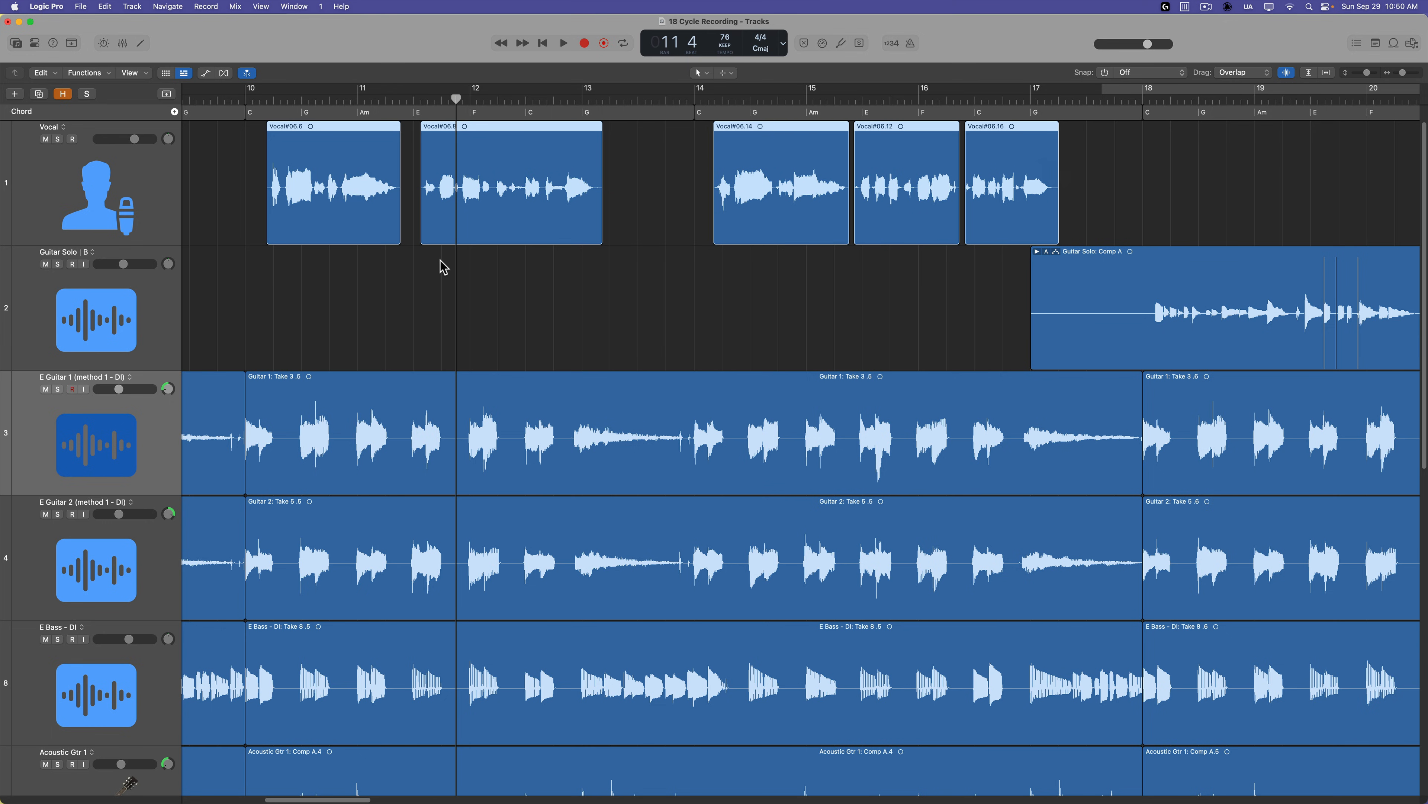
{"action": "mouse_move", "coordinate": [1005, 244]}
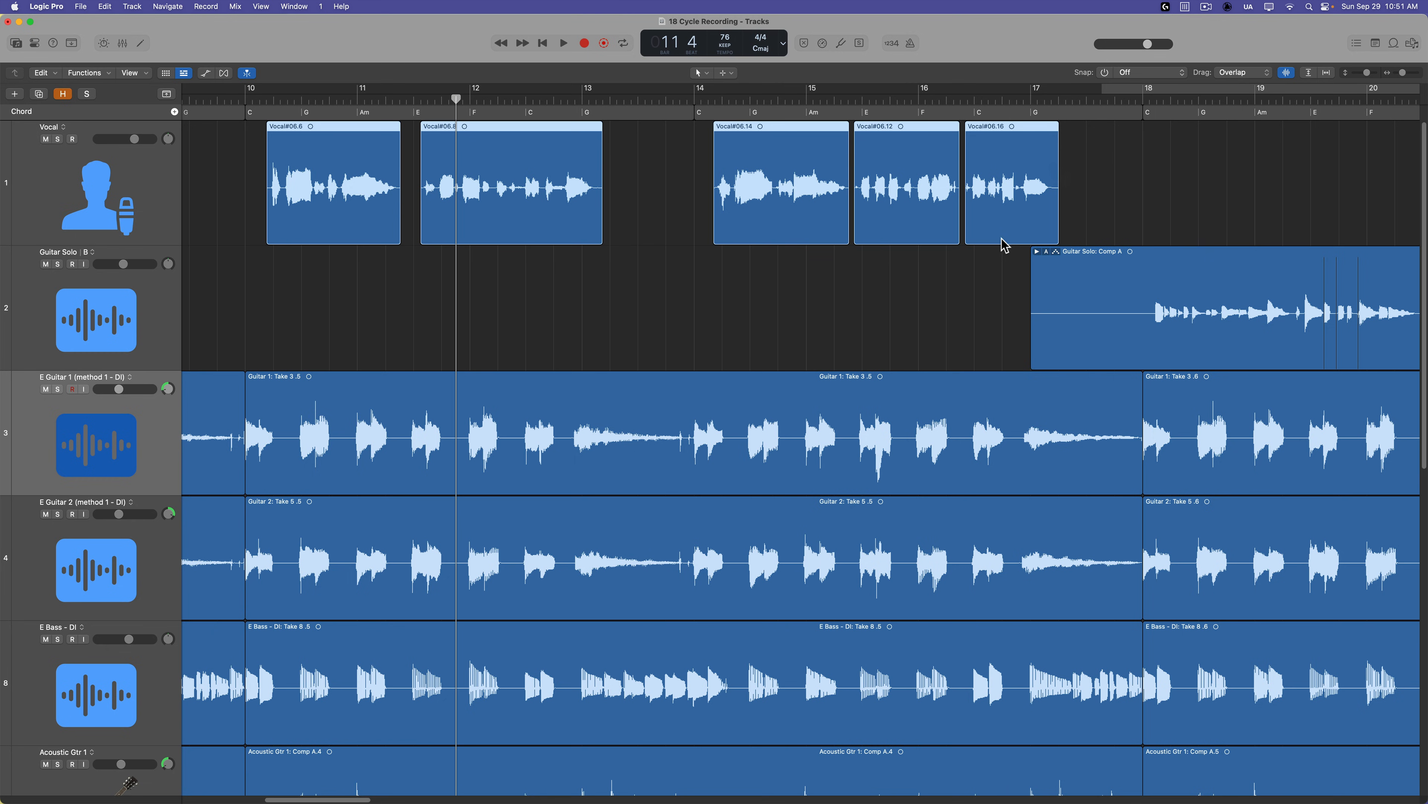
{"action": "mouse_move", "coordinate": [40, 54]}
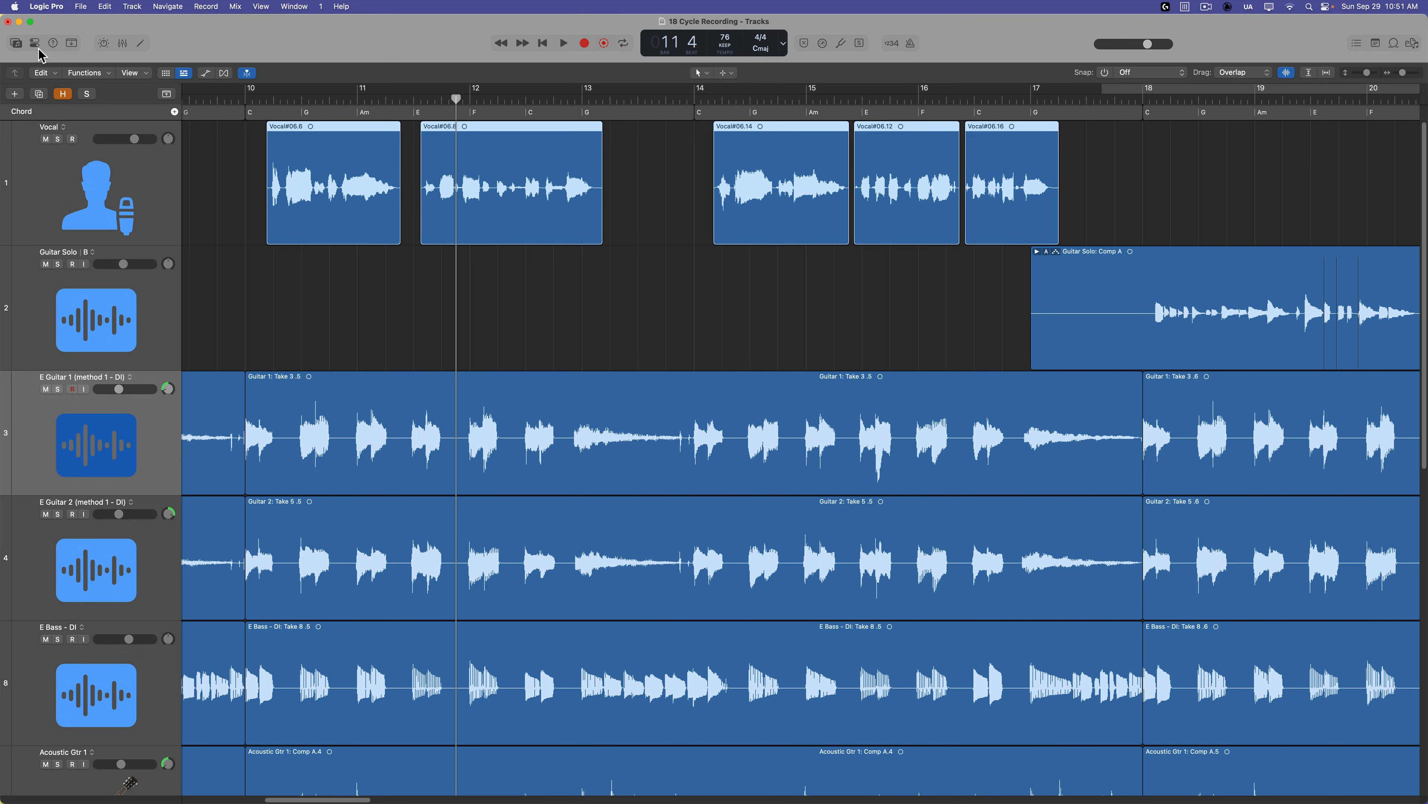
Step: Show the Inspector and select the five vocal regions to join into Vocal#06 merged
{"action": "left_click", "coordinate": [33, 43]}
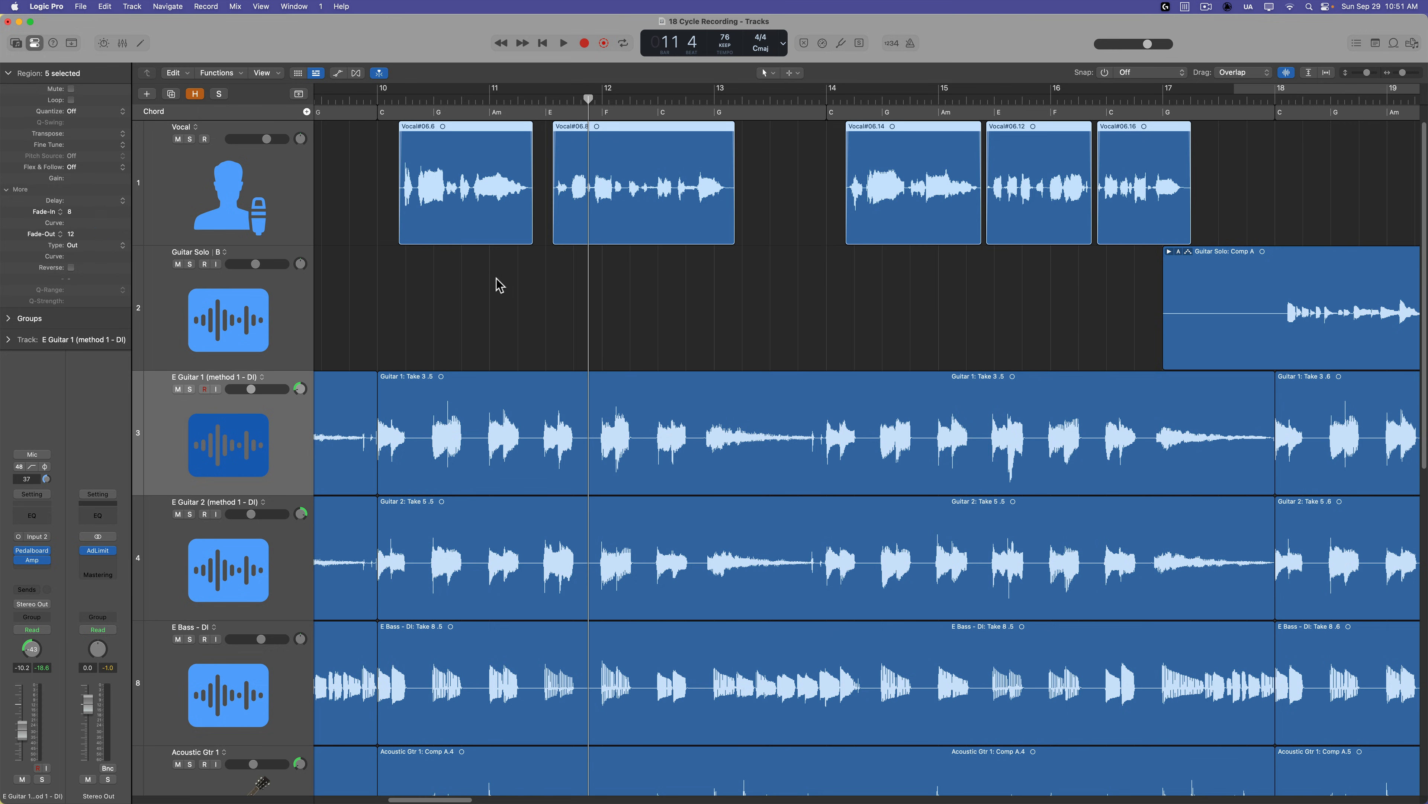
{"action": "left_click", "coordinate": [911, 182]}
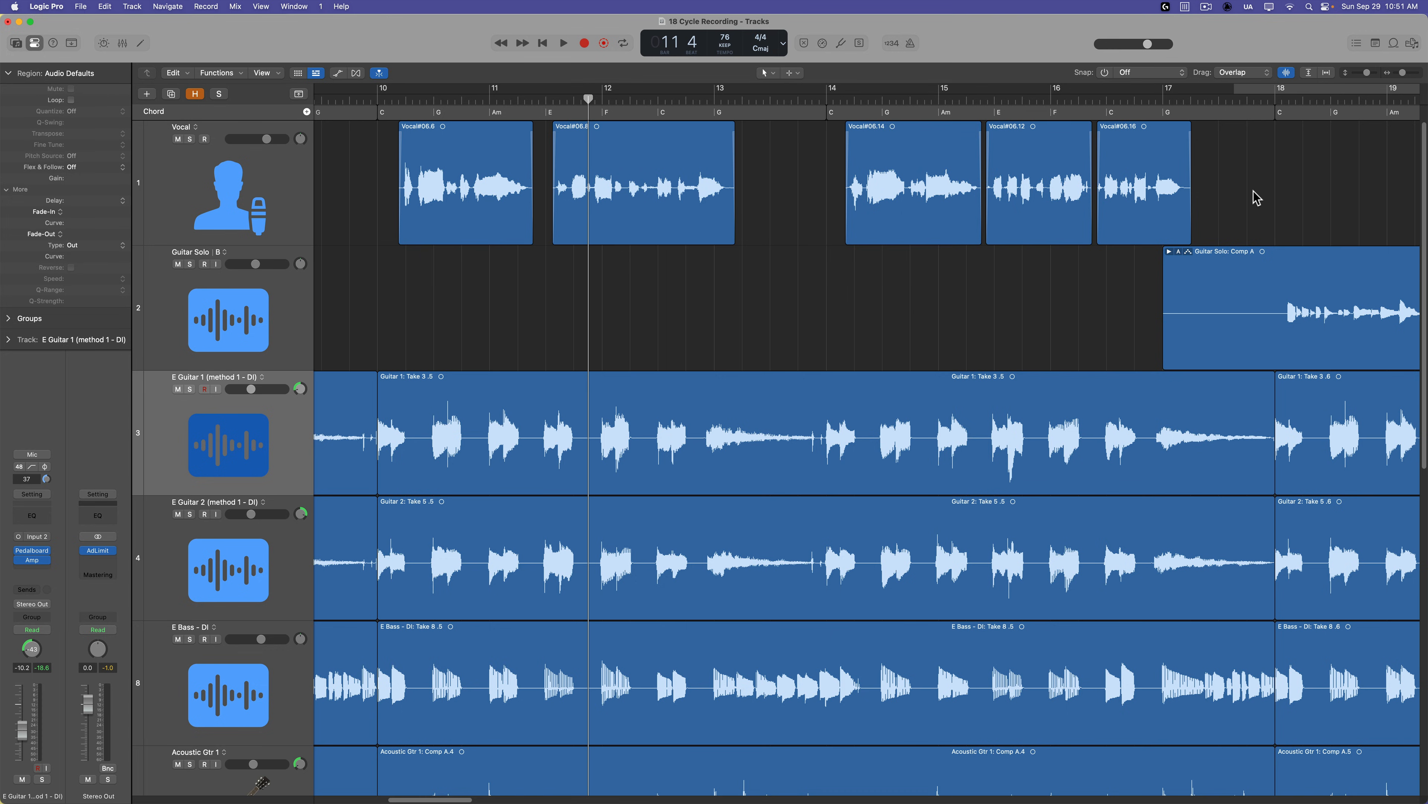
{"action": "left_click", "coordinate": [464, 182]}
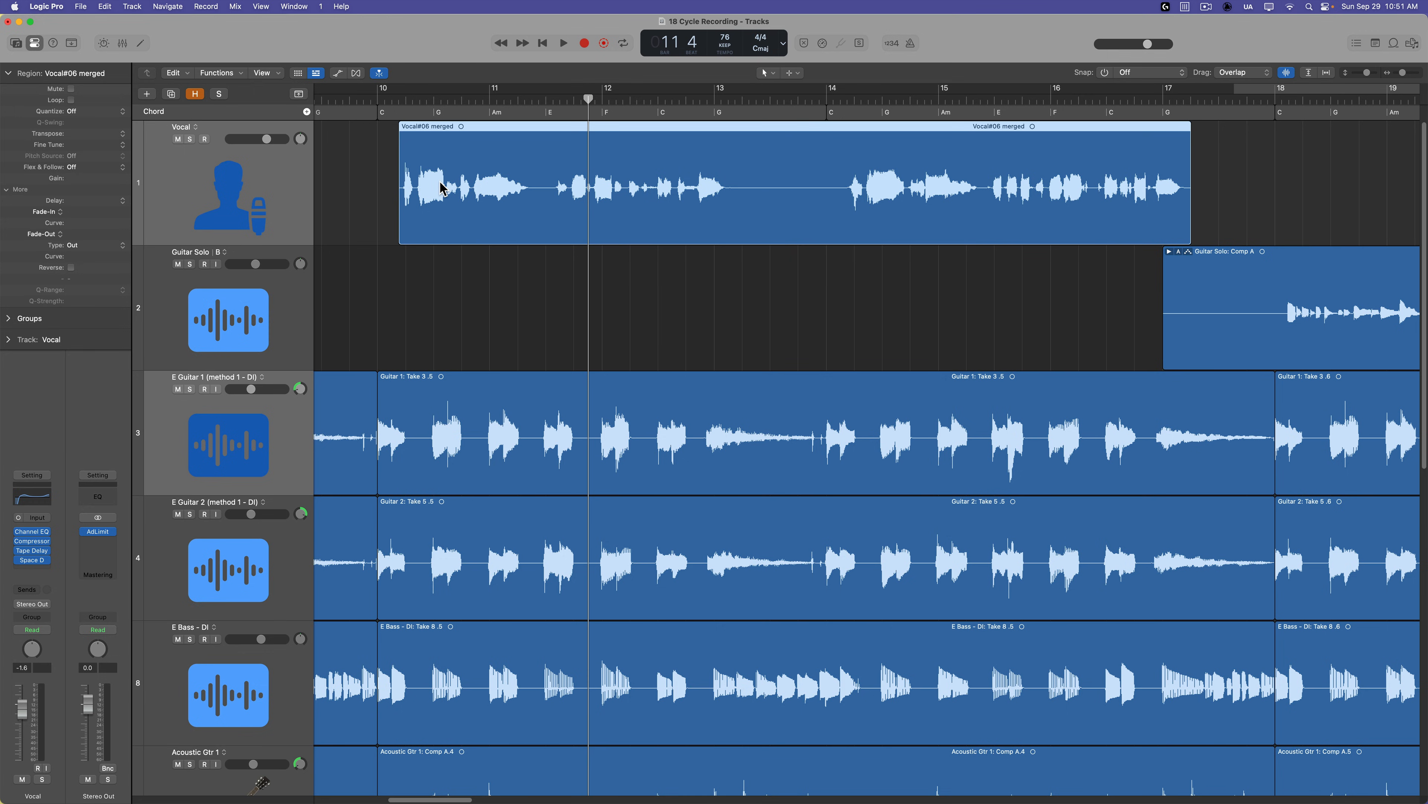
{"action": "mouse_move", "coordinate": [542, 105]}
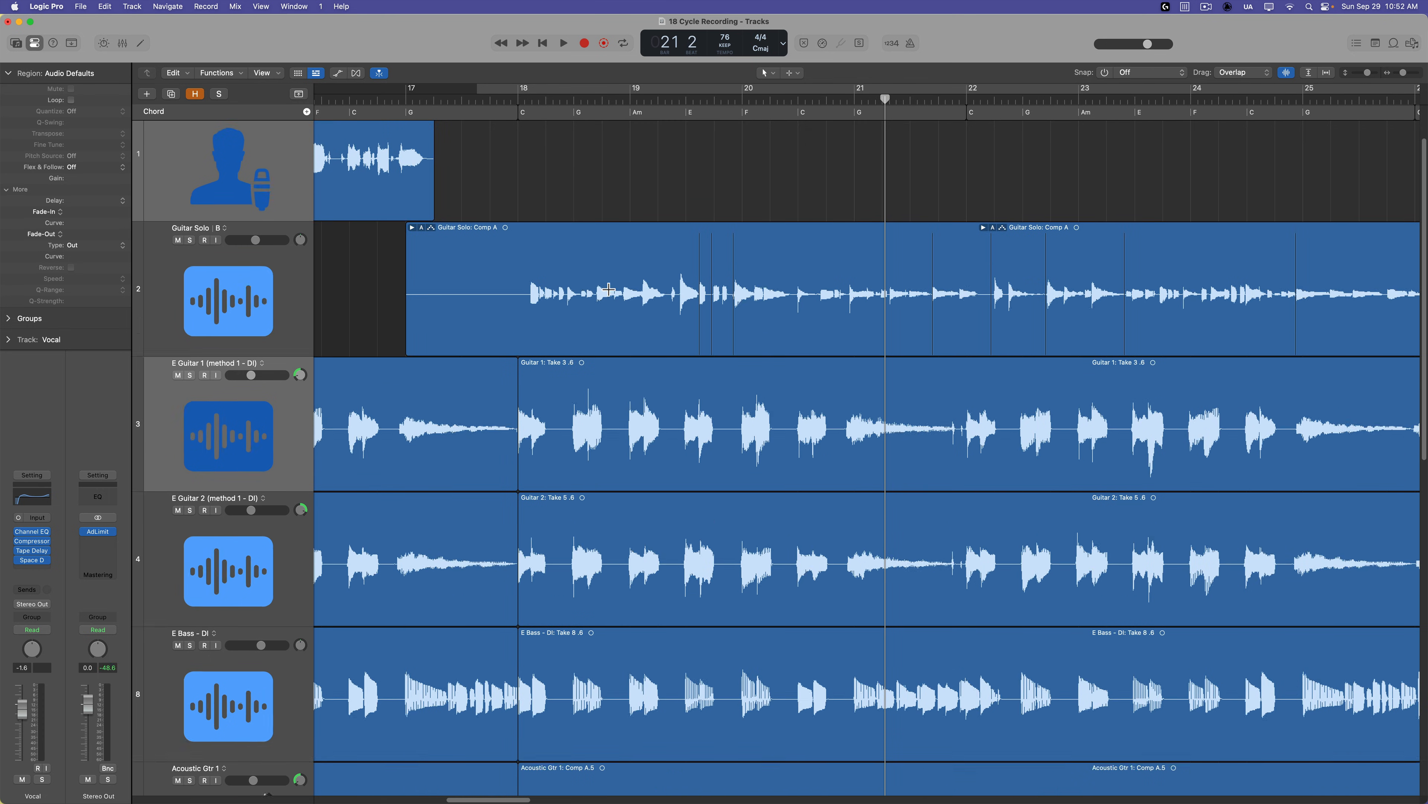
Step: Flatten and merge the Guitar Solo comp into region 'Guitar Solo - Comp A merged_3'
{"action": "left_click", "coordinate": [608, 289]}
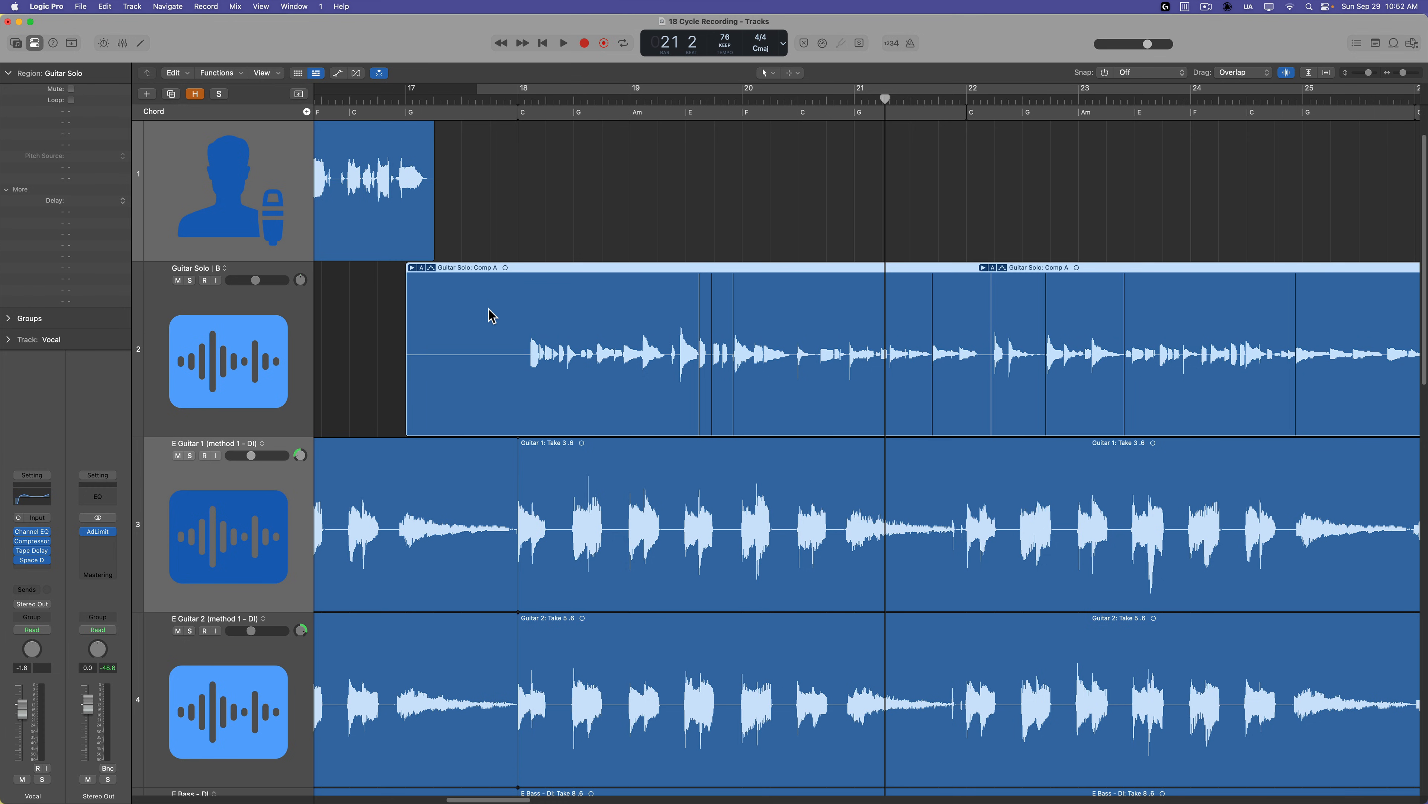
{"action": "mouse_move", "coordinate": [420, 273]}
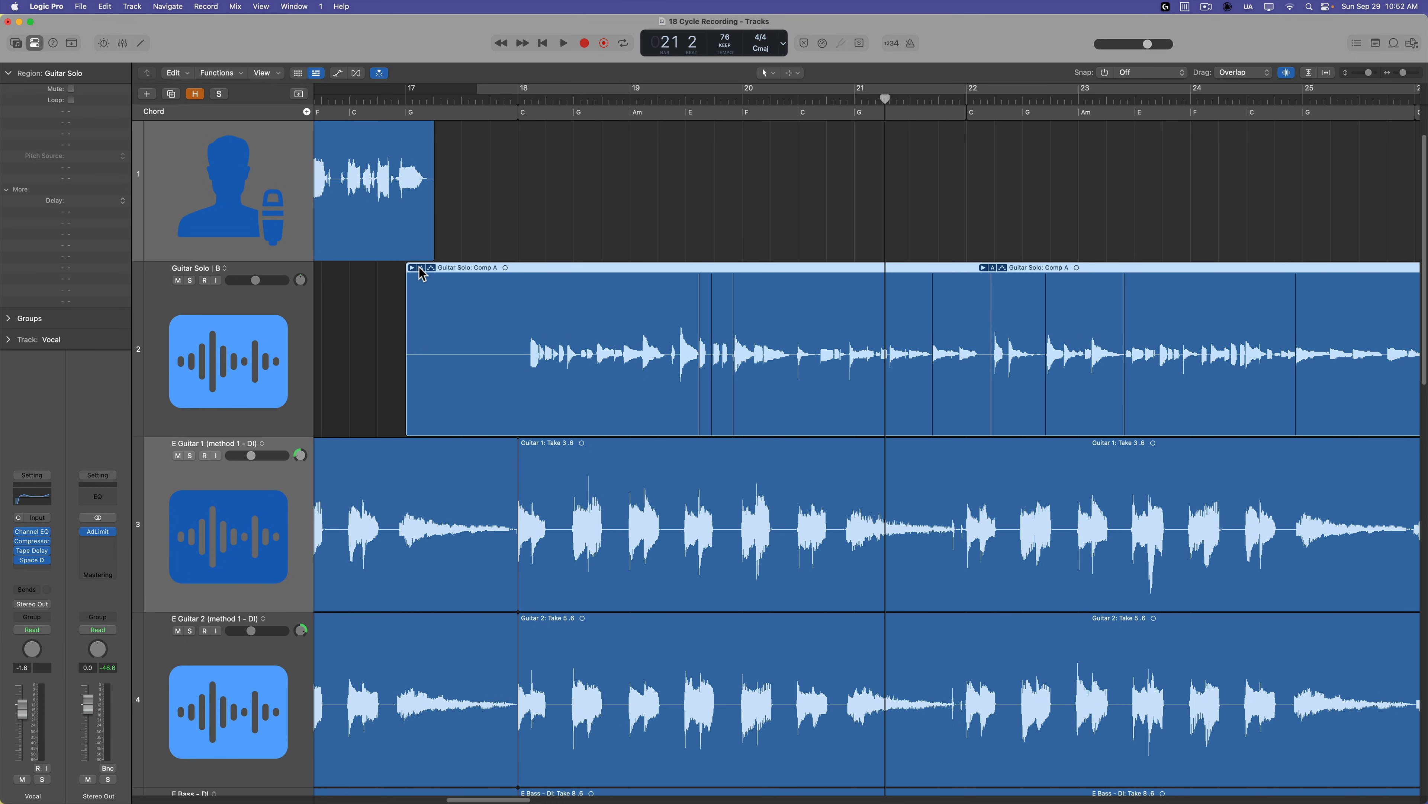
{"action": "left_click", "coordinate": [418, 268]}
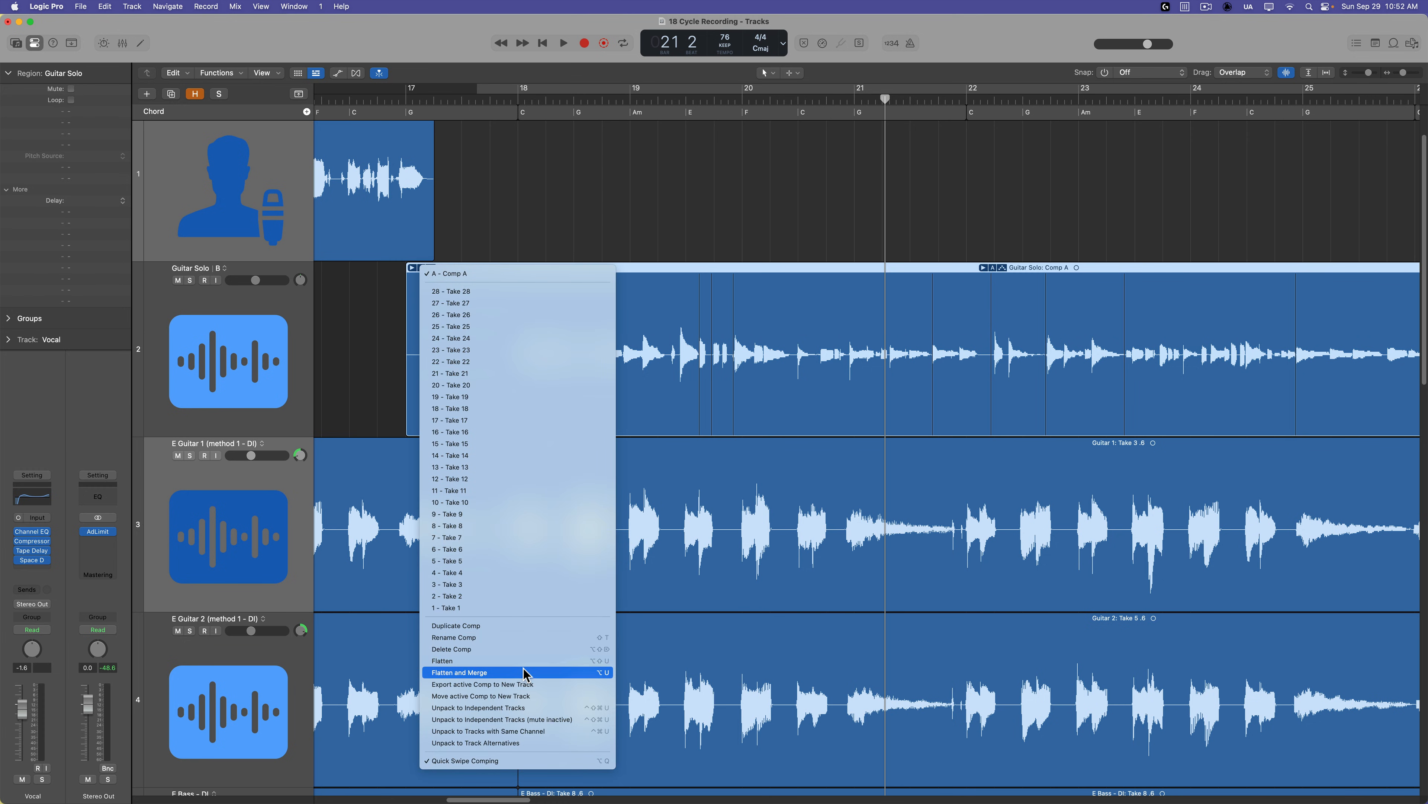
{"action": "left_click", "coordinate": [460, 672]}
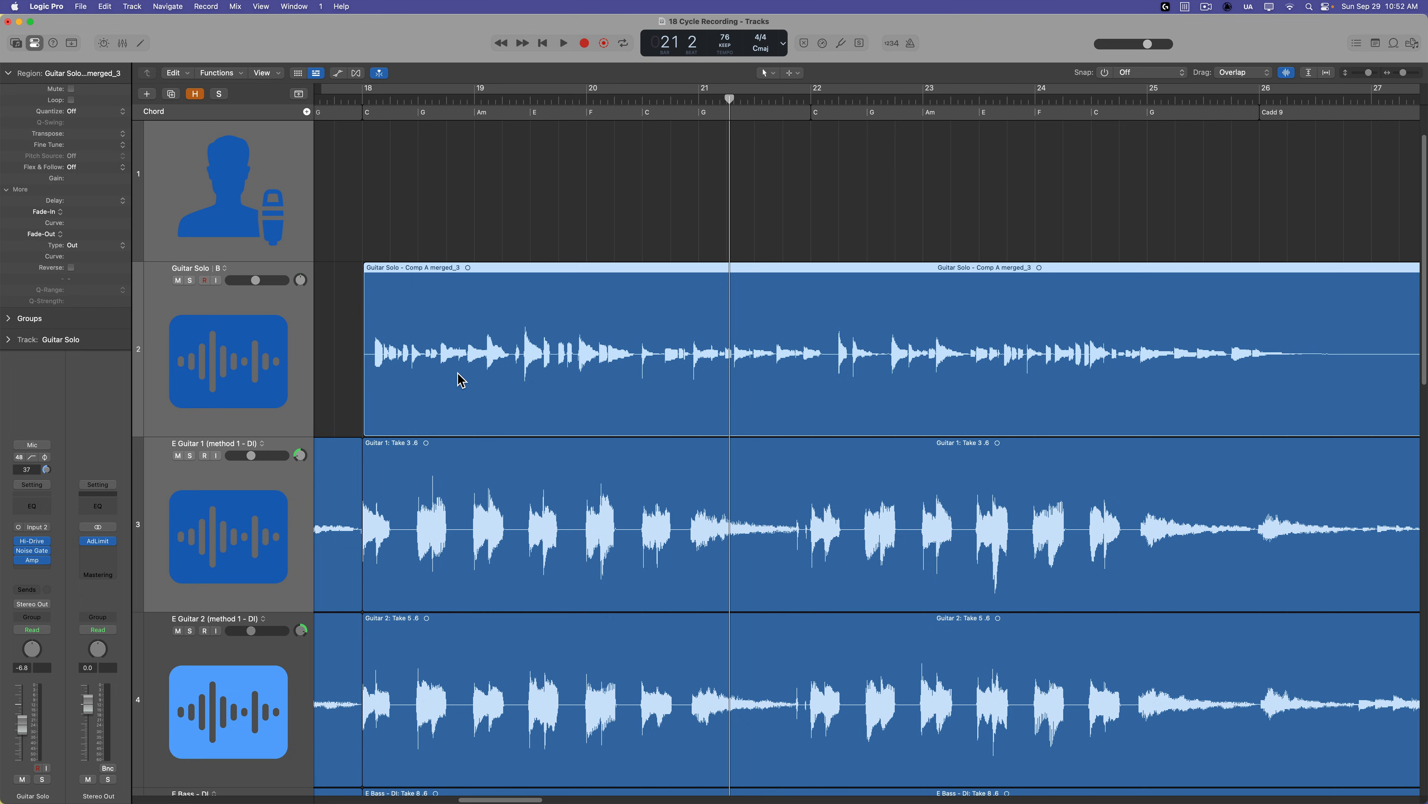
{"action": "mouse_move", "coordinate": [500, 300]}
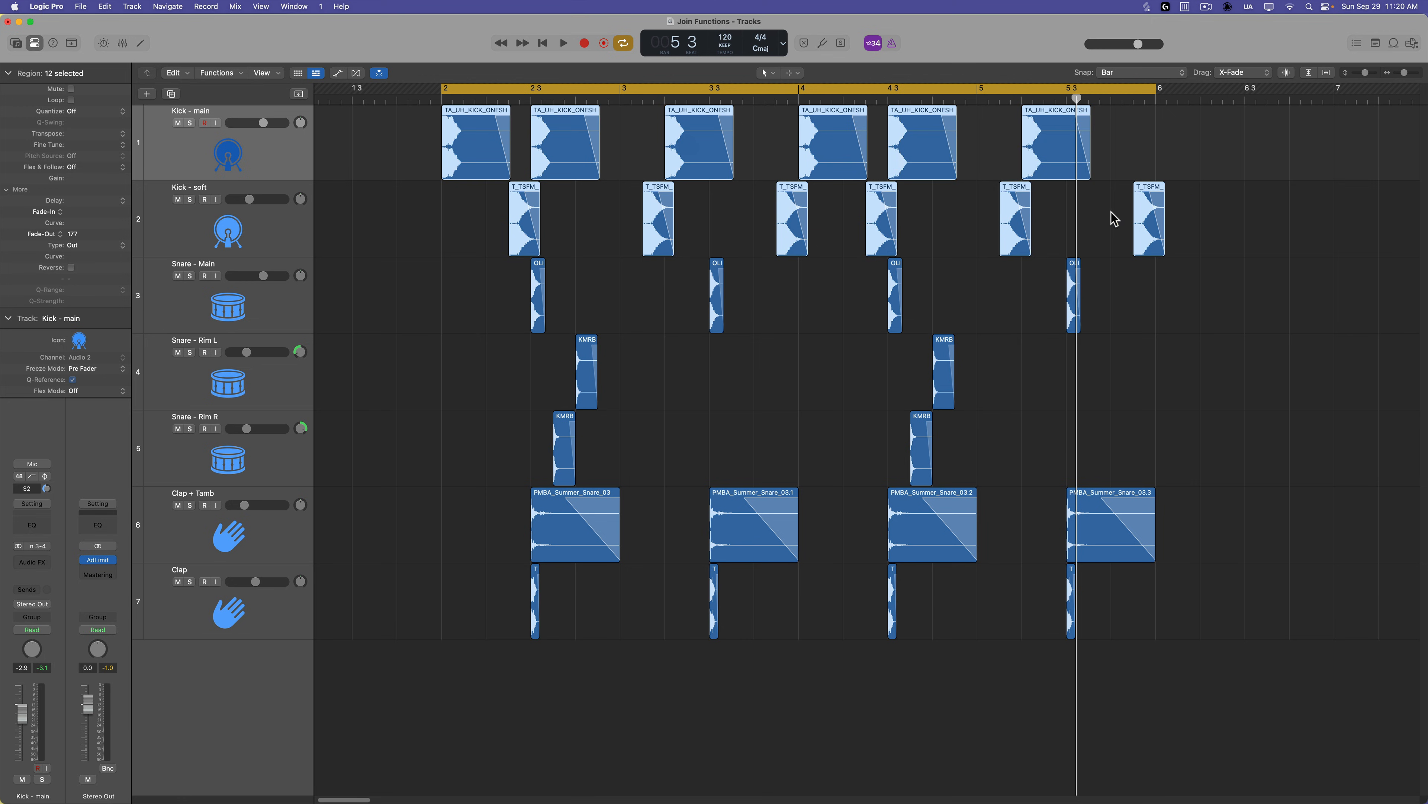
{"action": "mouse_move", "coordinate": [1151, 157]}
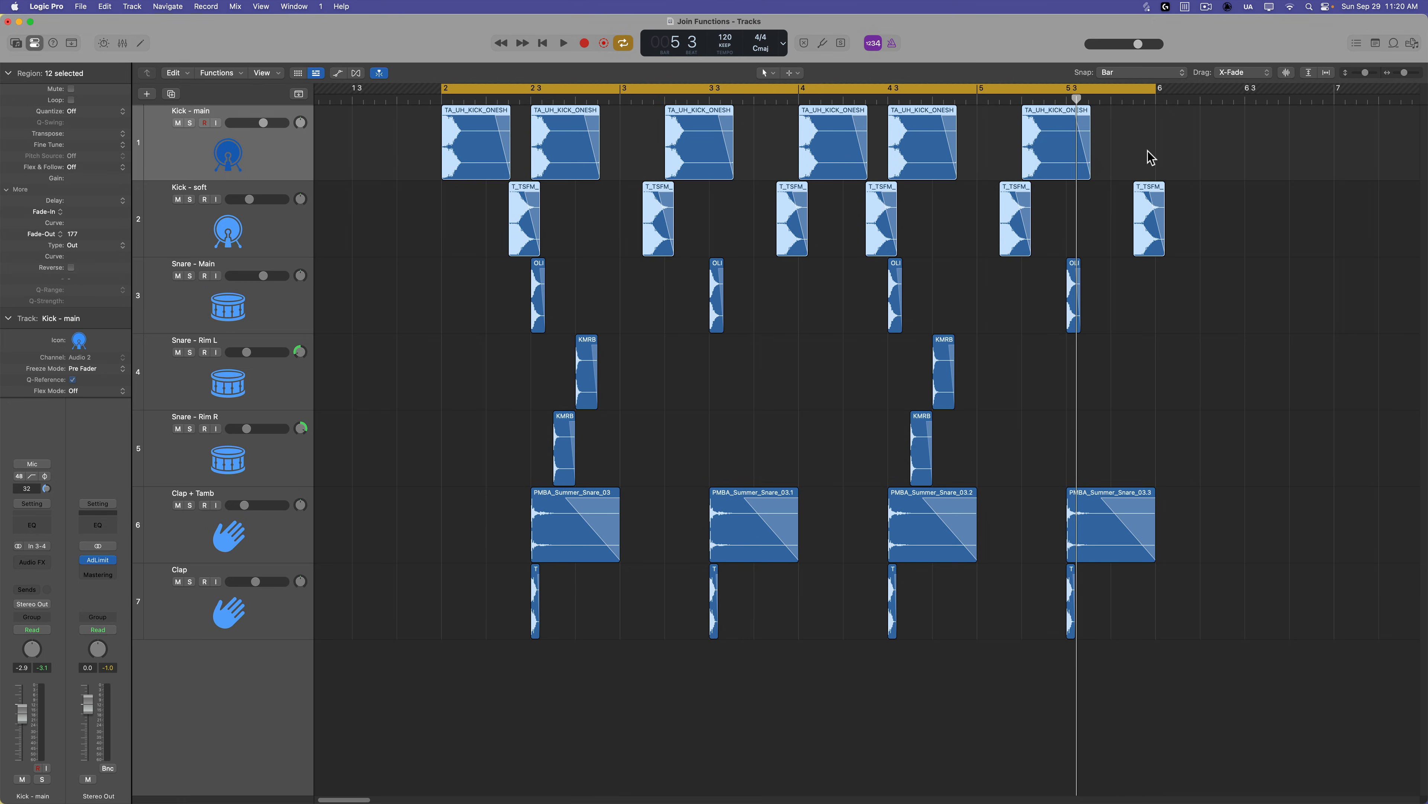
{"action": "mouse_move", "coordinate": [709, 467]}
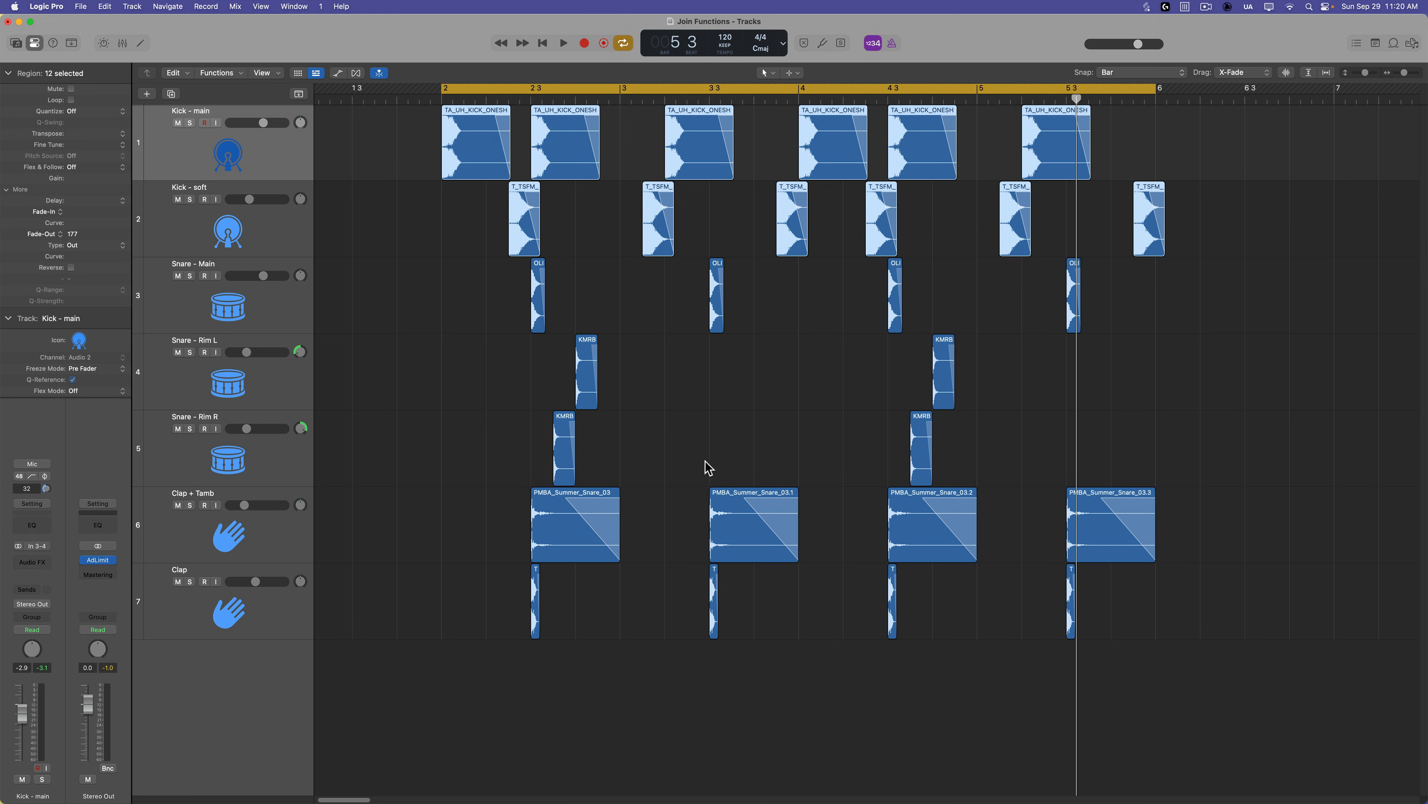
{"action": "mouse_move", "coordinate": [1173, 387]}
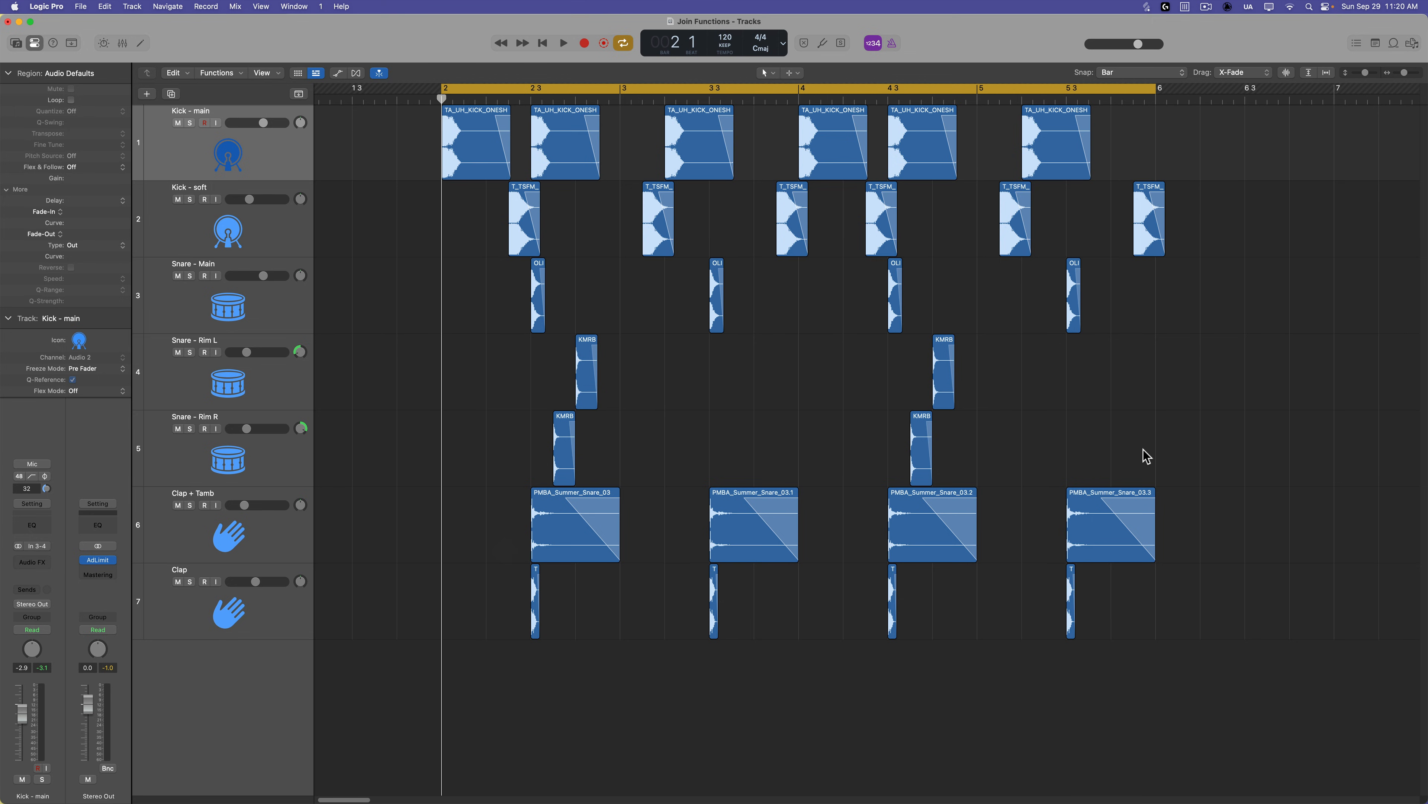
Step: Select all regions on the Kick - main and Kick - soft tracks together
{"action": "left_click", "coordinate": [564, 43]}
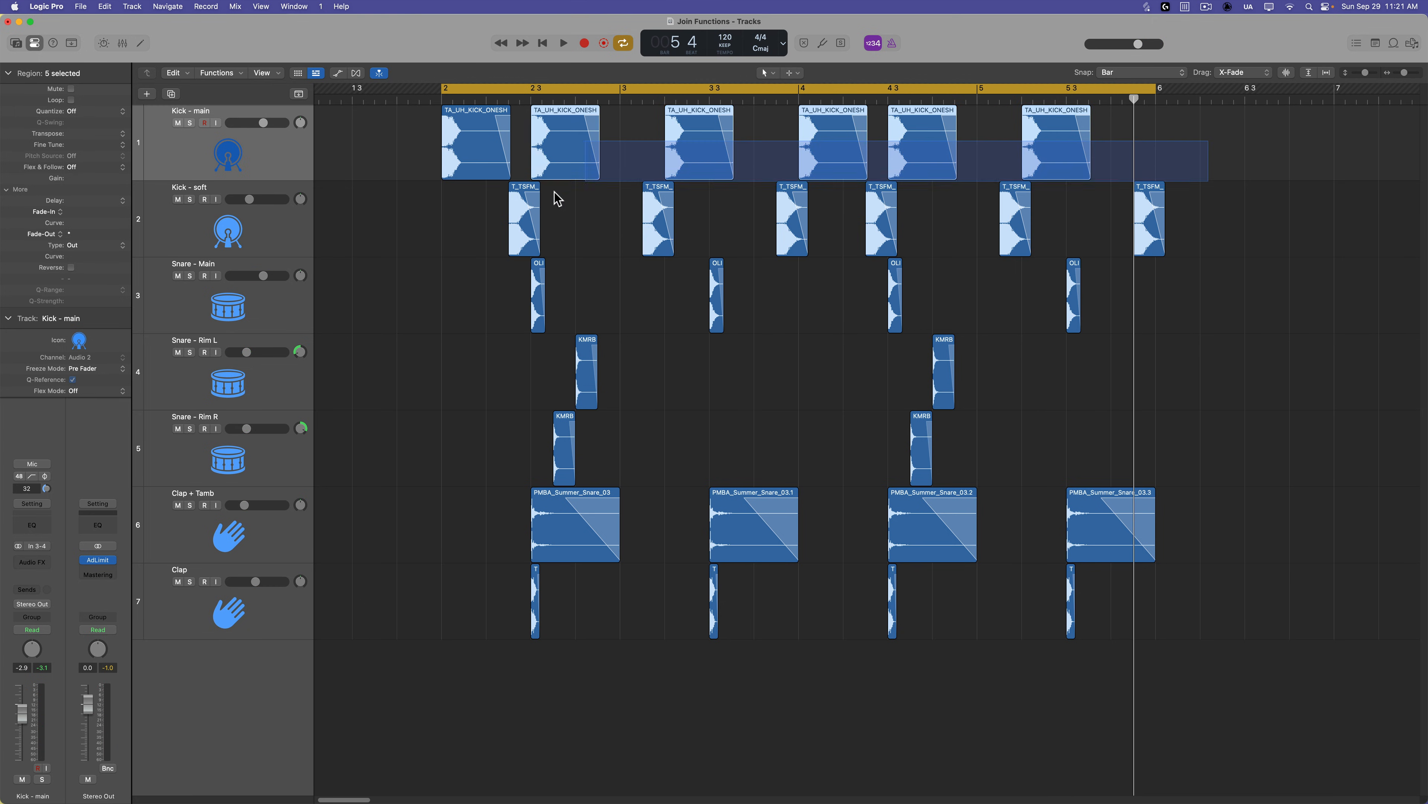
{"action": "left_click", "coordinate": [266, 162]}
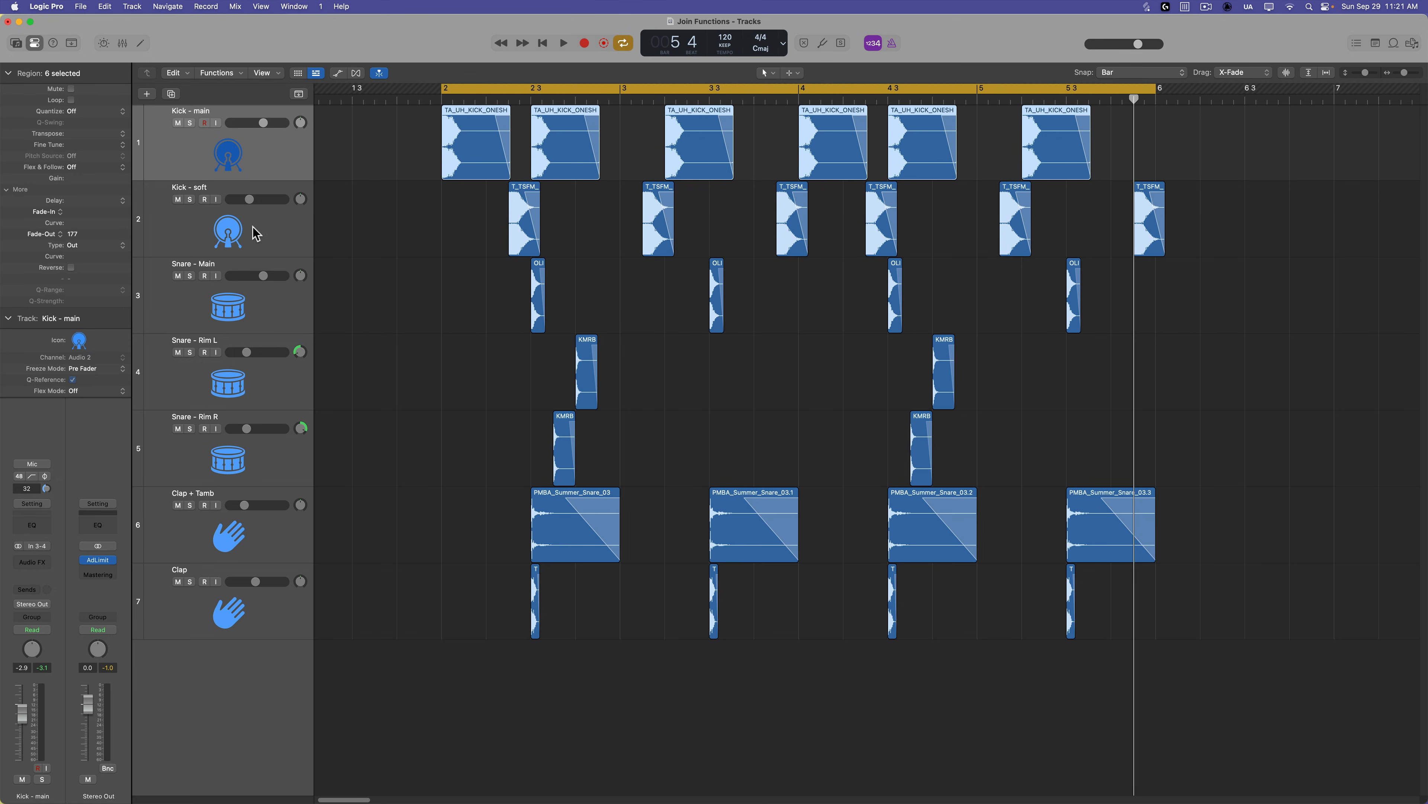
{"action": "mouse_move", "coordinate": [274, 152]}
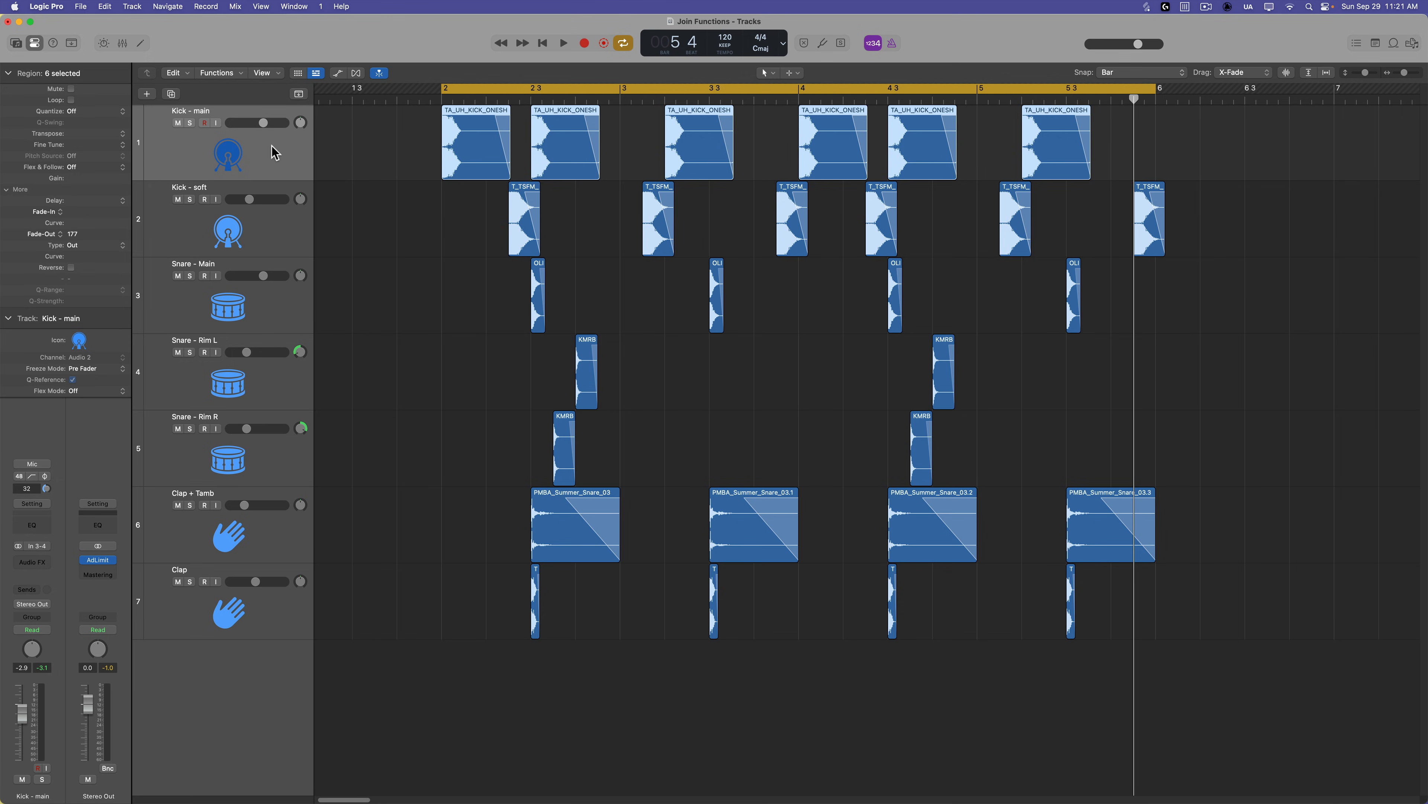
{"action": "left_click", "coordinate": [562, 43]}
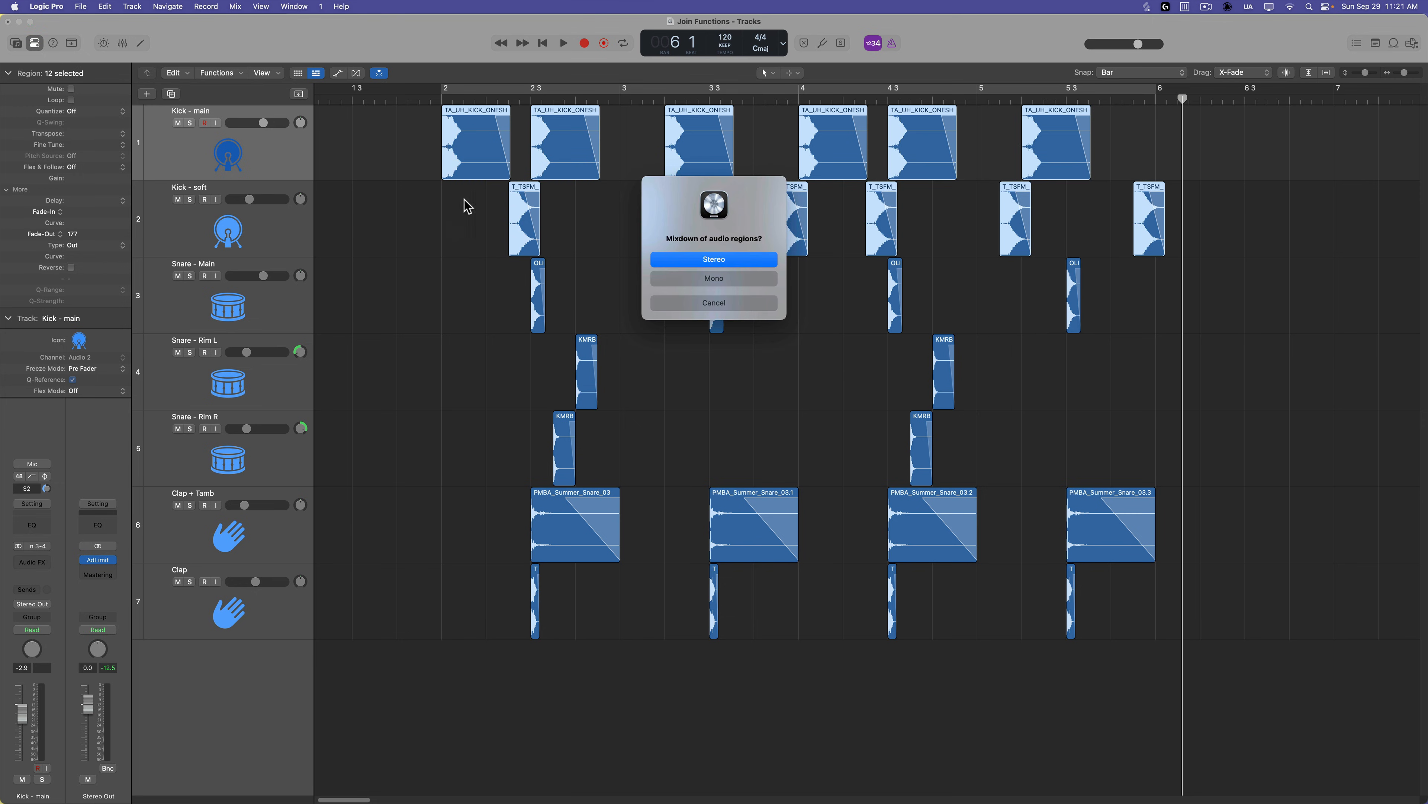
{"action": "mouse_move", "coordinate": [755, 289]}
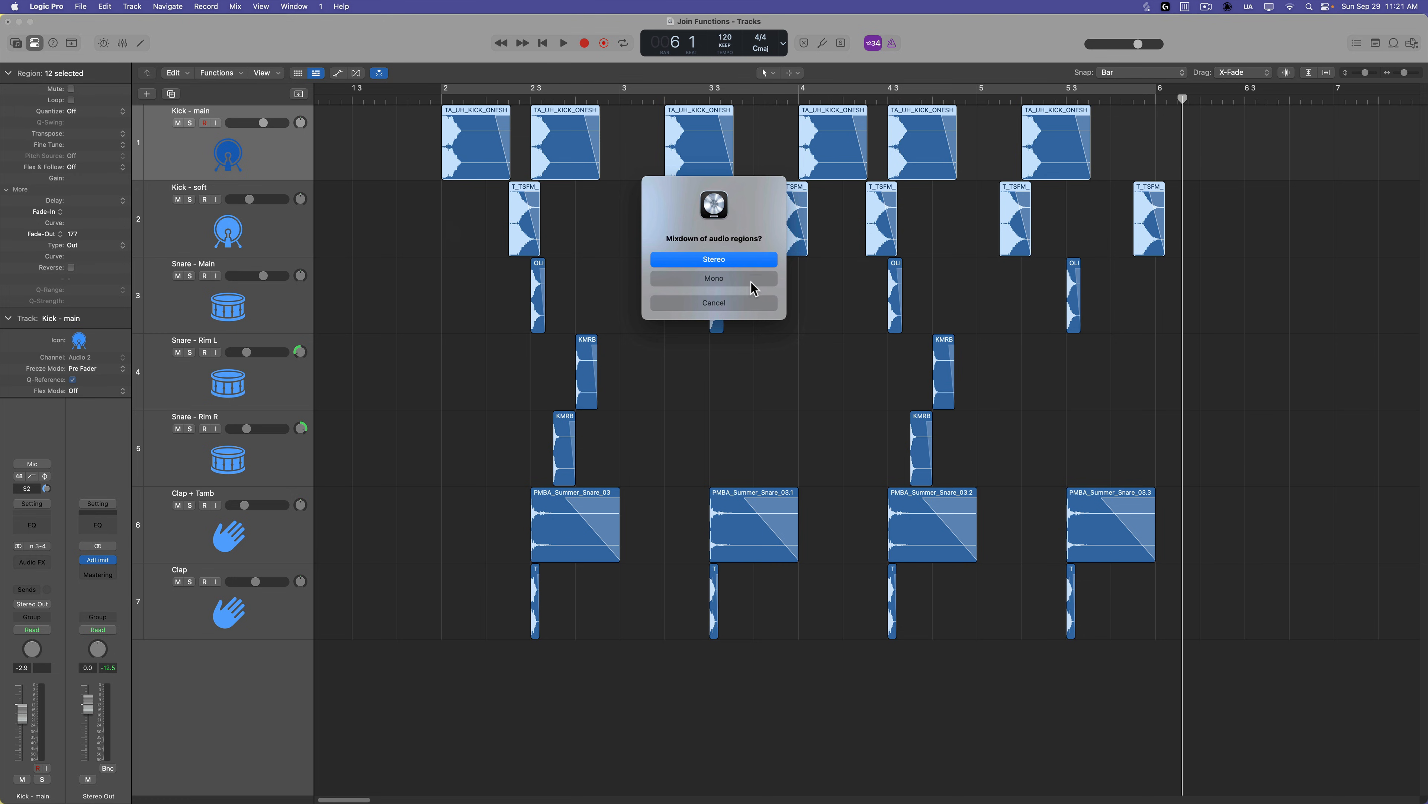
Step: Confirm the stereo mixdown of both kick tracks into 'TA_UH_KICK_ONESHOT_DEEP mixed_1'
{"action": "left_click", "coordinate": [713, 260]}
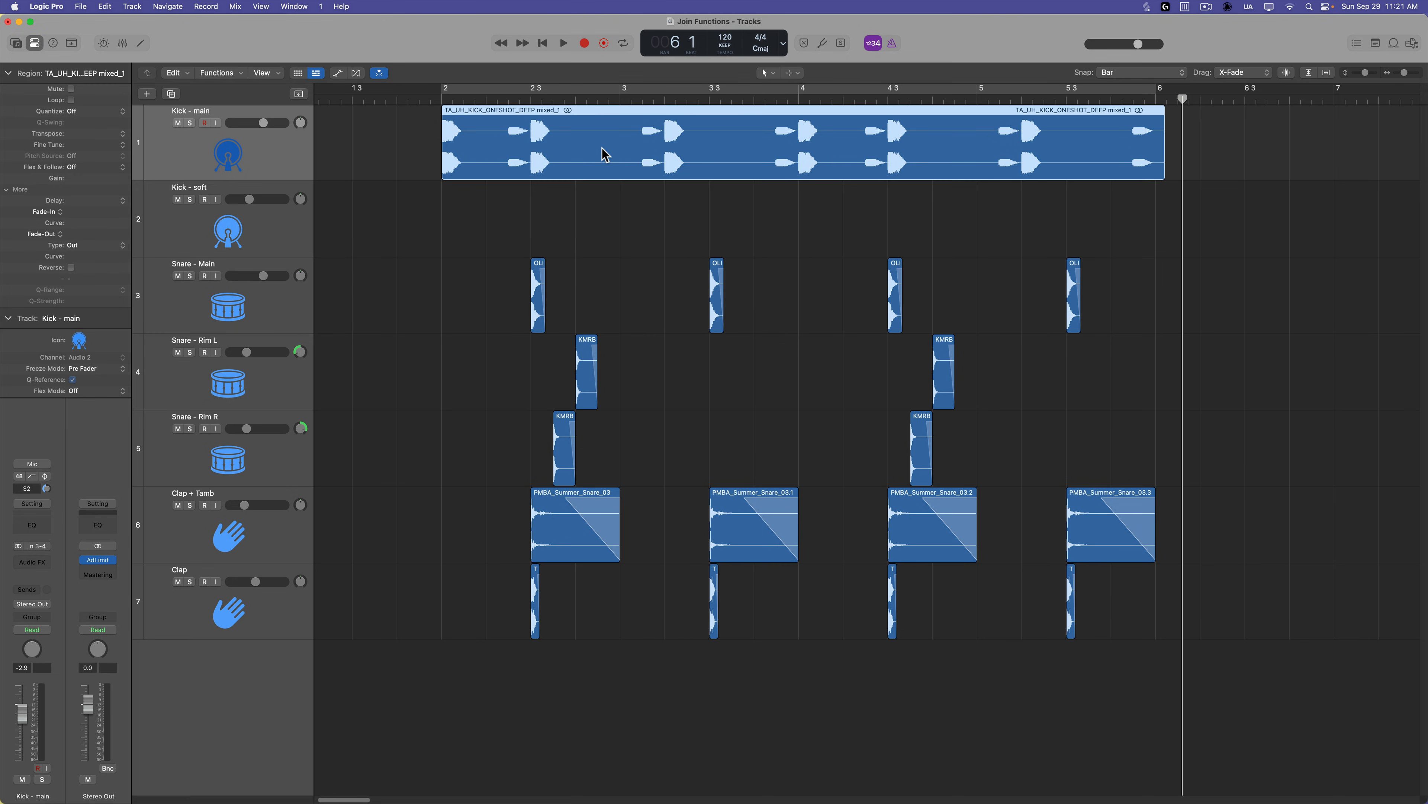
{"action": "mouse_move", "coordinate": [657, 163]}
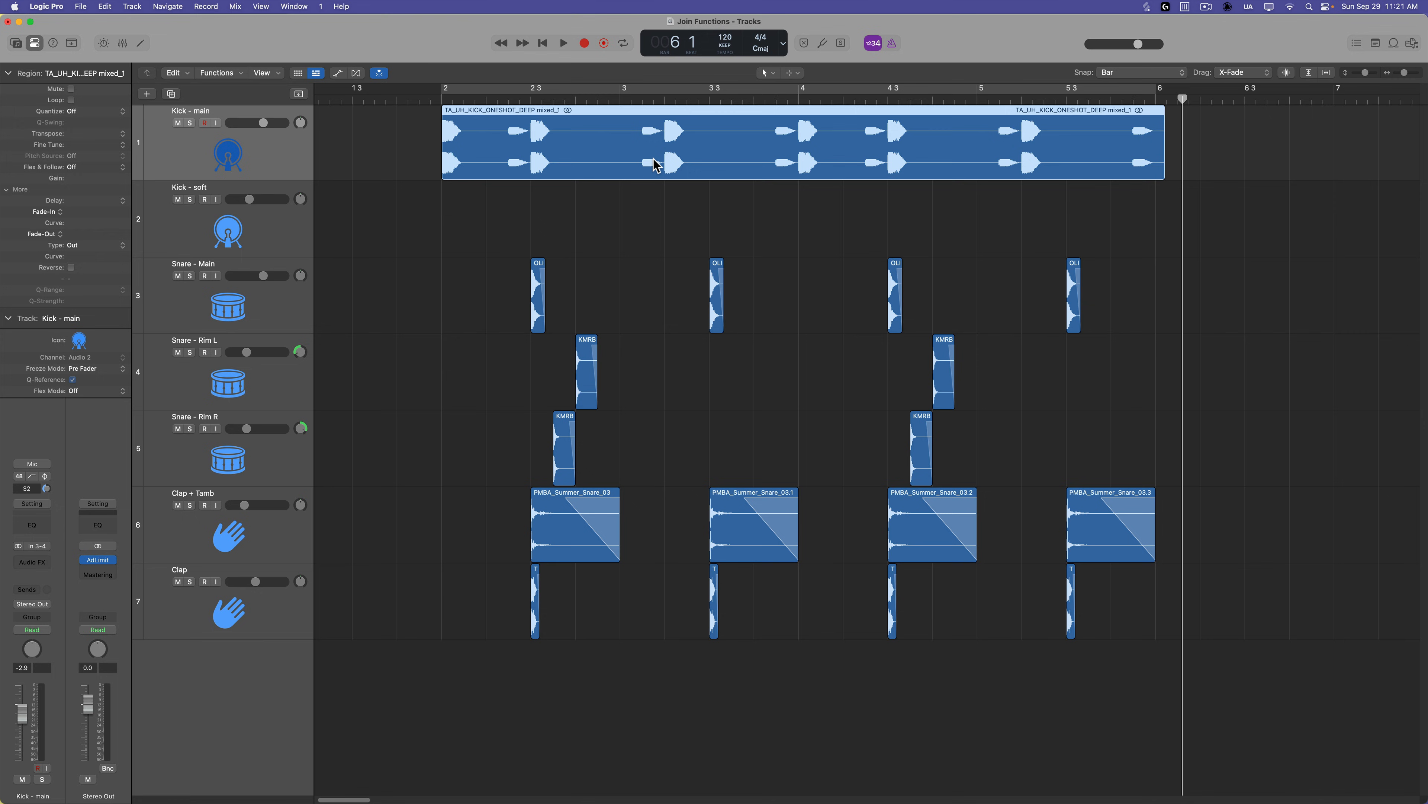
{"action": "mouse_move", "coordinate": [577, 174]}
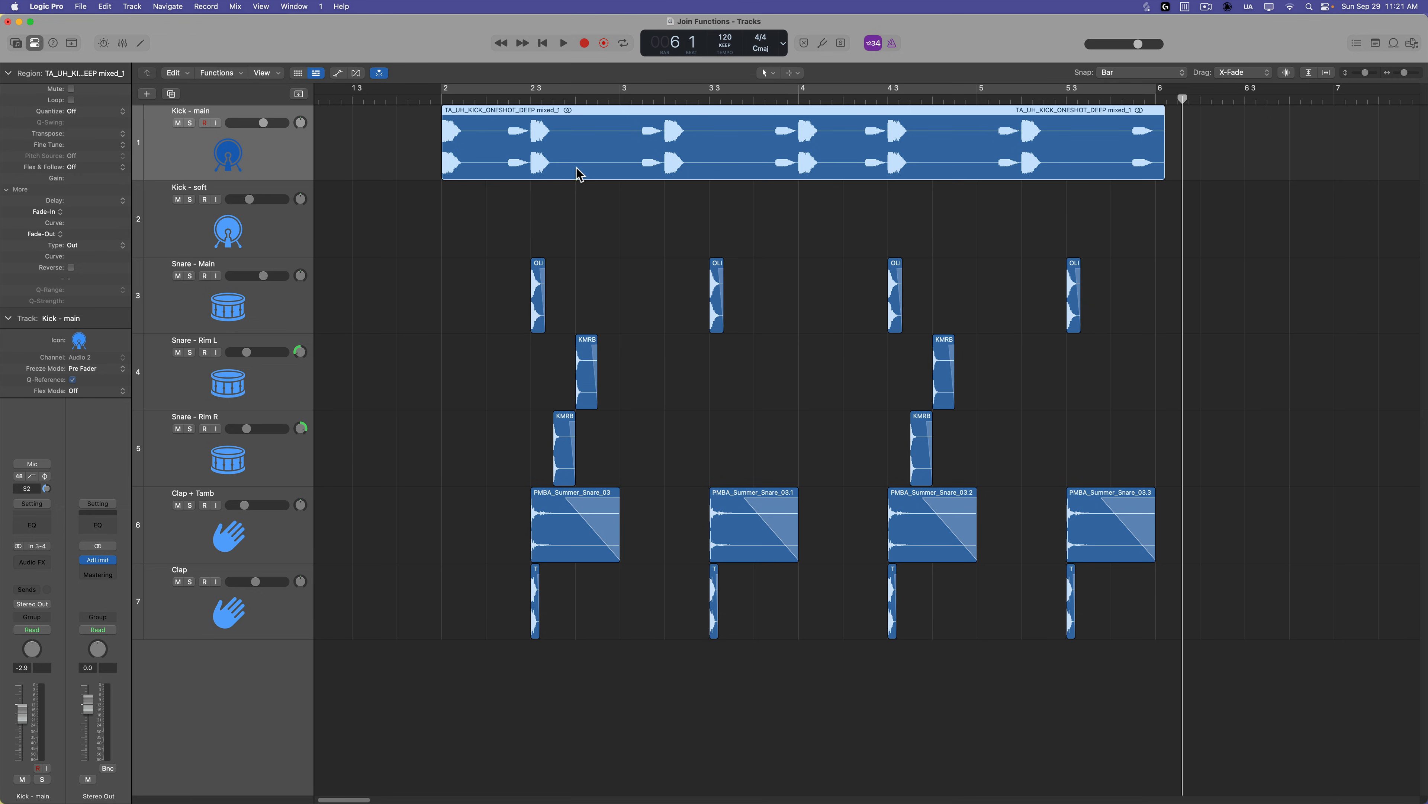
{"action": "mouse_move", "coordinate": [875, 169]}
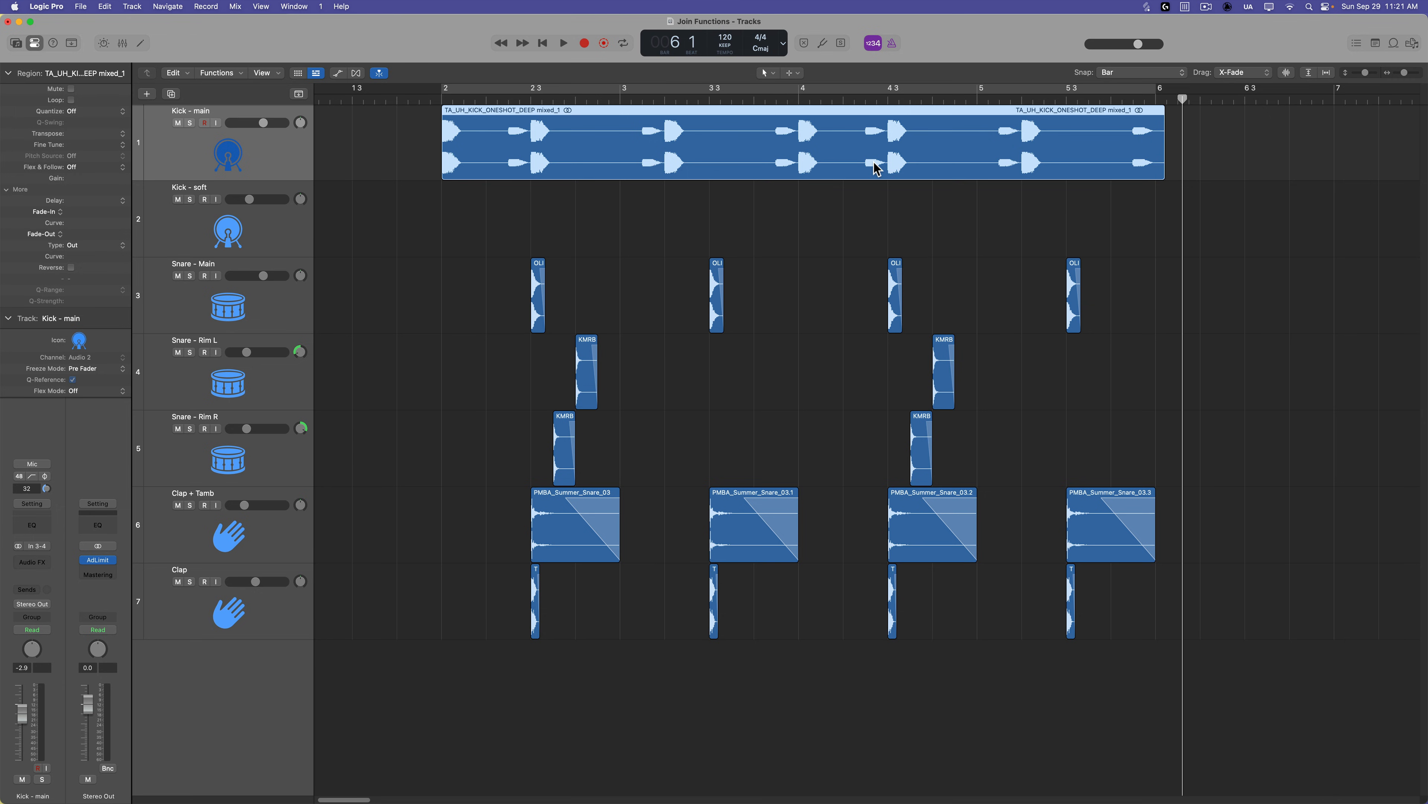
{"action": "left_click", "coordinate": [228, 219]}
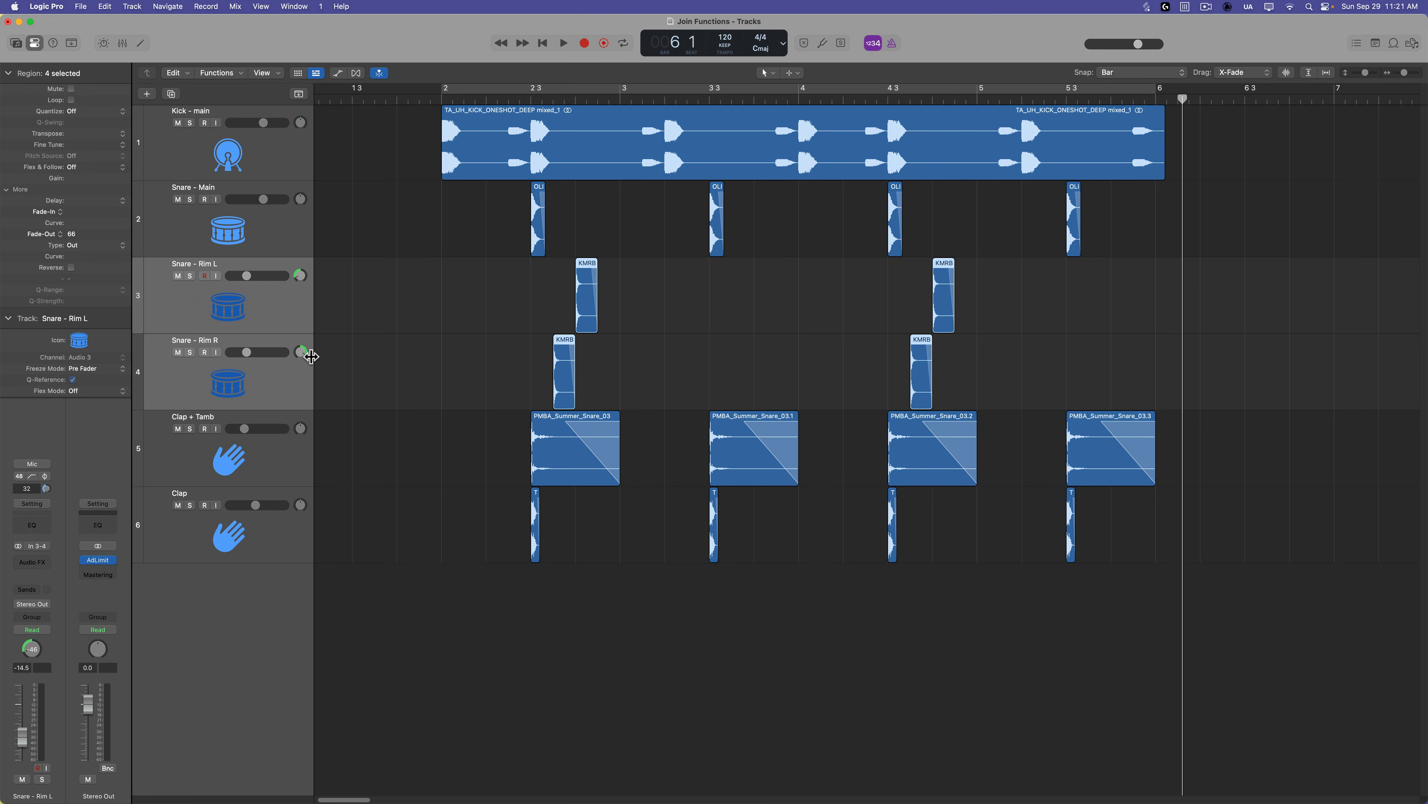
{"action": "mouse_move", "coordinate": [508, 114]}
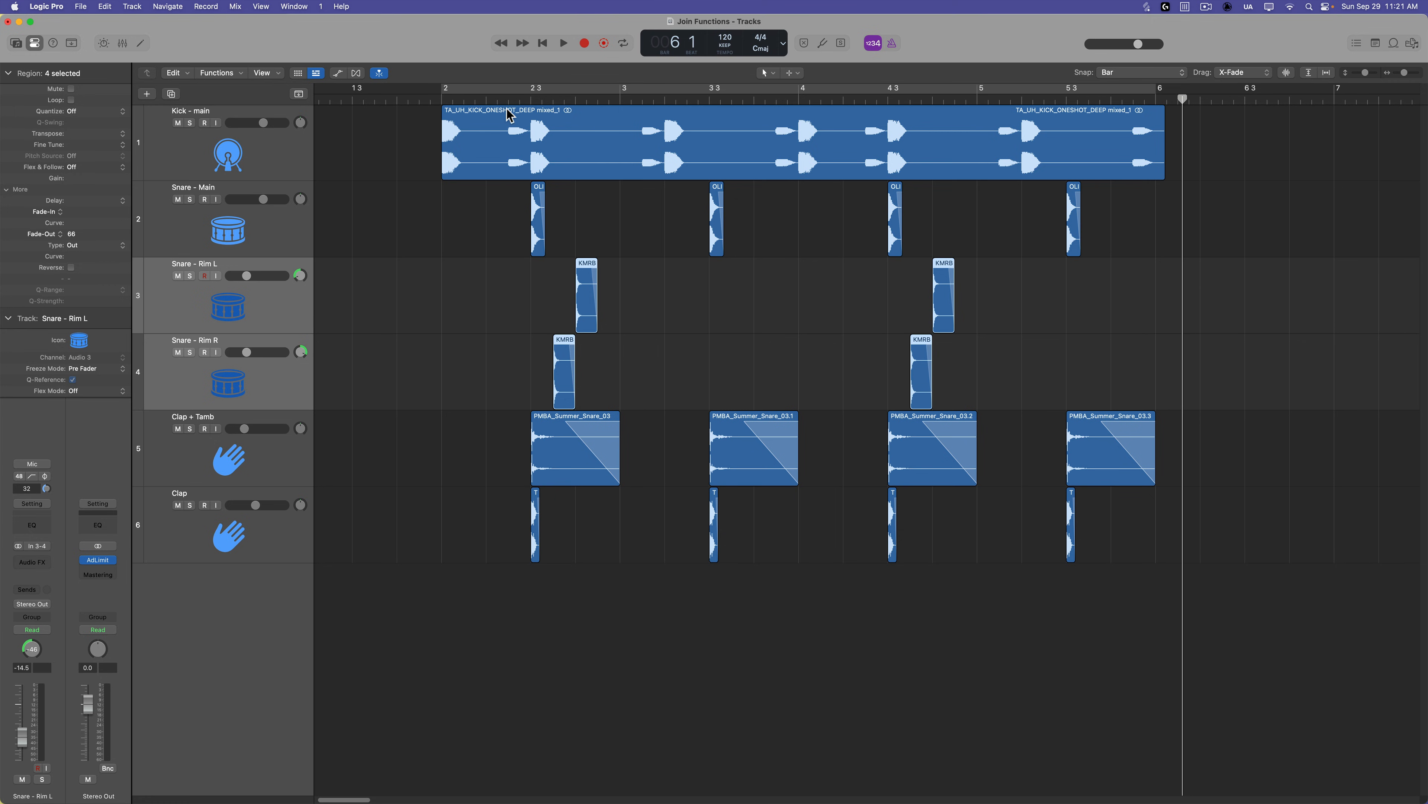
Step: Select the Snare - Rim L and Rim R regions for mixing into one Snare - Rim track
{"action": "left_click", "coordinate": [563, 43]}
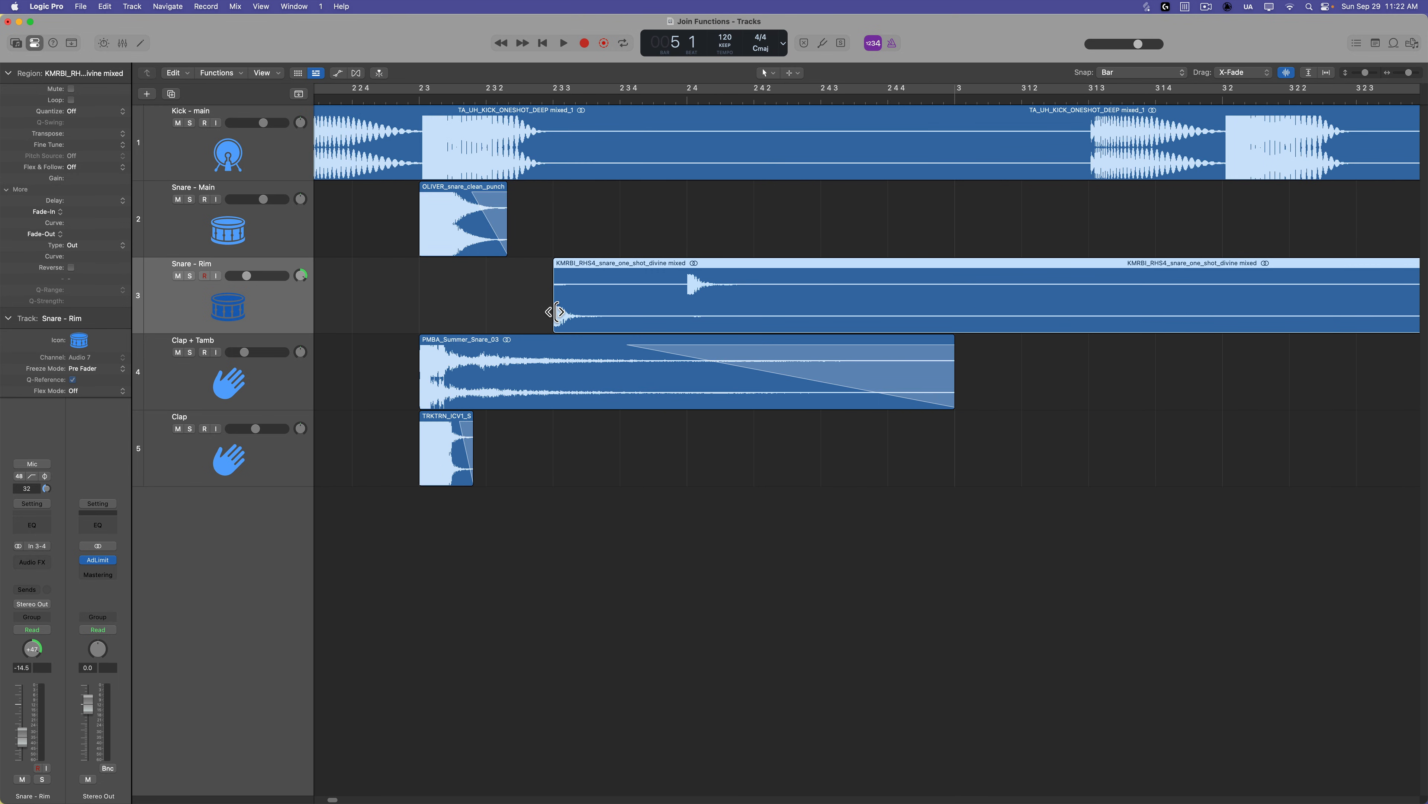
{"action": "mouse_move", "coordinate": [285, 287]}
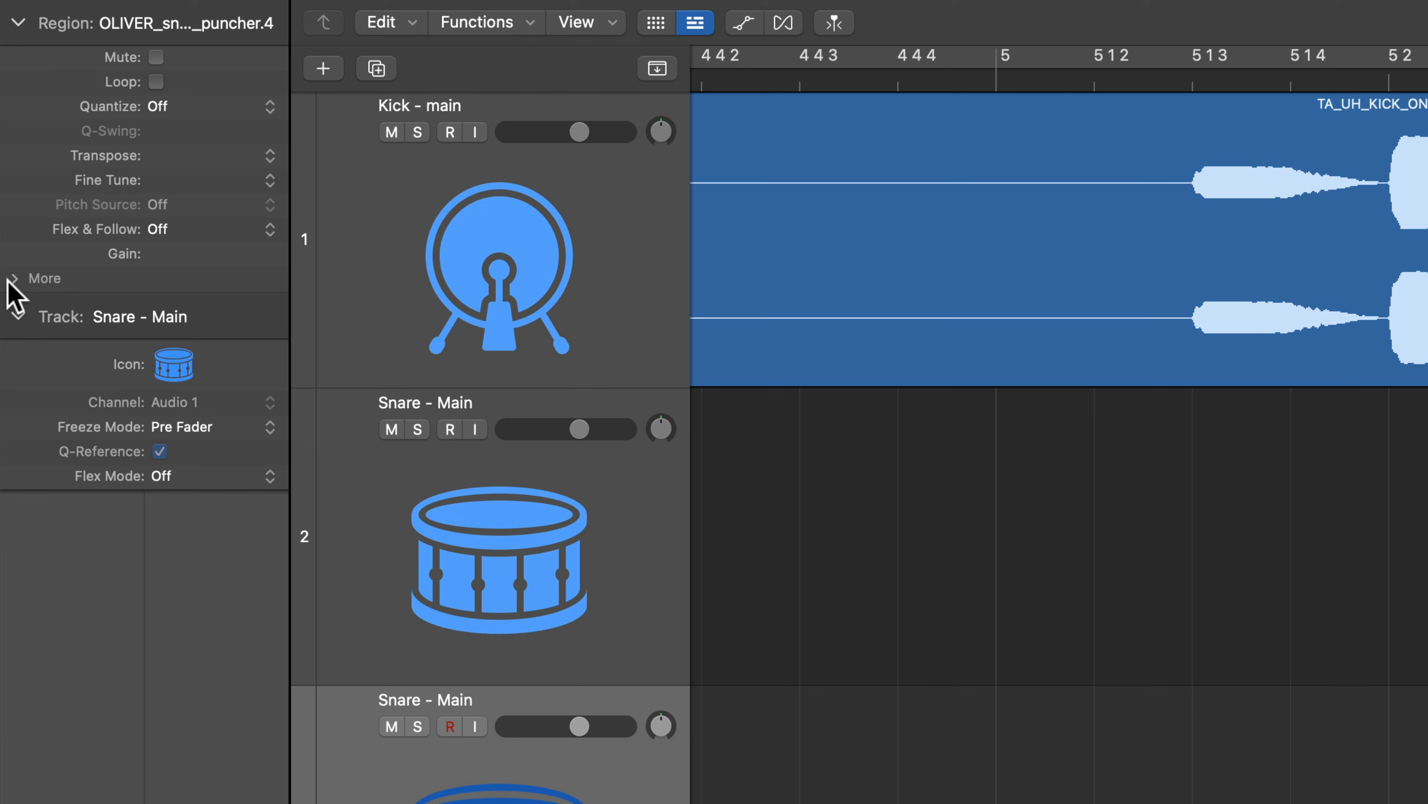
Step: Expand the region inspector's More settings to reach the Reverse option for the snare copy
{"action": "left_click", "coordinate": [12, 278]}
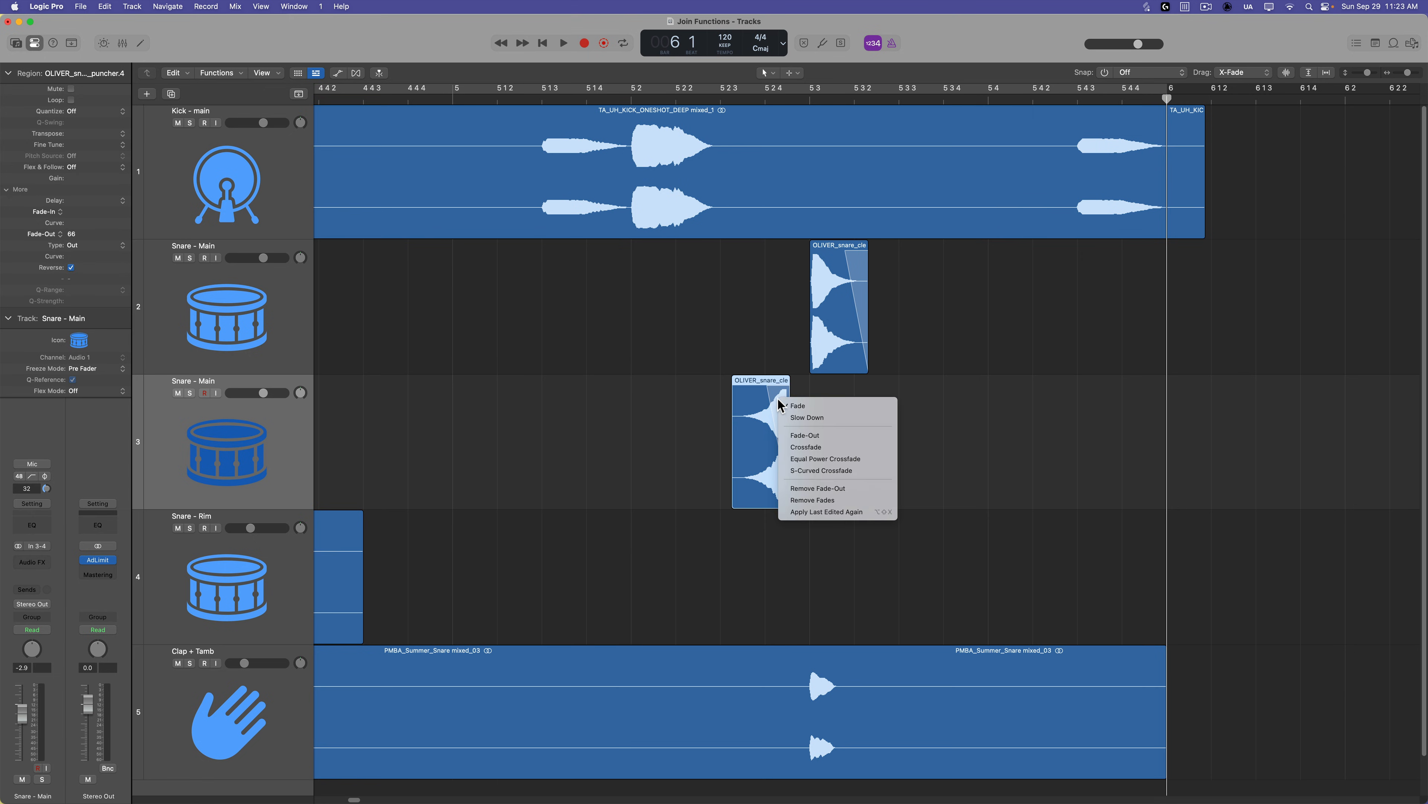
{"action": "mouse_move", "coordinate": [850, 430]}
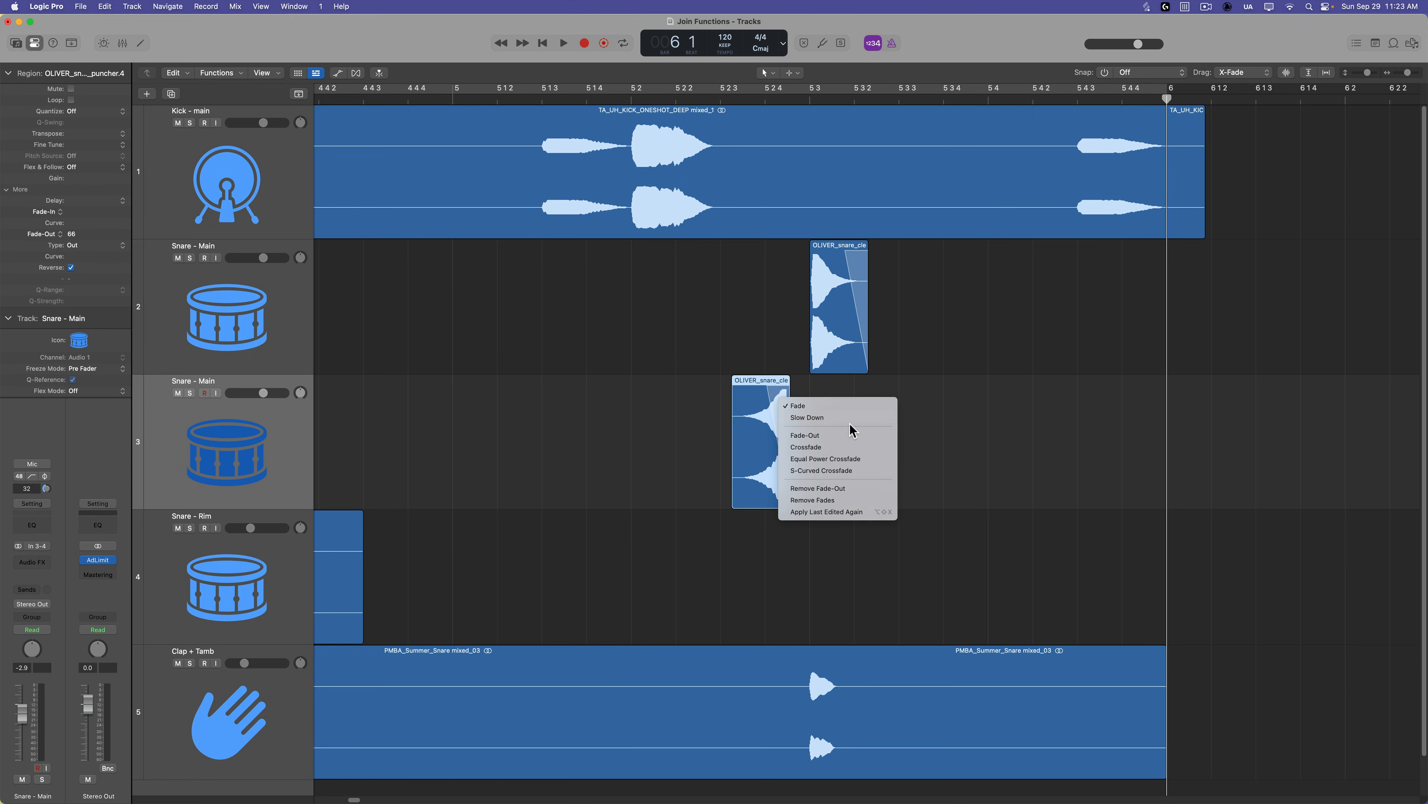
Step: Apply a fade to the reversed snare and select it with the main snare hits at bar 5.3
{"action": "left_click", "coordinate": [812, 499]}
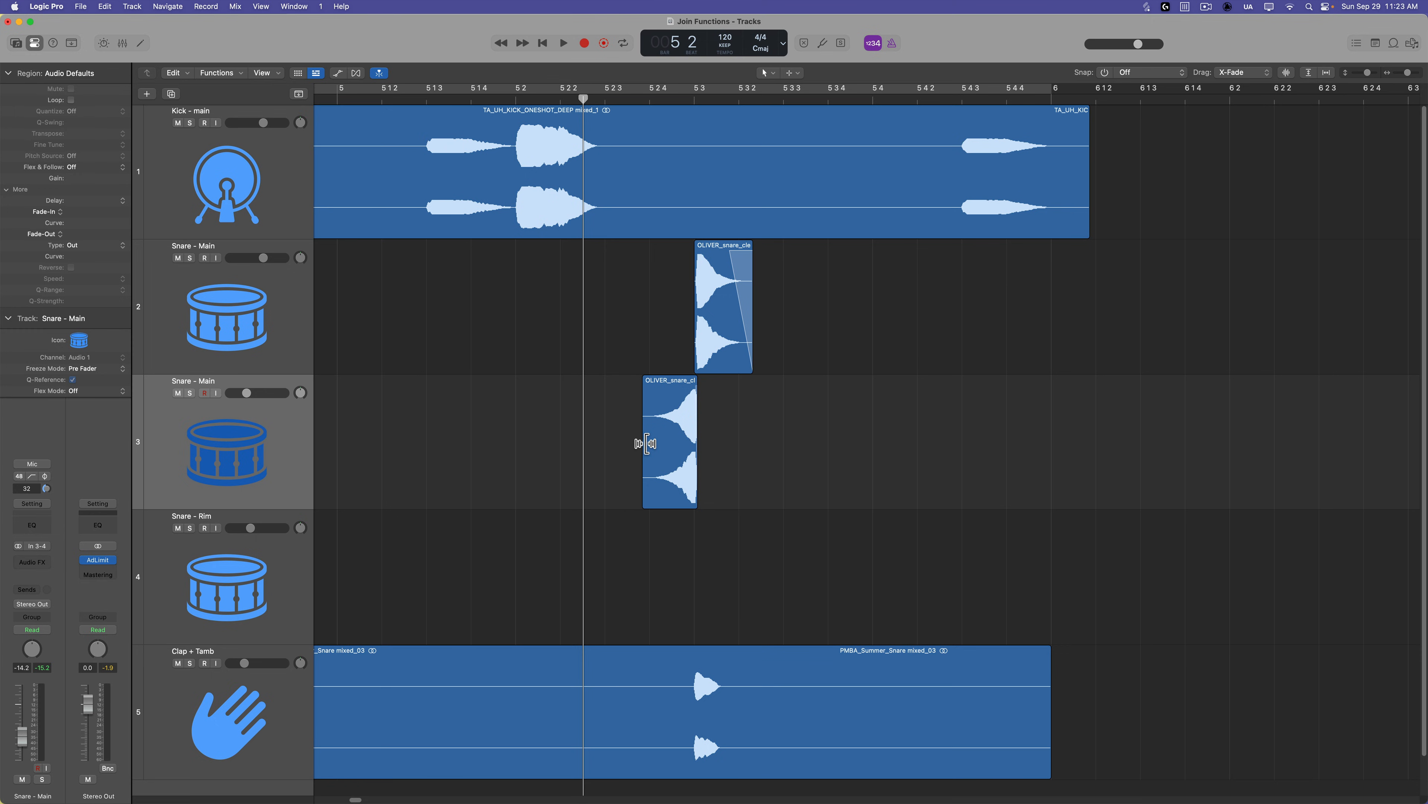
{"action": "mouse_move", "coordinate": [695, 440]}
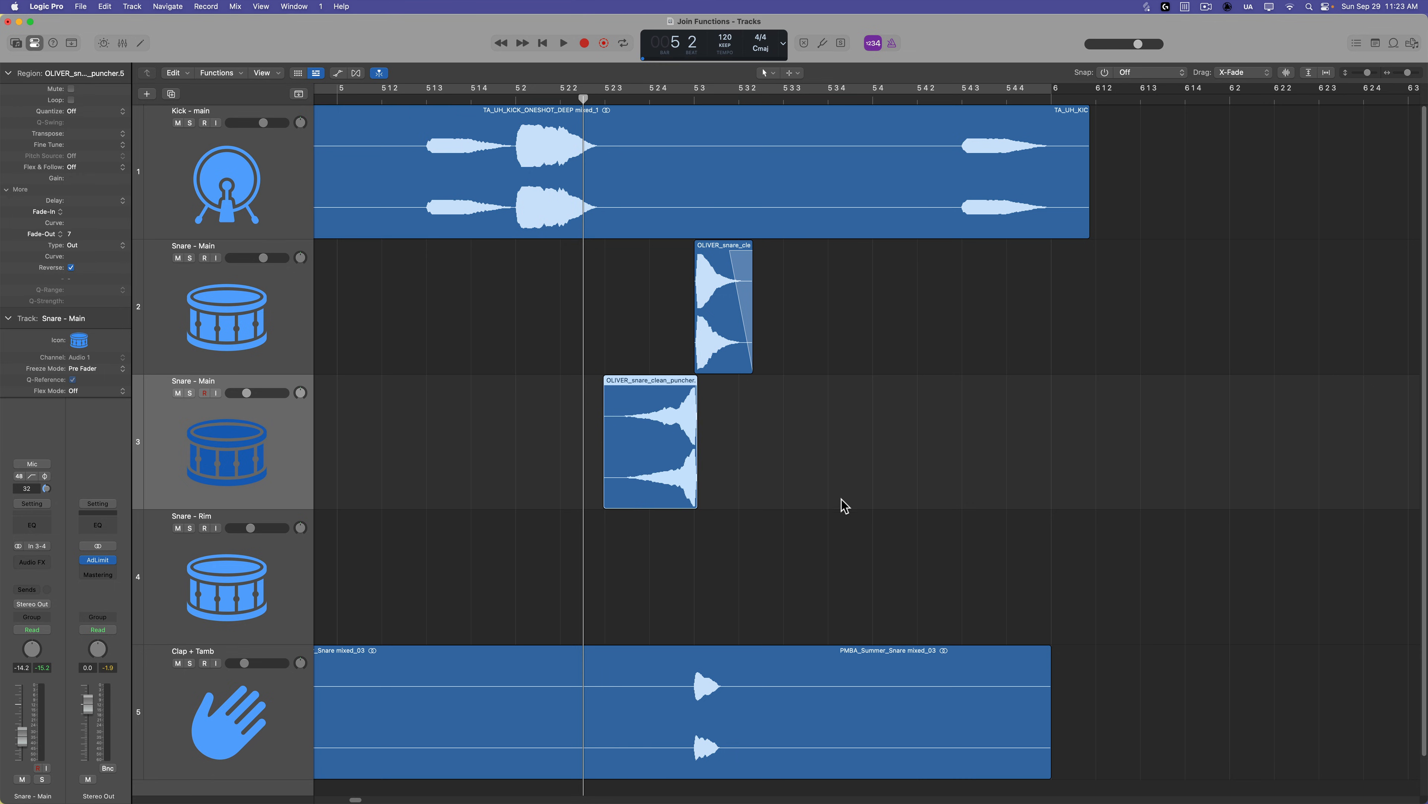
{"action": "left_click", "coordinate": [563, 43]}
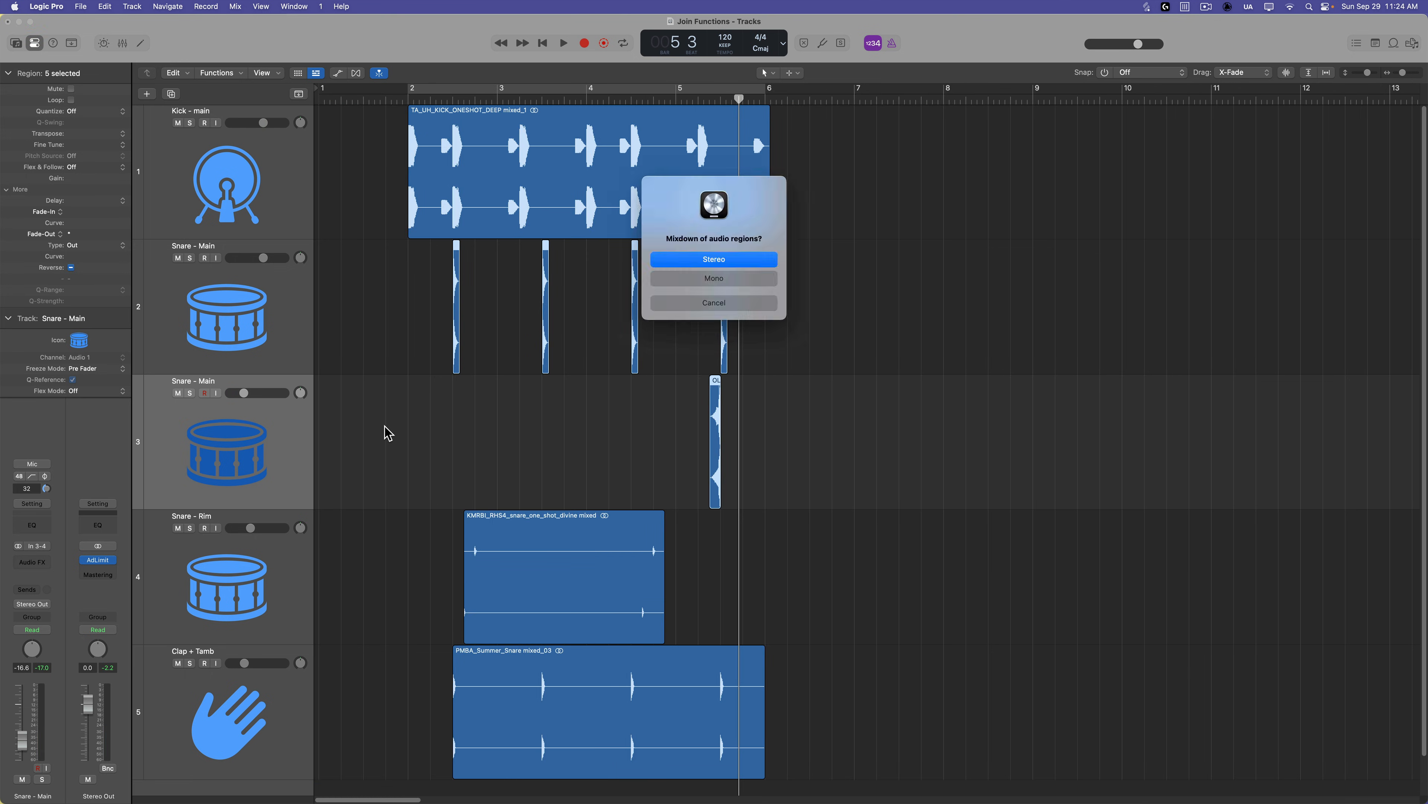
Step: Confirm mixing the snare hits and reversed swell down into one snare region
{"action": "left_click", "coordinate": [714, 259]}
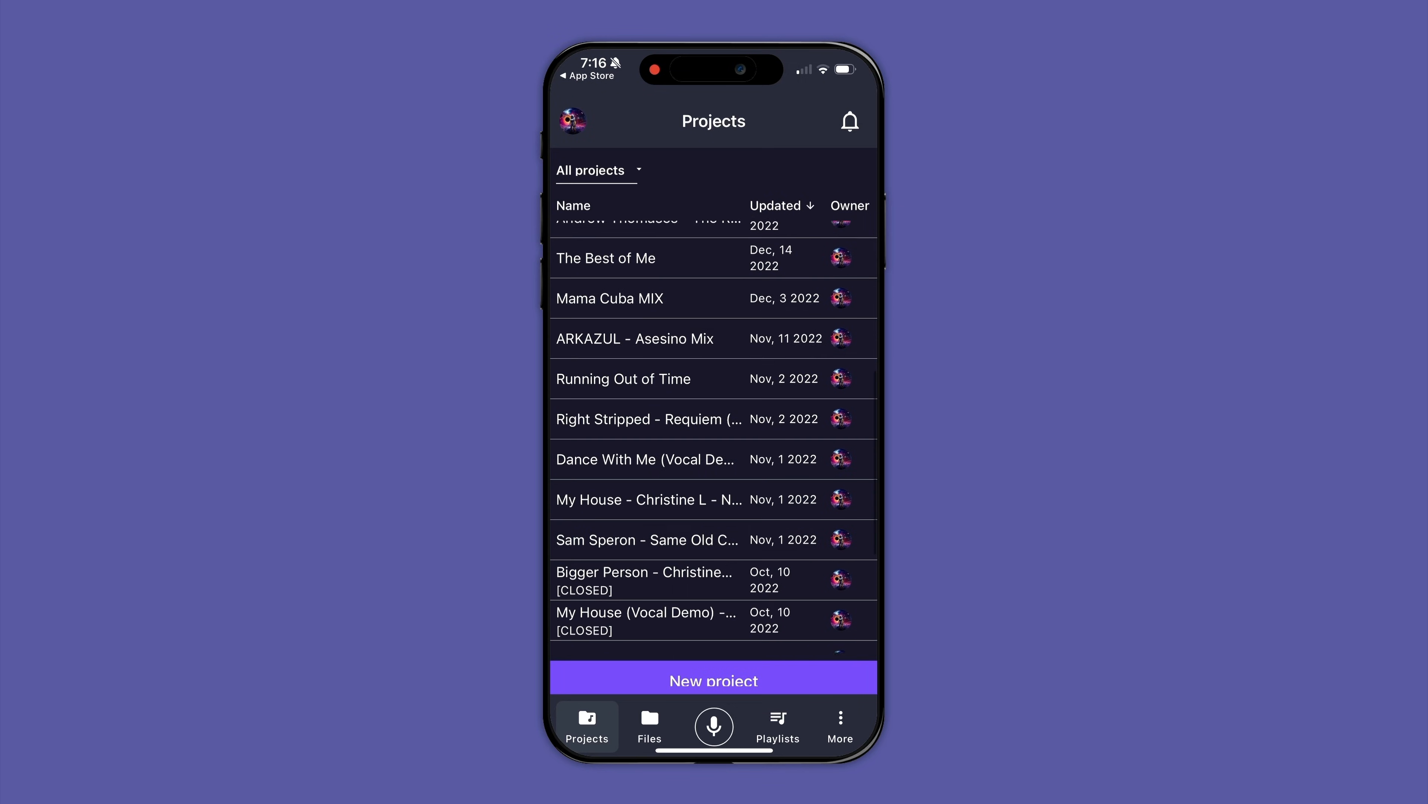
Step: Drag the Elektrocosm - The Firmament project into its Boombox Finder folder
{"action": "left_click", "coordinate": [622, 378]}
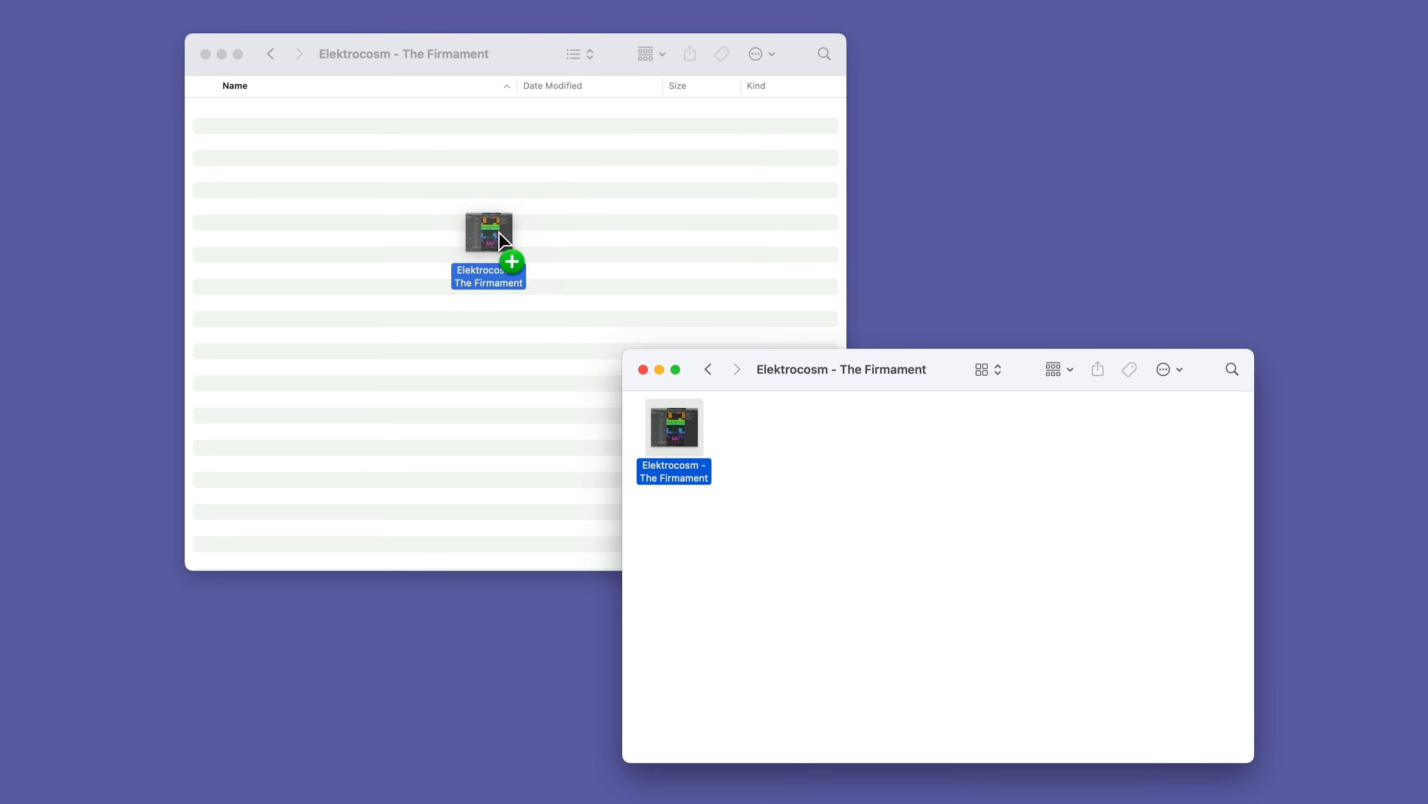
{"action": "left_click_drag", "start_coordinate": [674, 426], "coordinate": [488, 228]}
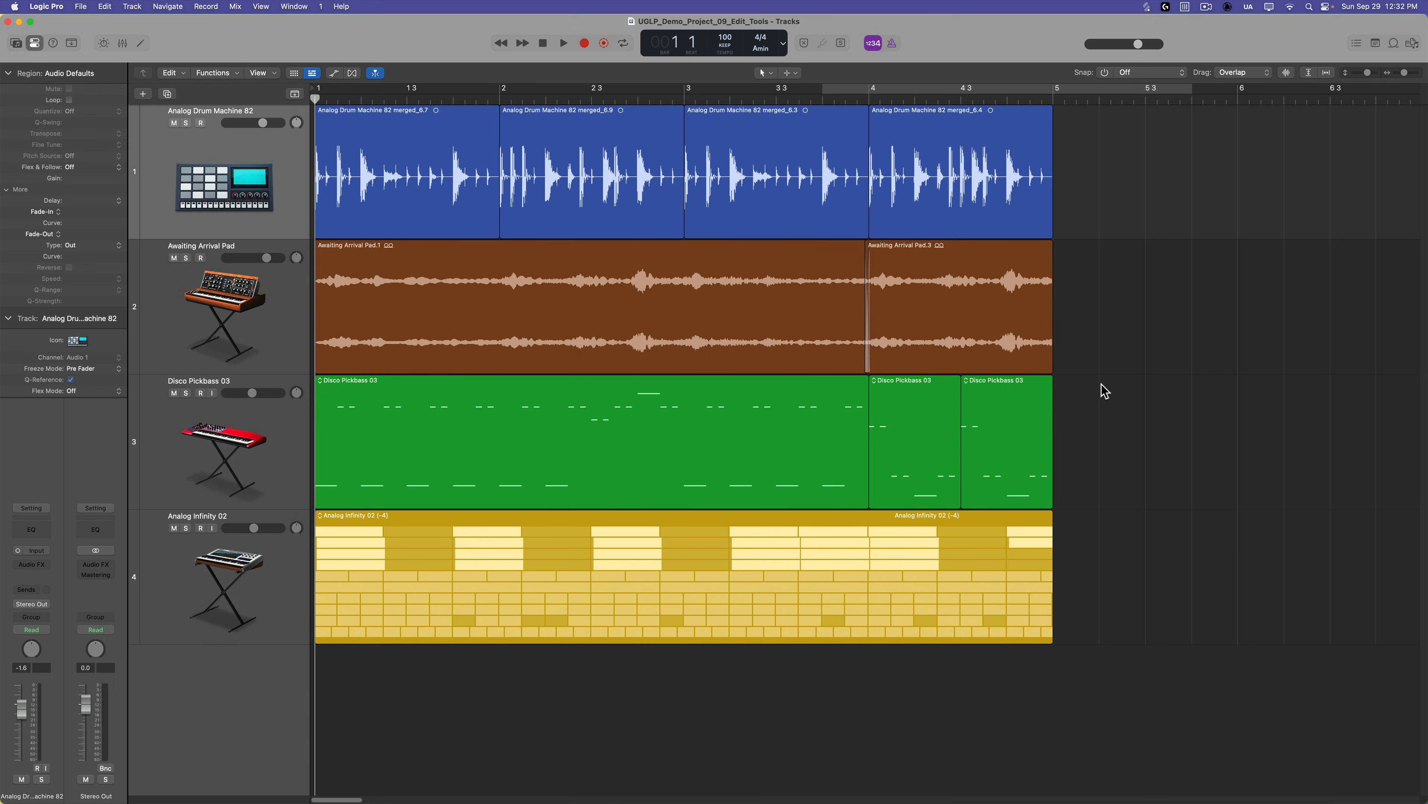
{"action": "mouse_move", "coordinate": [1128, 346]}
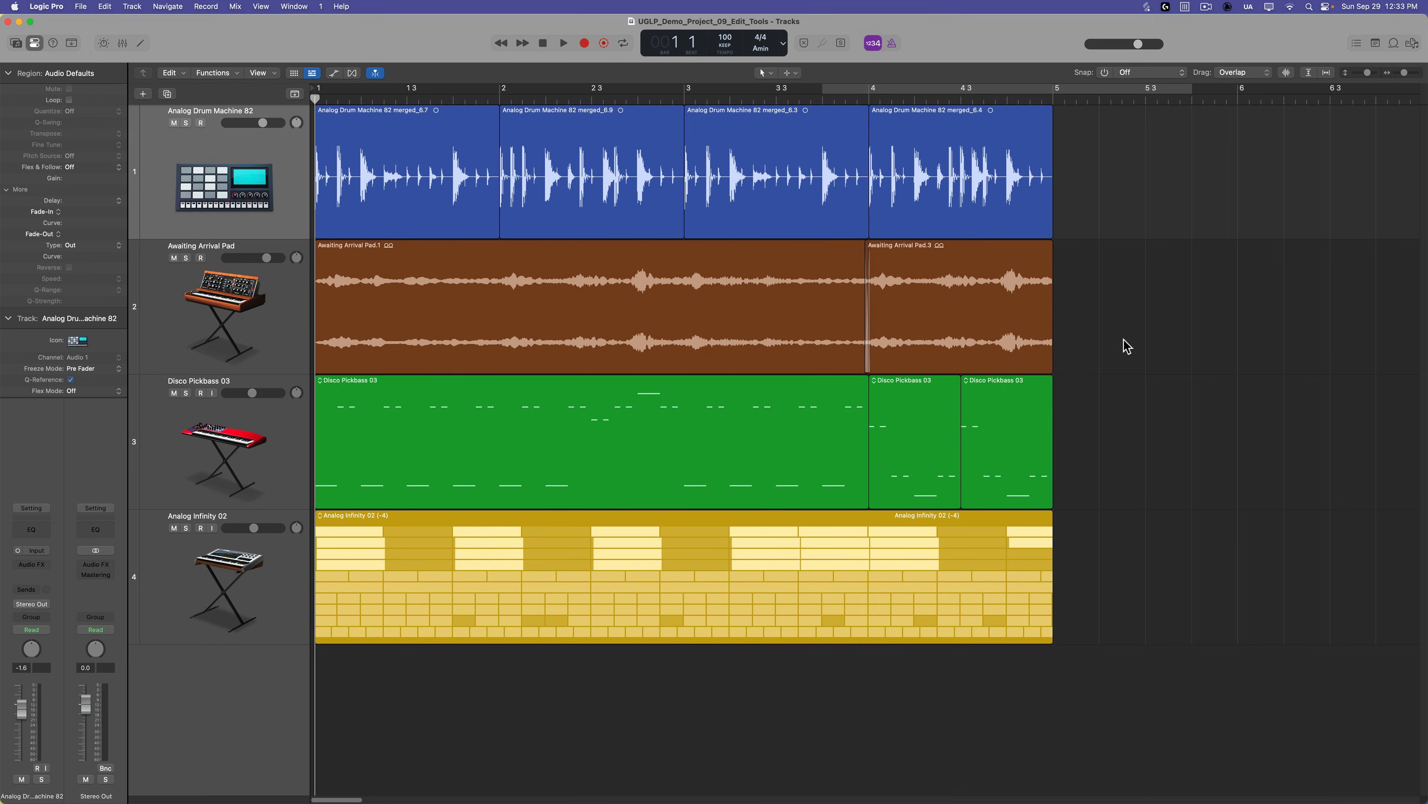
{"action": "mouse_move", "coordinate": [1187, 183]}
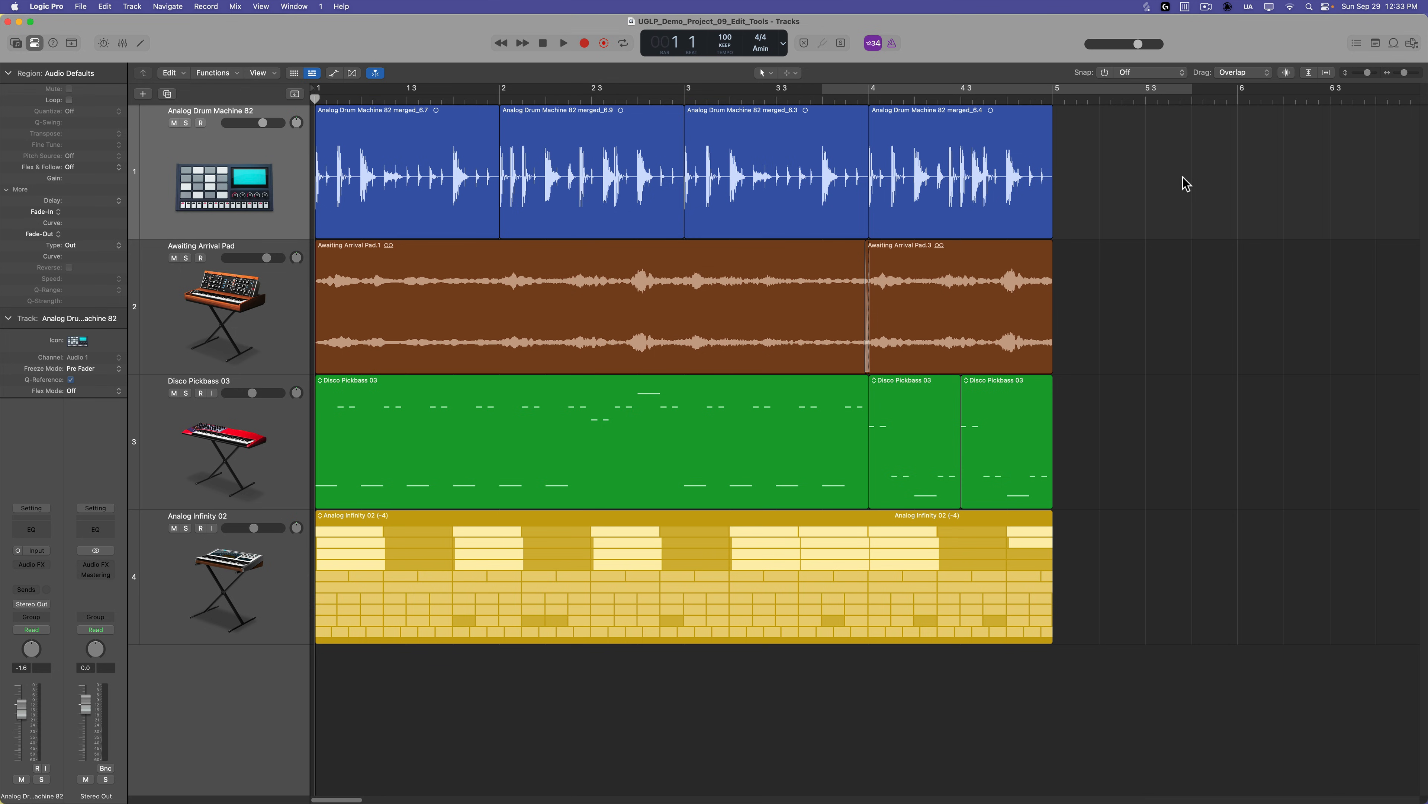
Step: Select all regions and mix them down into 'Analog Drum Machine 82 merged mixed_9'
{"action": "key", "text": "cmd+a"}
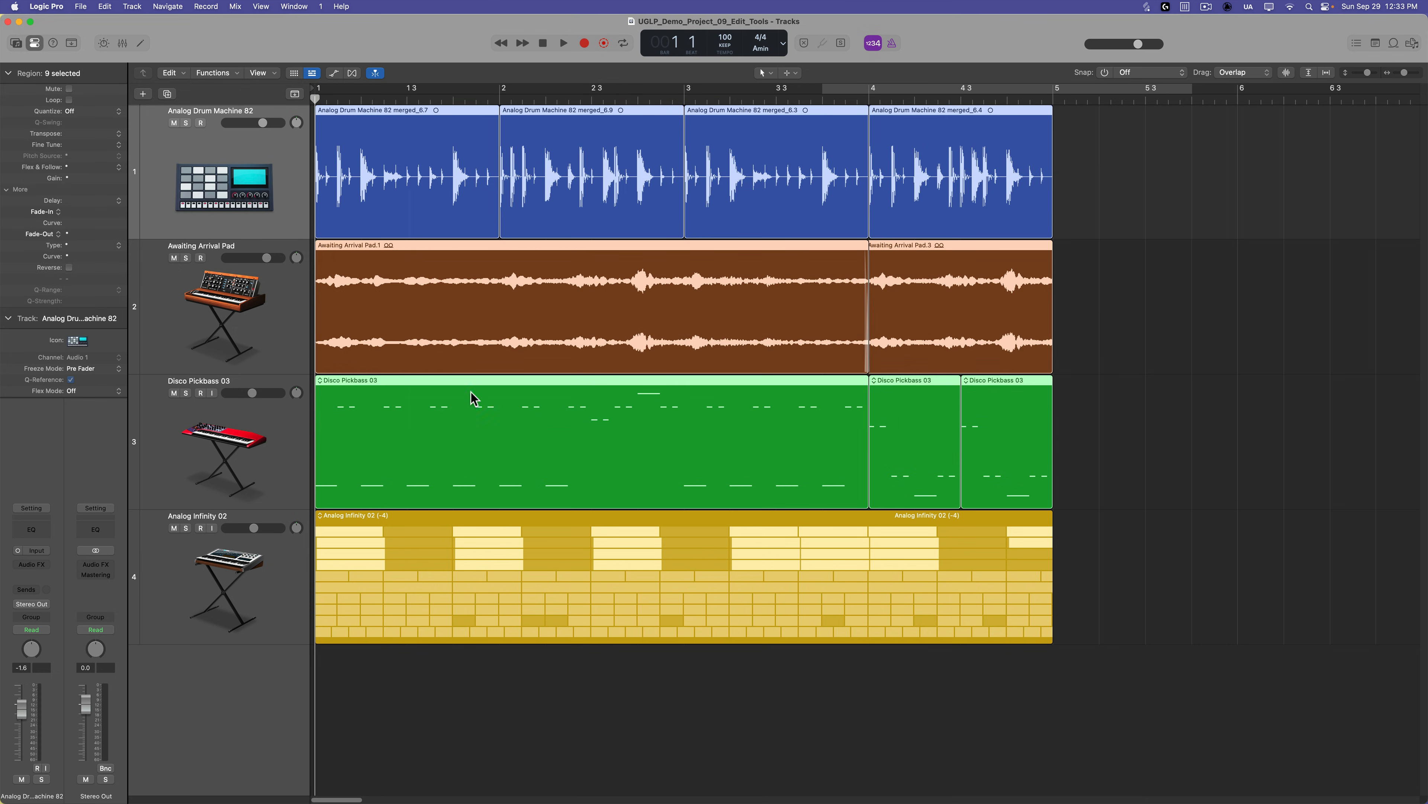
{"action": "mouse_move", "coordinate": [926, 463]}
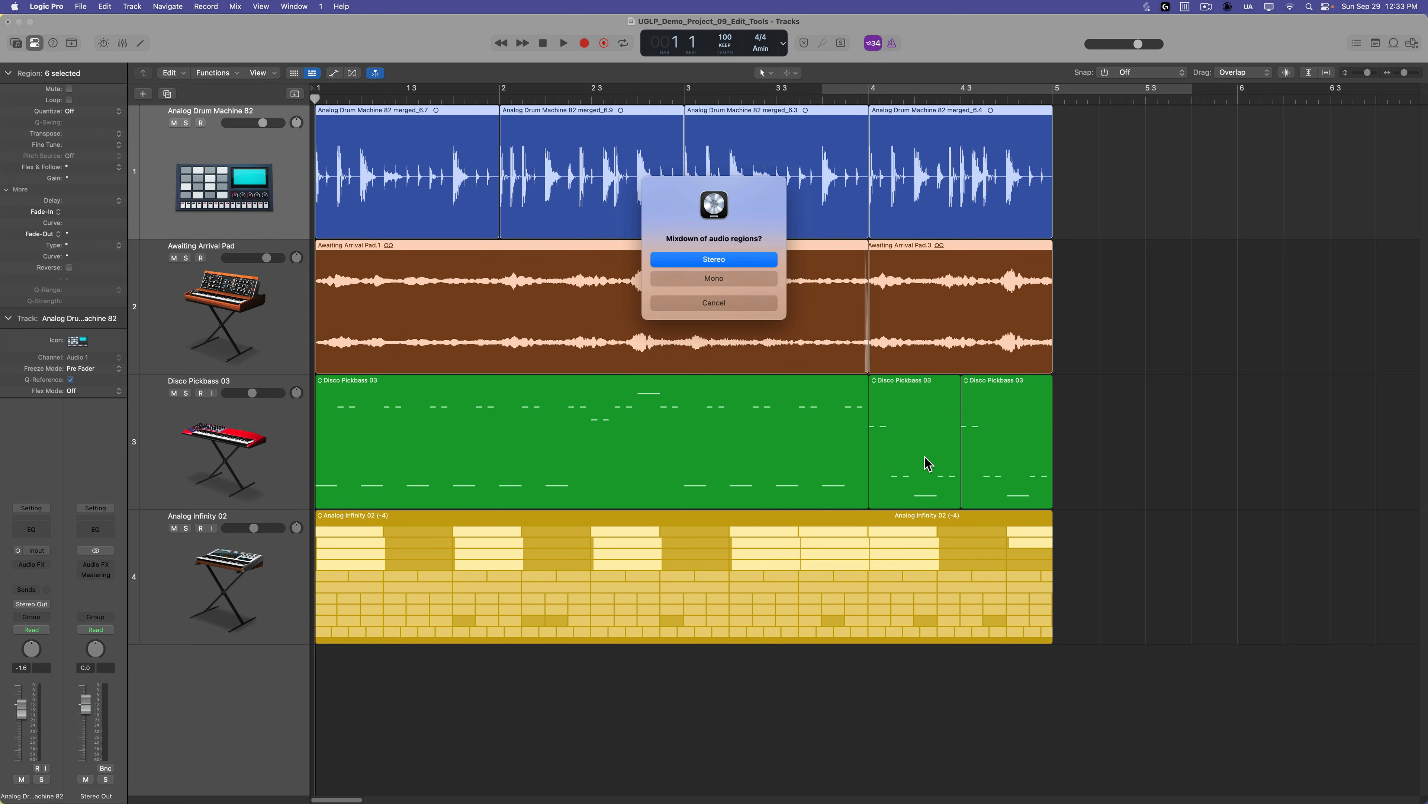
{"action": "left_click", "coordinate": [713, 259]}
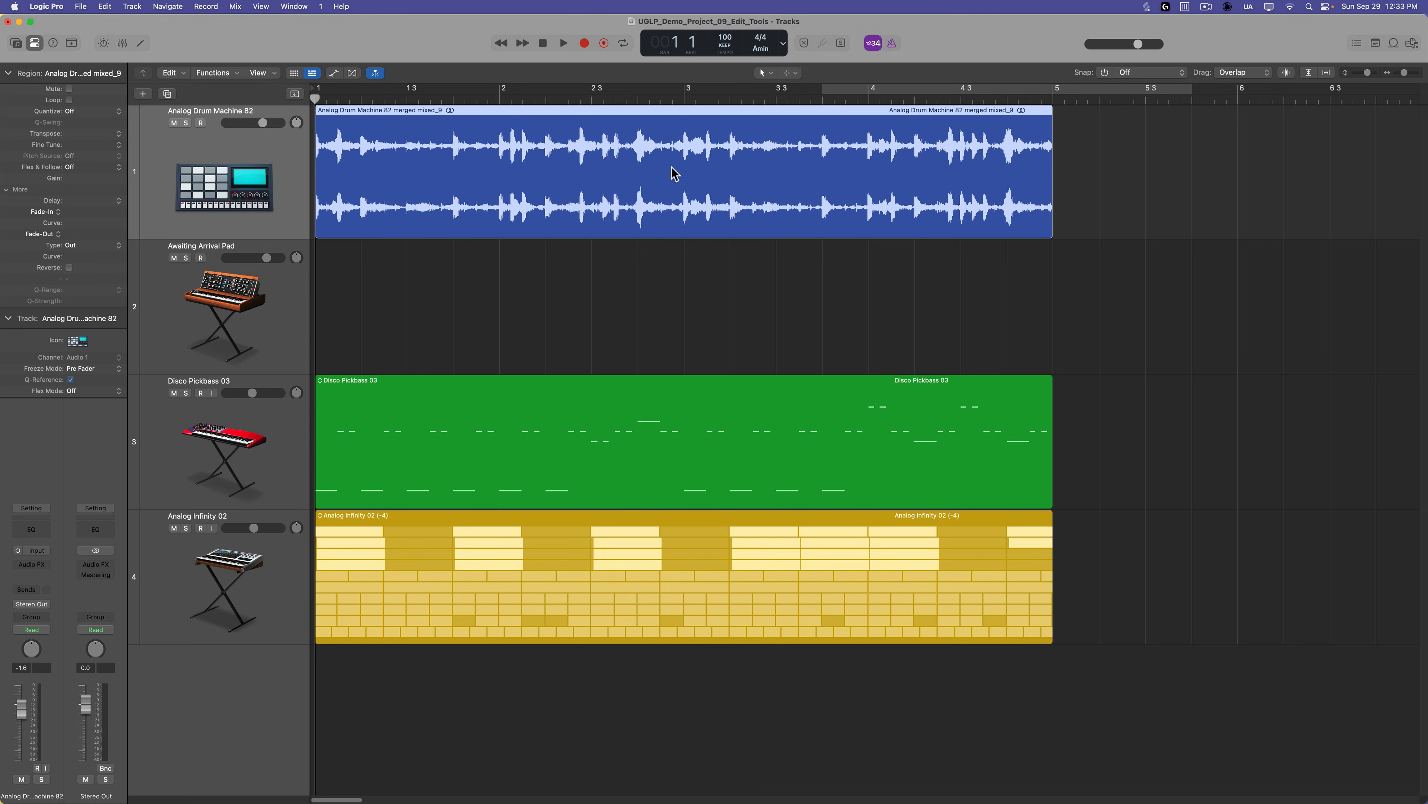
{"action": "mouse_move", "coordinate": [802, 258]}
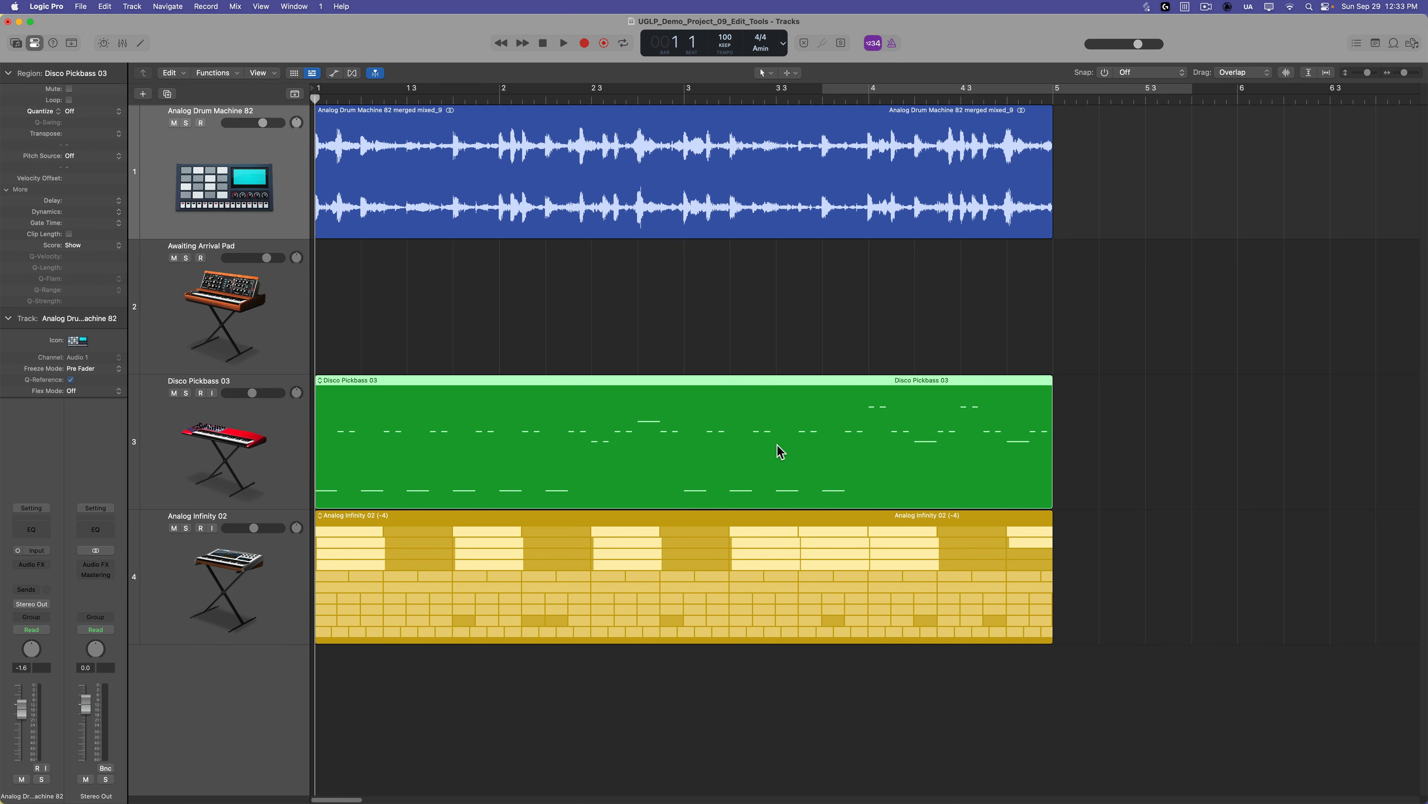
{"action": "mouse_move", "coordinate": [962, 435]}
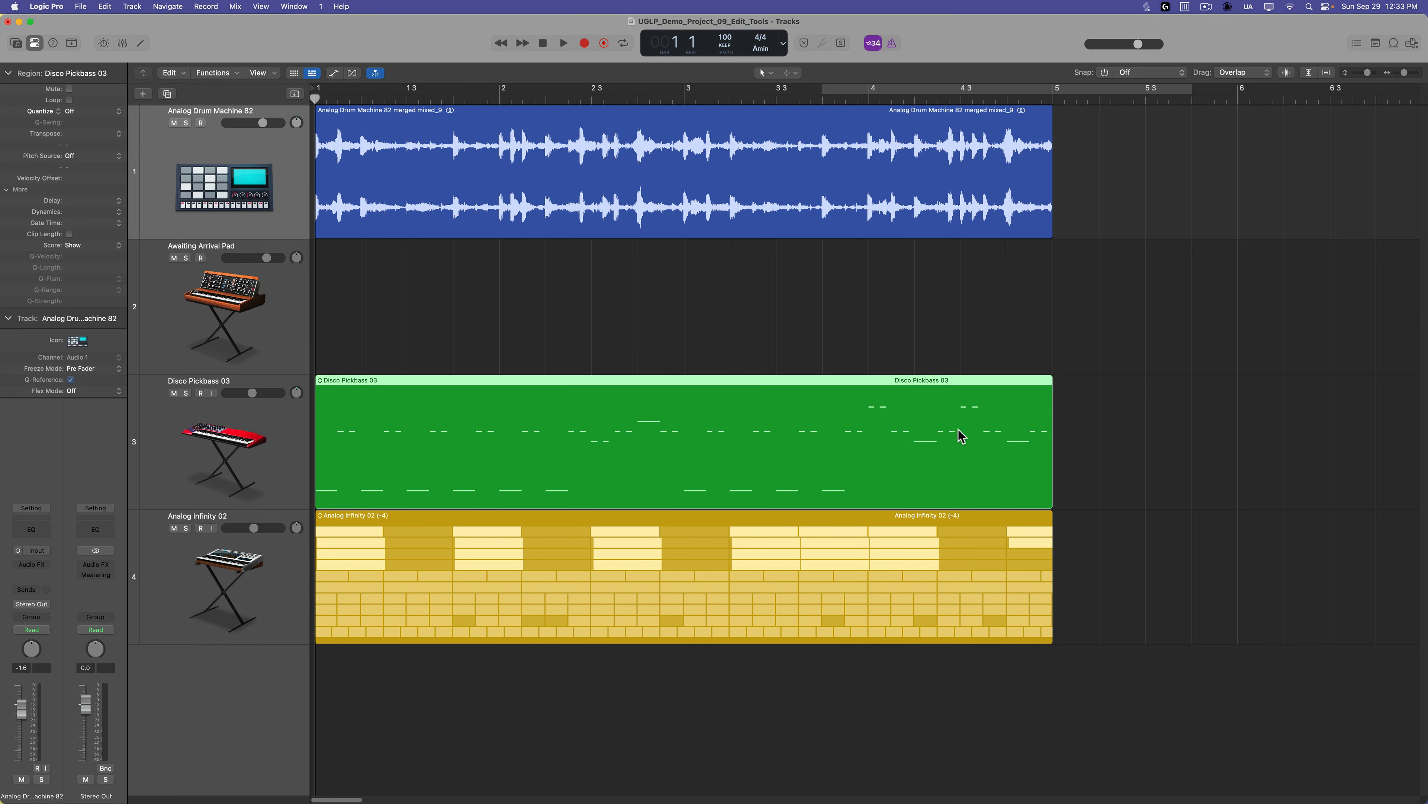
{"action": "mouse_move", "coordinate": [908, 480]}
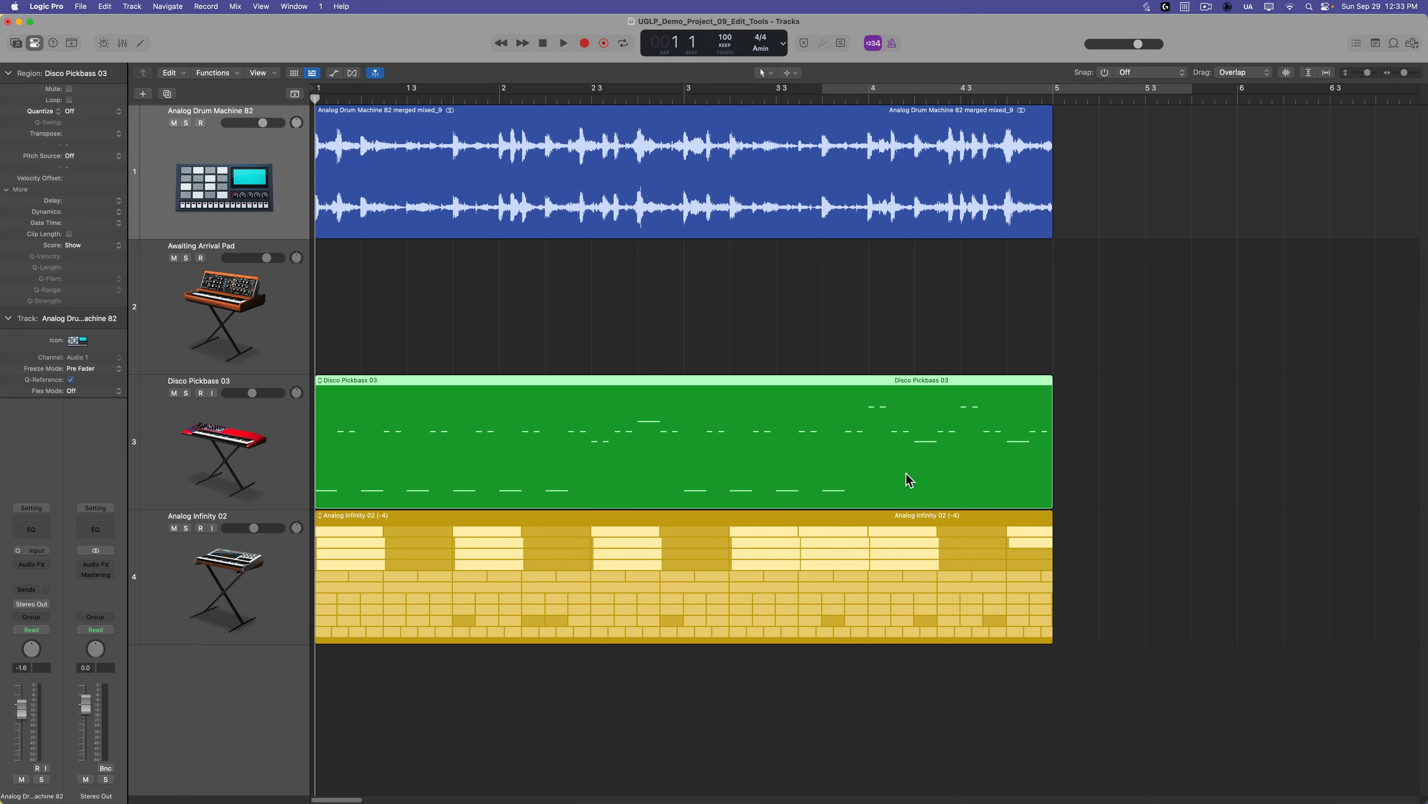
{"action": "mouse_move", "coordinate": [1032, 428]}
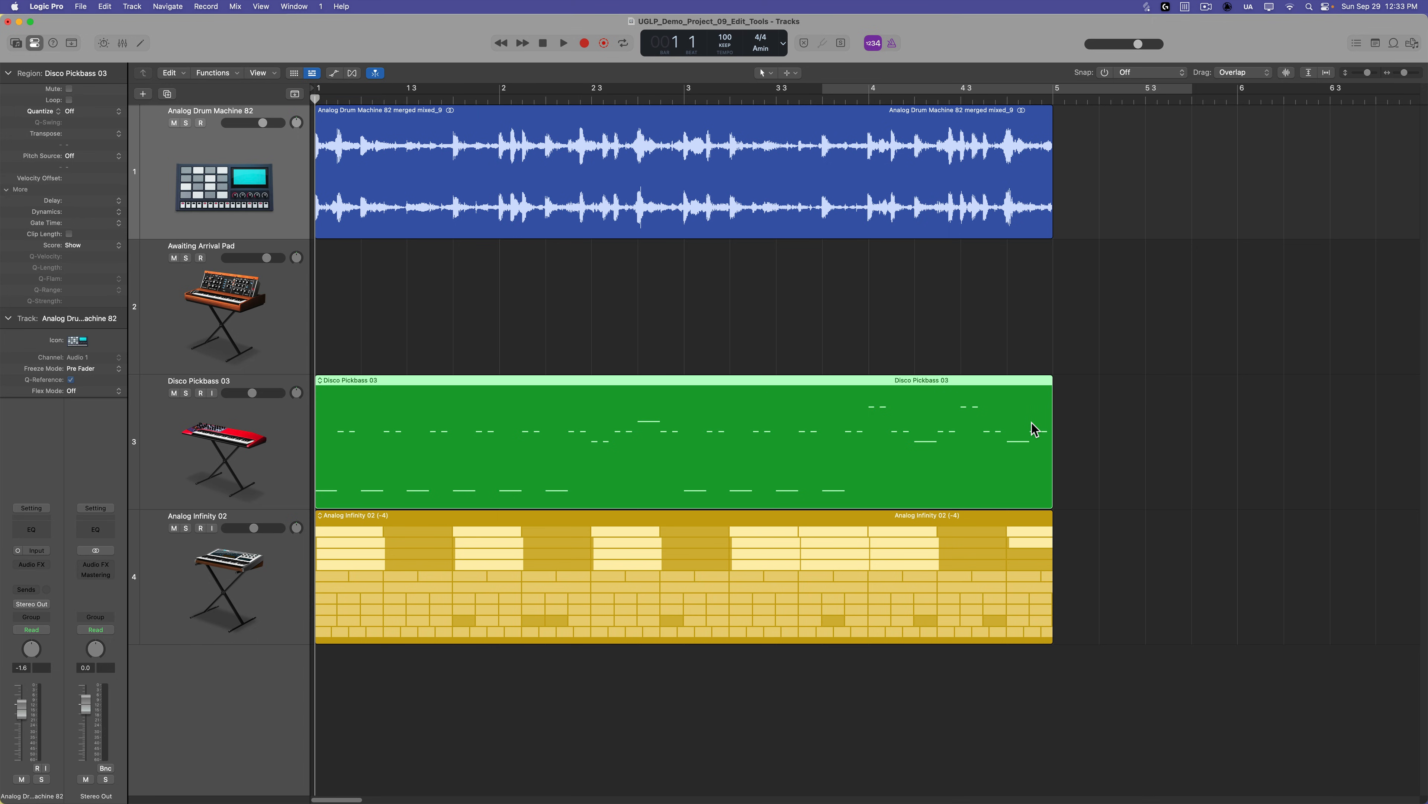
{"action": "mouse_move", "coordinate": [488, 436]}
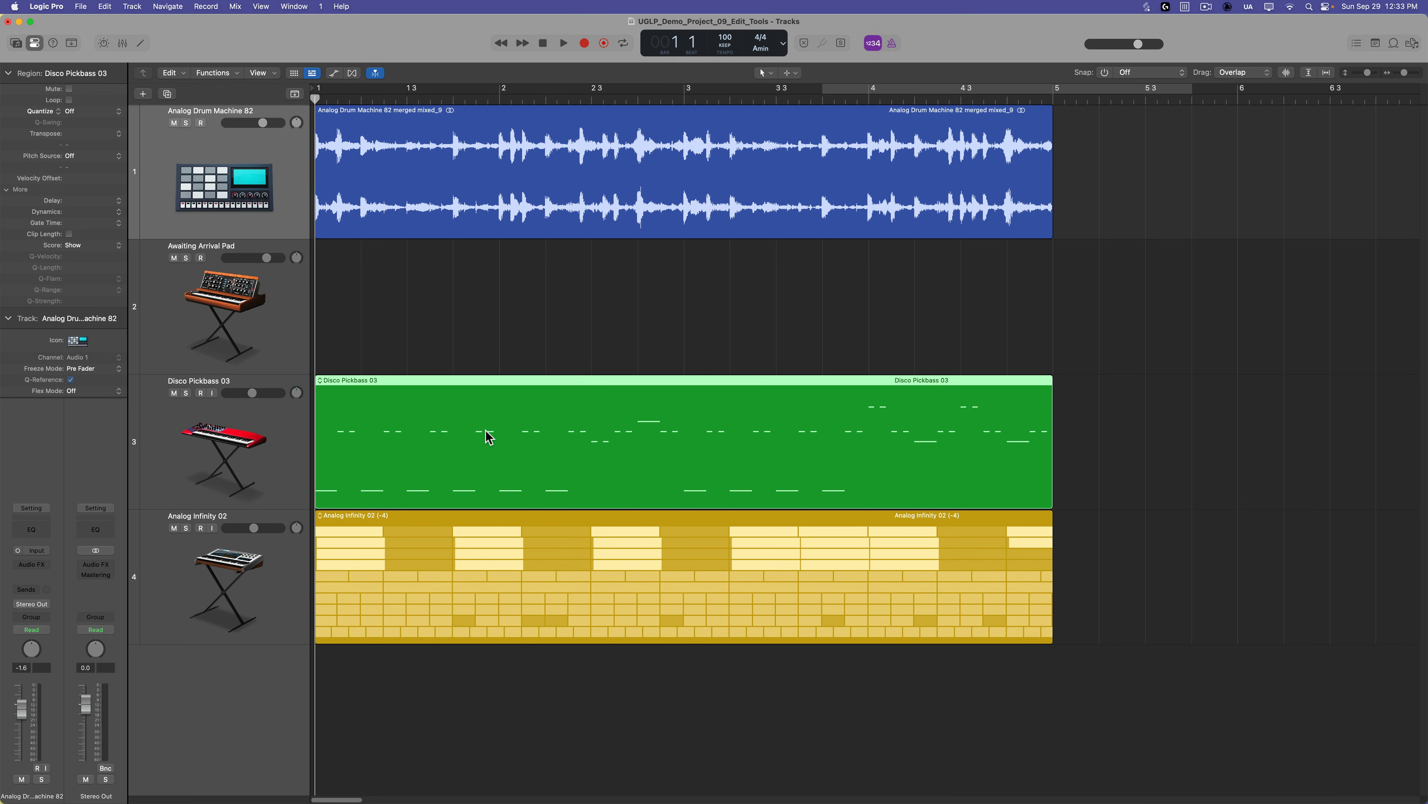
{"action": "mouse_move", "coordinate": [979, 195]}
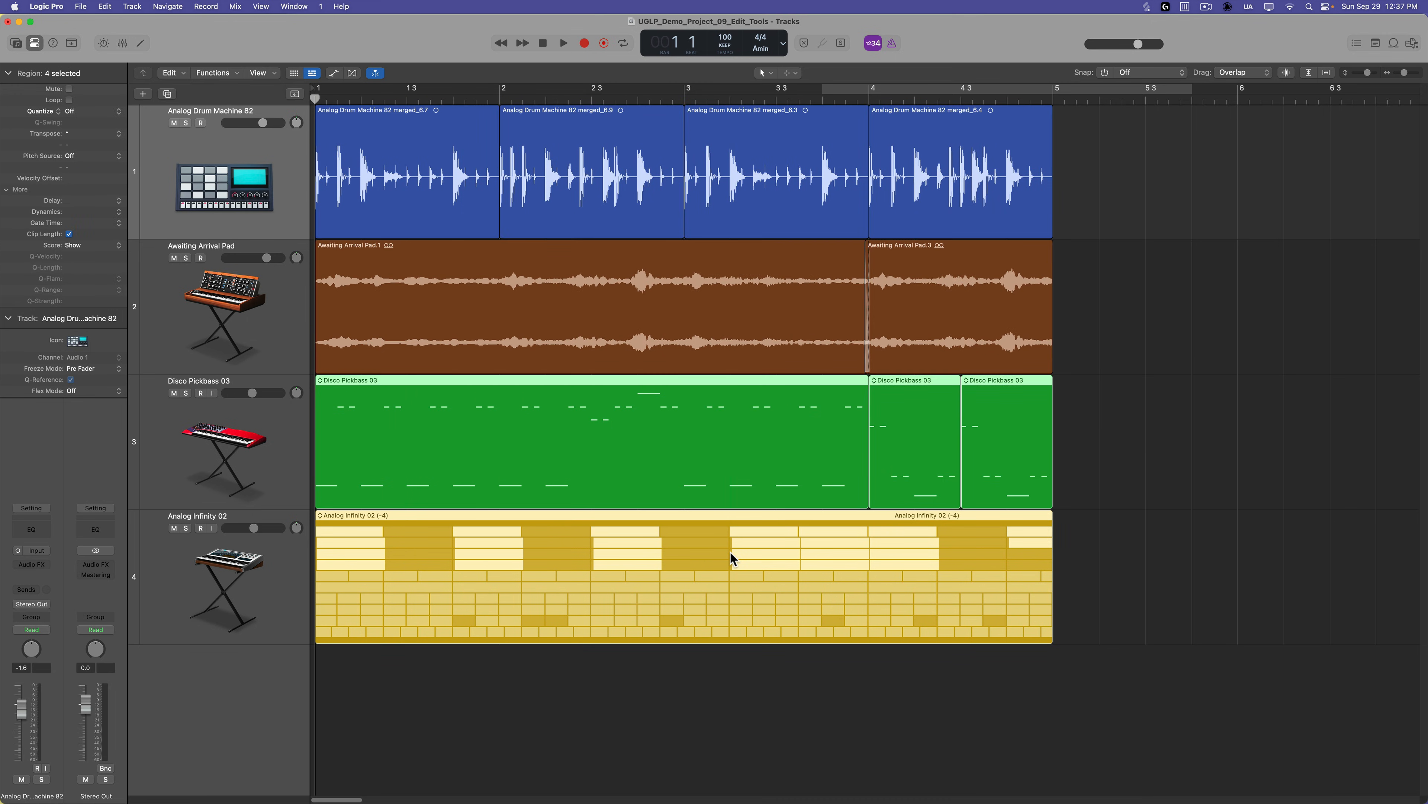
{"action": "mouse_move", "coordinate": [941, 557]}
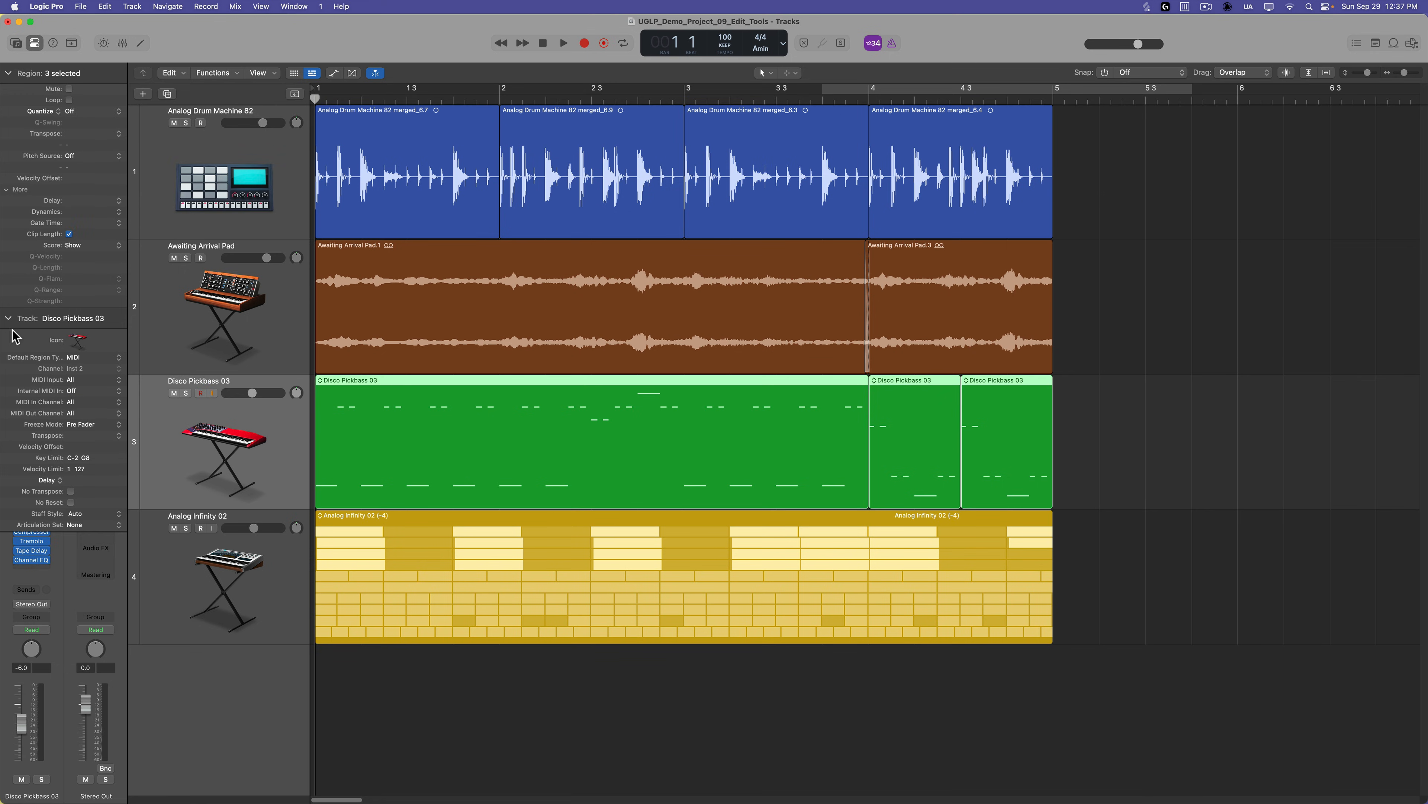
Step: Collapse the bass track's inspector before bringing up Bounce Regions in Place
{"action": "left_click", "coordinate": [186, 393]}
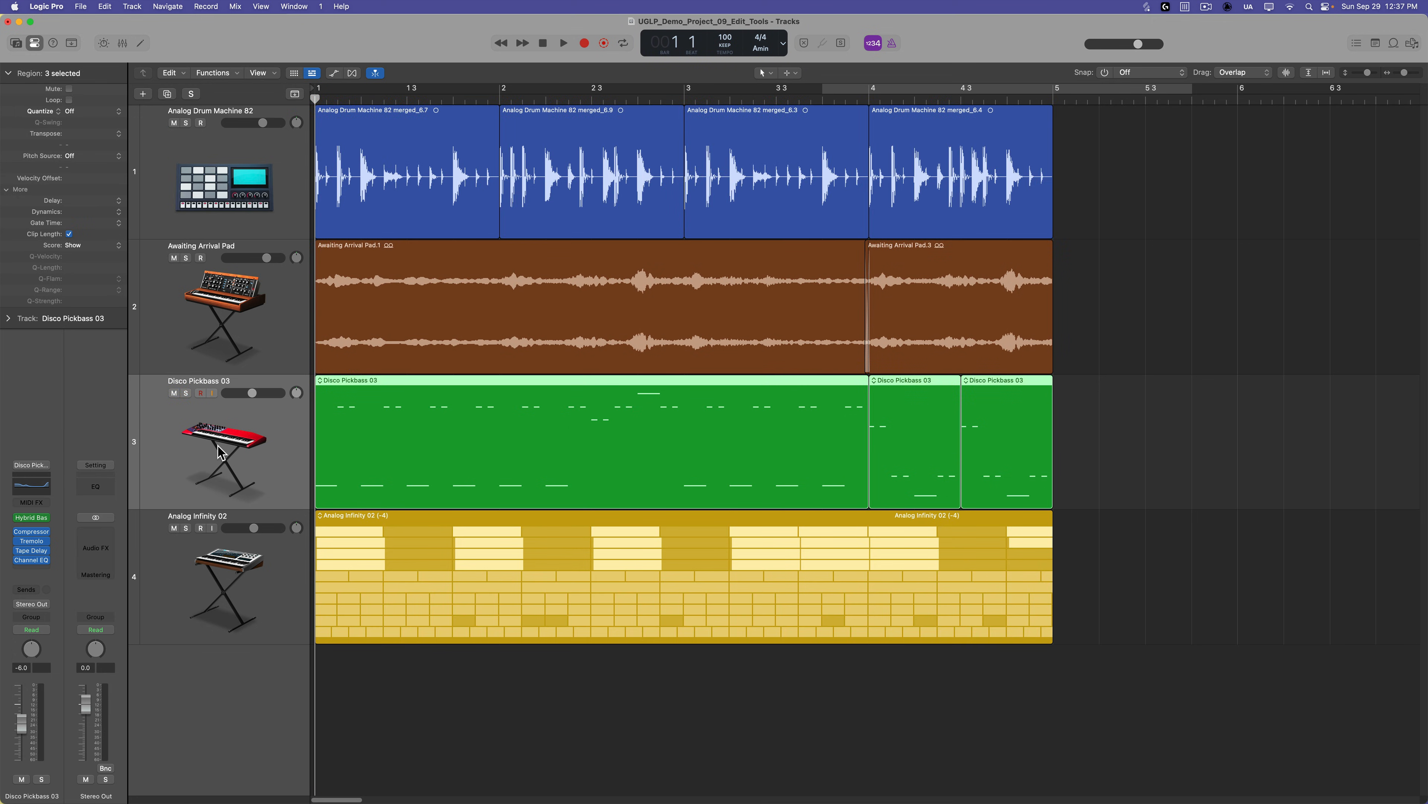
{"action": "mouse_move", "coordinate": [1144, 442]}
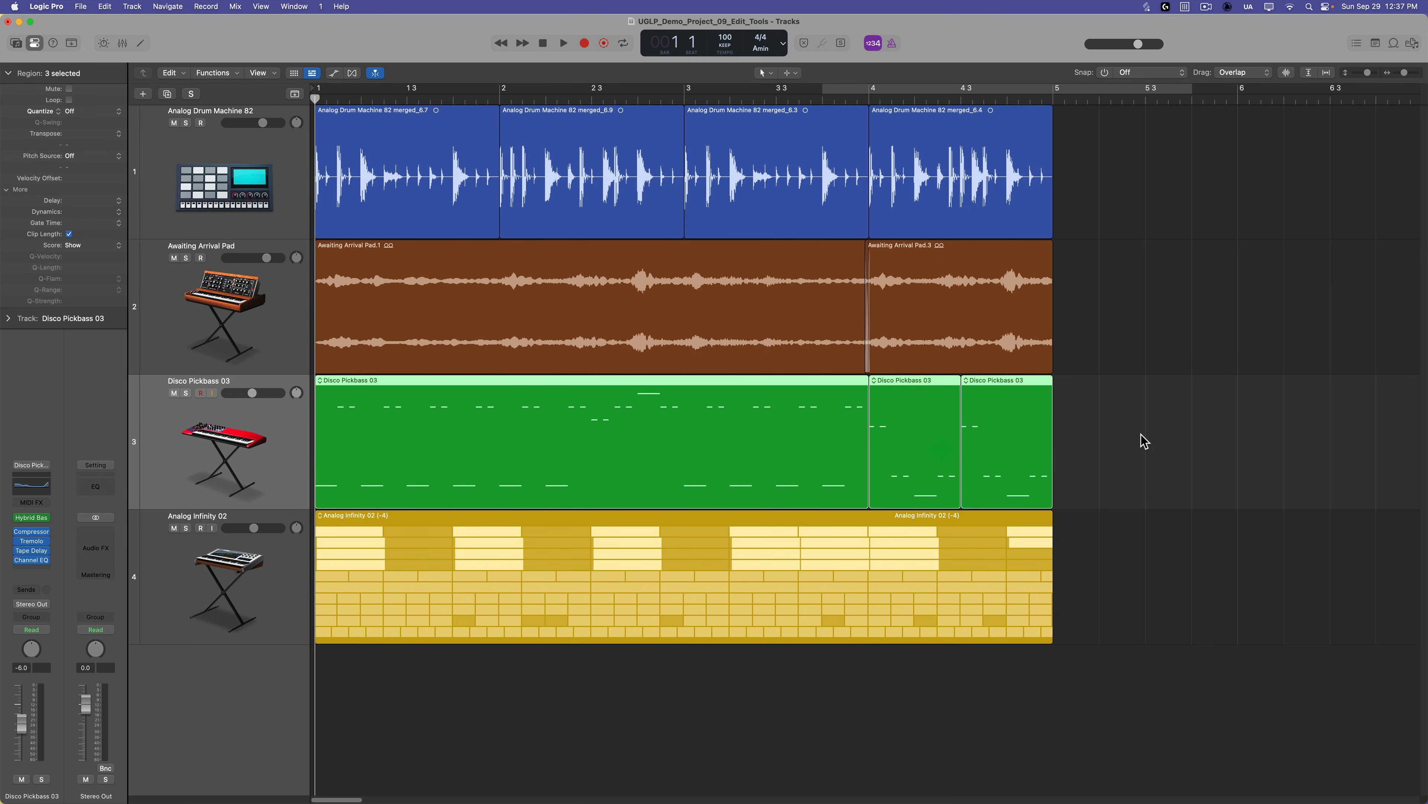
{"action": "mouse_move", "coordinate": [665, 440]}
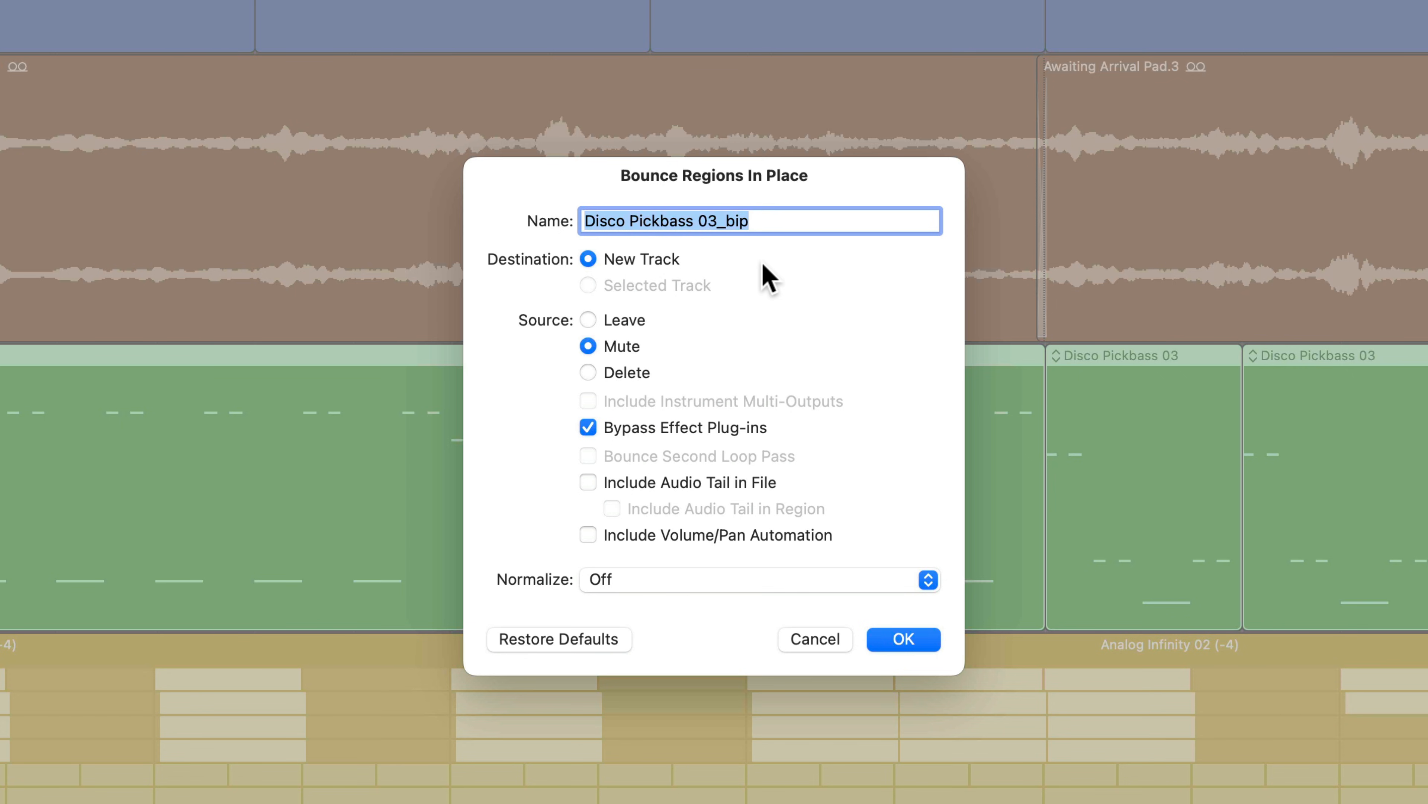
Step: Name the bounce 'Disco Pickbass BIP', try Leave/Mute/Delete source options, keep Bypass Effect Plug-ins checked
{"action": "type", "text": "Disco Pickbass BIP"}
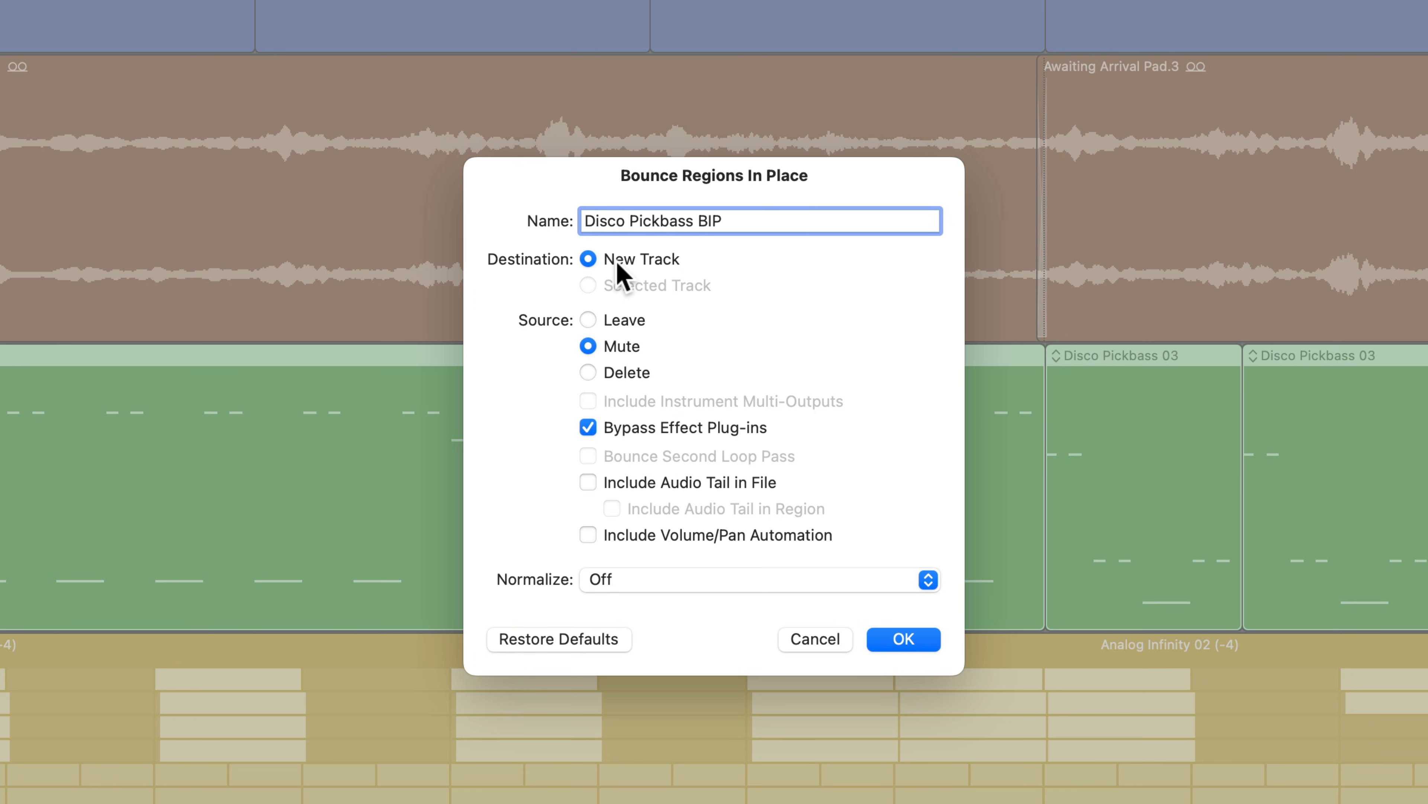
{"action": "mouse_move", "coordinate": [699, 276]}
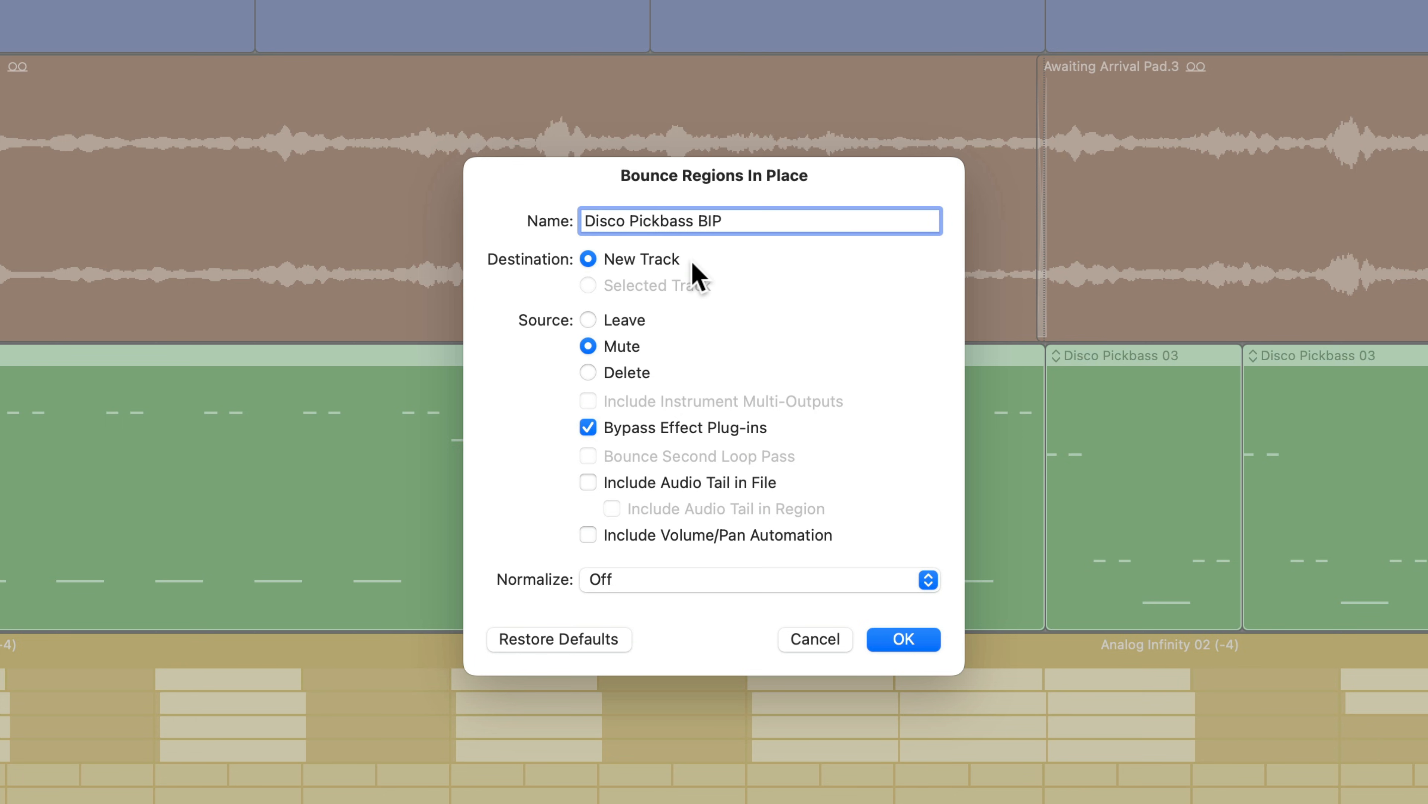
{"action": "mouse_move", "coordinate": [645, 308]}
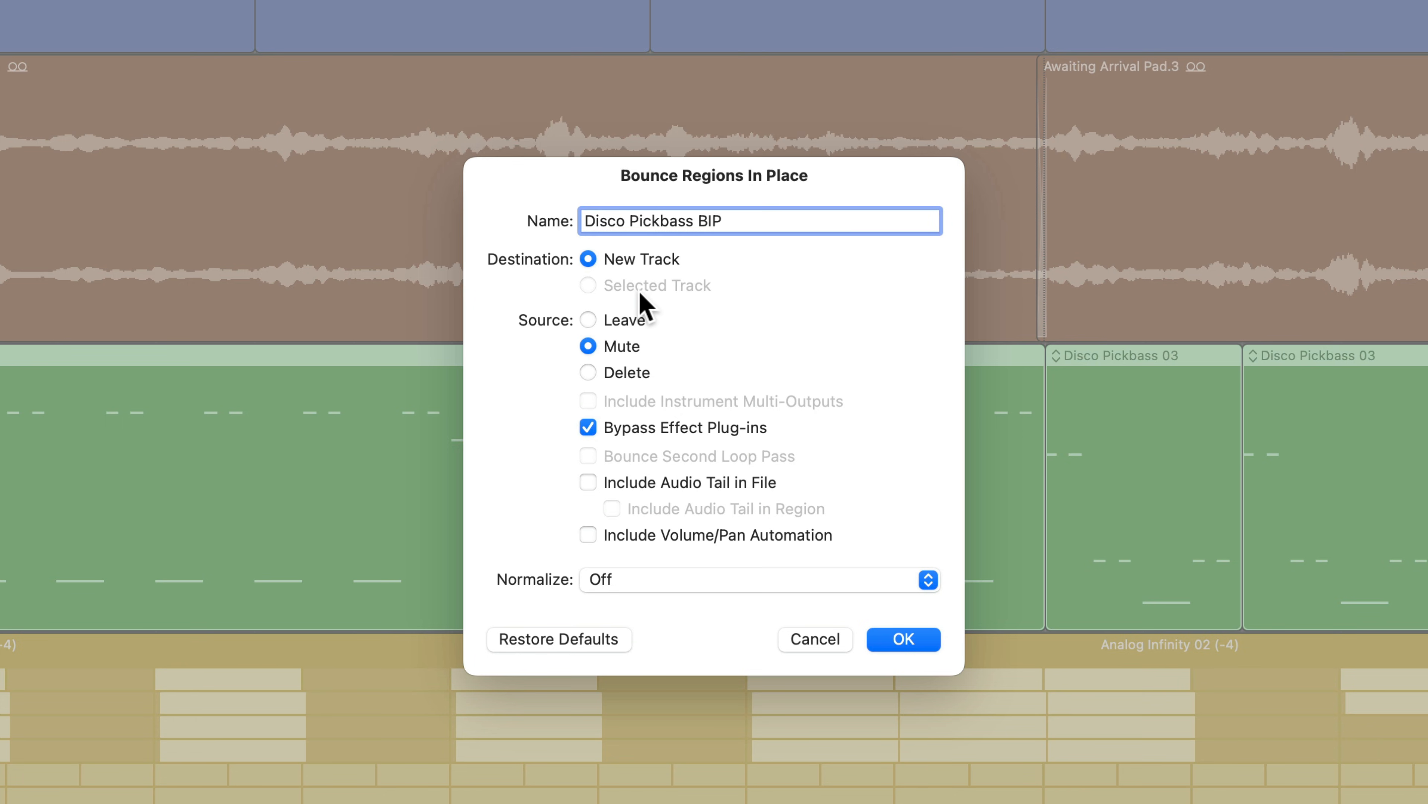
{"action": "mouse_move", "coordinate": [653, 308]}
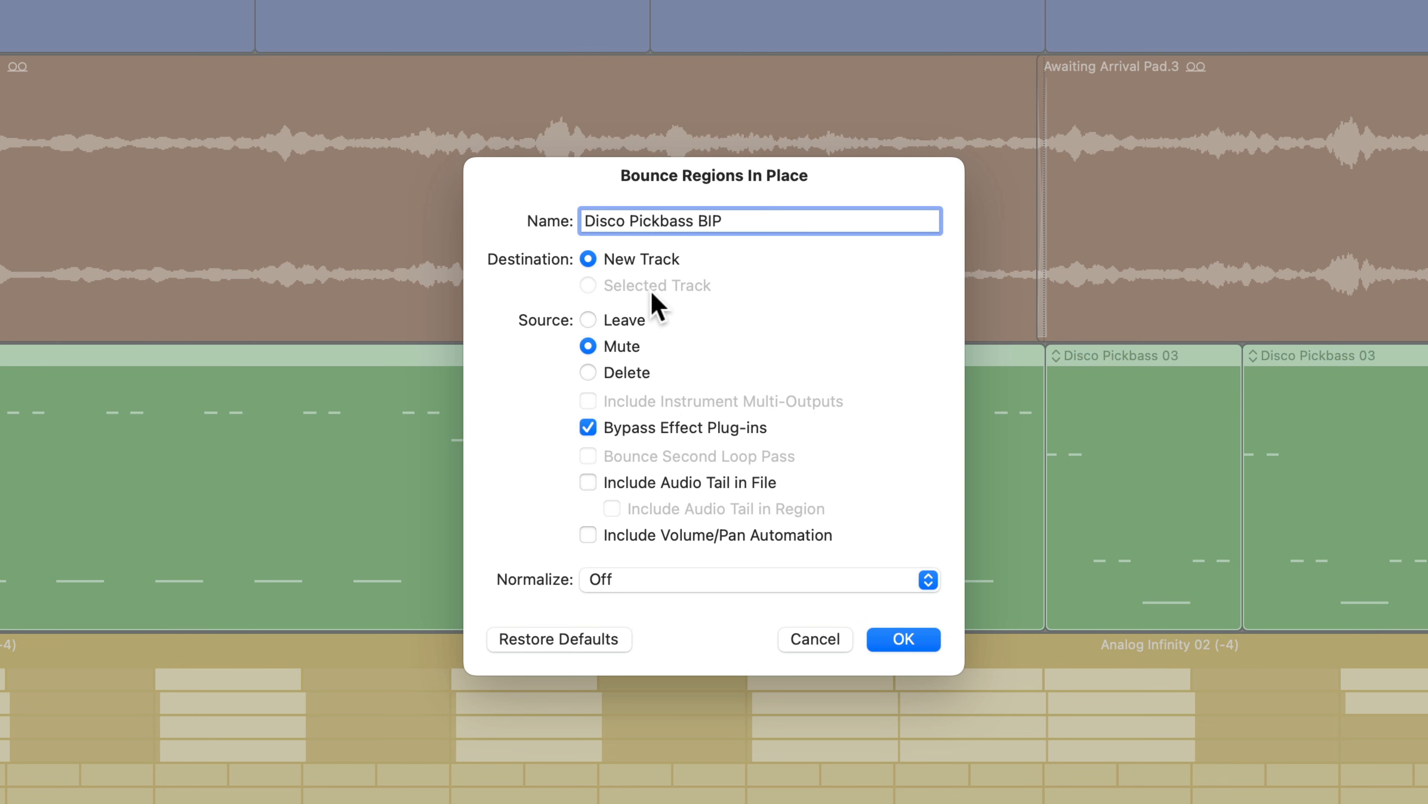
{"action": "mouse_move", "coordinate": [647, 301]}
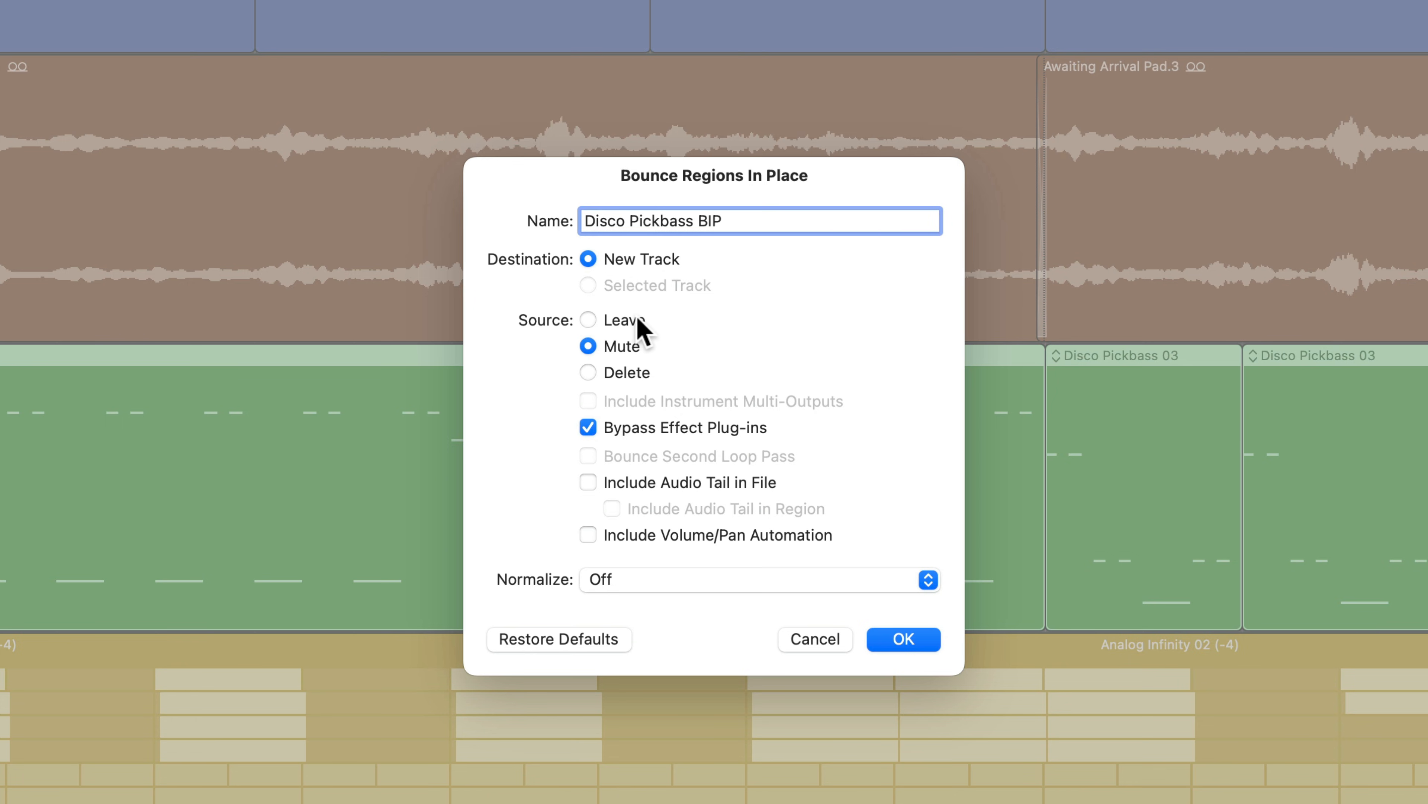
{"action": "left_click", "coordinate": [589, 320]}
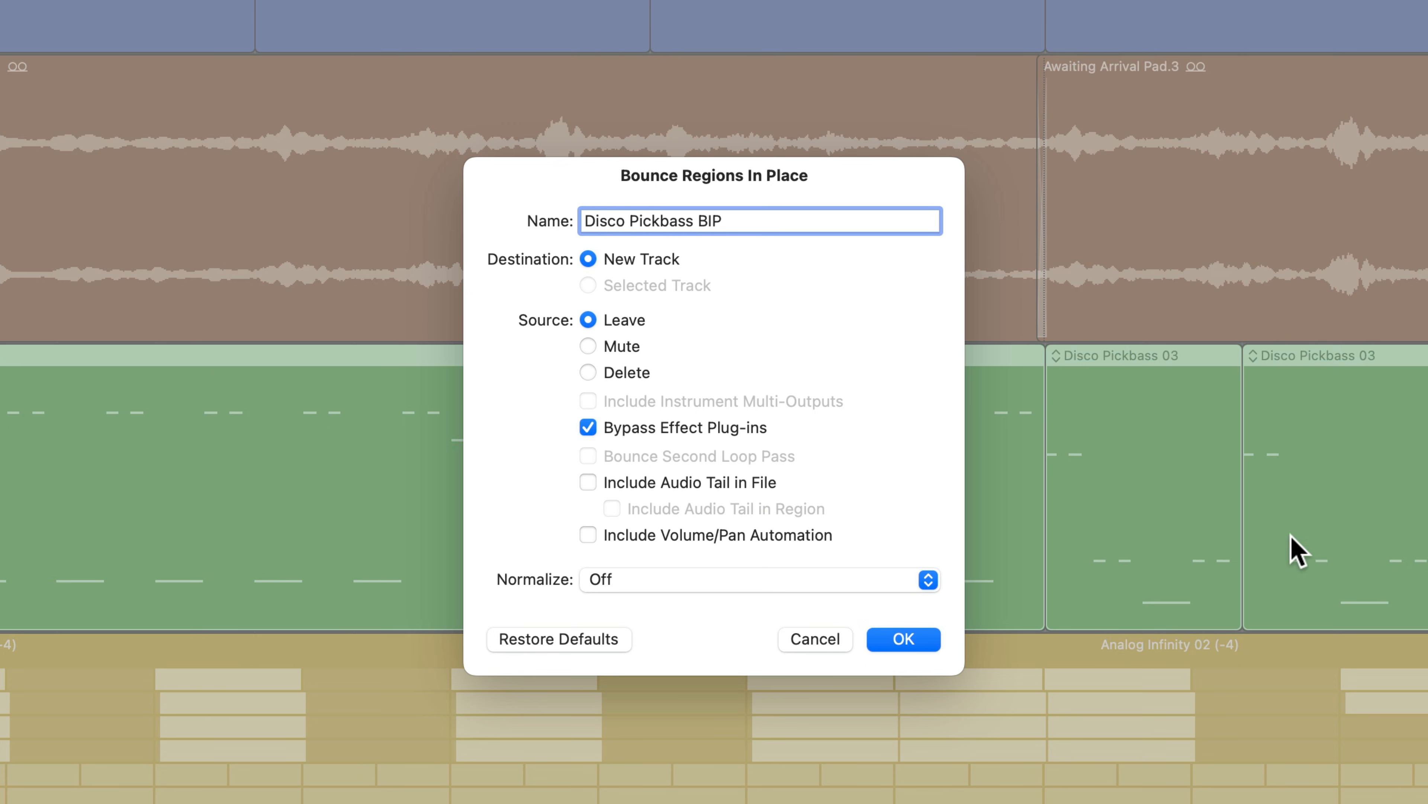
{"action": "left_click", "coordinate": [588, 346]}
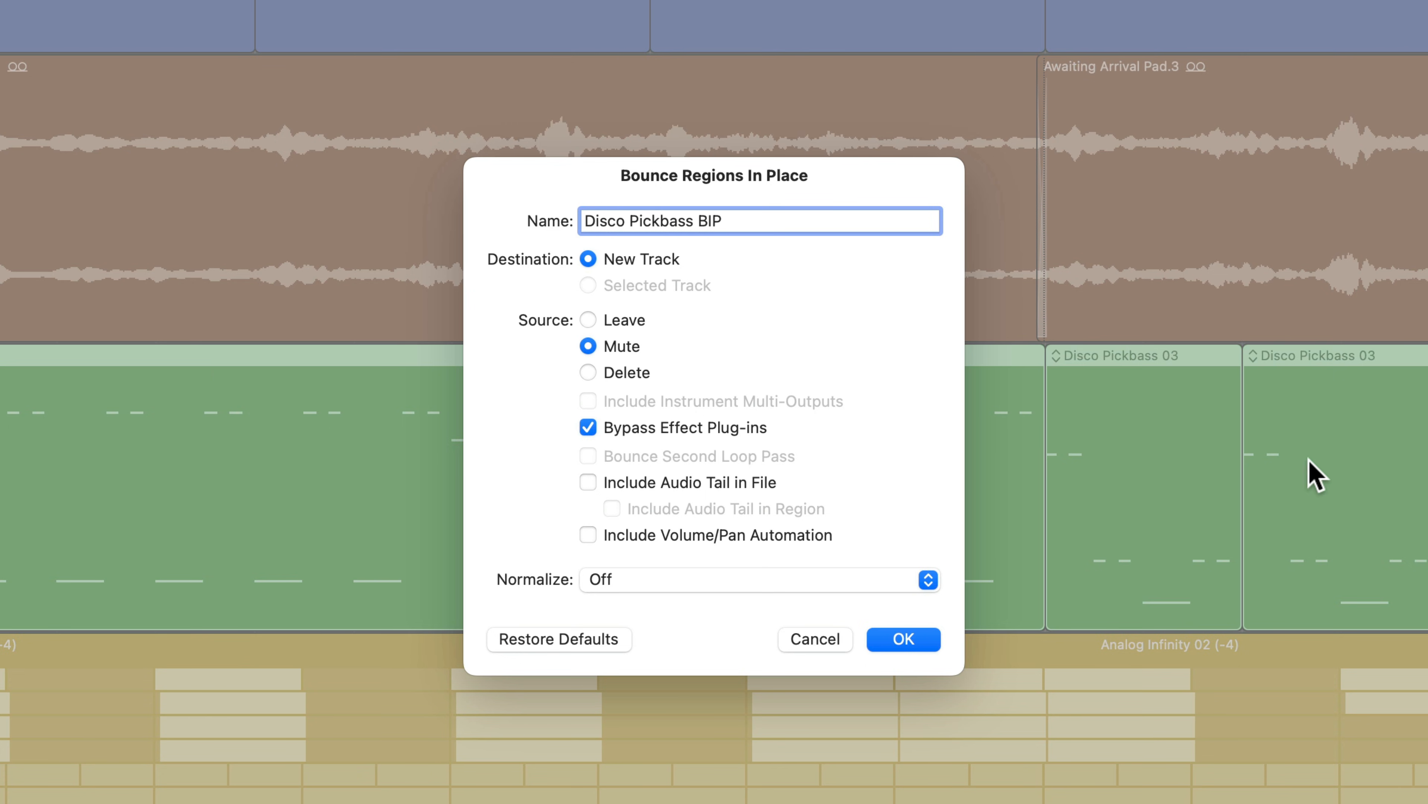
{"action": "left_click", "coordinate": [588, 373]}
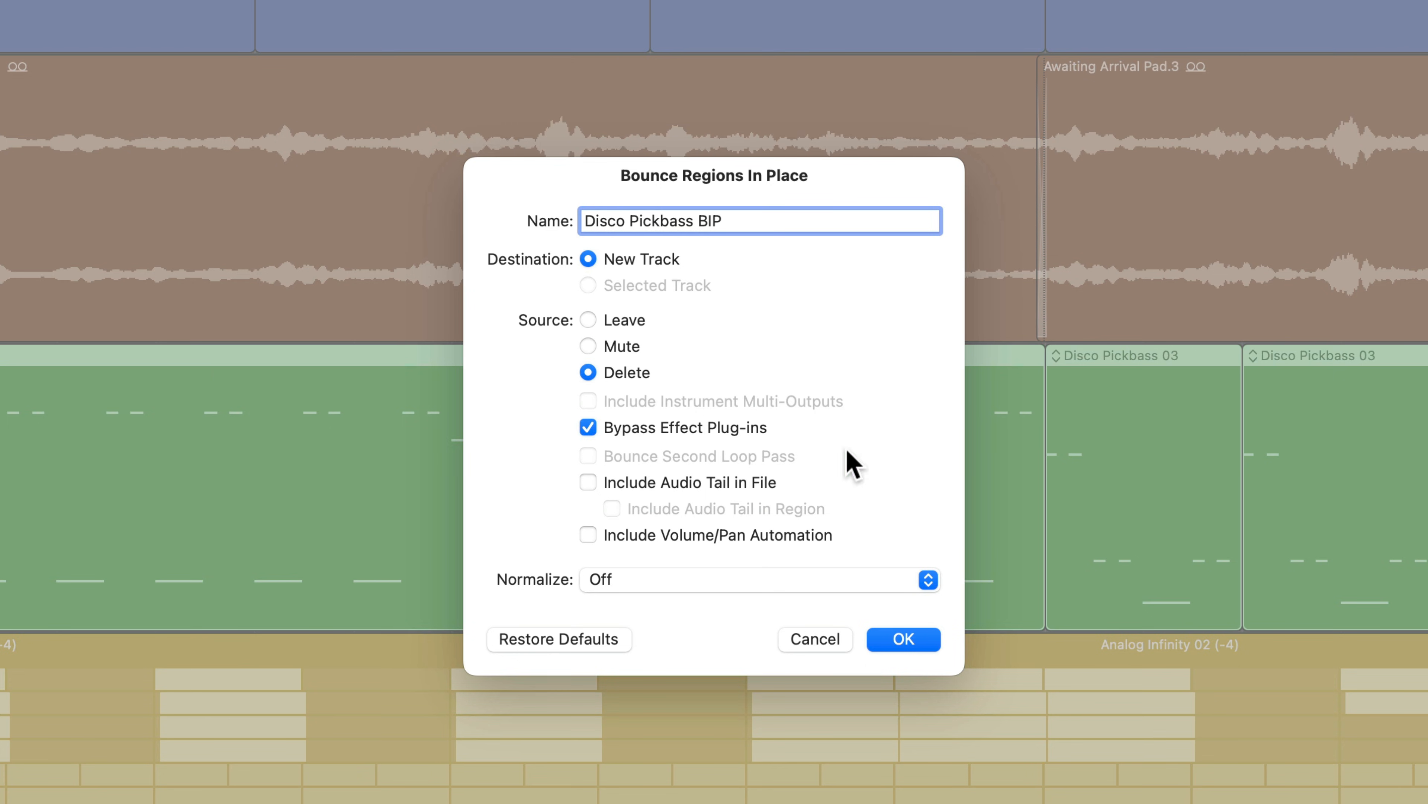
{"action": "mouse_move", "coordinate": [1385, 508]}
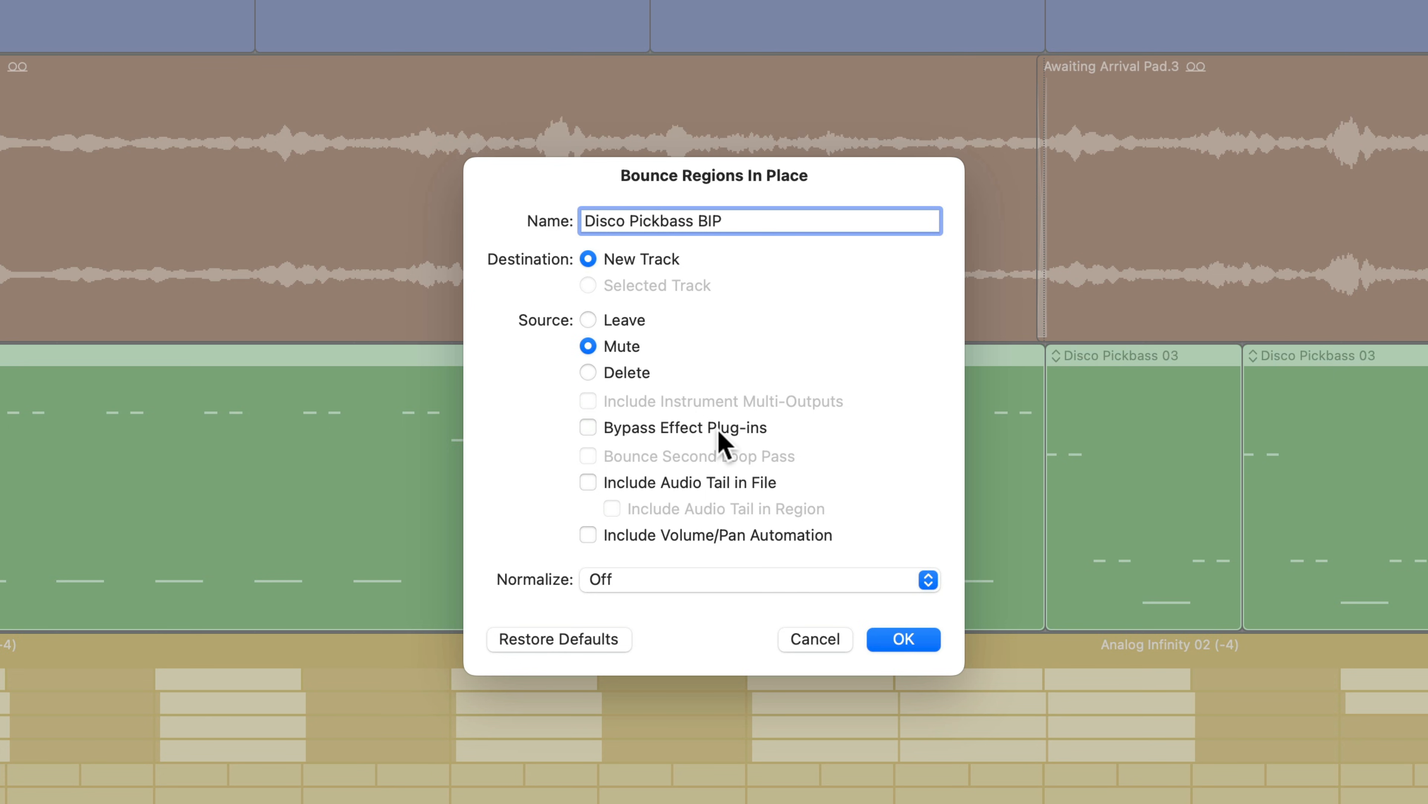
{"action": "left_click", "coordinate": [587, 427]}
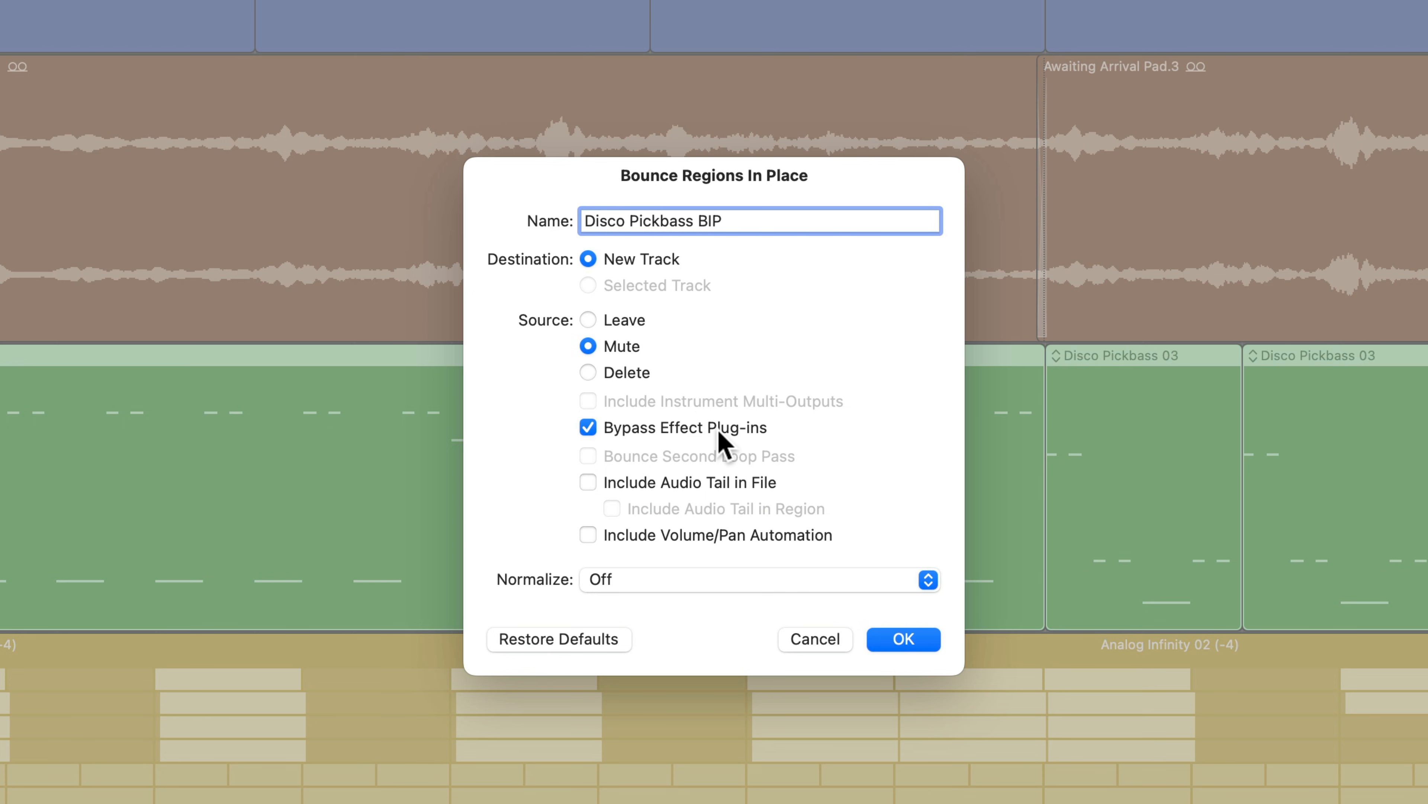
Step: Keep effects in the bounce, include the audio tail and volume/pan automation
{"action": "left_click", "coordinate": [589, 427]}
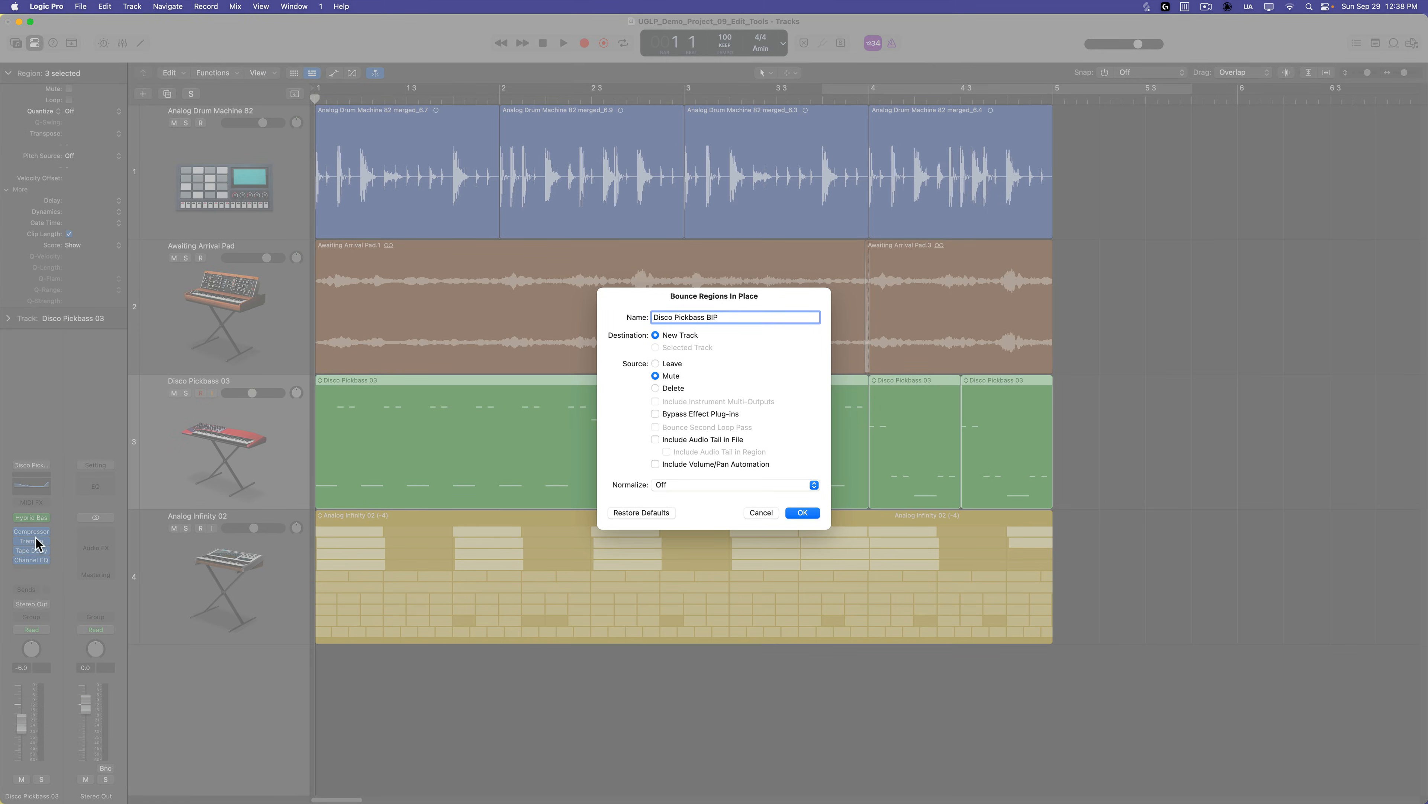
{"action": "mouse_move", "coordinate": [50, 574]}
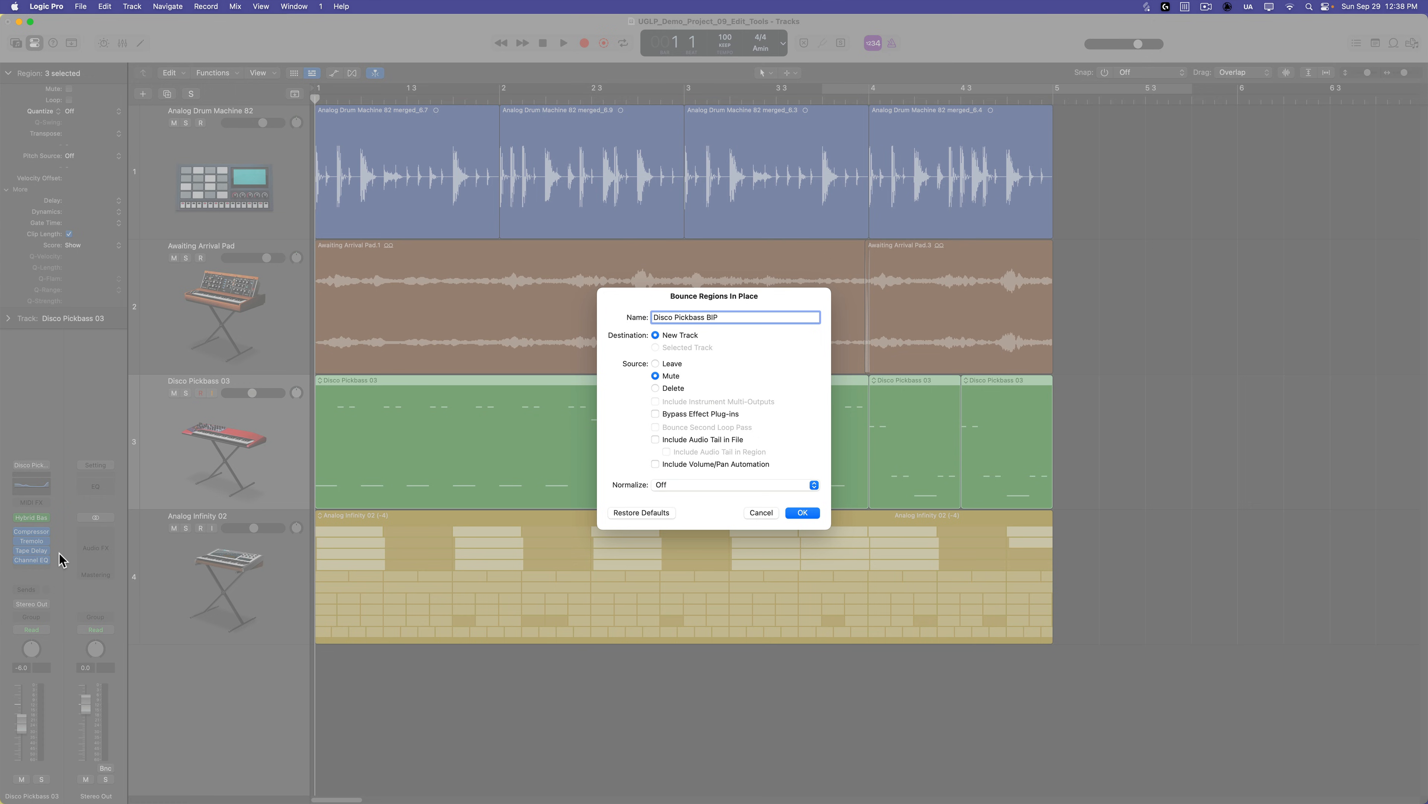
{"action": "mouse_move", "coordinate": [983, 443]}
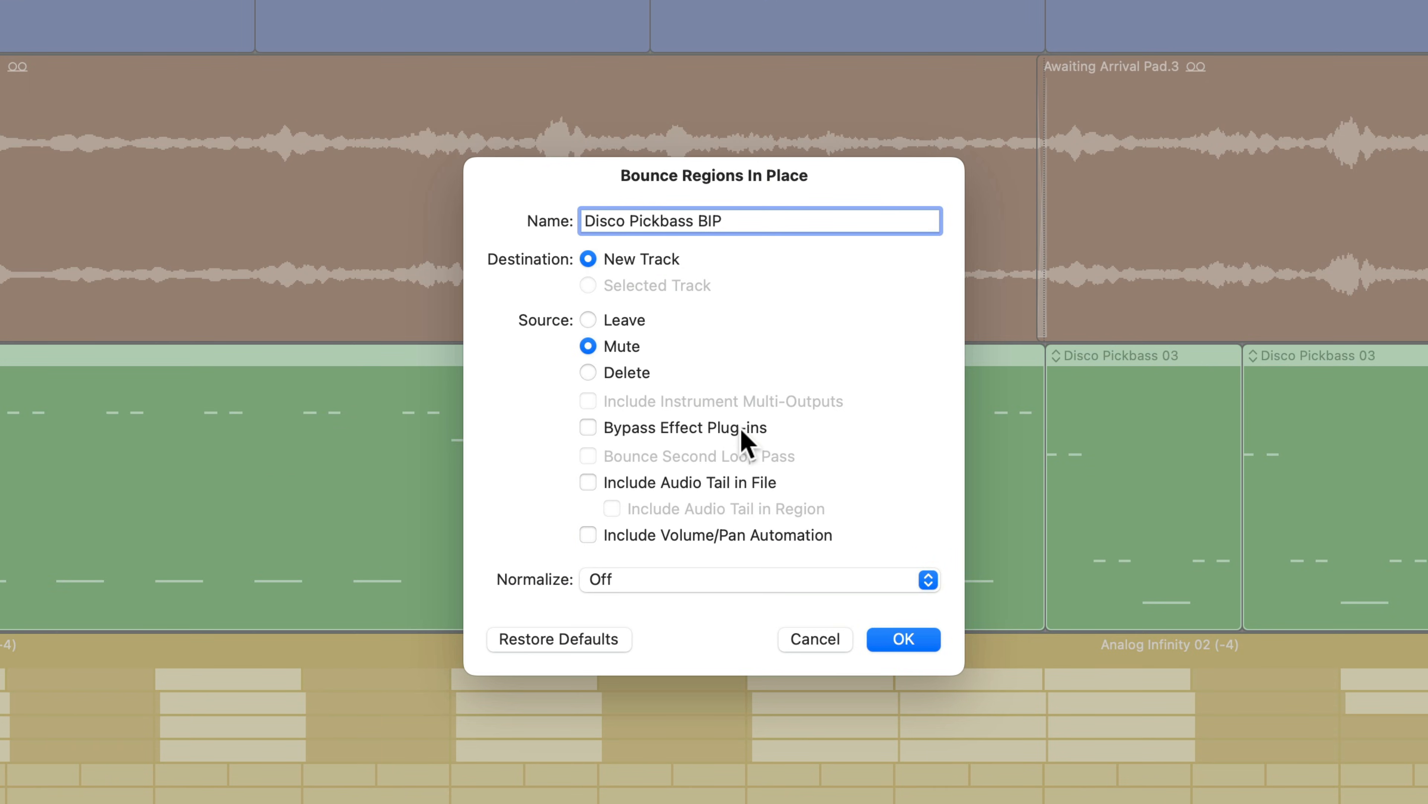
{"action": "left_click", "coordinate": [588, 426]}
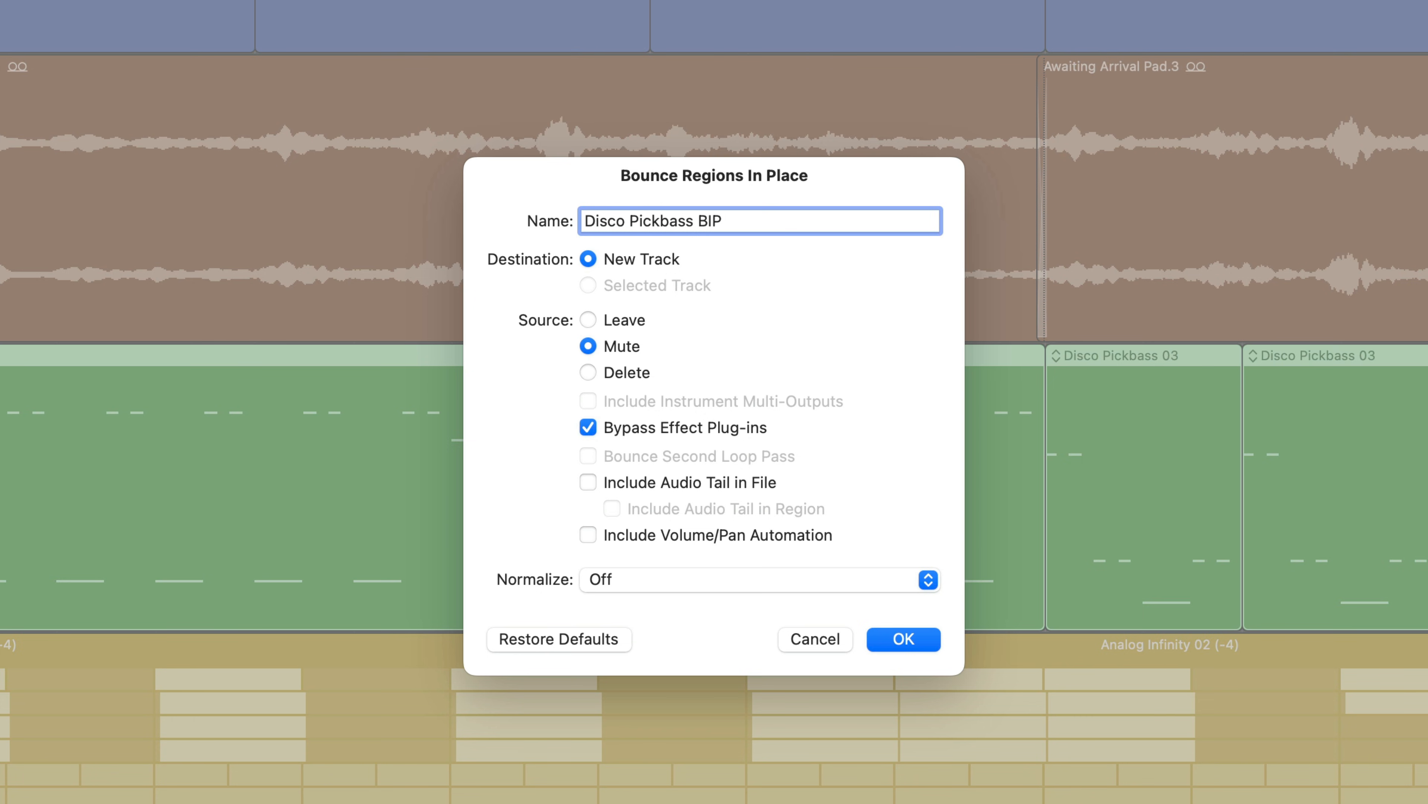
{"action": "left_click", "coordinate": [588, 427]}
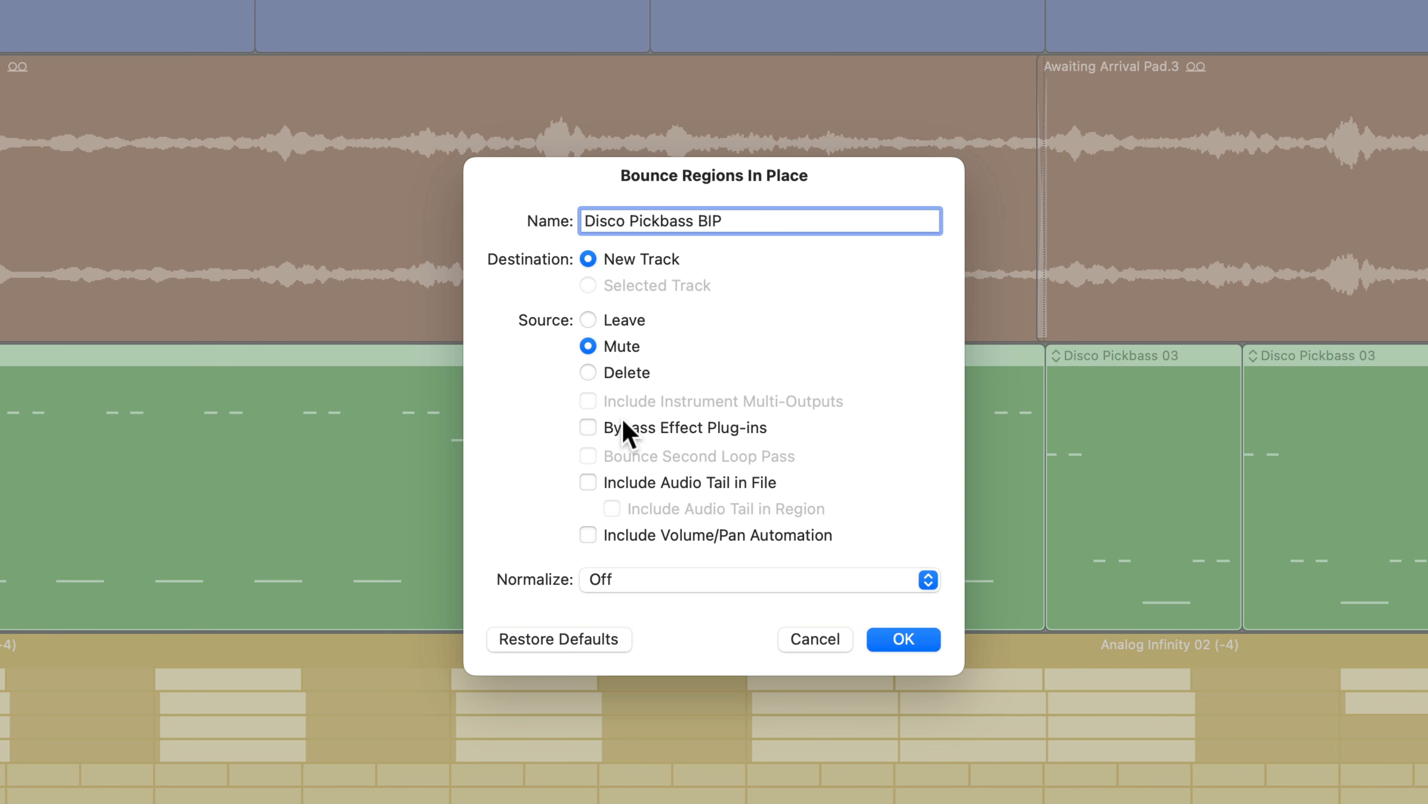
{"action": "left_click", "coordinate": [588, 482]}
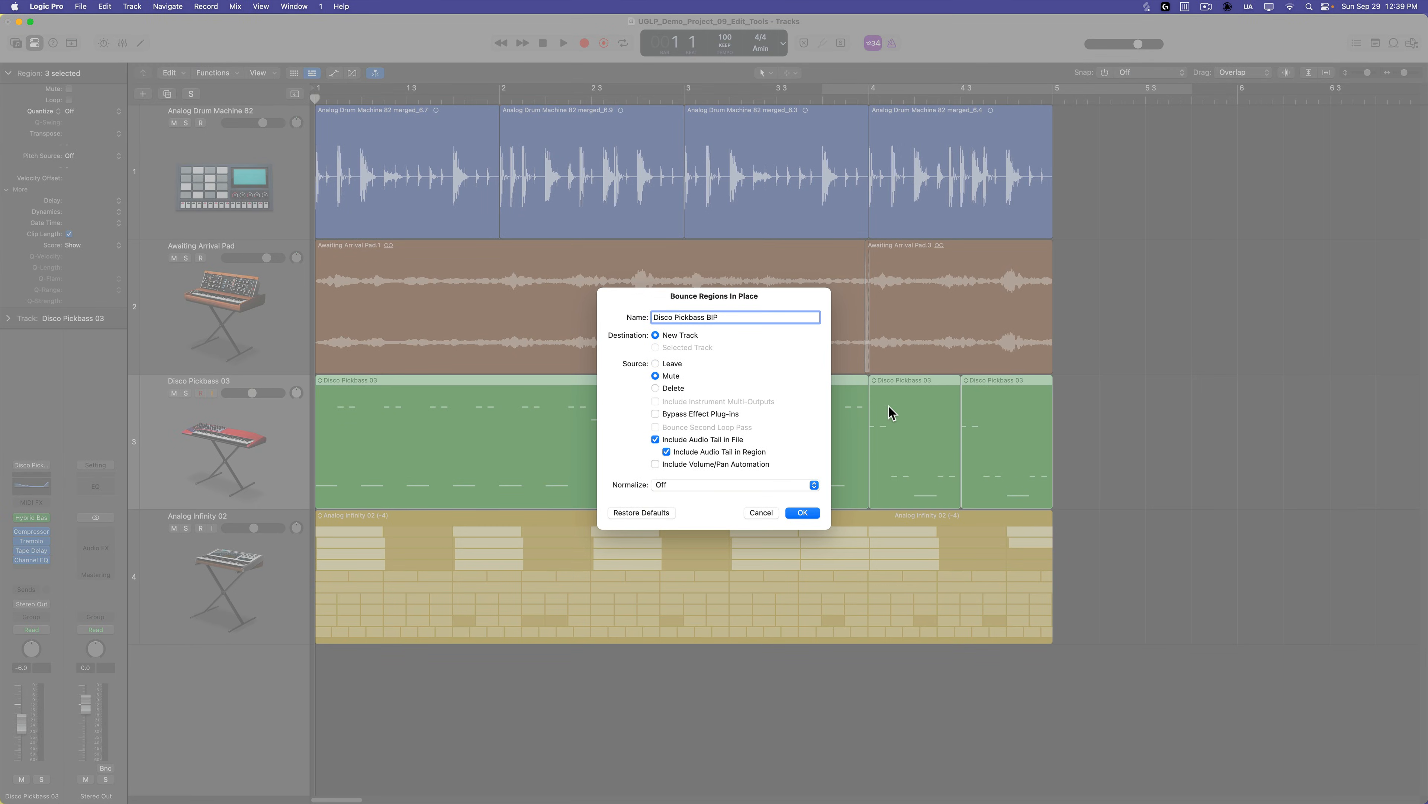
{"action": "mouse_move", "coordinate": [1023, 448]}
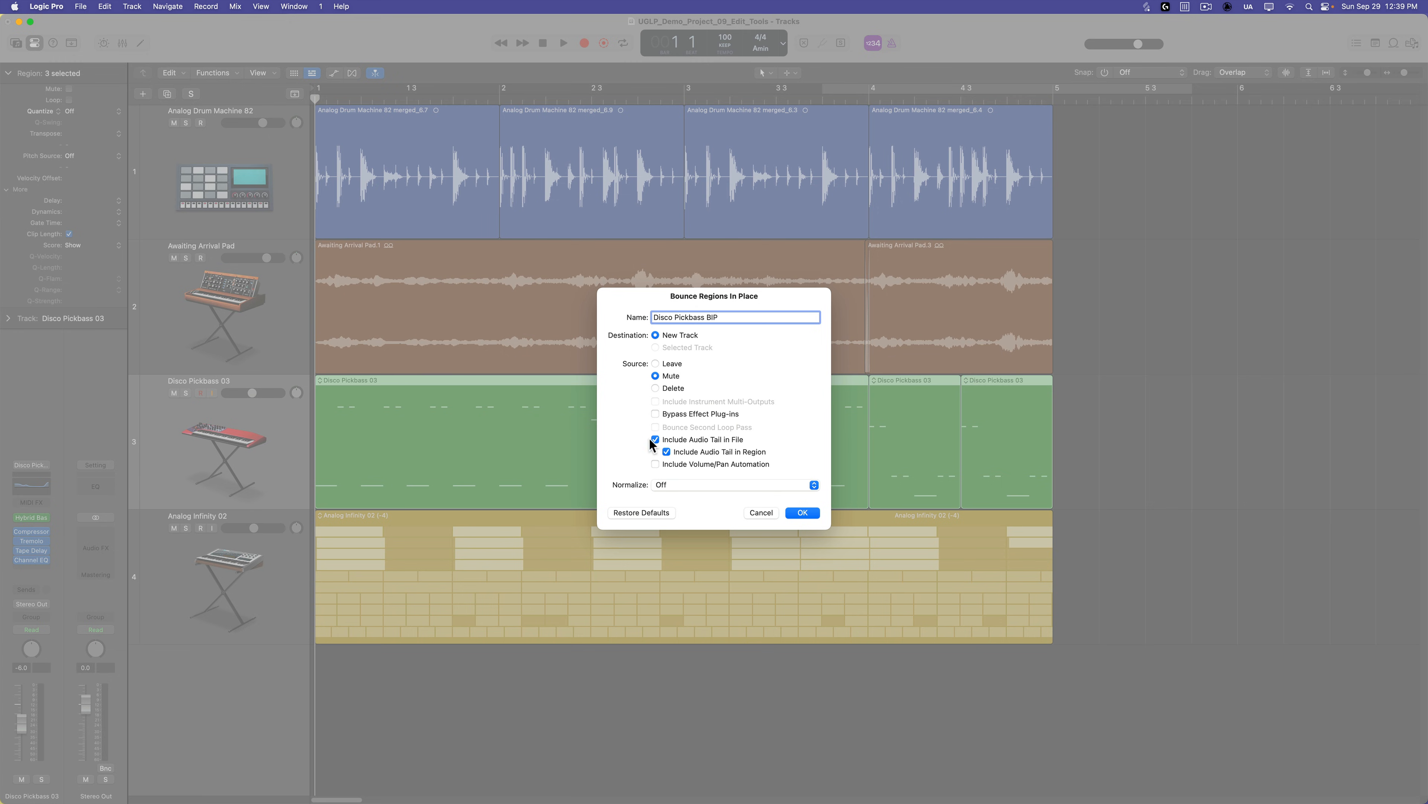
{"action": "mouse_move", "coordinate": [943, 445]}
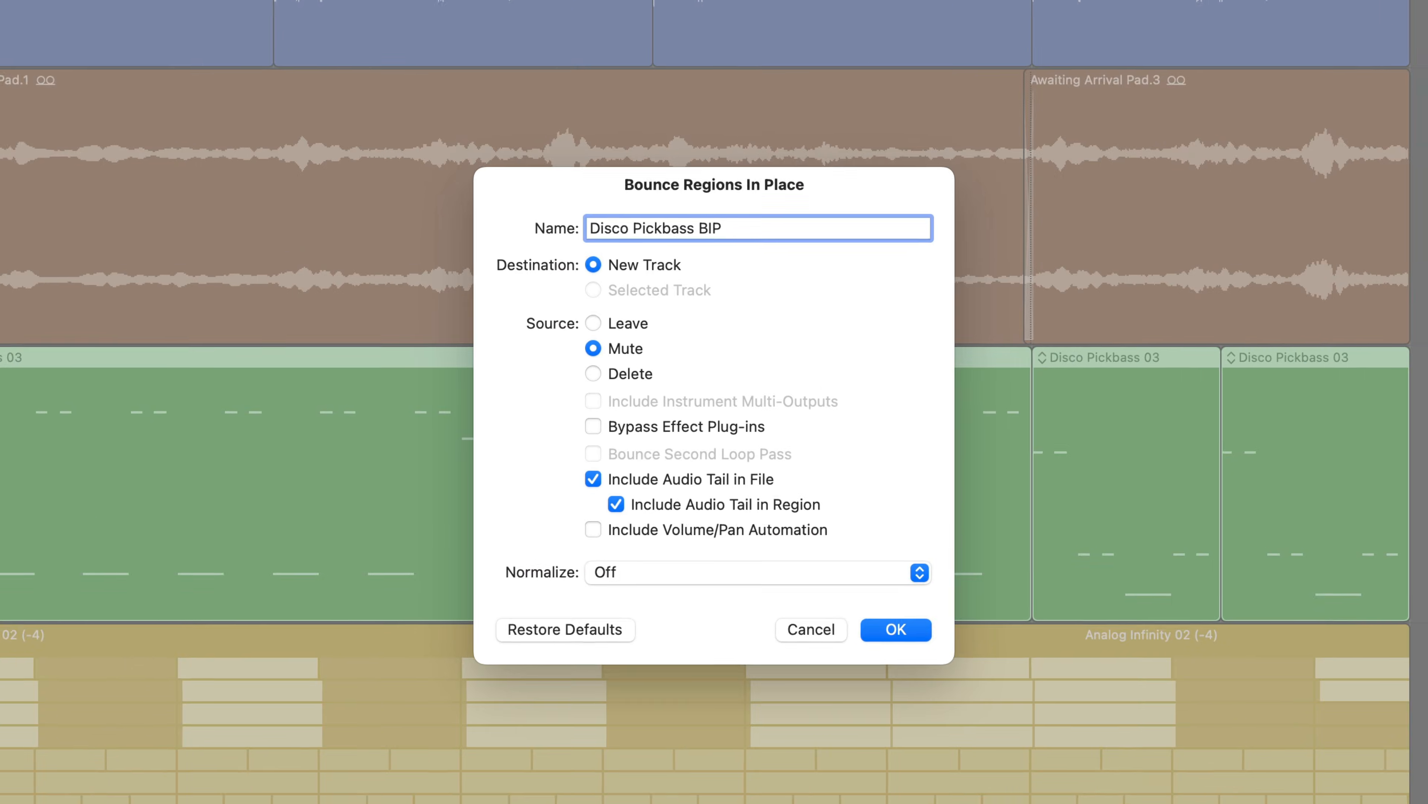
{"action": "left_click", "coordinate": [593, 529]}
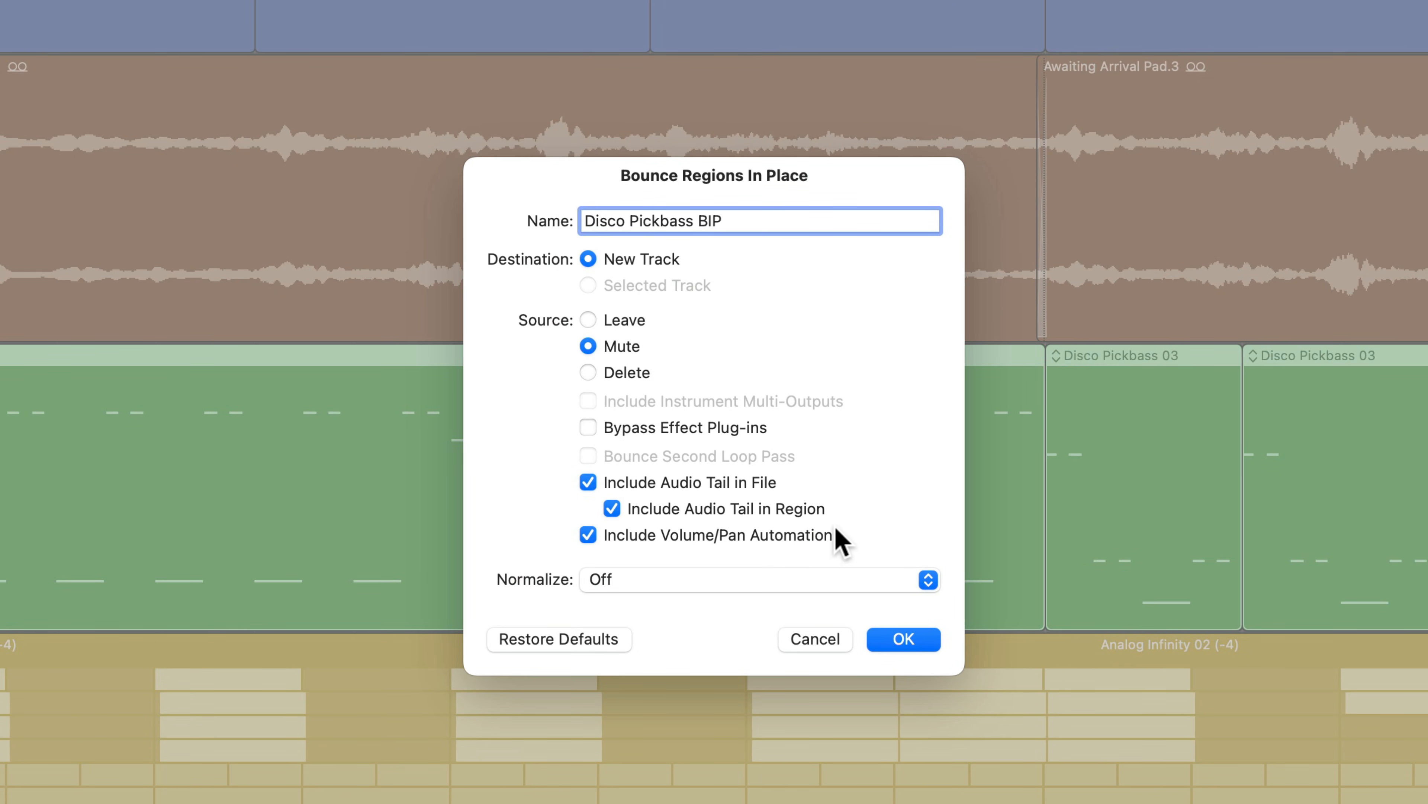
{"action": "mouse_move", "coordinate": [776, 553]}
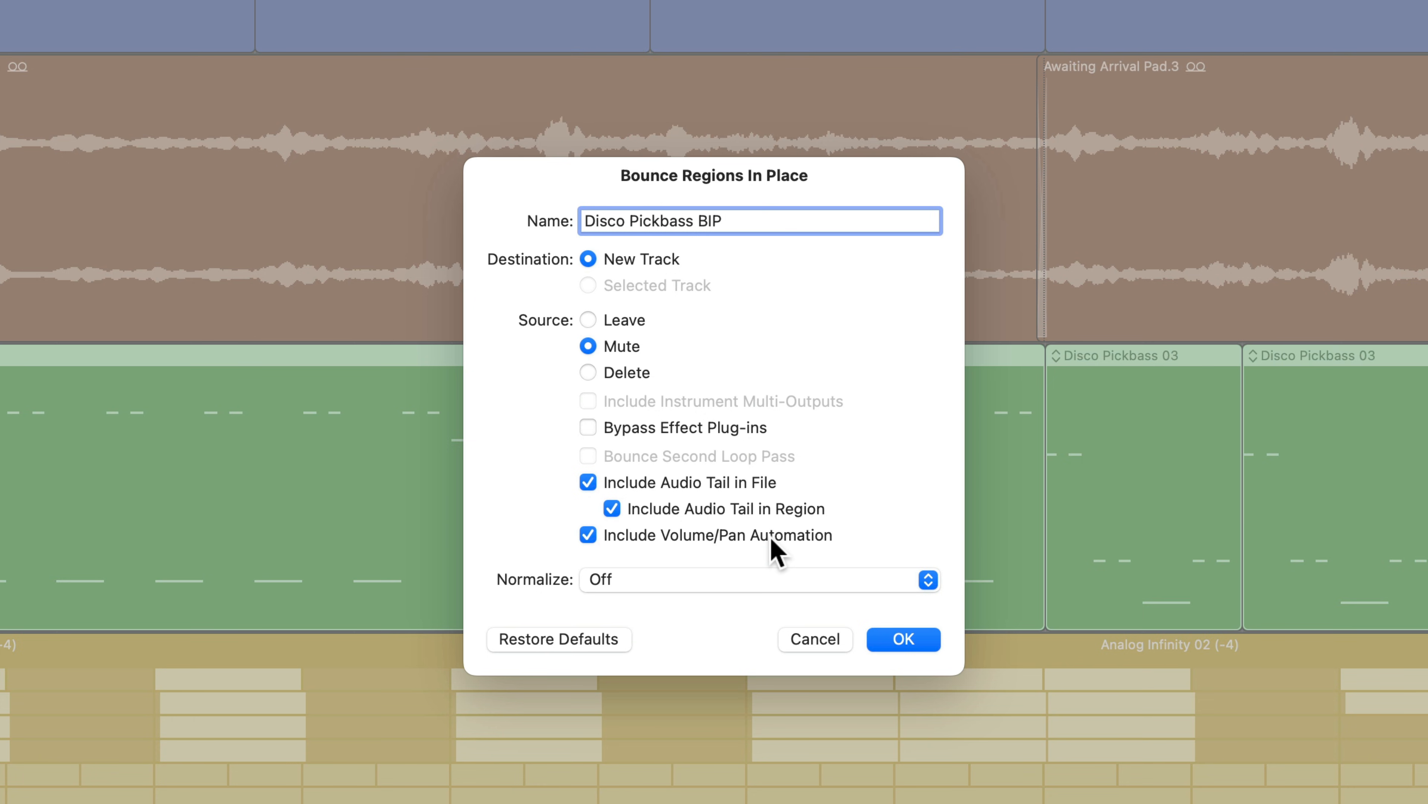
{"action": "mouse_move", "coordinate": [770, 601]}
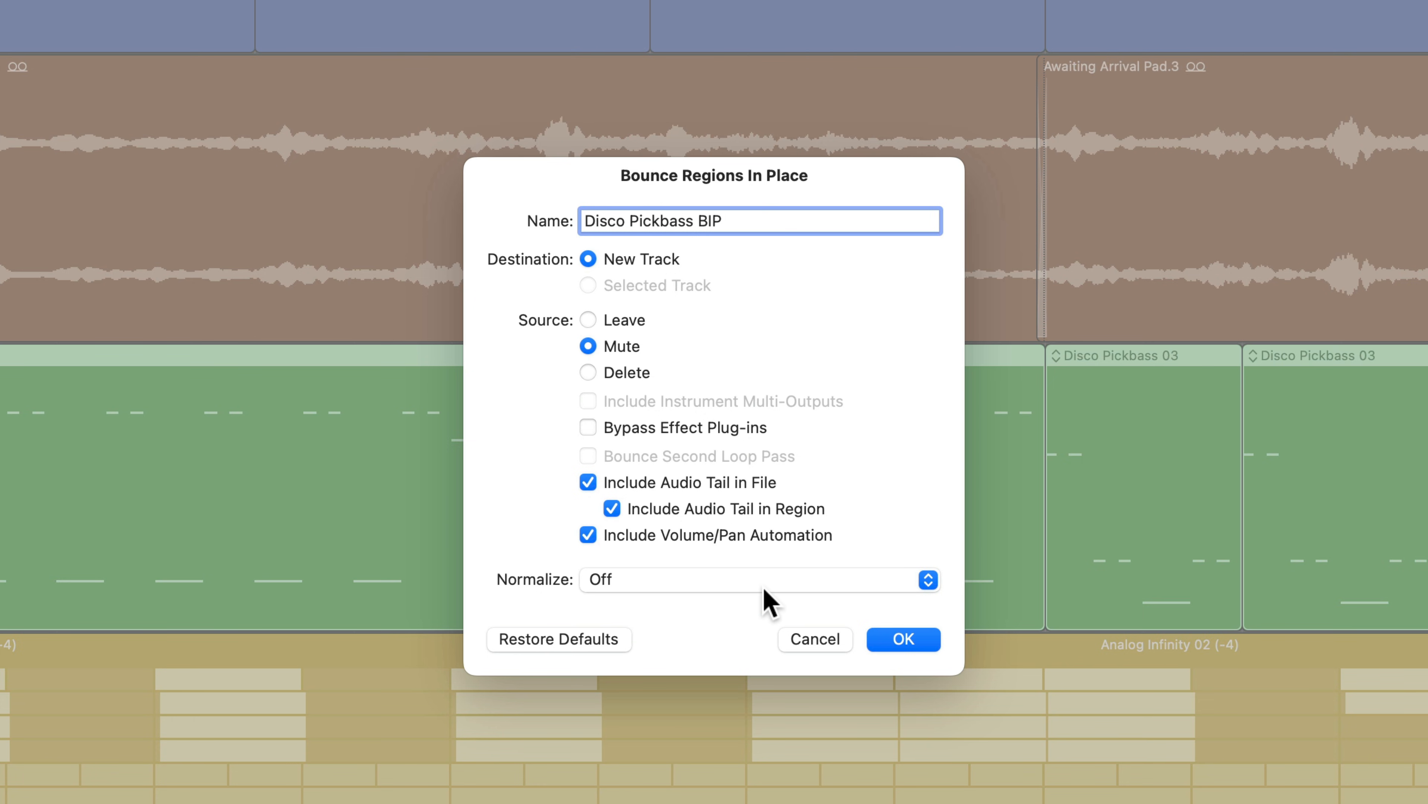
Step: Set Normalize to Off and run the bounce to a new Disco Pickbass BIP track
{"action": "left_click", "coordinate": [759, 580]}
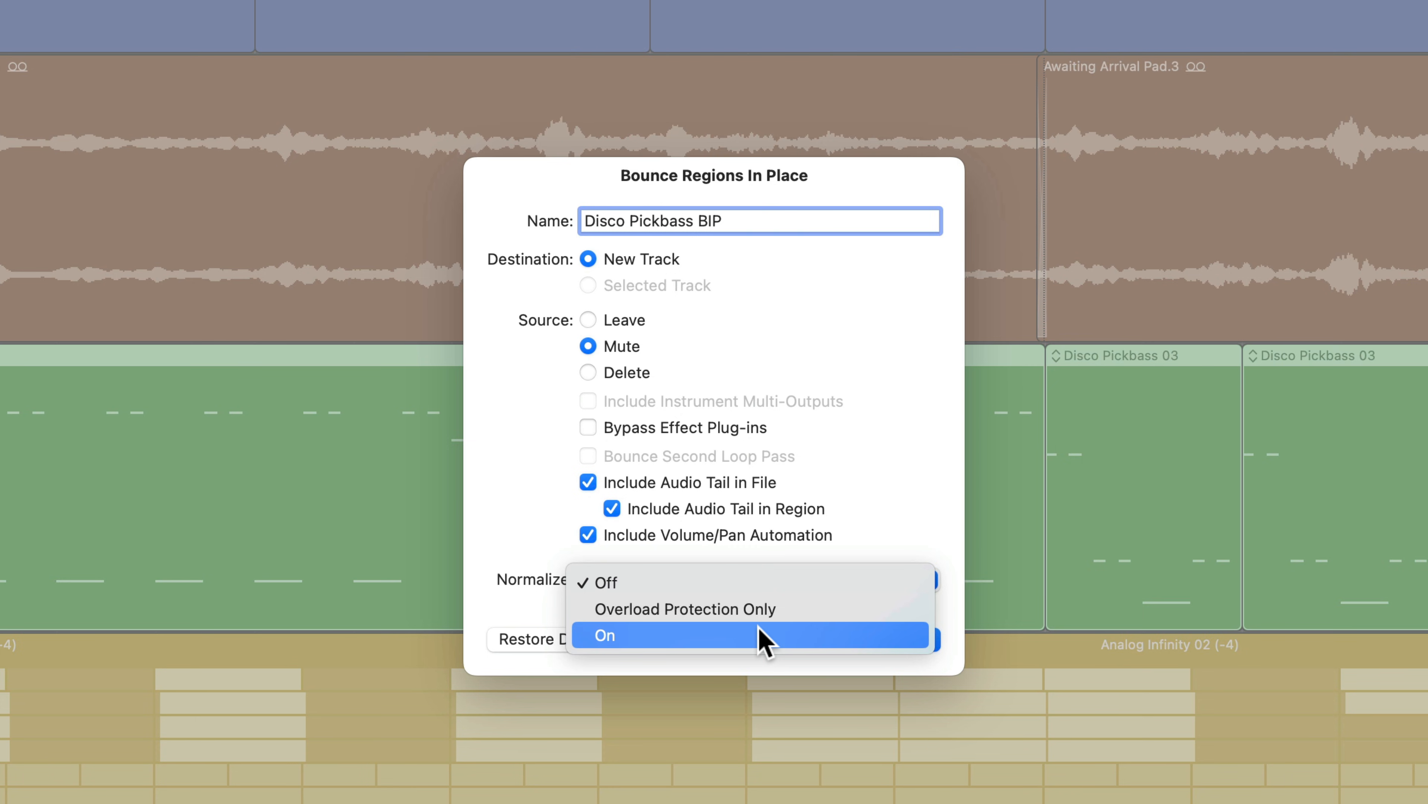
{"action": "mouse_move", "coordinate": [738, 609]}
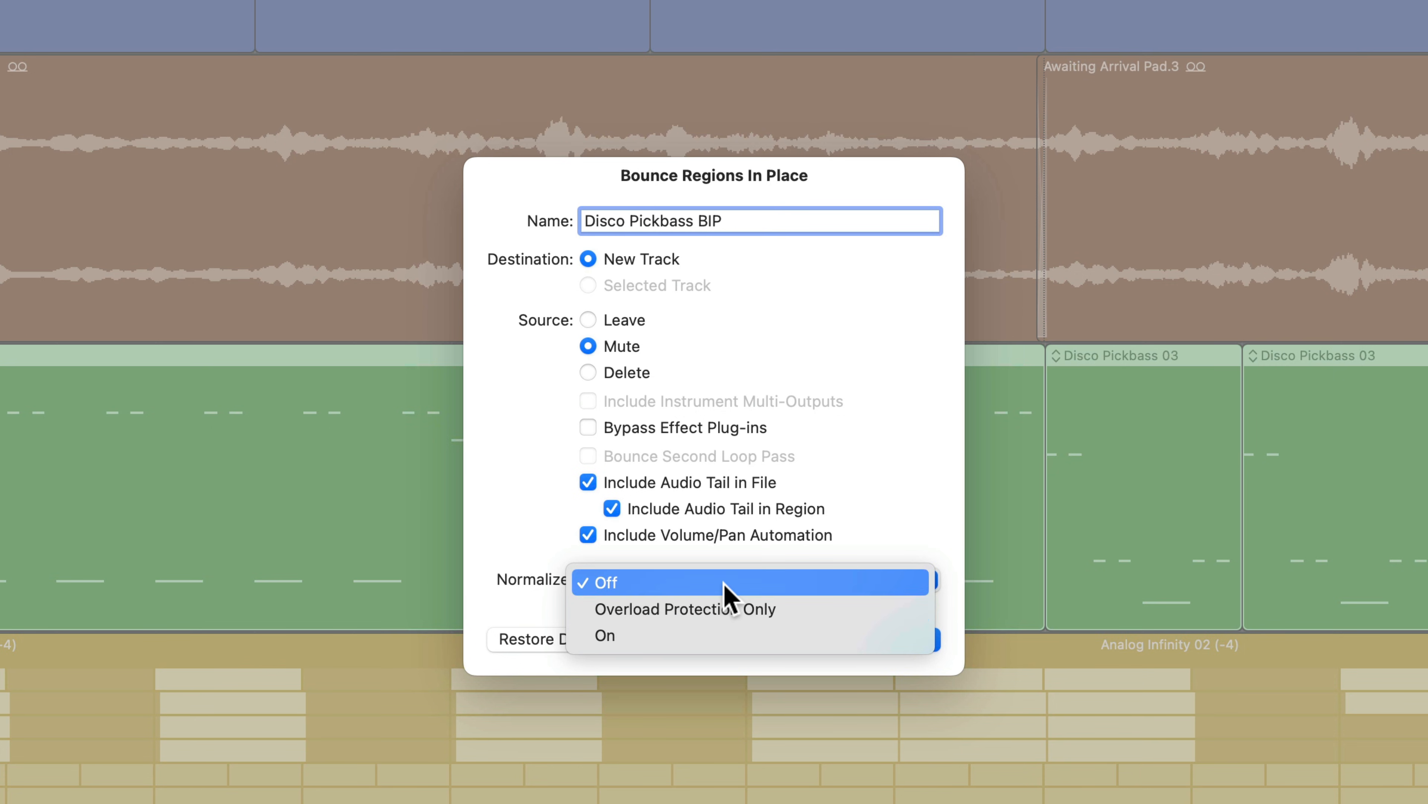
{"action": "left_click", "coordinate": [607, 582]}
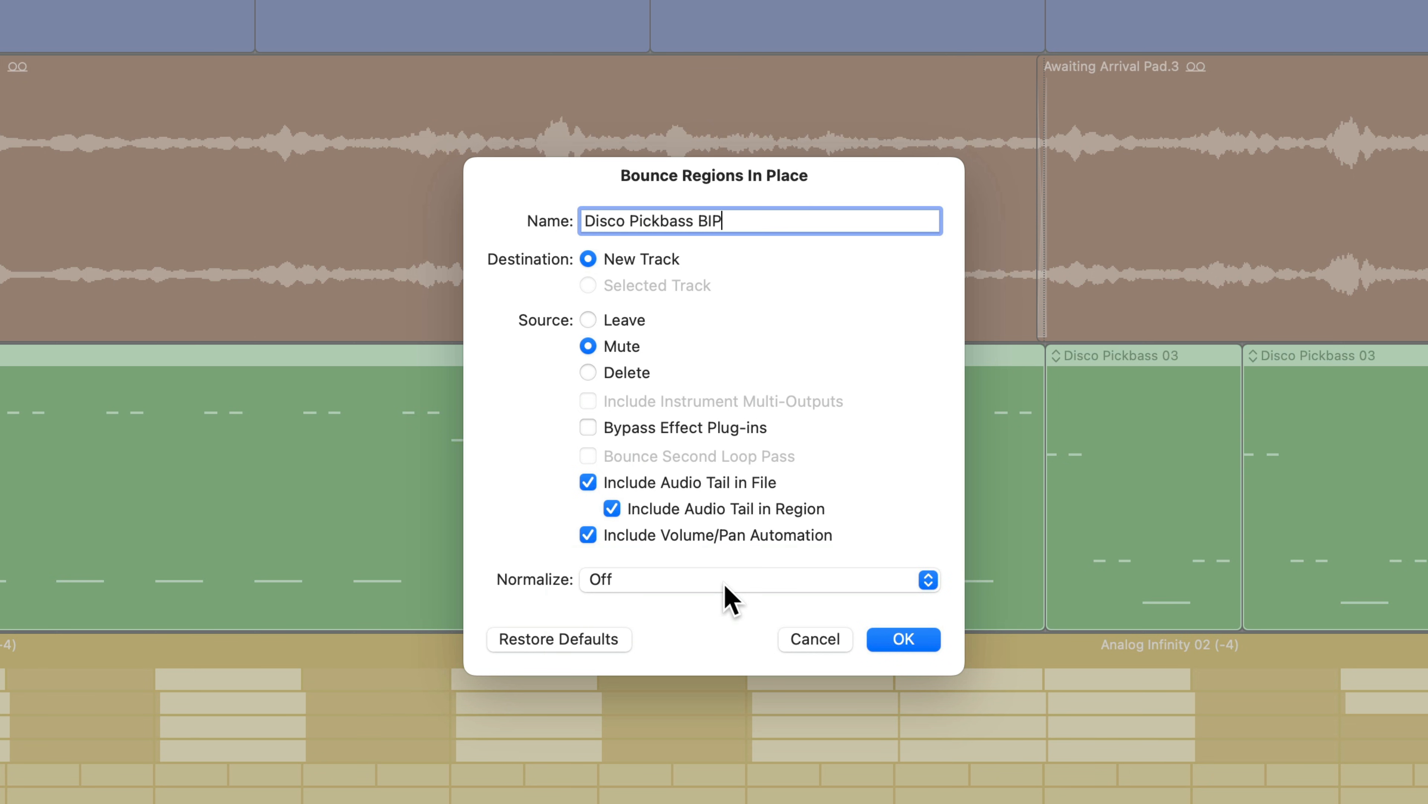
{"action": "left_click", "coordinate": [902, 638]}
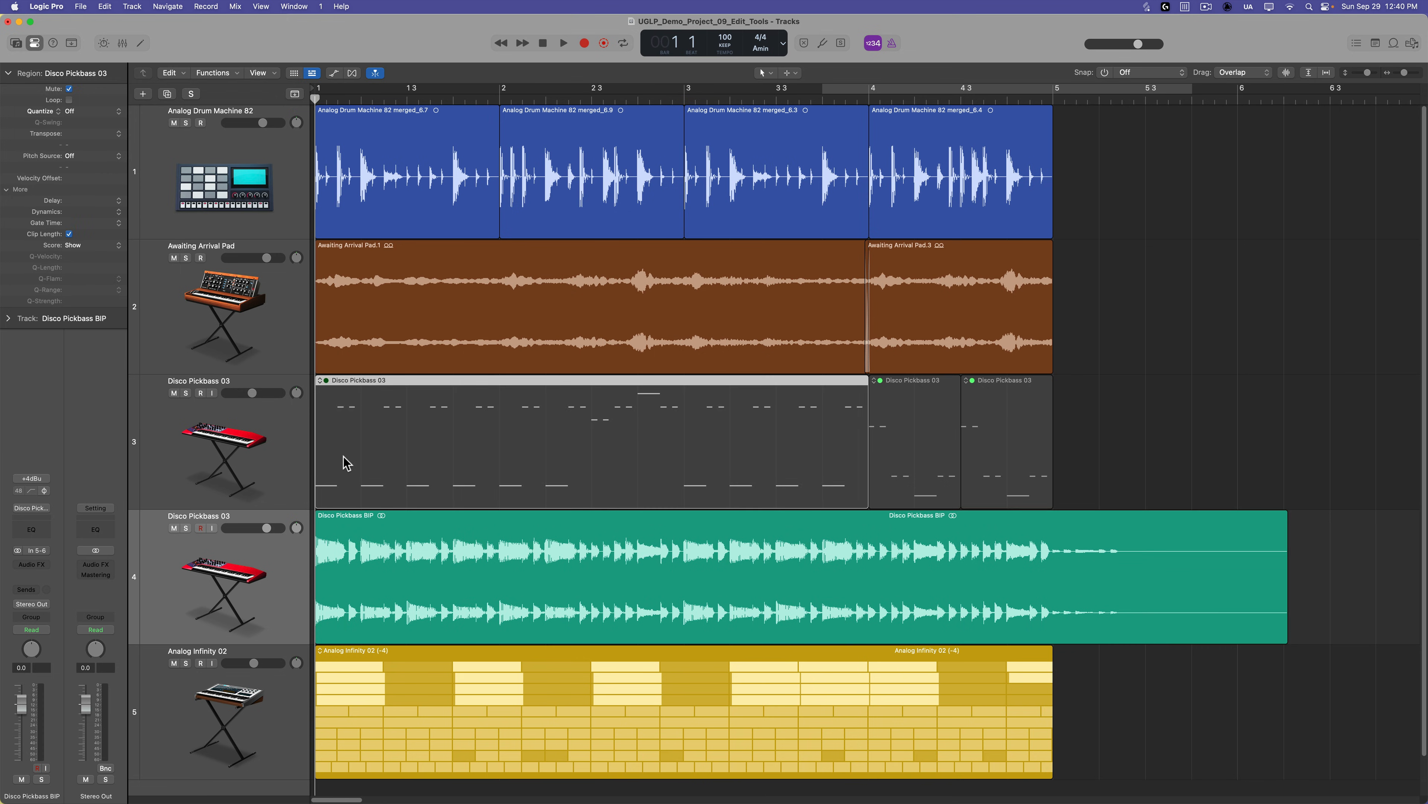
Step: Solo and audition the bounced region, undo the bounce, and reselect the original bass regions
{"action": "left_click", "coordinate": [542, 578]}
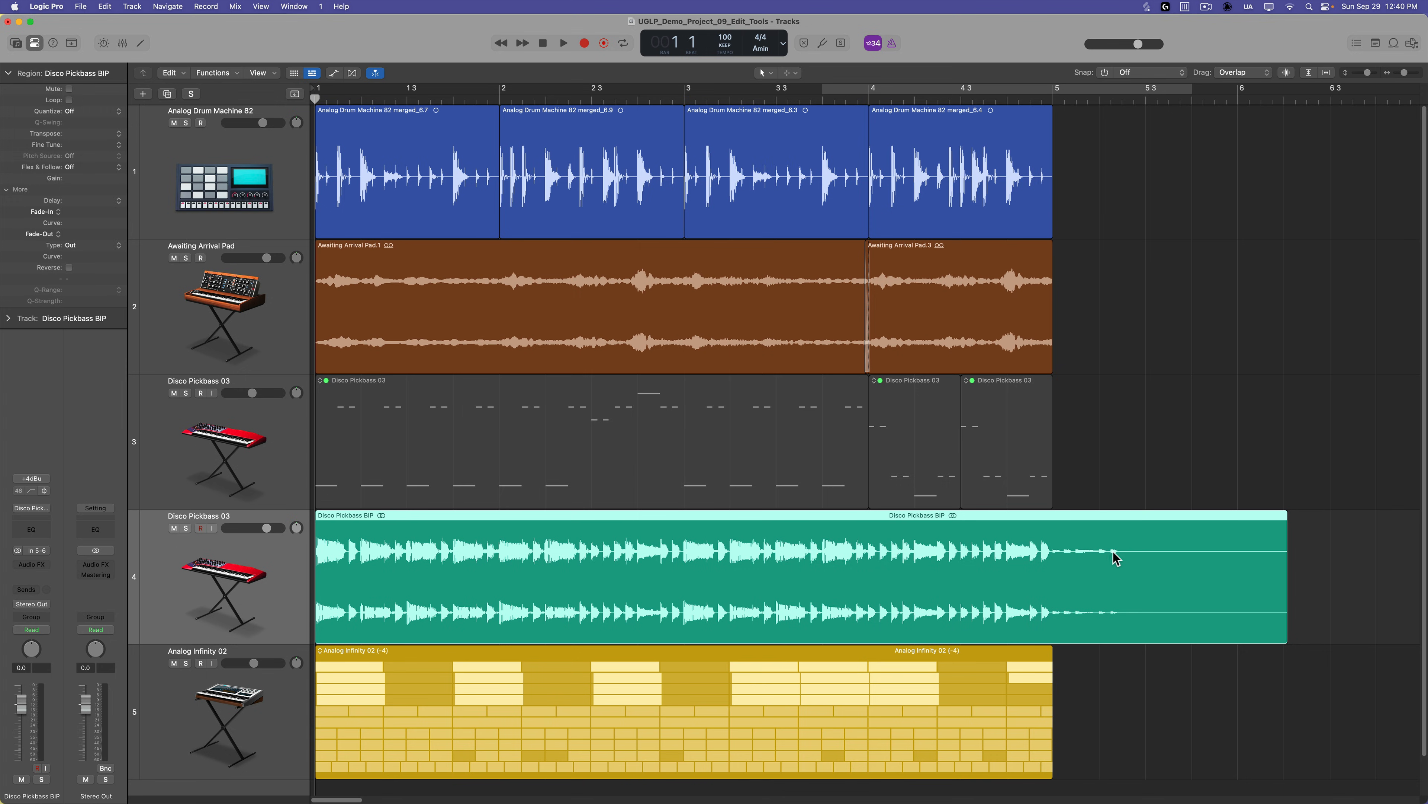
{"action": "left_click", "coordinate": [184, 527]}
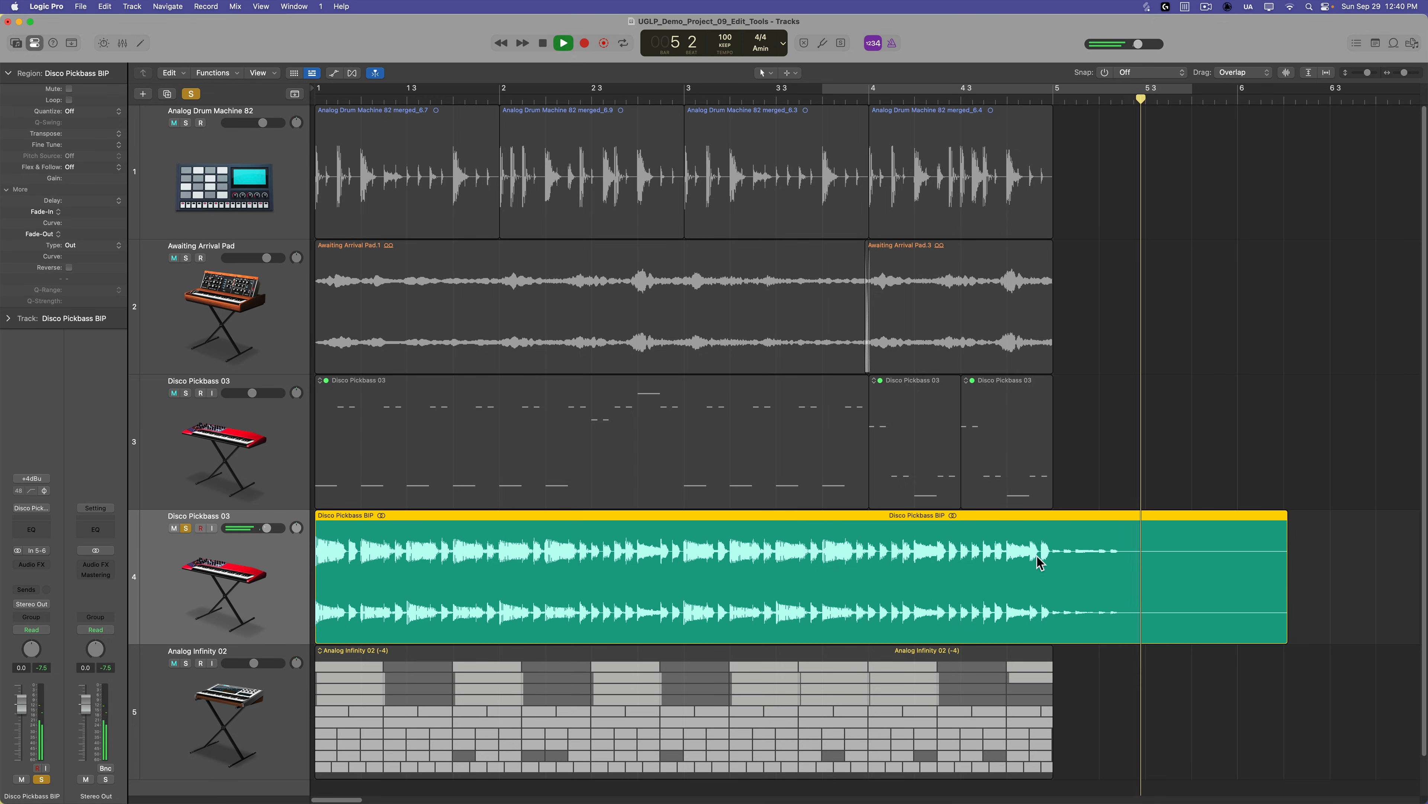
{"action": "left_click", "coordinate": [563, 41]}
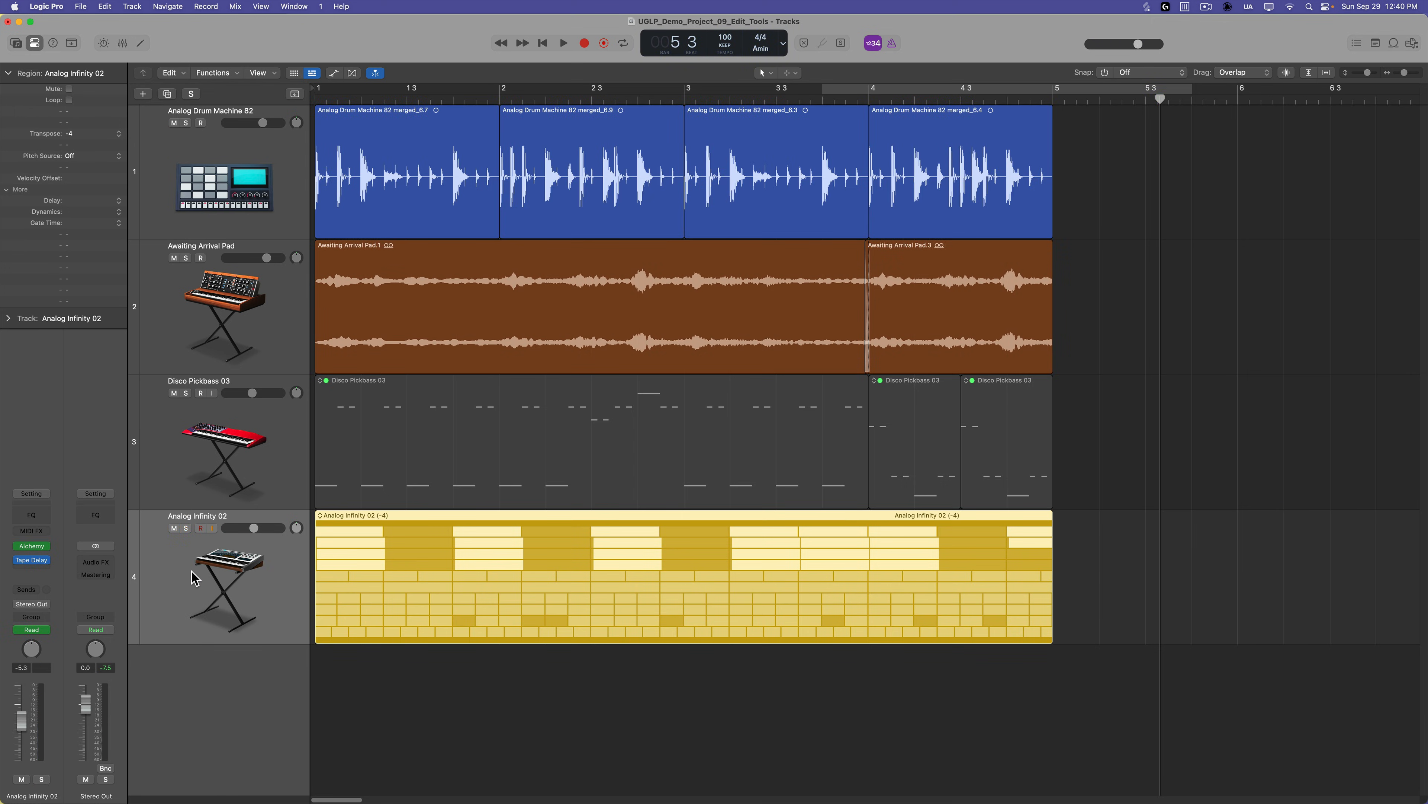
{"action": "left_click", "coordinate": [196, 380]}
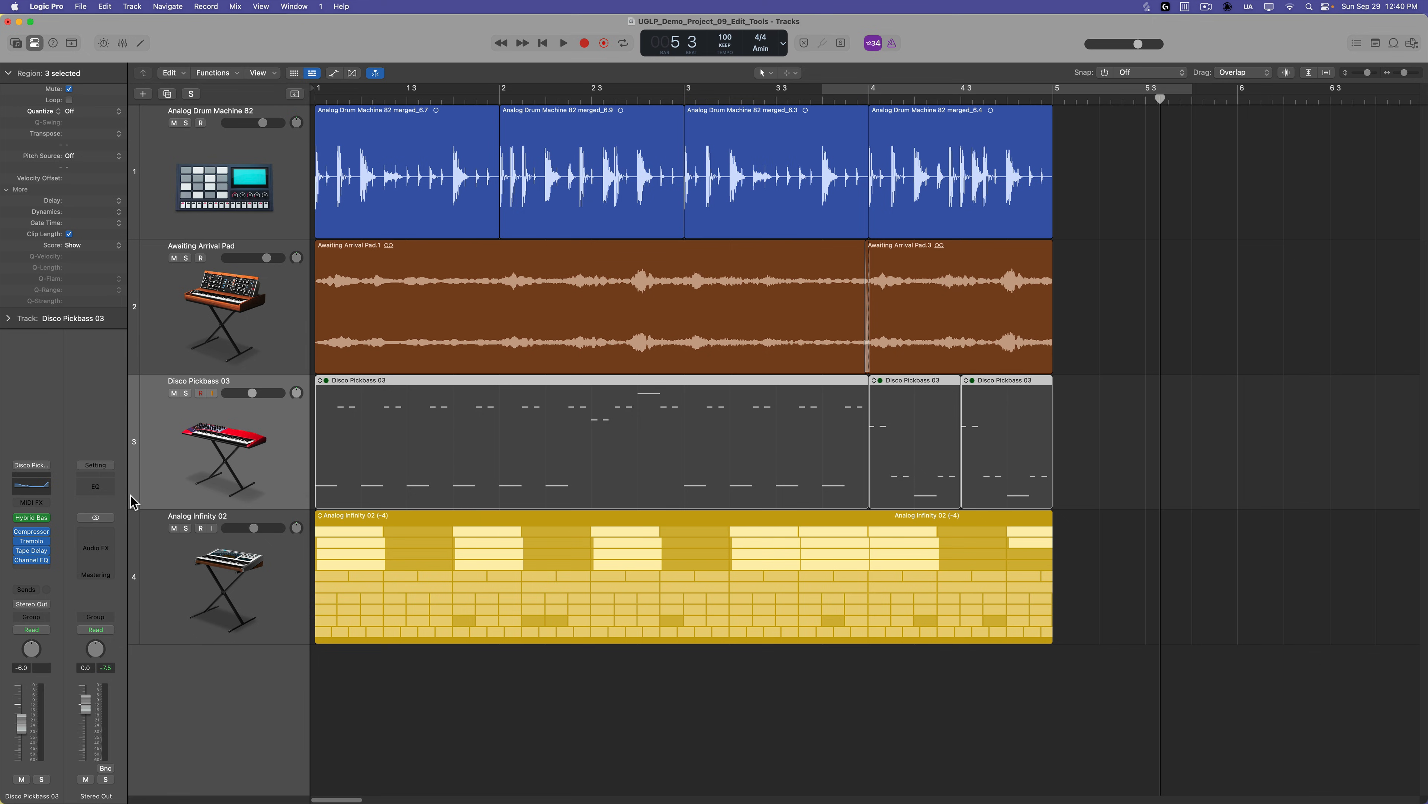
Step: Bounce the Disco Pickbass 03 regions to a new track with Bypass Effect Plug-ins checked
{"action": "left_click", "coordinate": [1014, 425]}
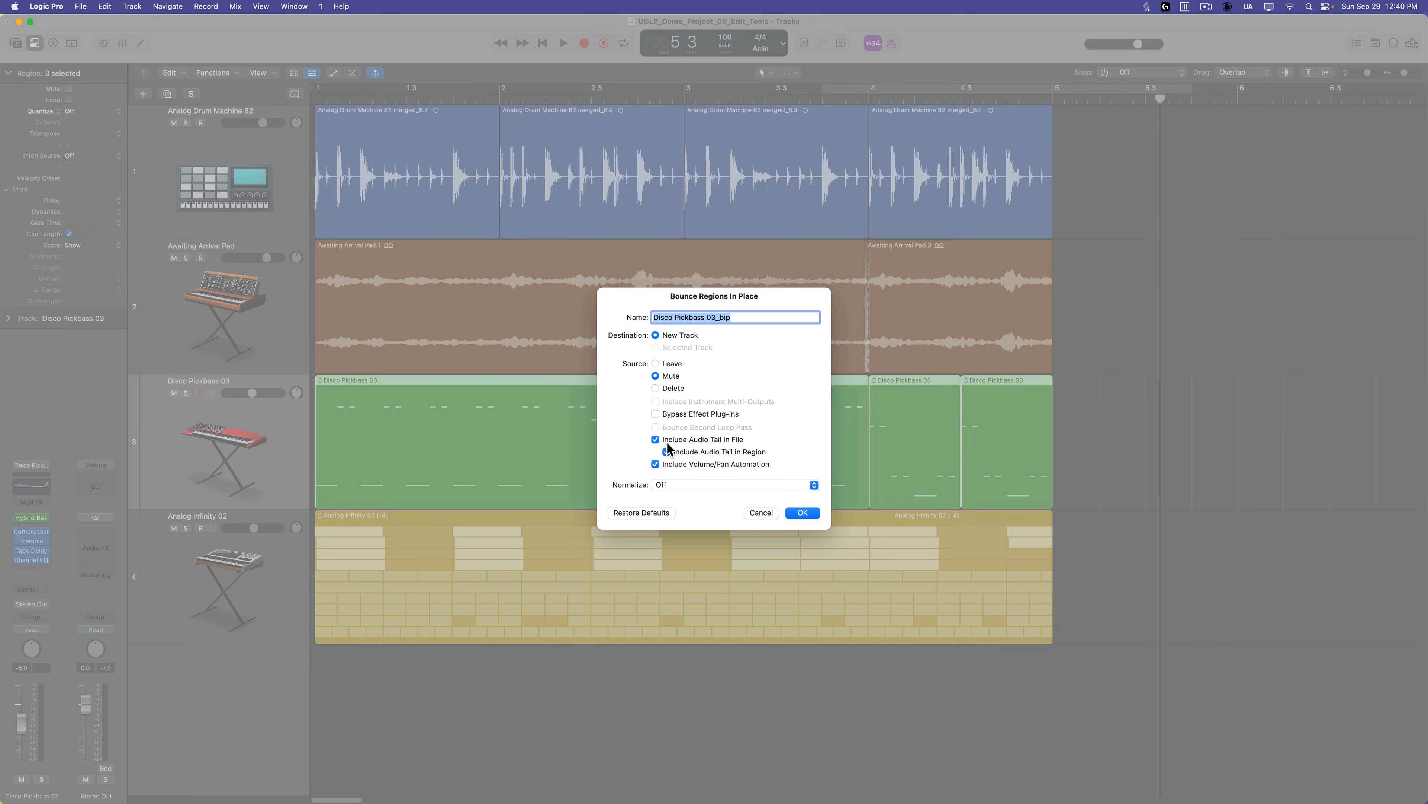
{"action": "left_click", "coordinate": [655, 414]}
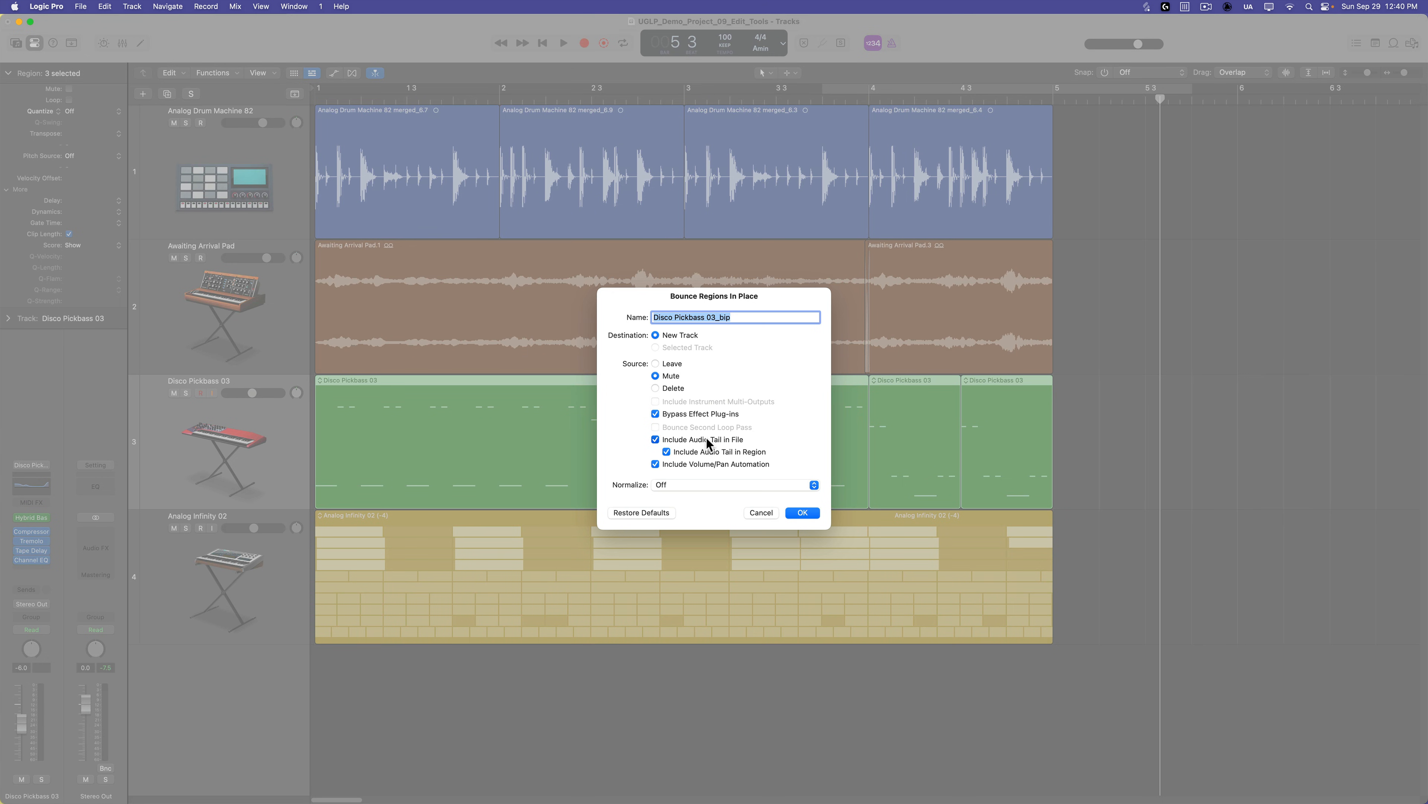
{"action": "left_click", "coordinate": [801, 511]}
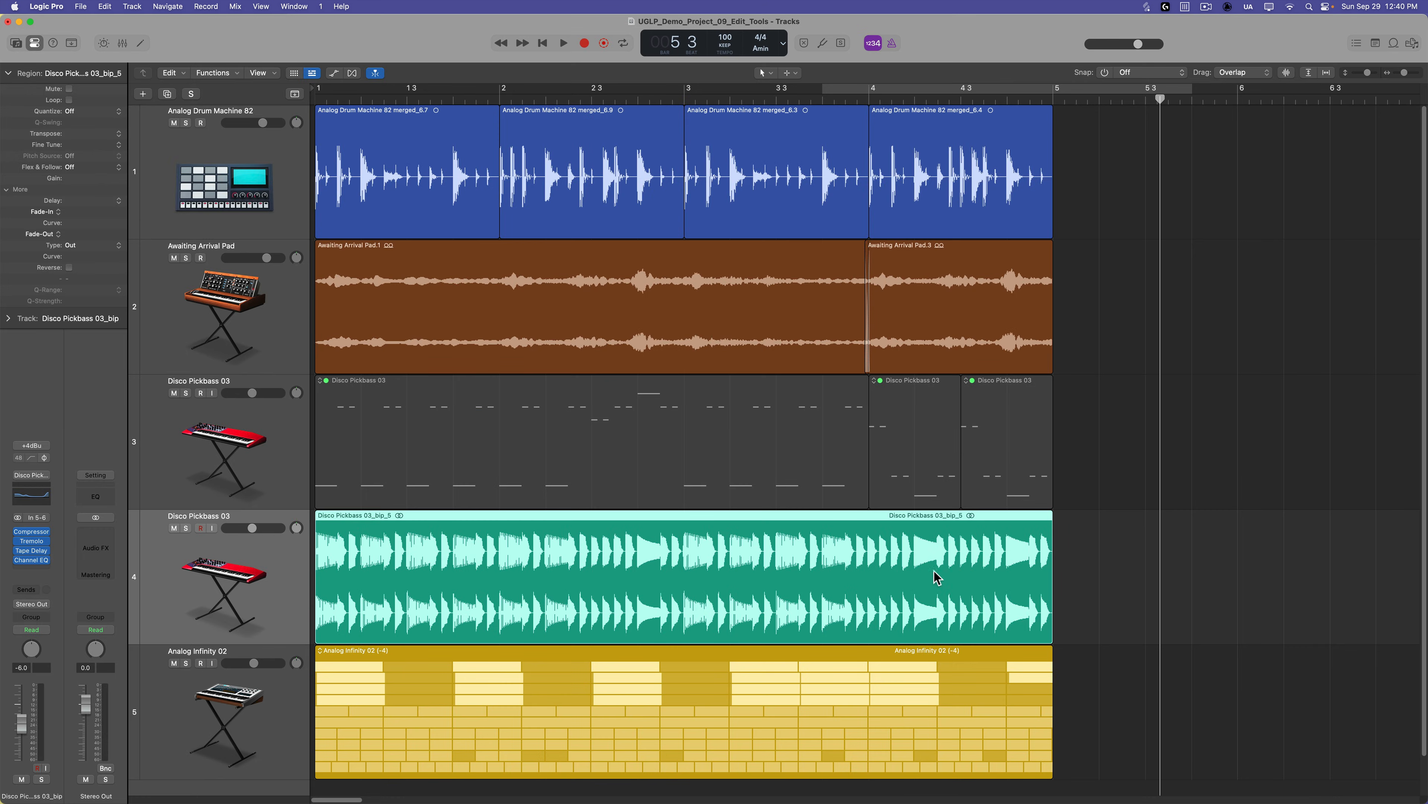
{"action": "mouse_move", "coordinate": [268, 575]}
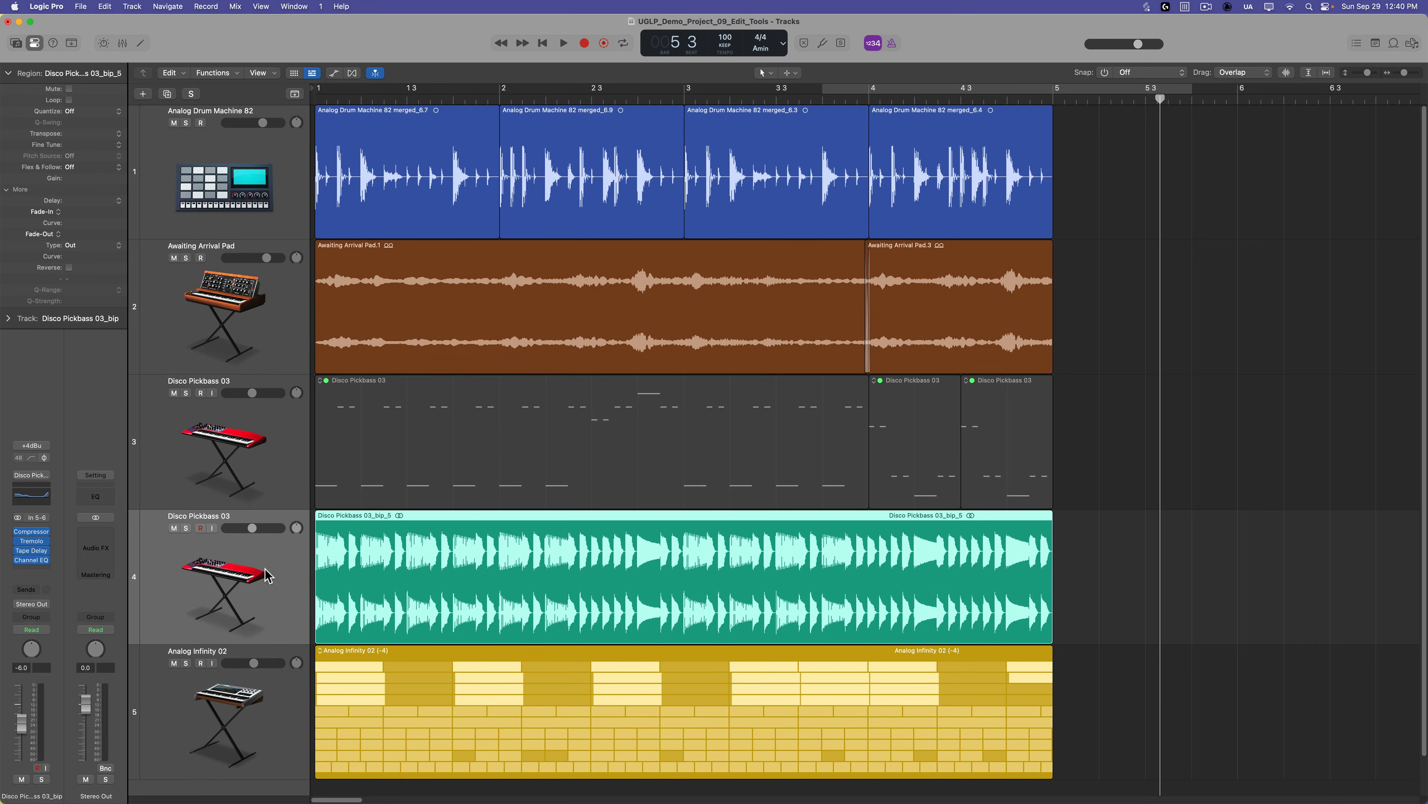
{"action": "mouse_move", "coordinate": [75, 576]}
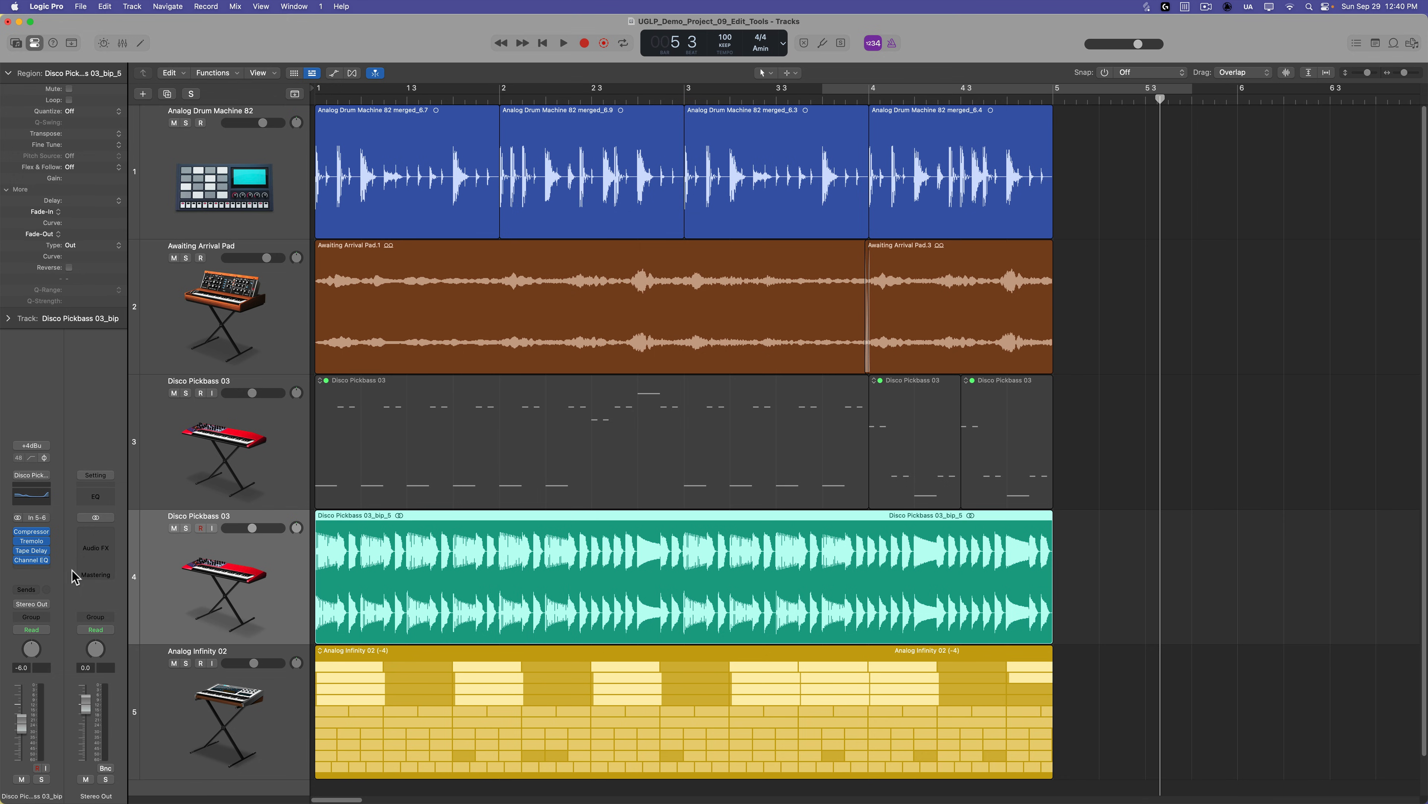
Step: Inspect the bass Compressor and Tremolo inserts, then close the plug-in window
{"action": "left_click", "coordinate": [31, 531]}
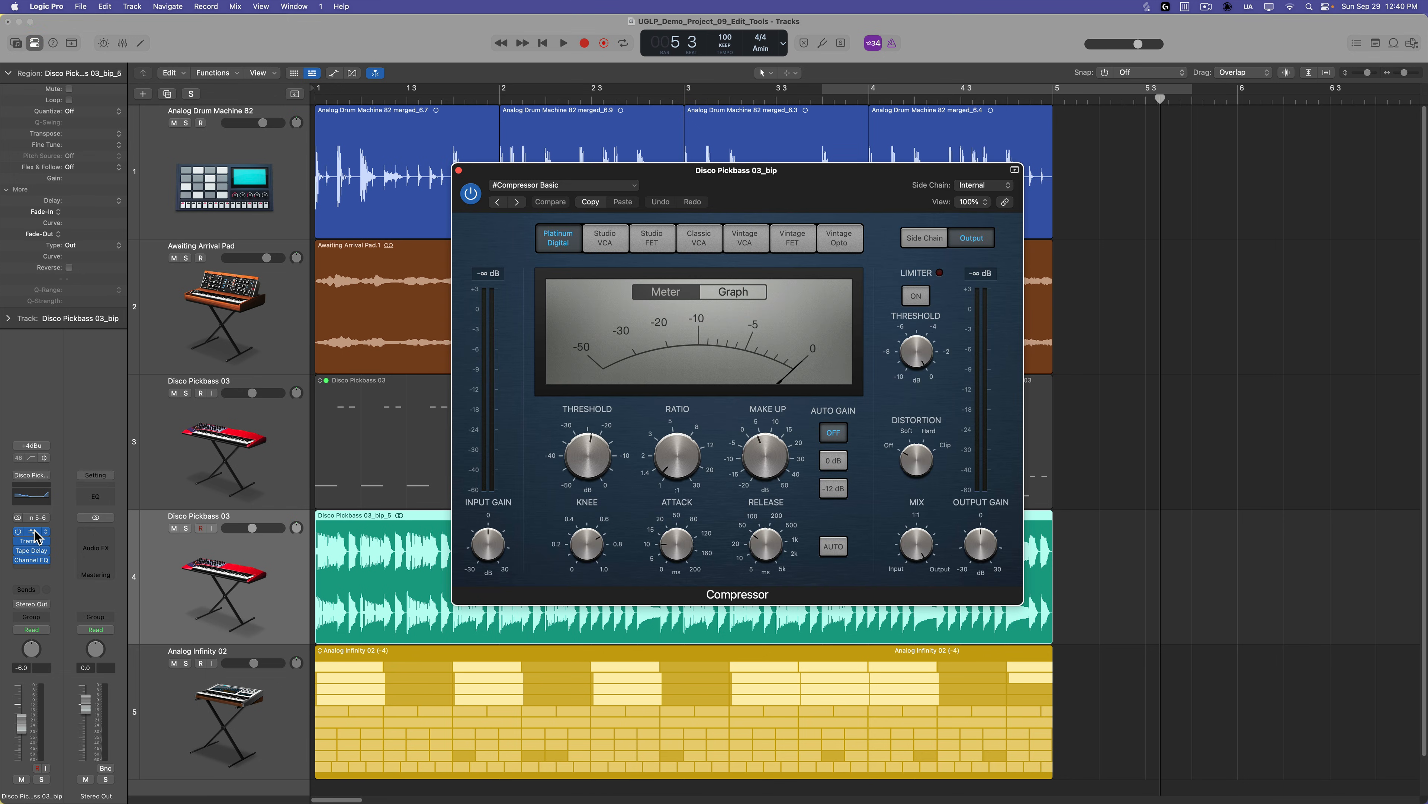
{"action": "left_click", "coordinate": [30, 540]}
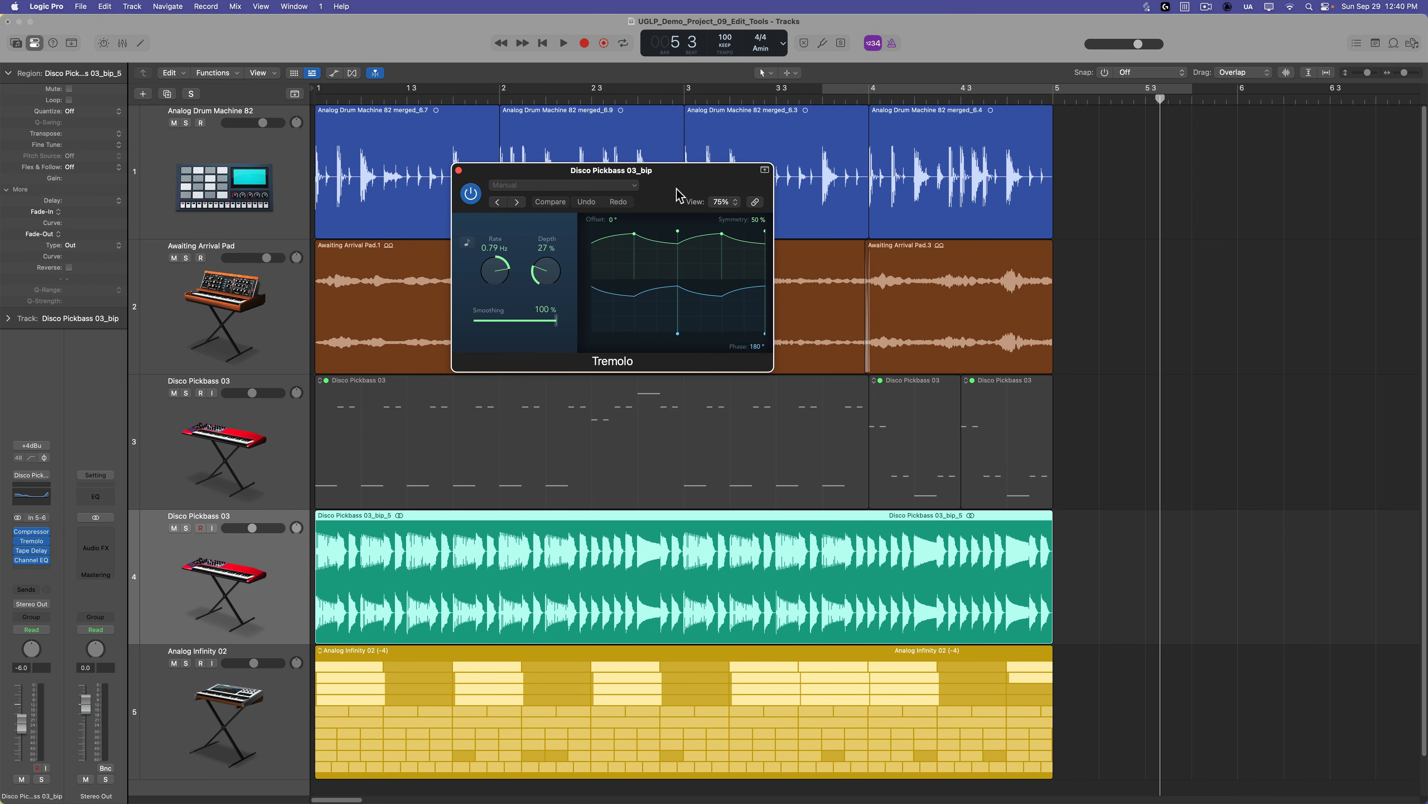
{"action": "left_click_drag", "start_coordinate": [610, 170], "coordinate": [829, 184]}
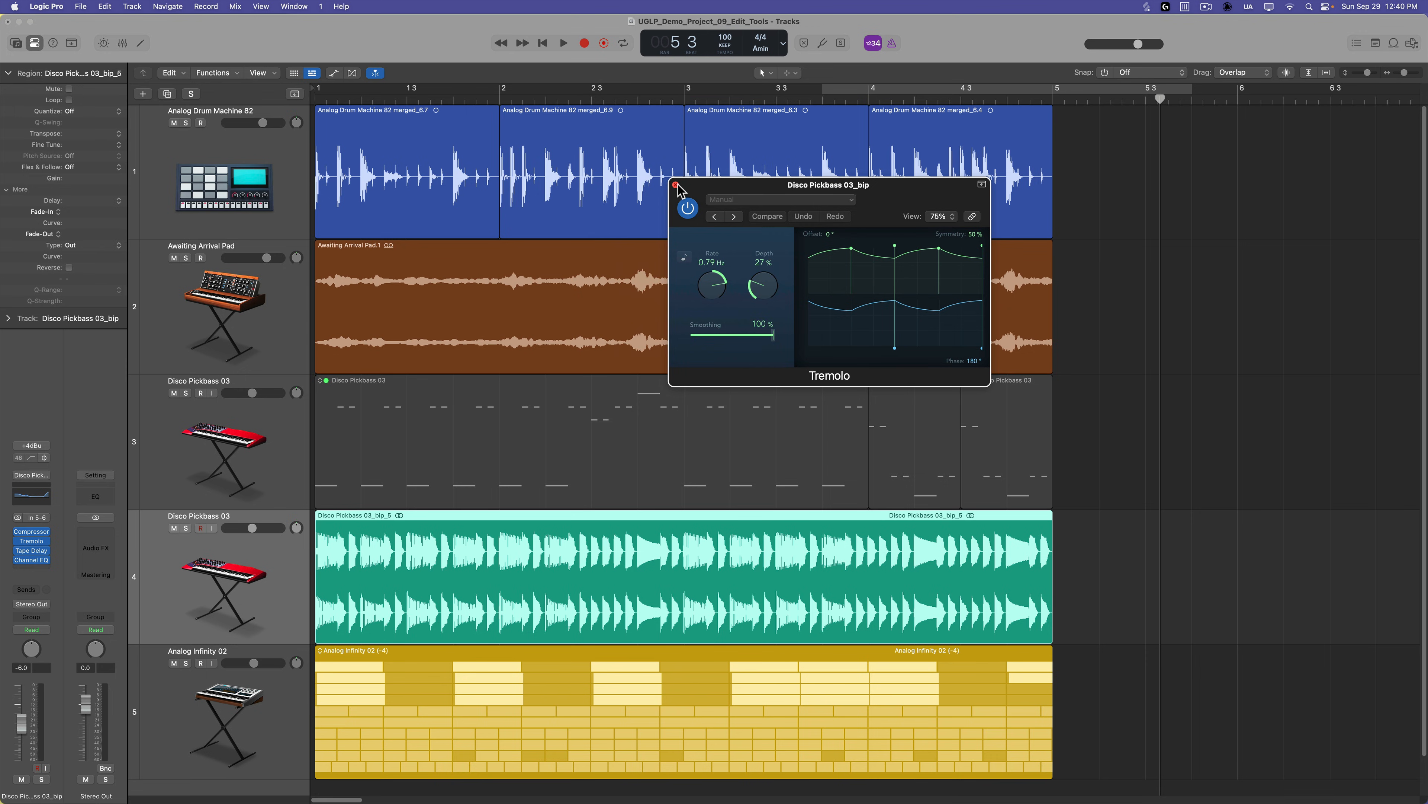
{"action": "left_click", "coordinate": [674, 183]}
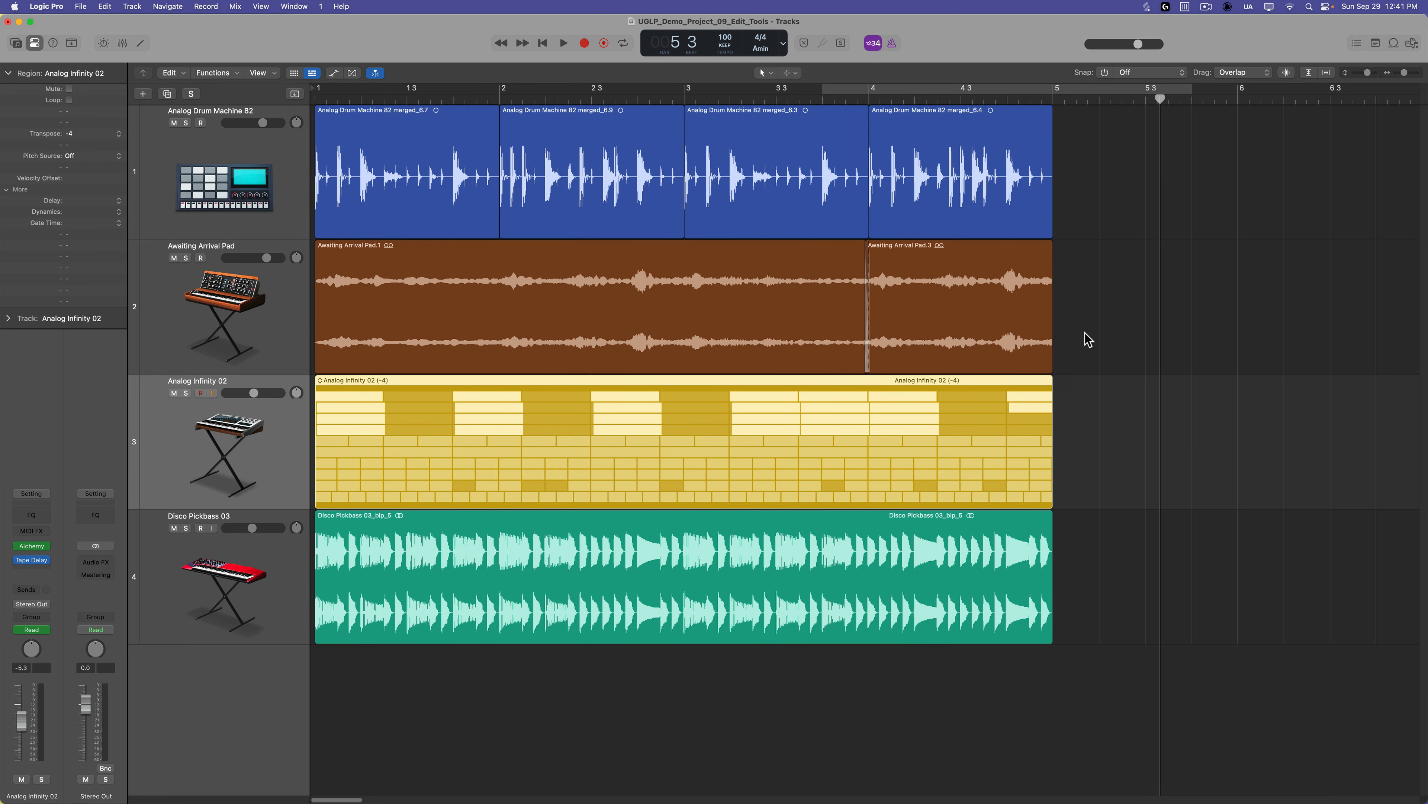
{"action": "mouse_move", "coordinate": [215, 464]}
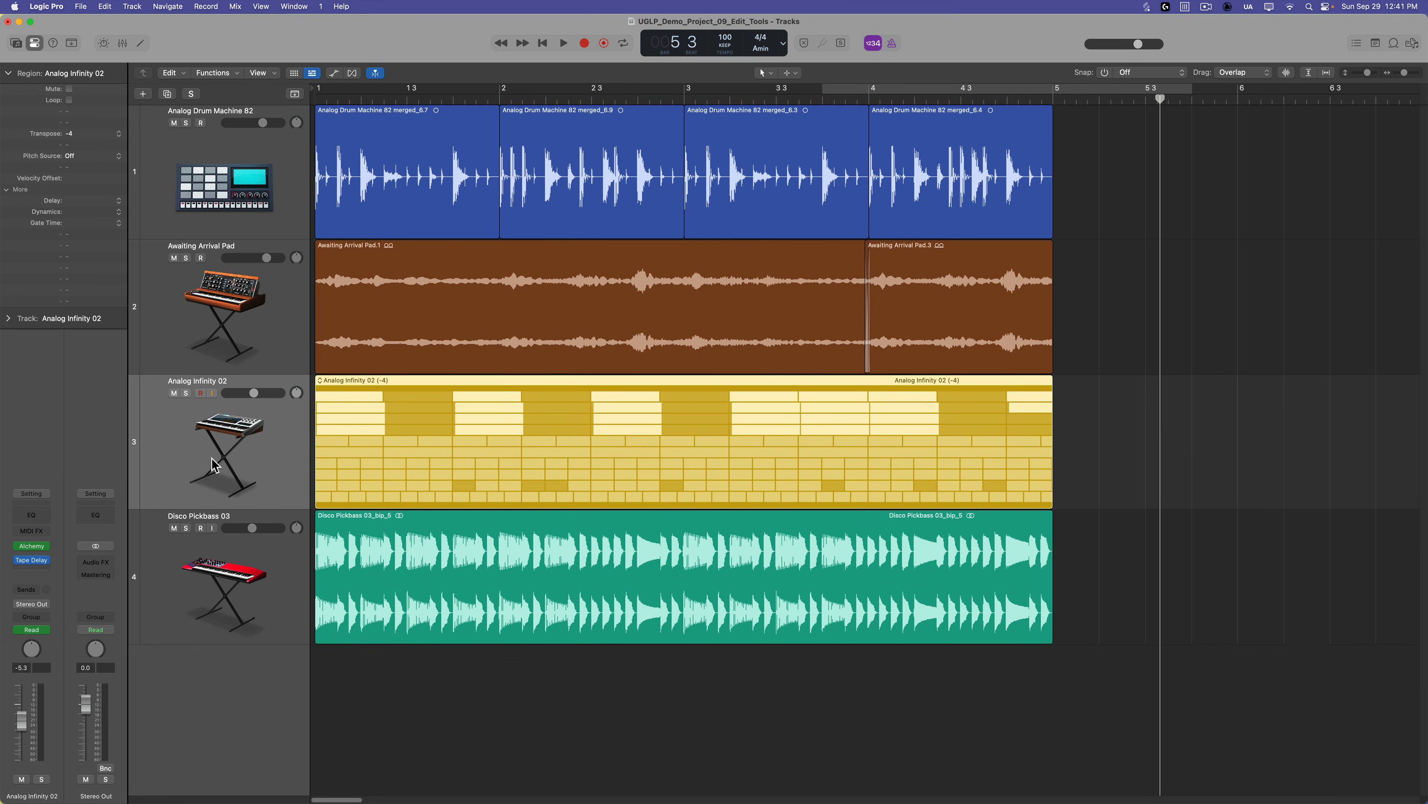
Step: Solo the Analog Infinity 02 and Awaiting Arrival Pad tracks and select their regions
{"action": "left_click", "coordinate": [186, 392]}
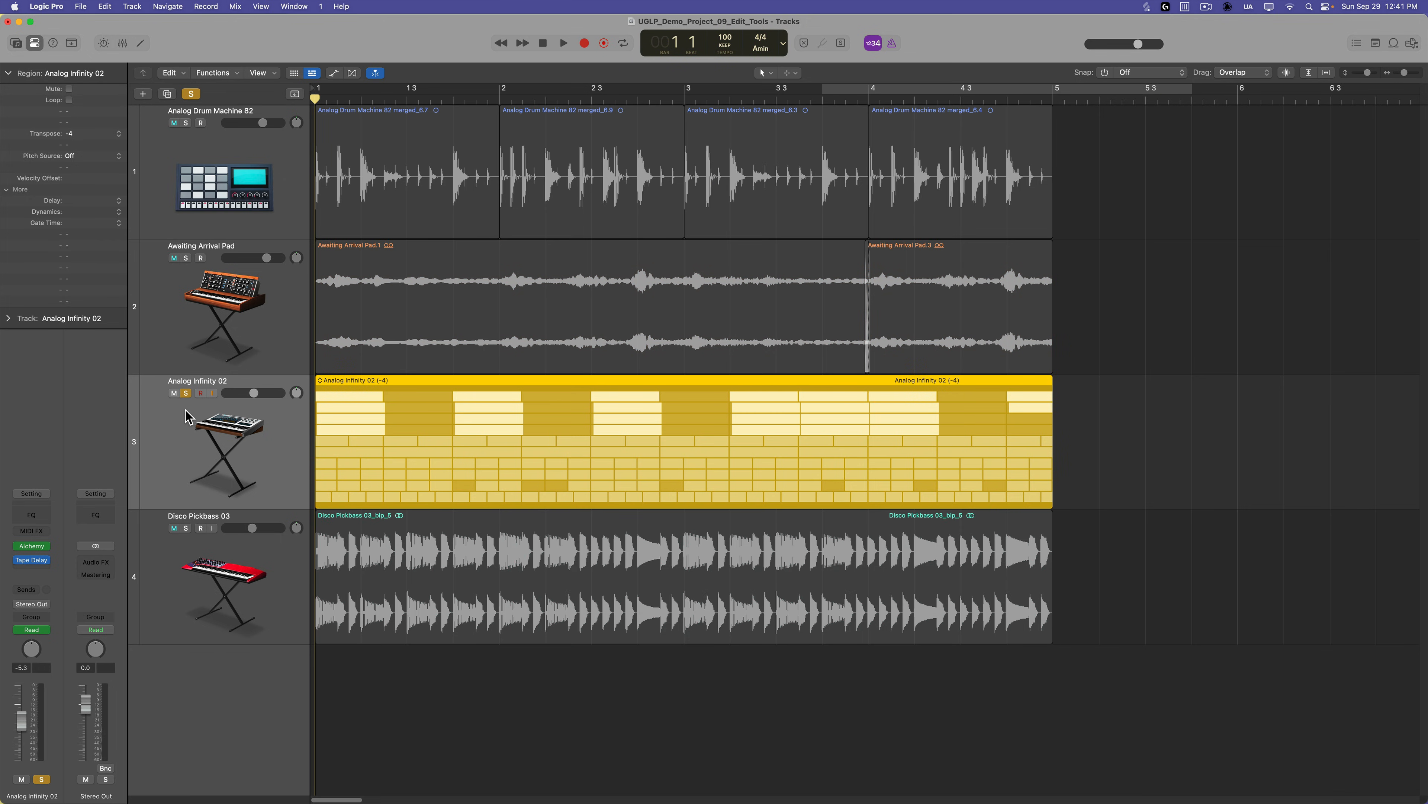
{"action": "left_click", "coordinate": [562, 43]}
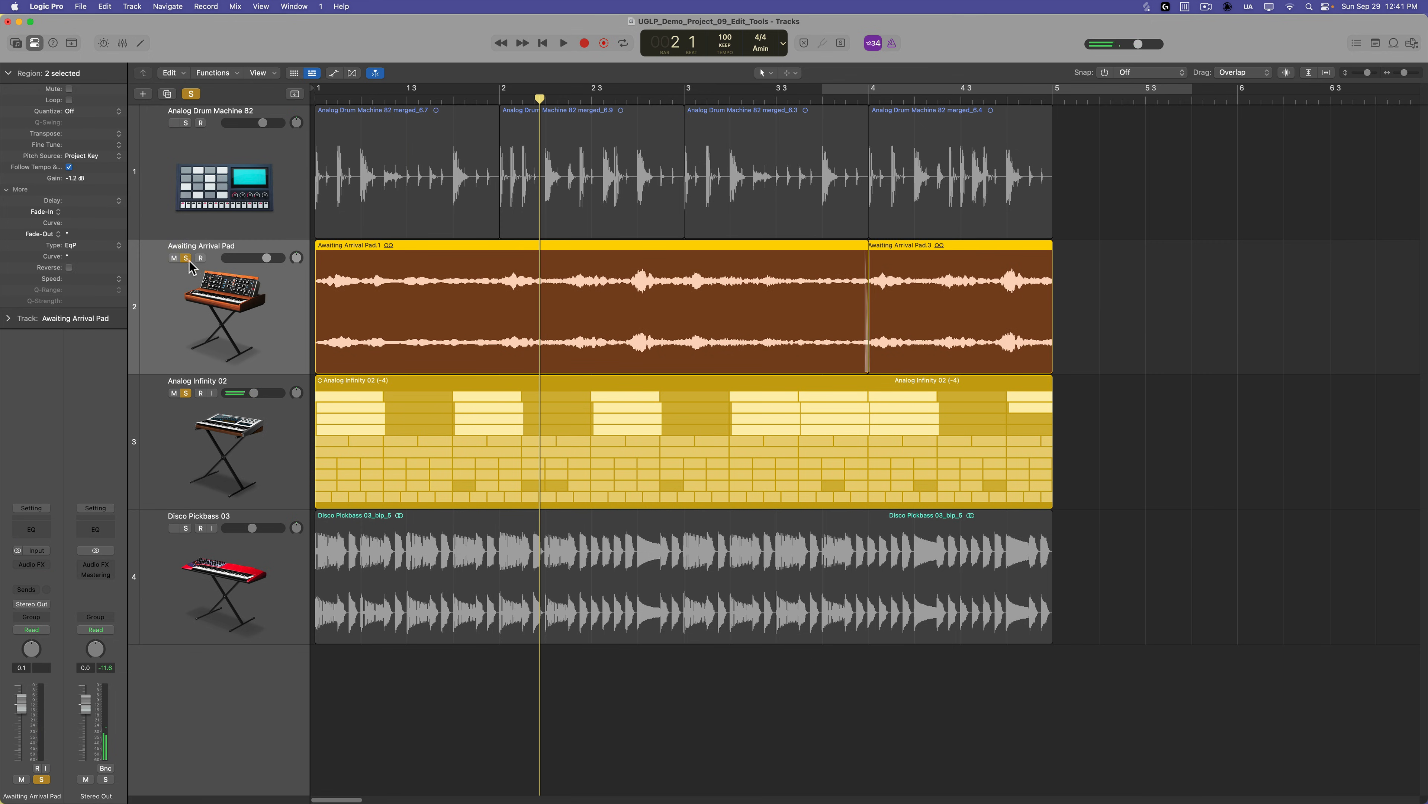
{"action": "left_click", "coordinate": [563, 43]}
{"action": "type", "text": "Synths Combined"}
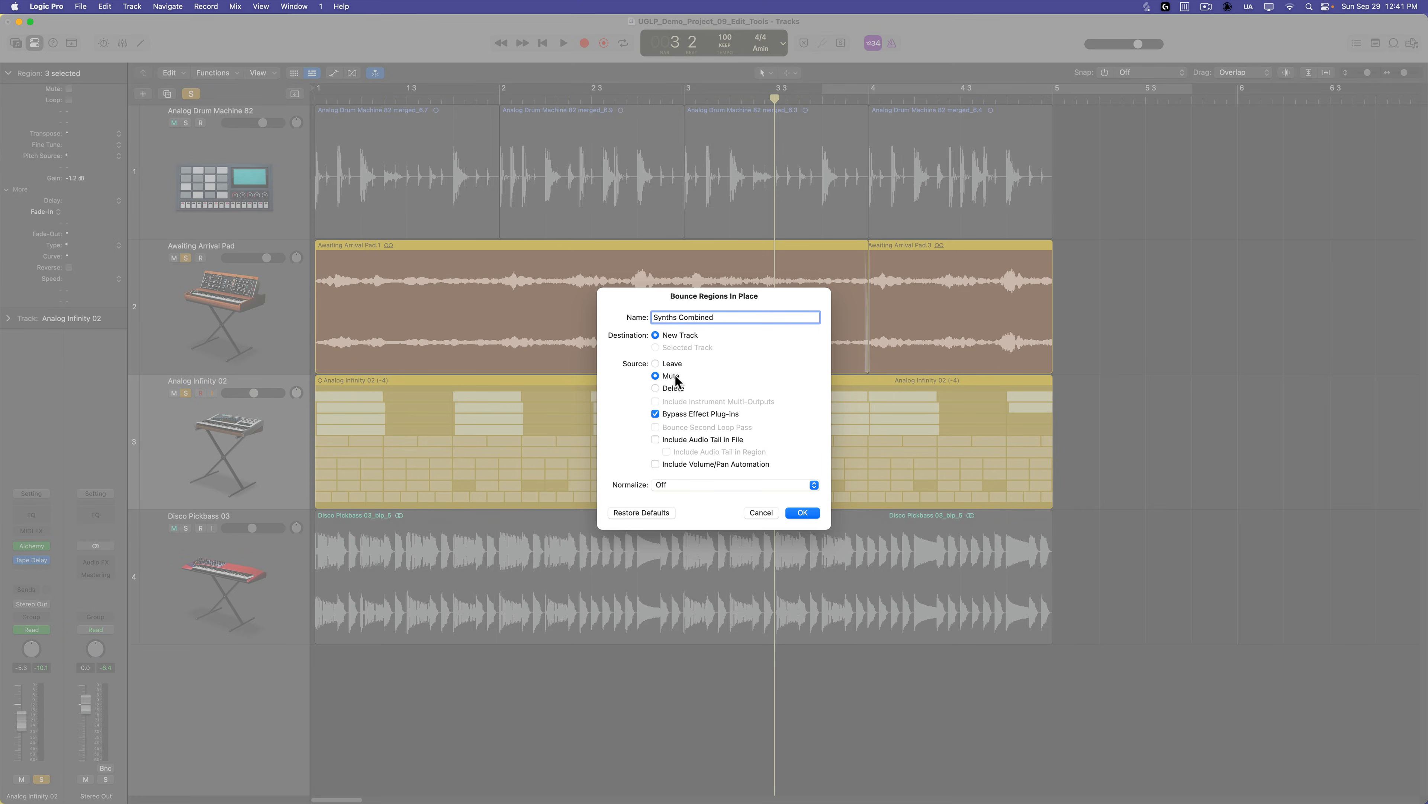
Step: Bounce the synths to a new Synths Combined track with effects kept and both audio tail options on
{"action": "left_click", "coordinate": [655, 413]}
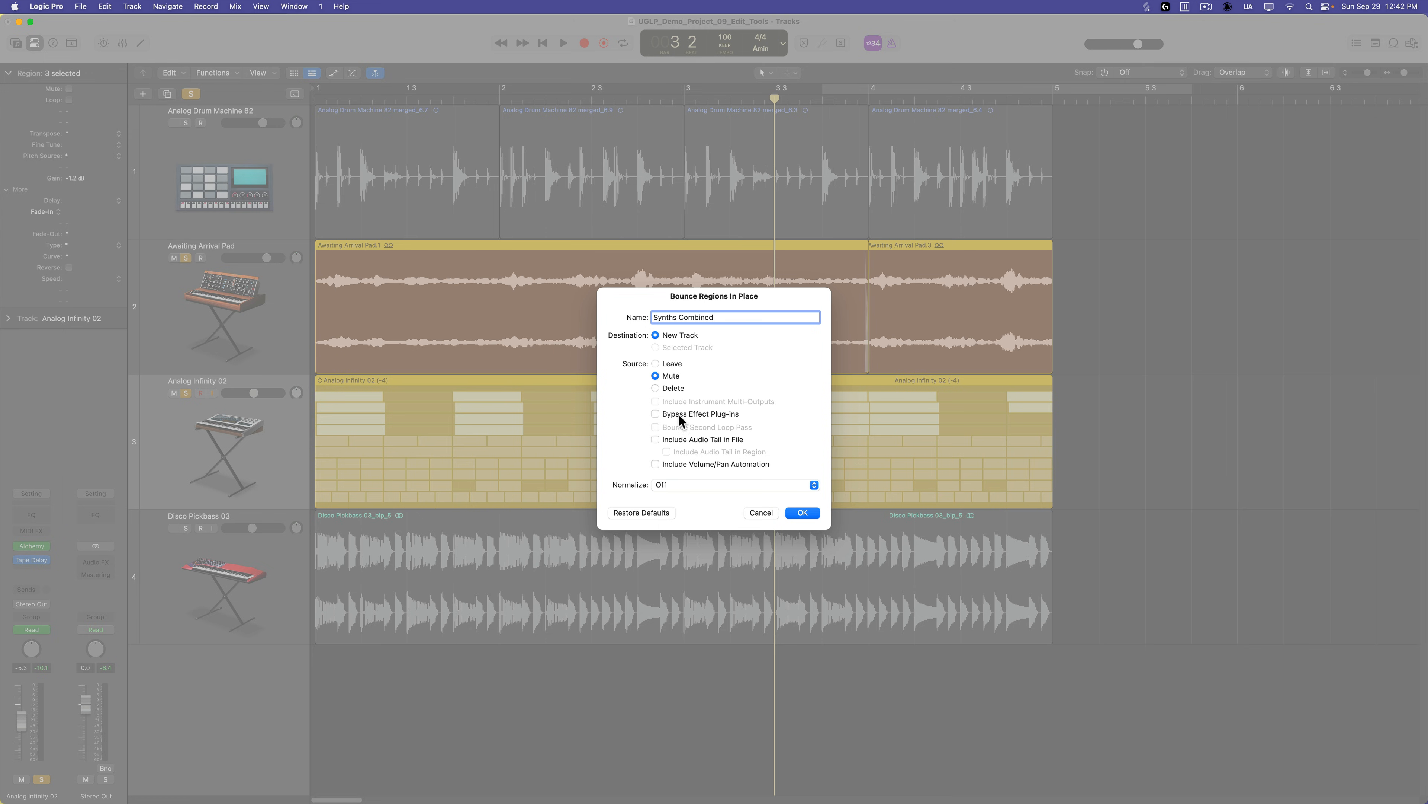
{"action": "left_click", "coordinate": [655, 439]}
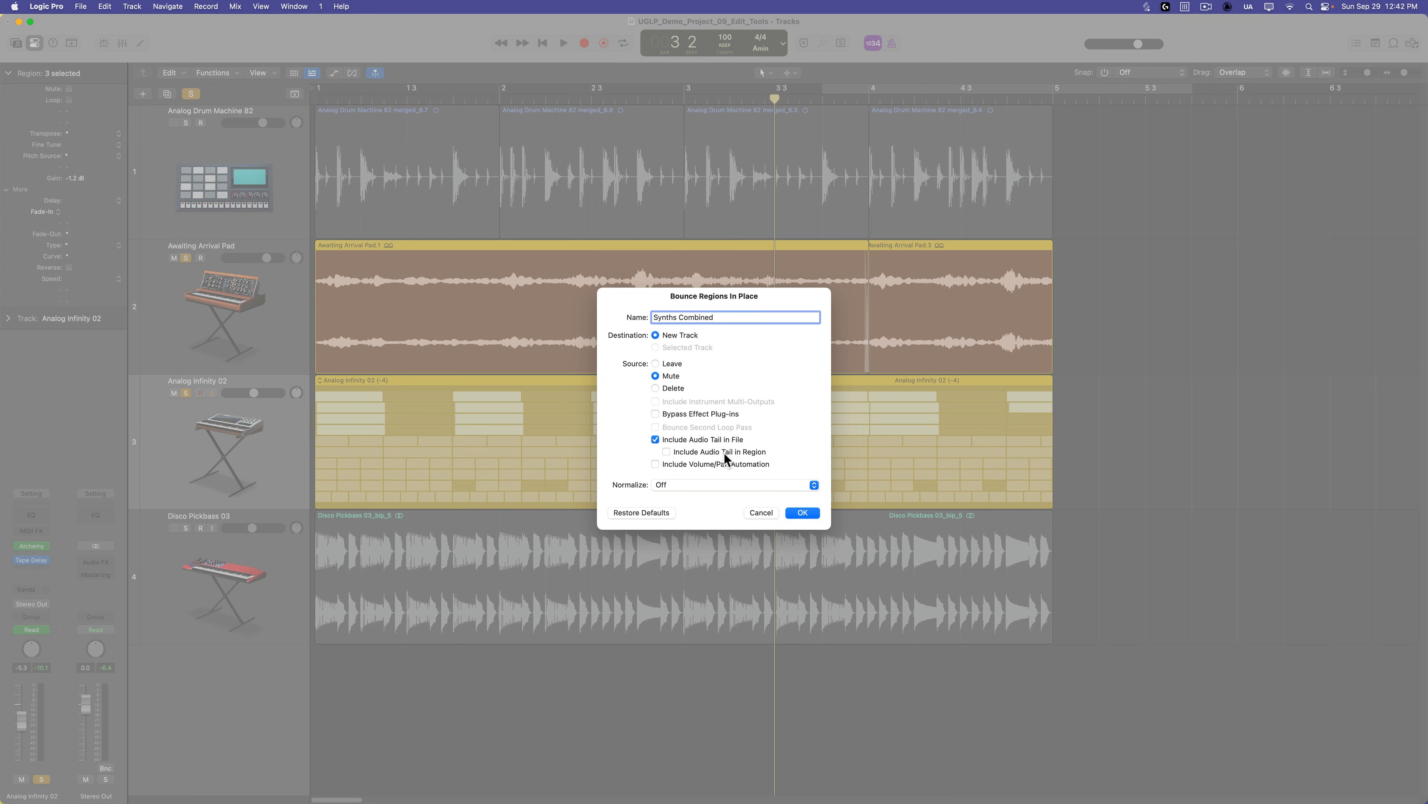
{"action": "left_click", "coordinate": [656, 451]}
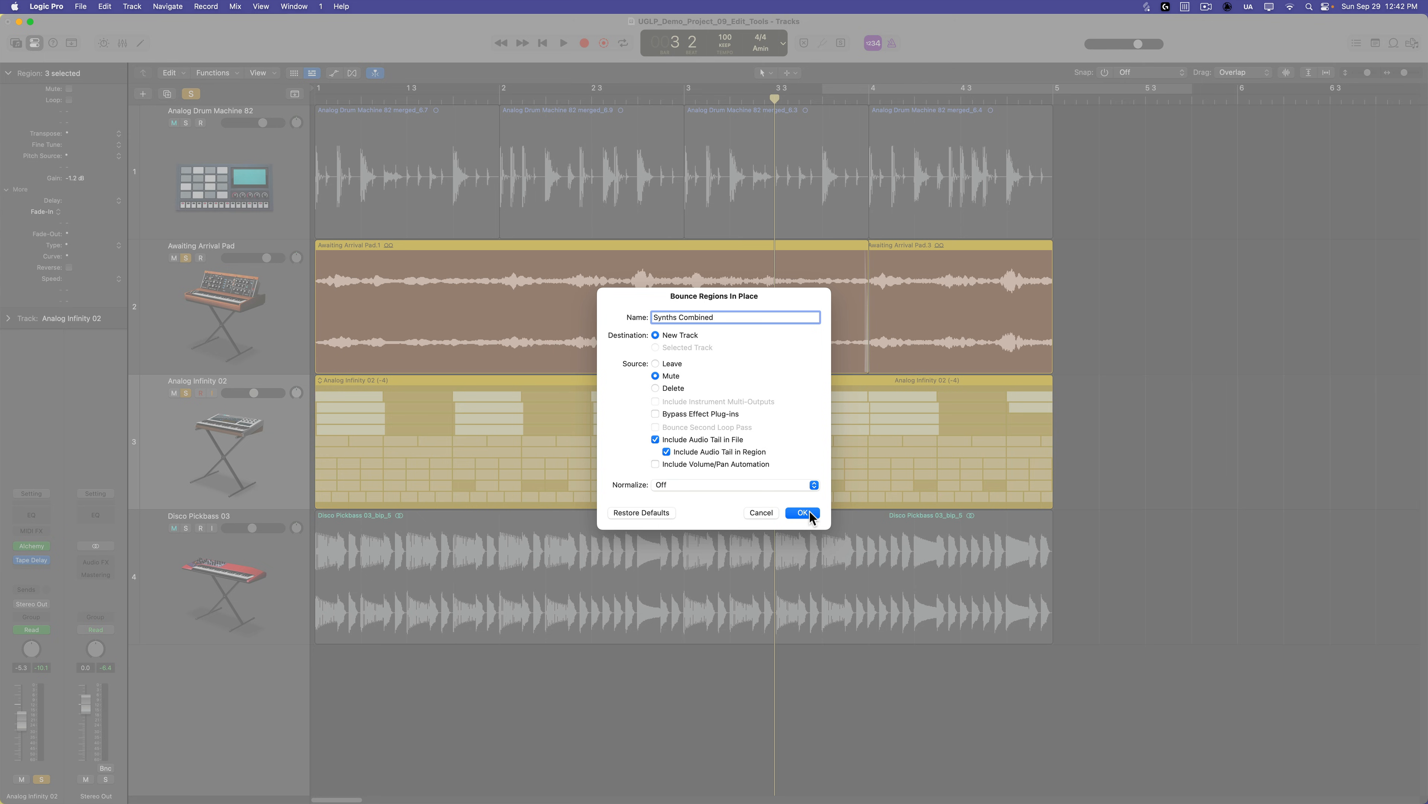
{"action": "left_click", "coordinate": [801, 512]}
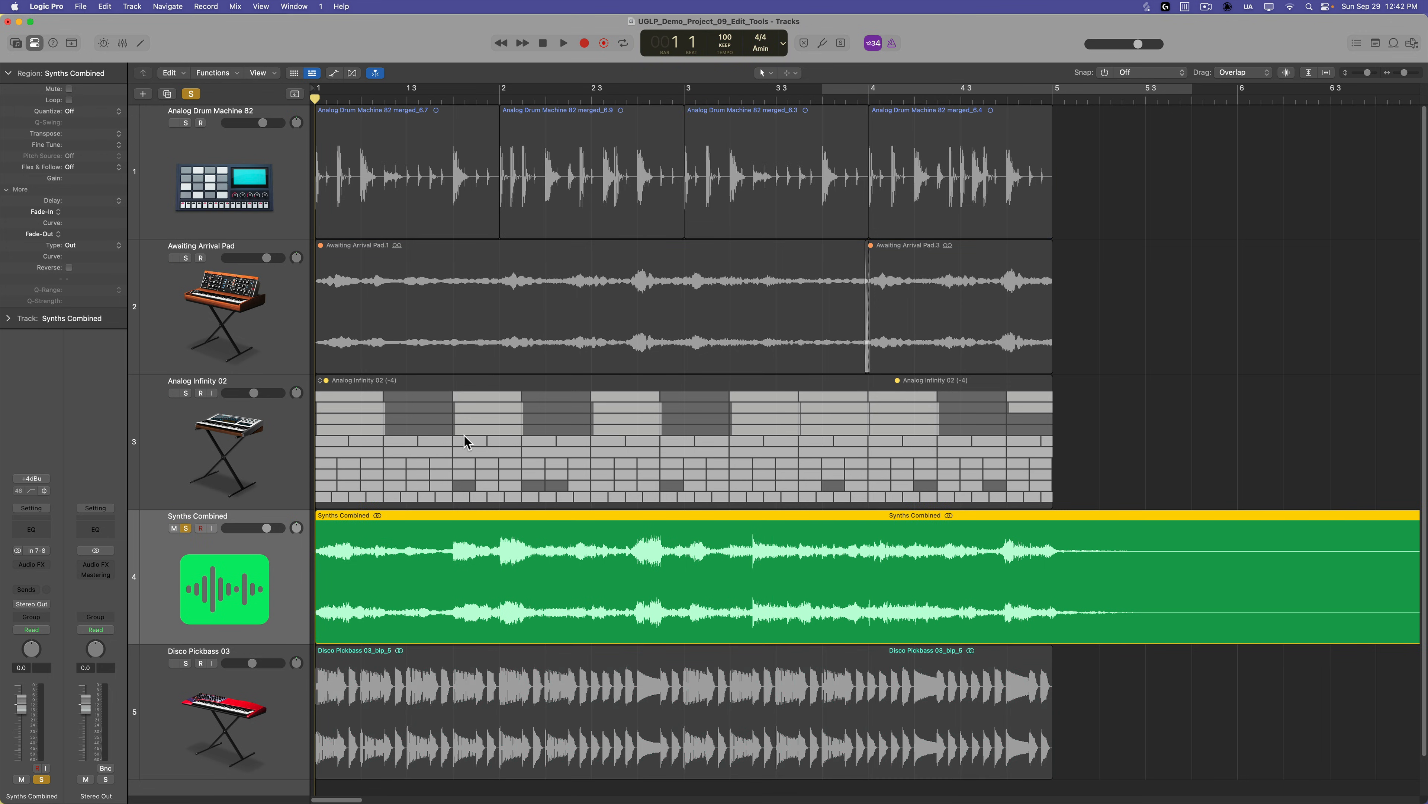
{"action": "mouse_move", "coordinate": [423, 596]}
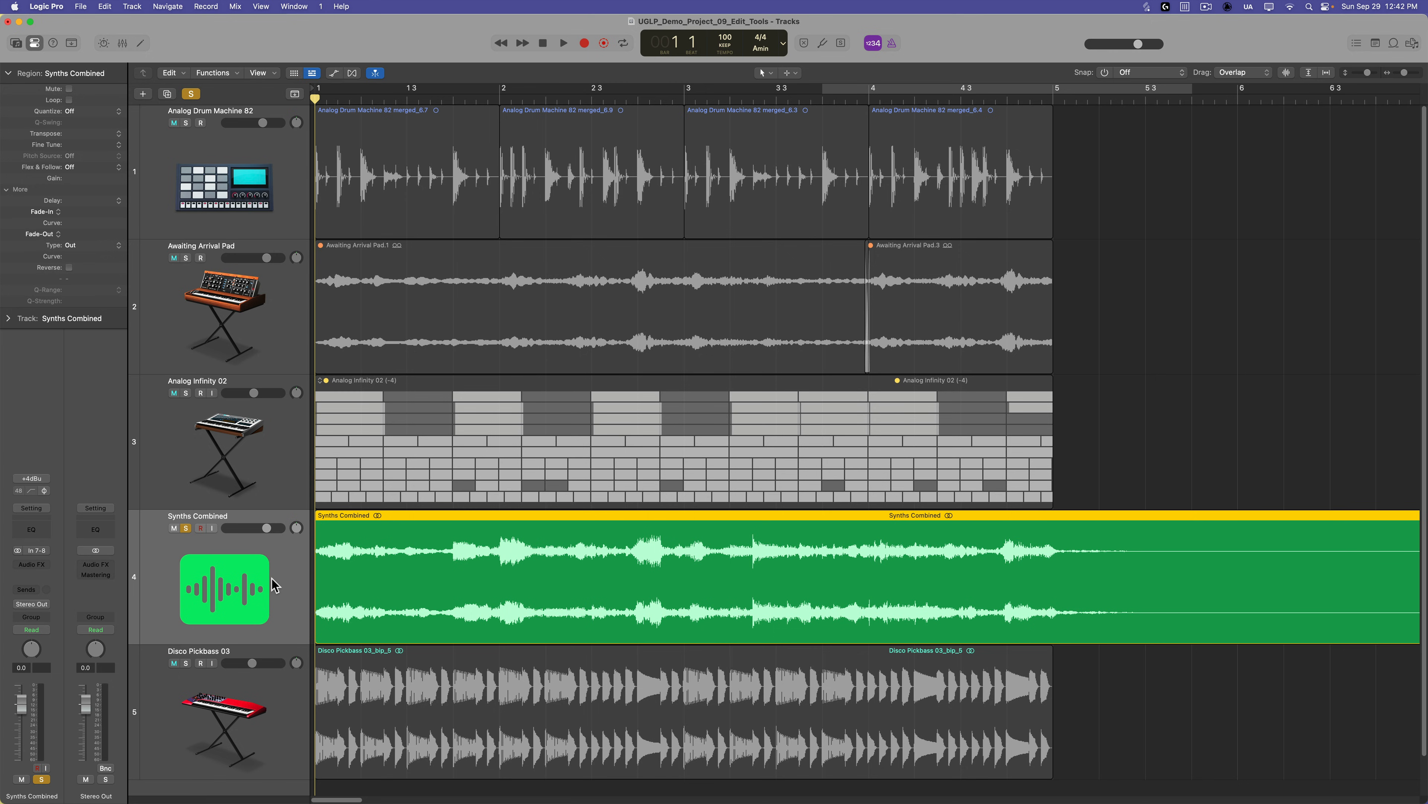
Step: Open the Fame Junkies - Josh Mix V1 project
{"action": "left_click", "coordinate": [563, 43]}
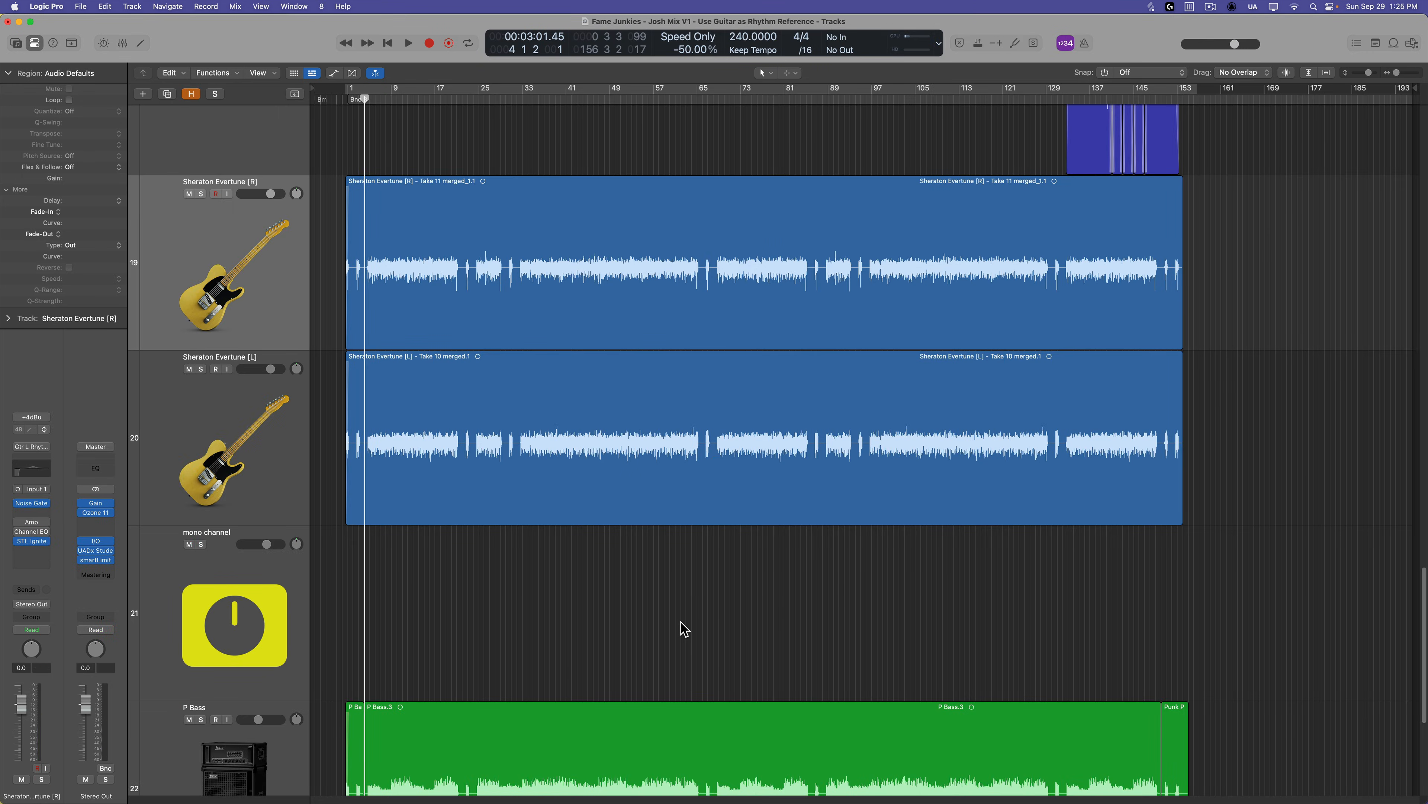
{"action": "mouse_move", "coordinate": [654, 599]}
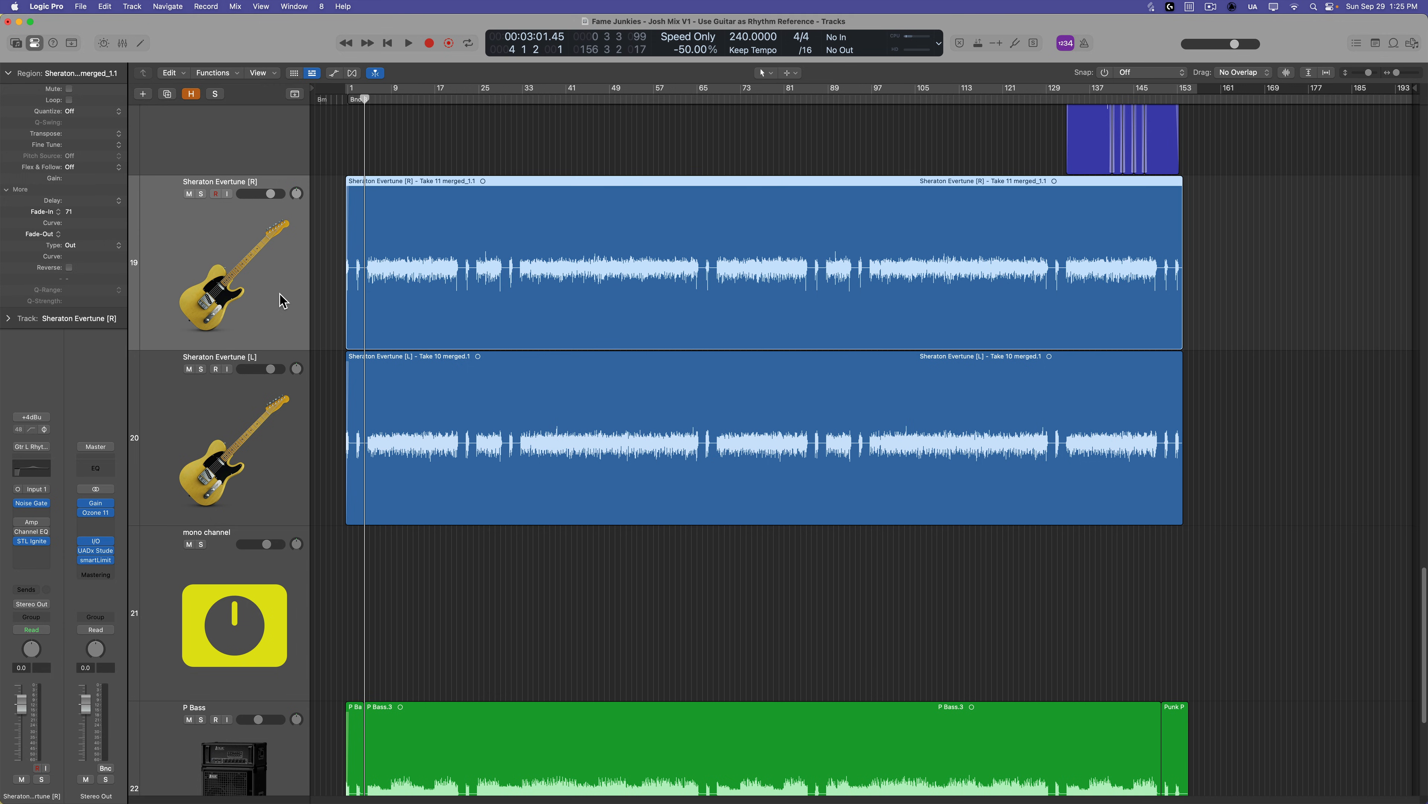
{"action": "mouse_move", "coordinate": [276, 293]}
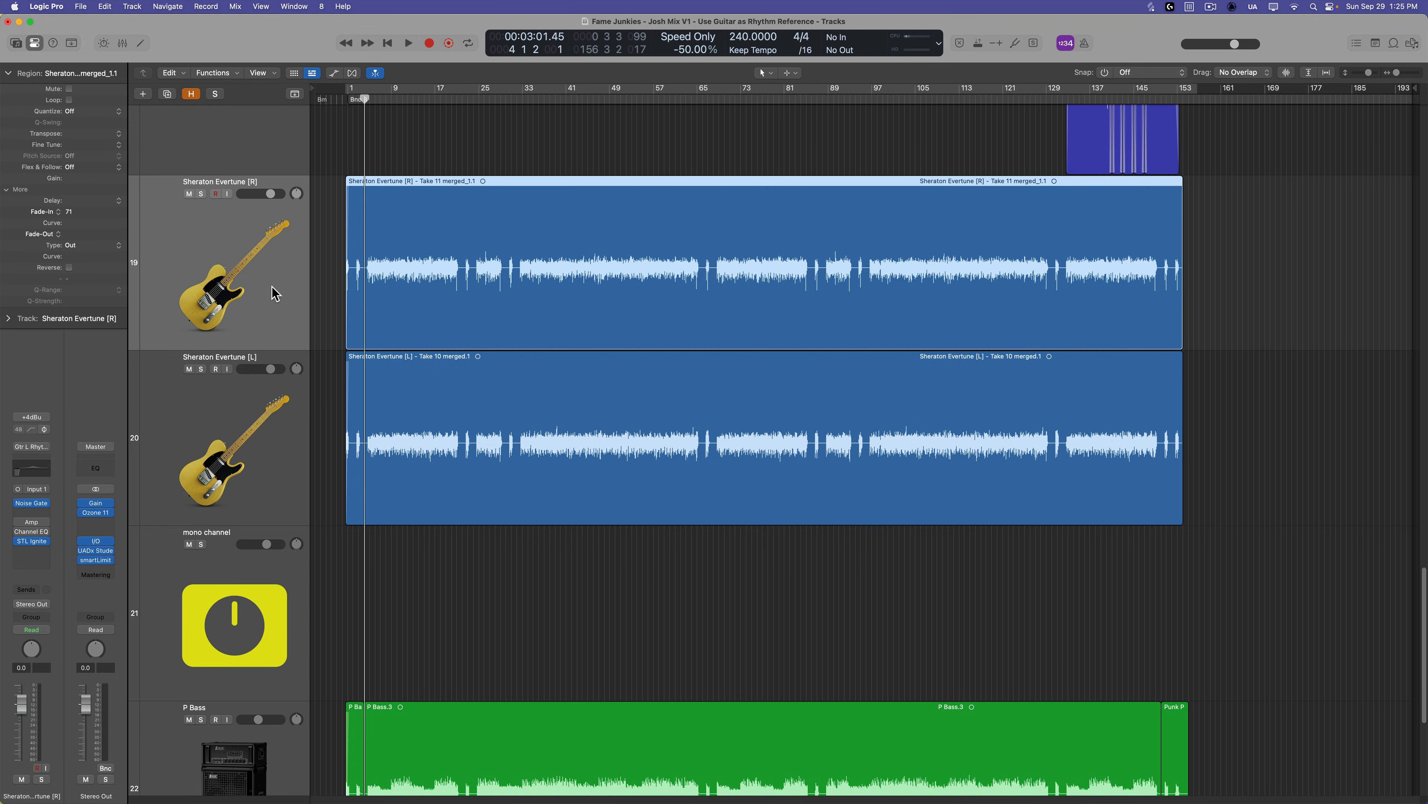
{"action": "mouse_move", "coordinate": [332, 282]}
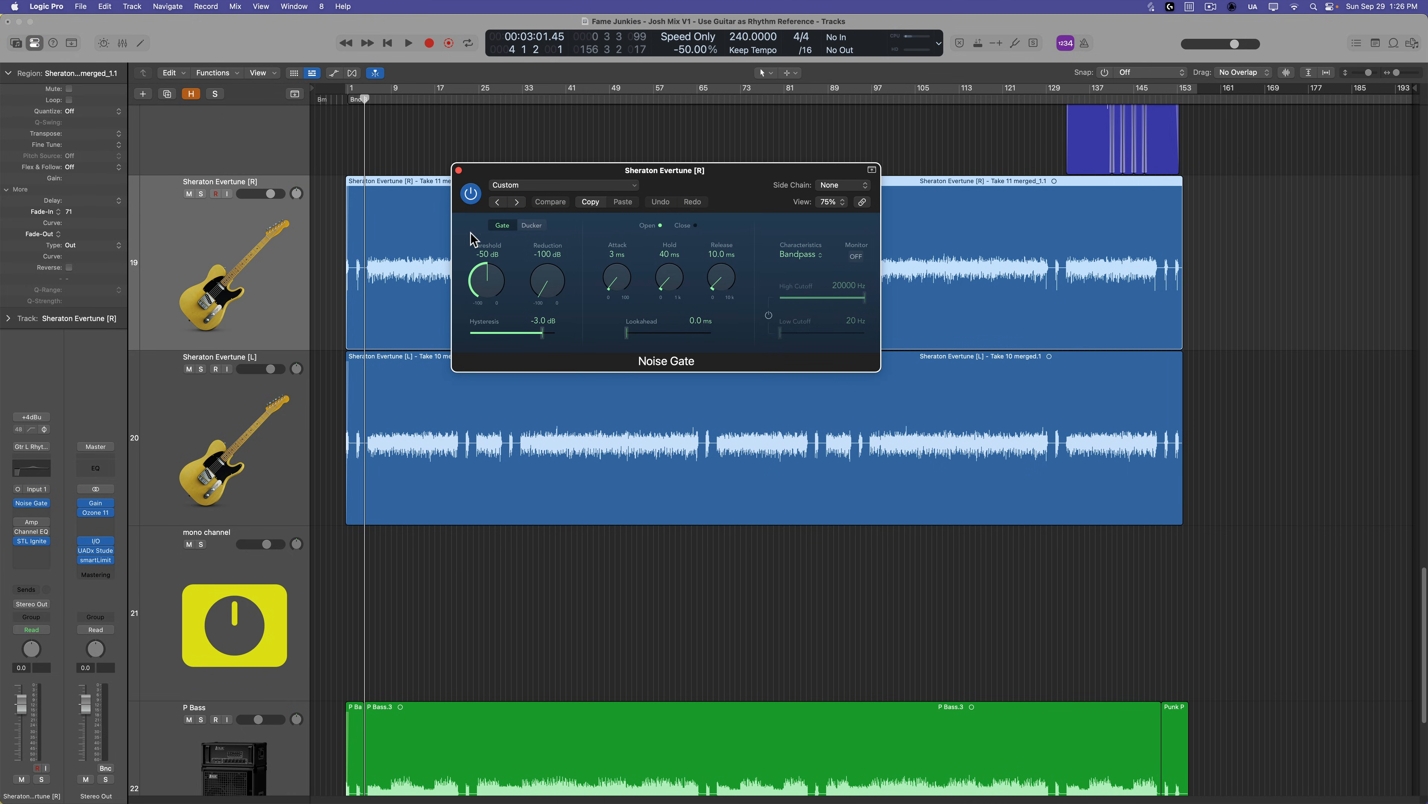
Step: Close the Noise Gate window and select the Sheraton Evertune [R] guitar region
{"action": "left_click", "coordinate": [458, 170]}
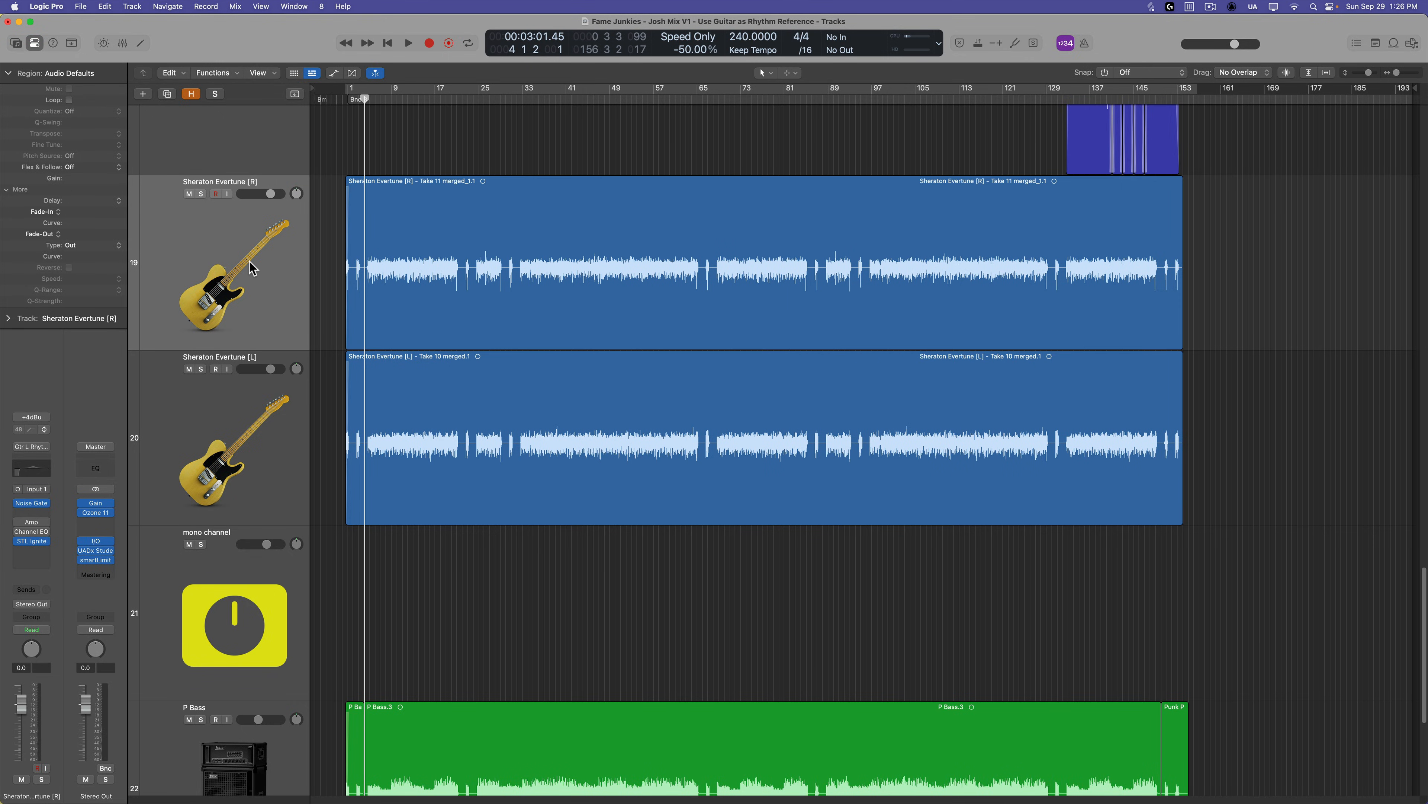
{"action": "left_click", "coordinate": [736, 252]}
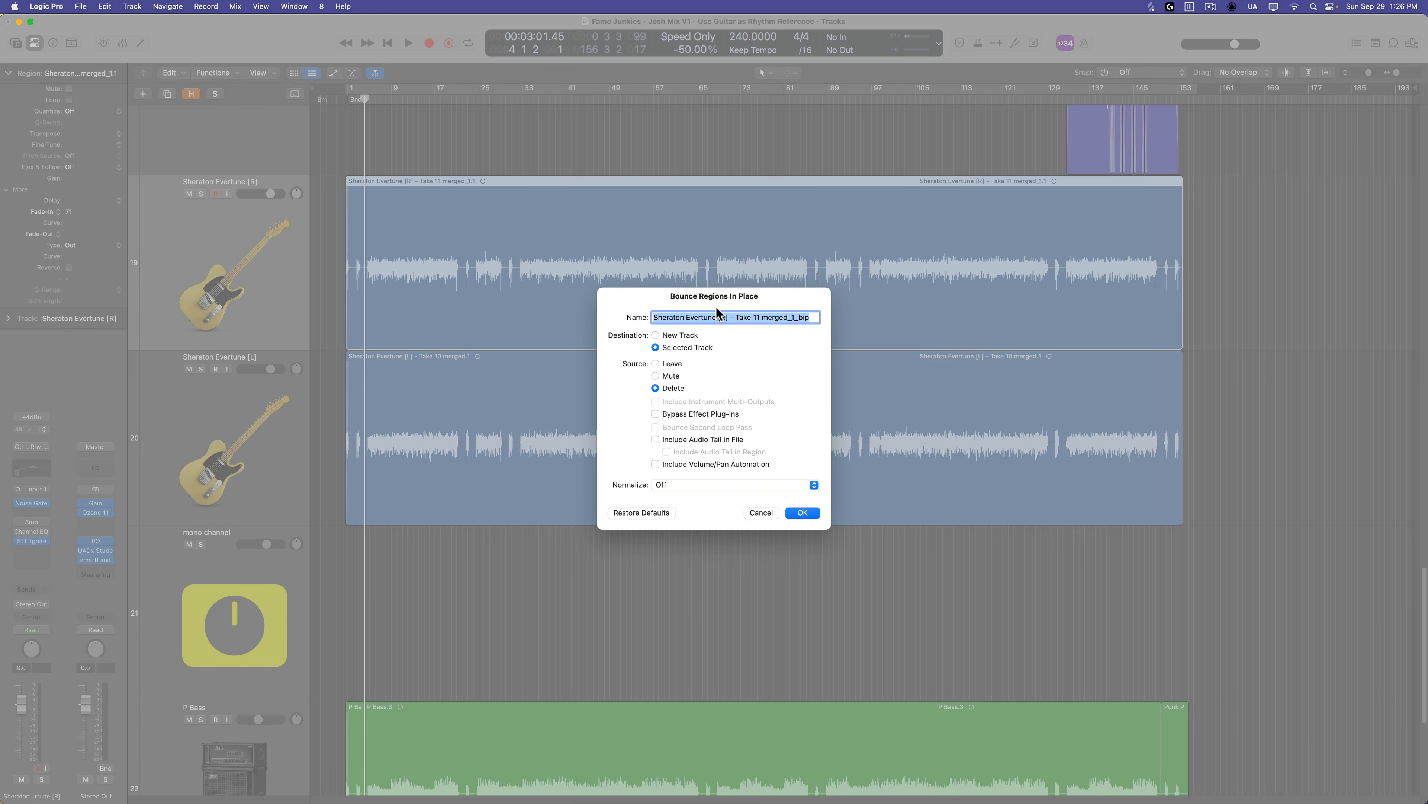
Step: Bounce the region to a new track with the source set to Mute
{"action": "left_click", "coordinate": [656, 334]}
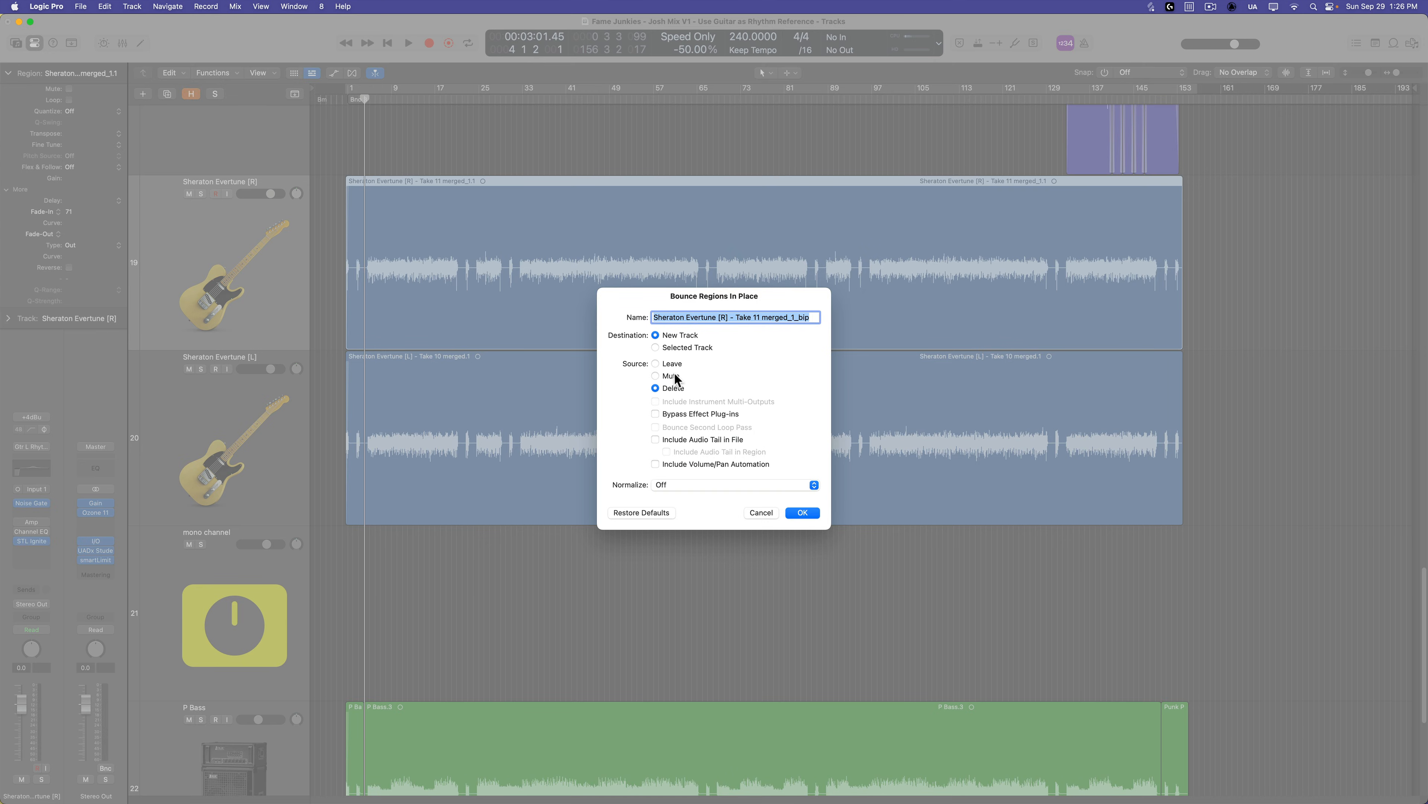
{"action": "left_click", "coordinate": [657, 375]}
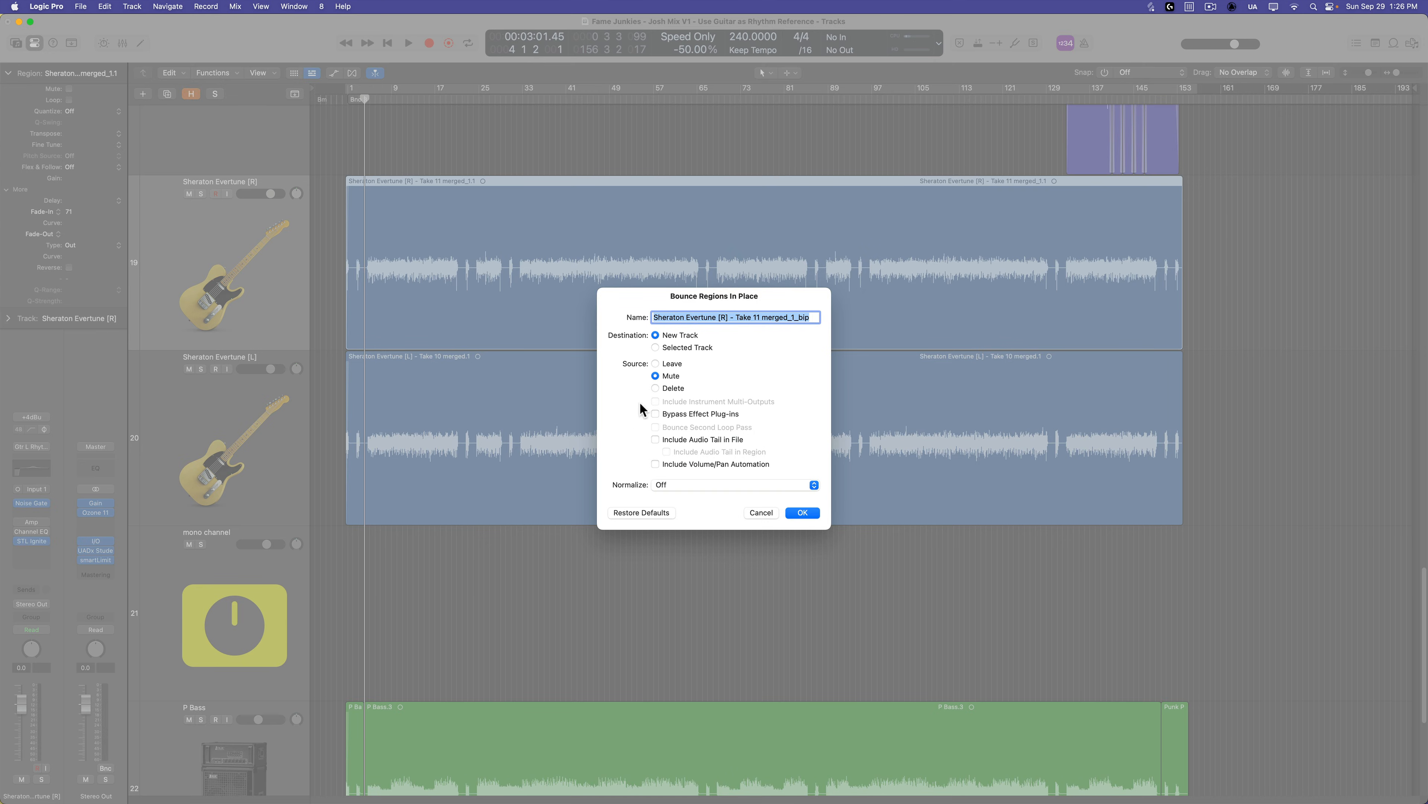
{"action": "mouse_move", "coordinate": [722, 409]}
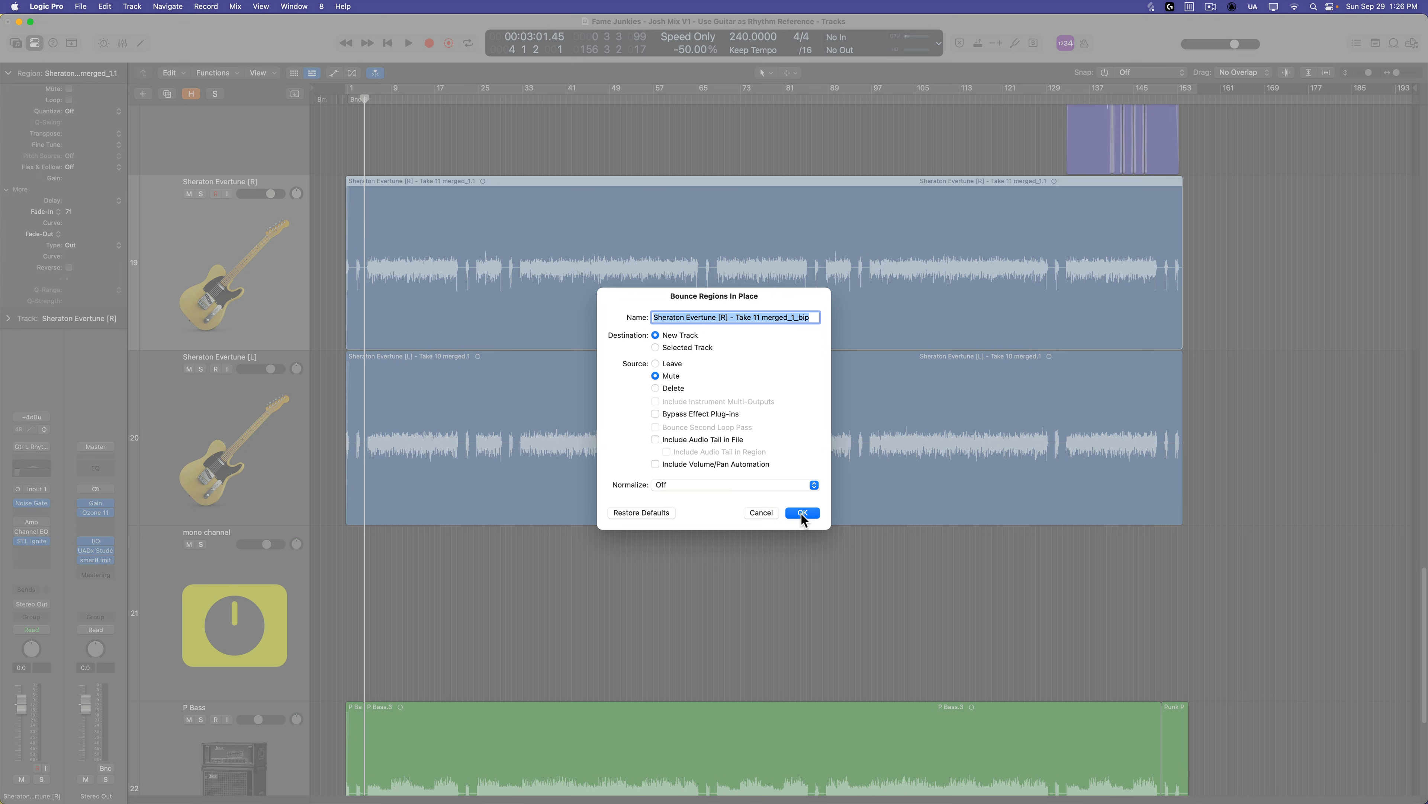
{"action": "left_click", "coordinate": [800, 512]}
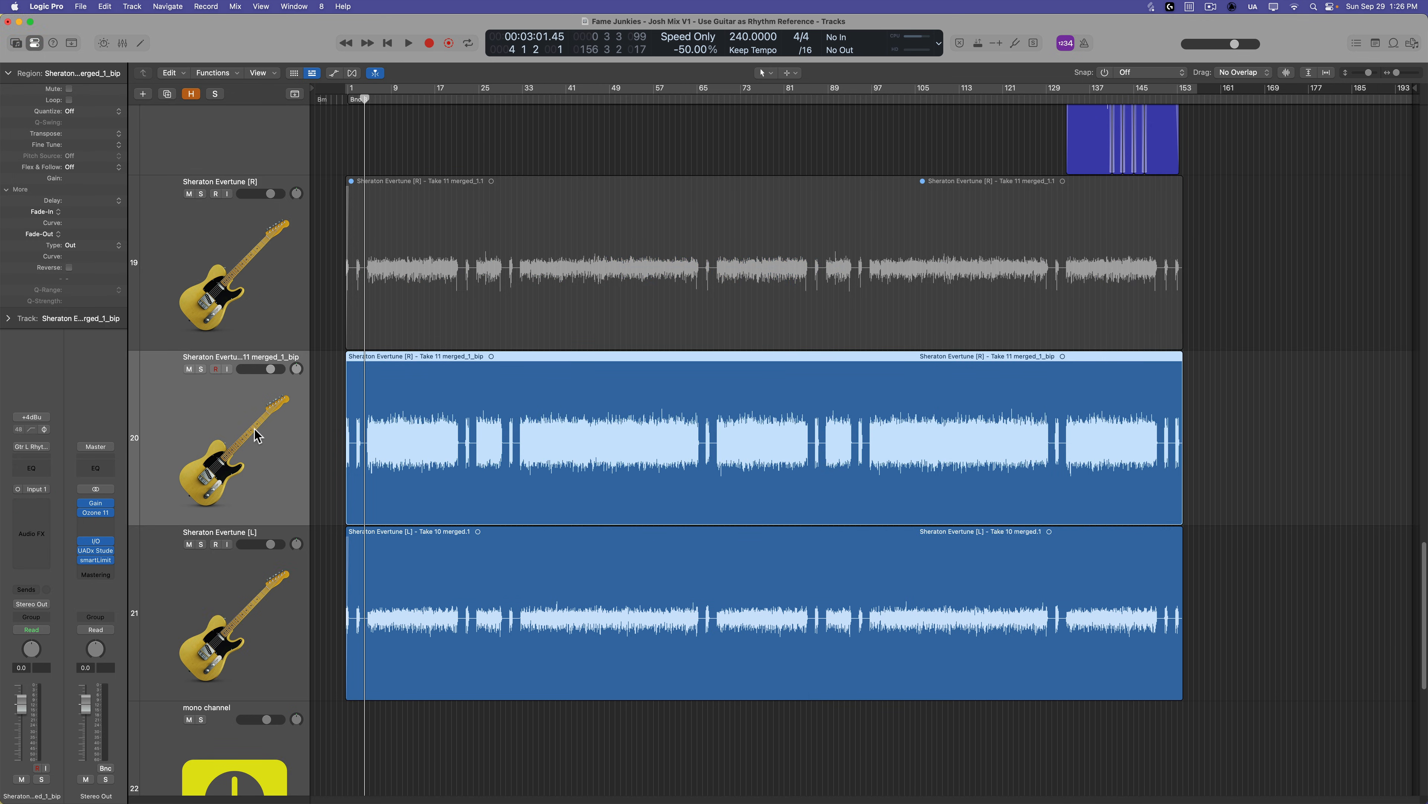
{"action": "mouse_move", "coordinate": [422, 453]}
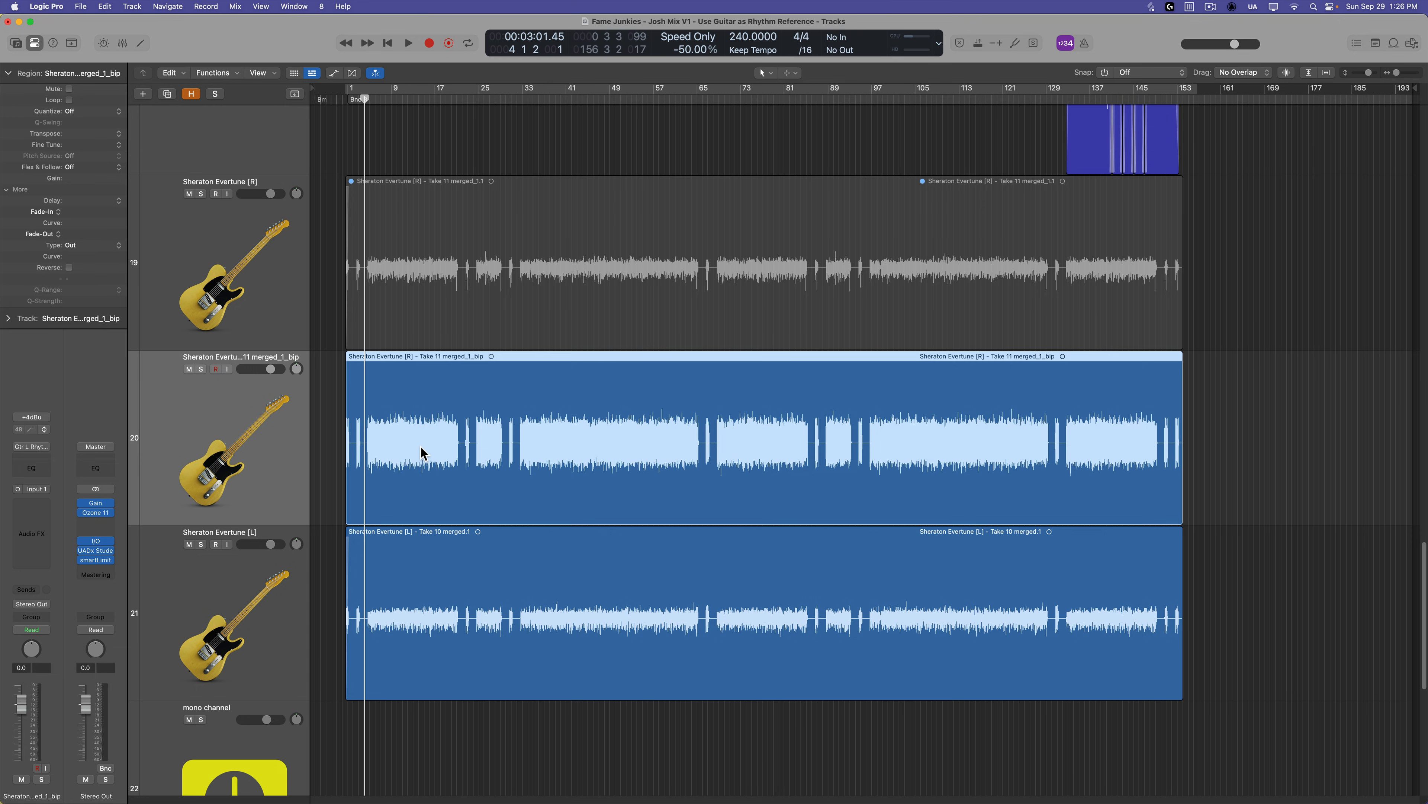
{"action": "mouse_move", "coordinate": [390, 414]}
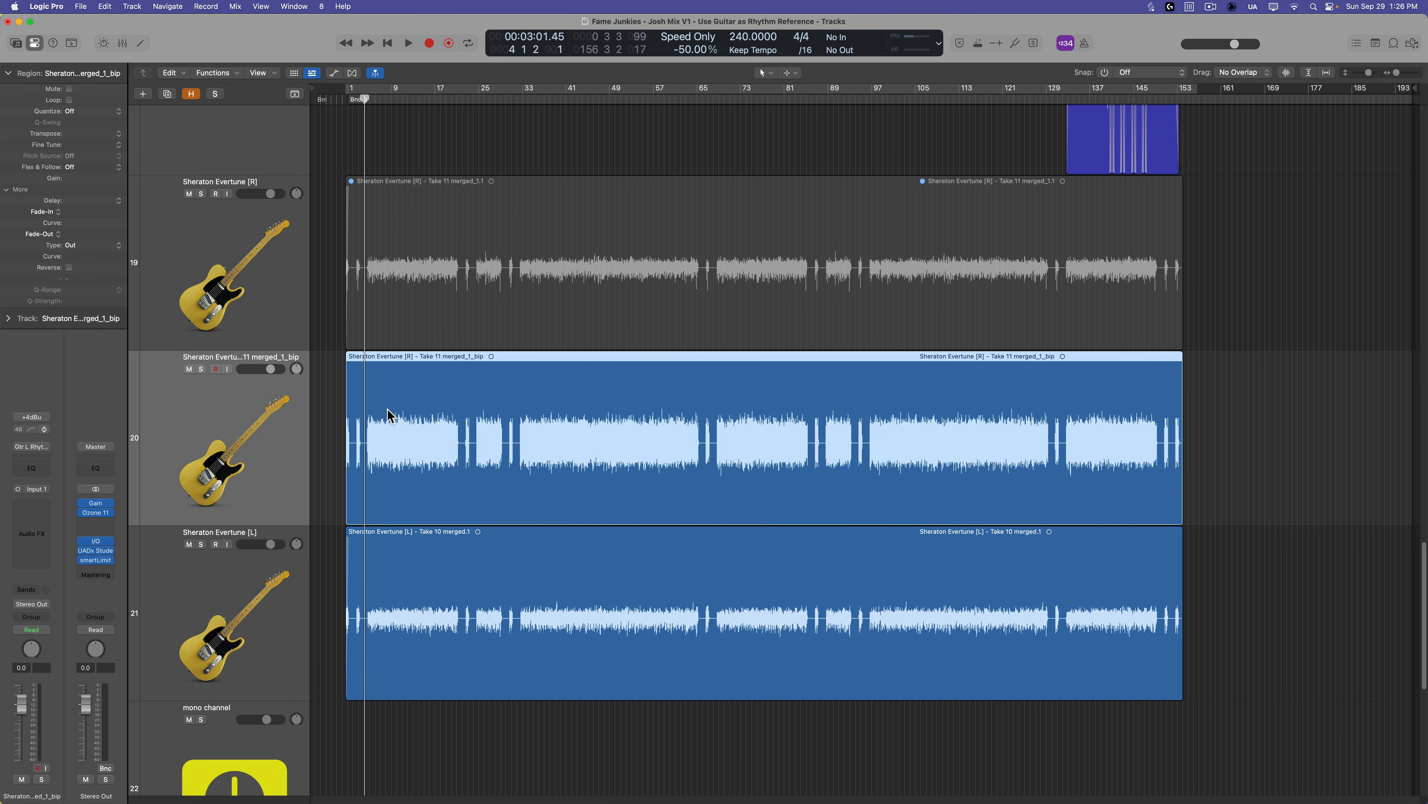
{"action": "mouse_move", "coordinate": [543, 483]}
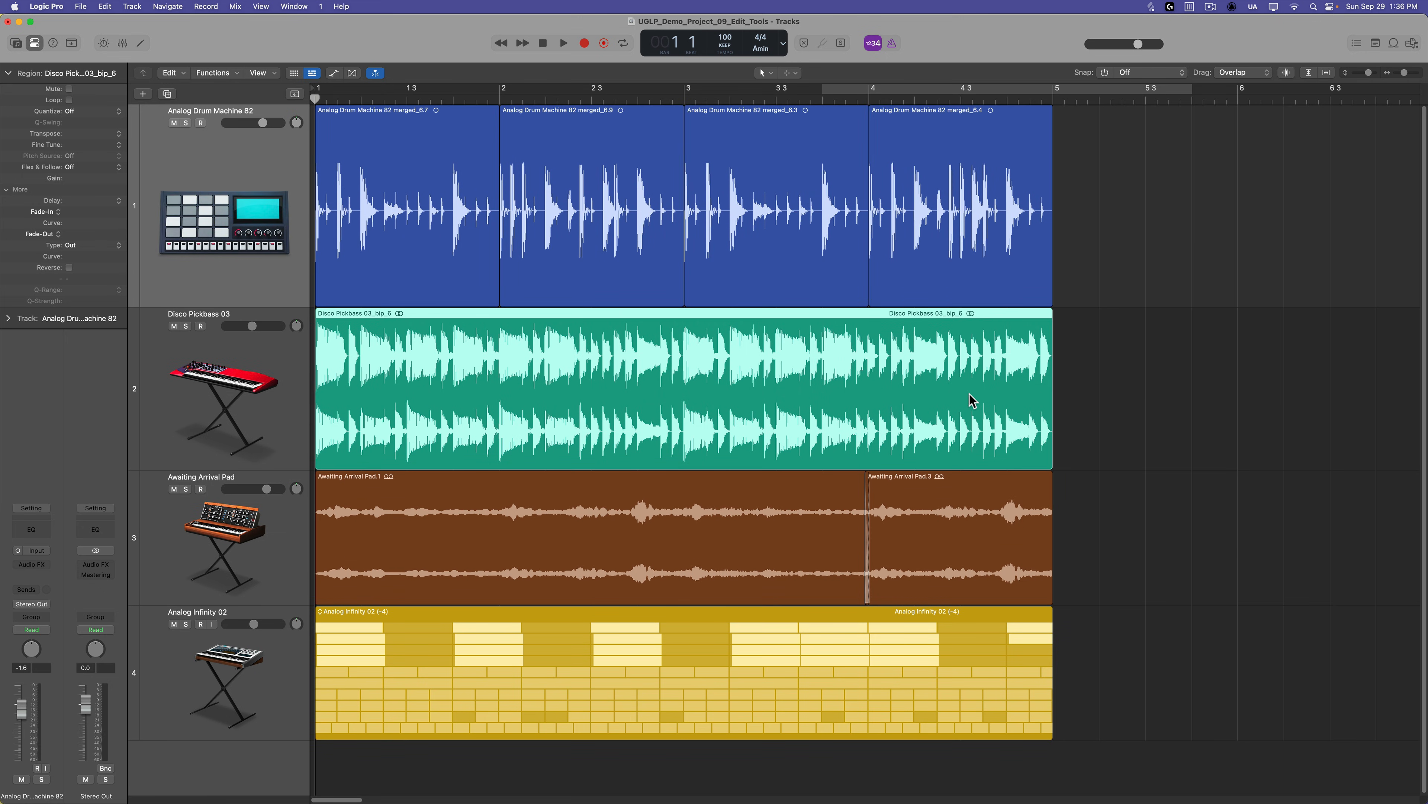
{"action": "mouse_move", "coordinate": [926, 372]}
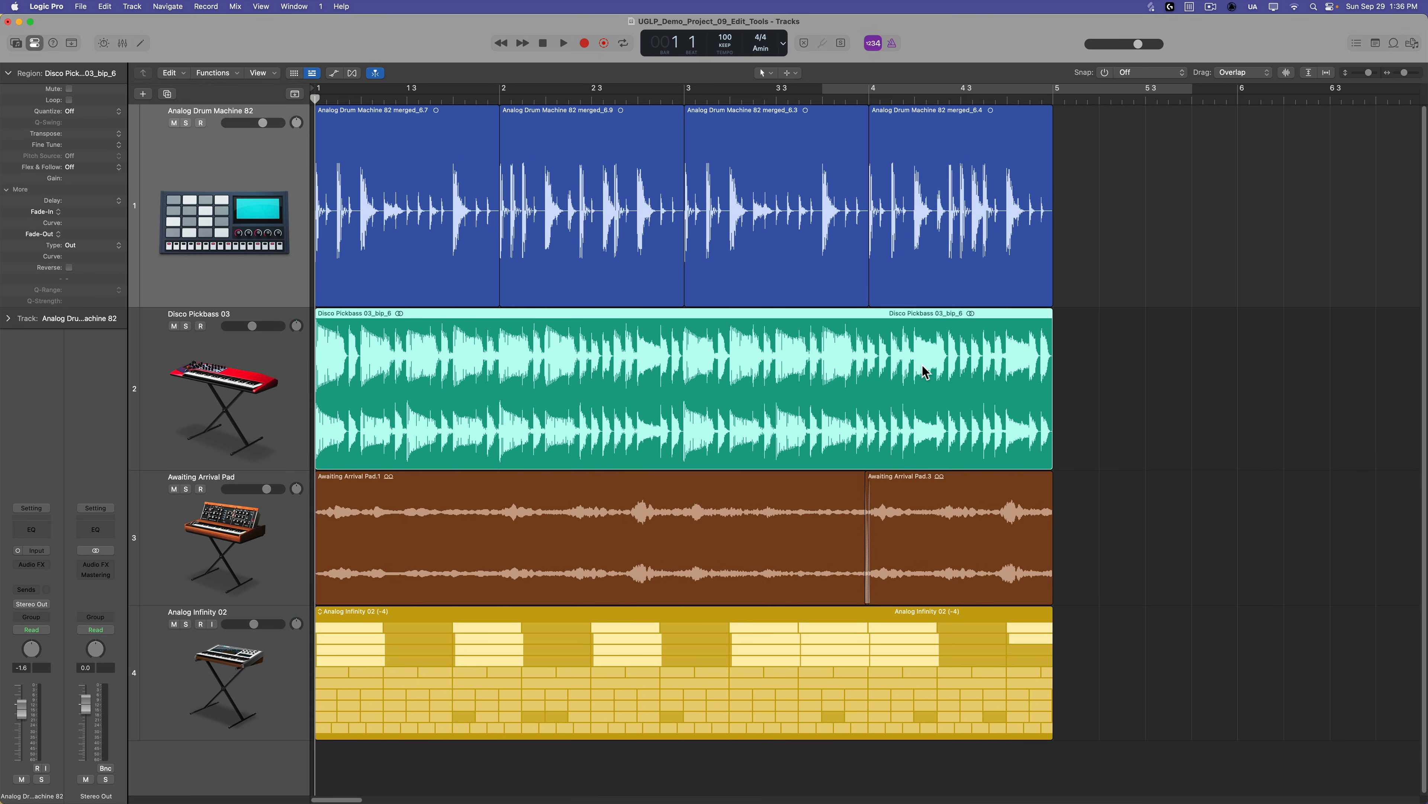
{"action": "mouse_move", "coordinate": [256, 165]}
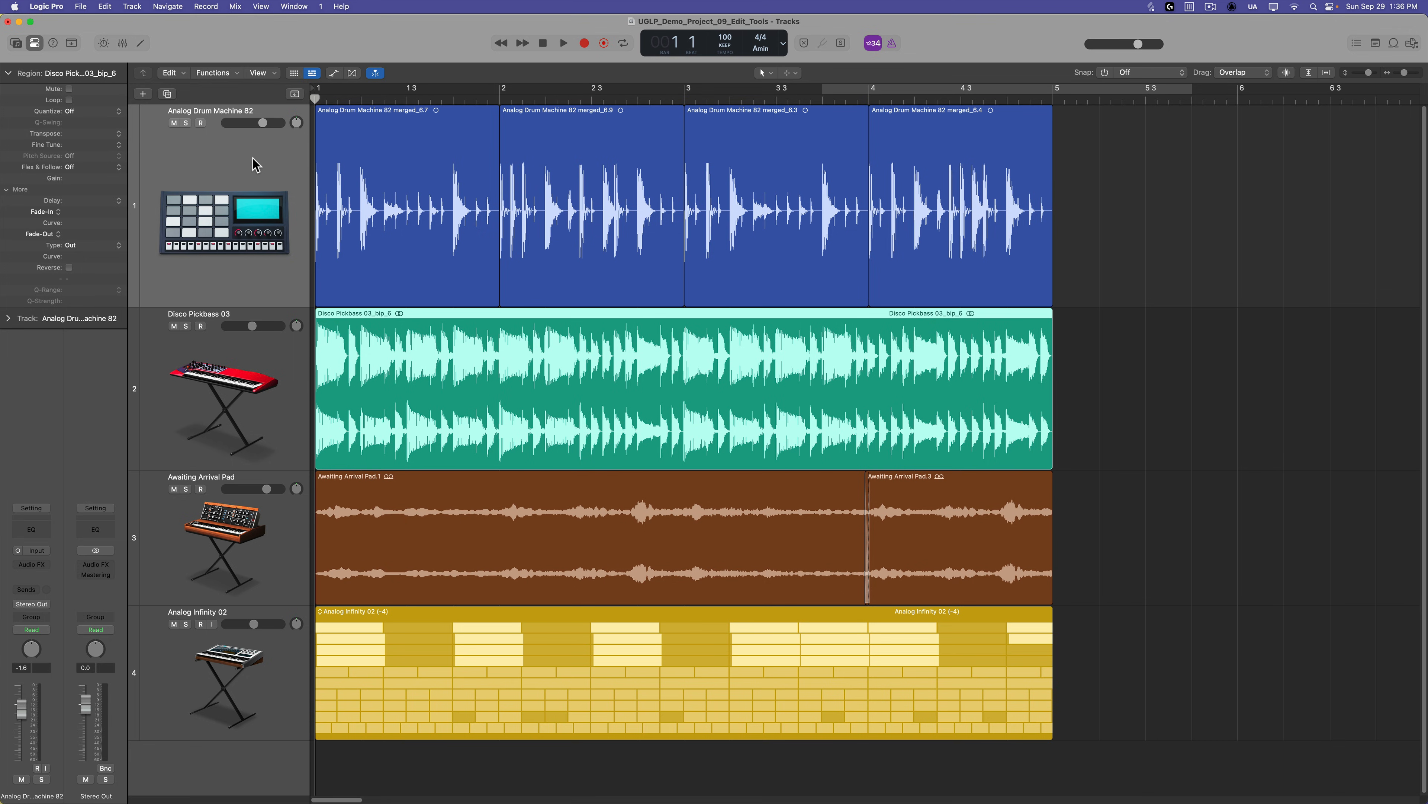
Step: Select all four Analog Drum Machine 82 drum regions together
{"action": "left_click", "coordinate": [560, 214]}
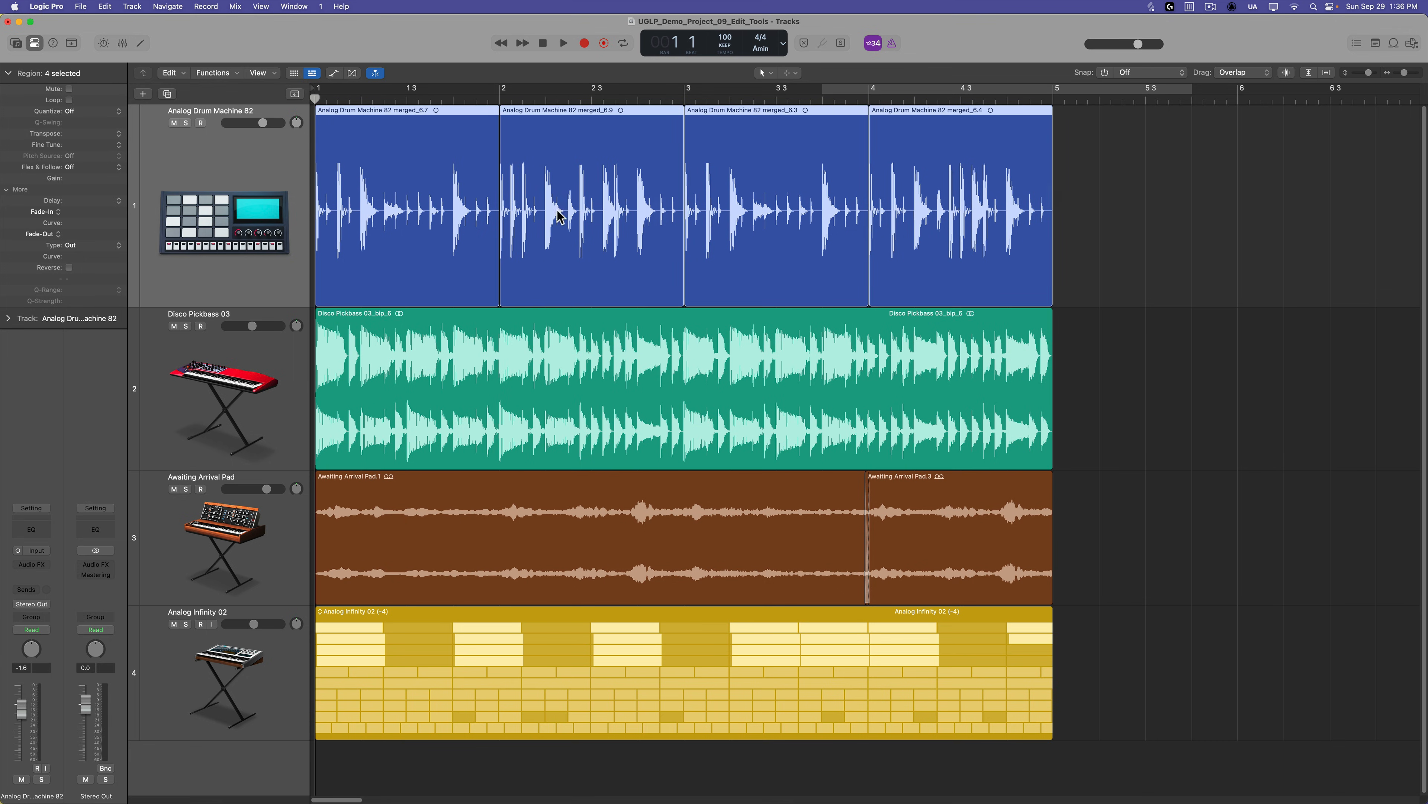
{"action": "mouse_move", "coordinate": [422, 204]}
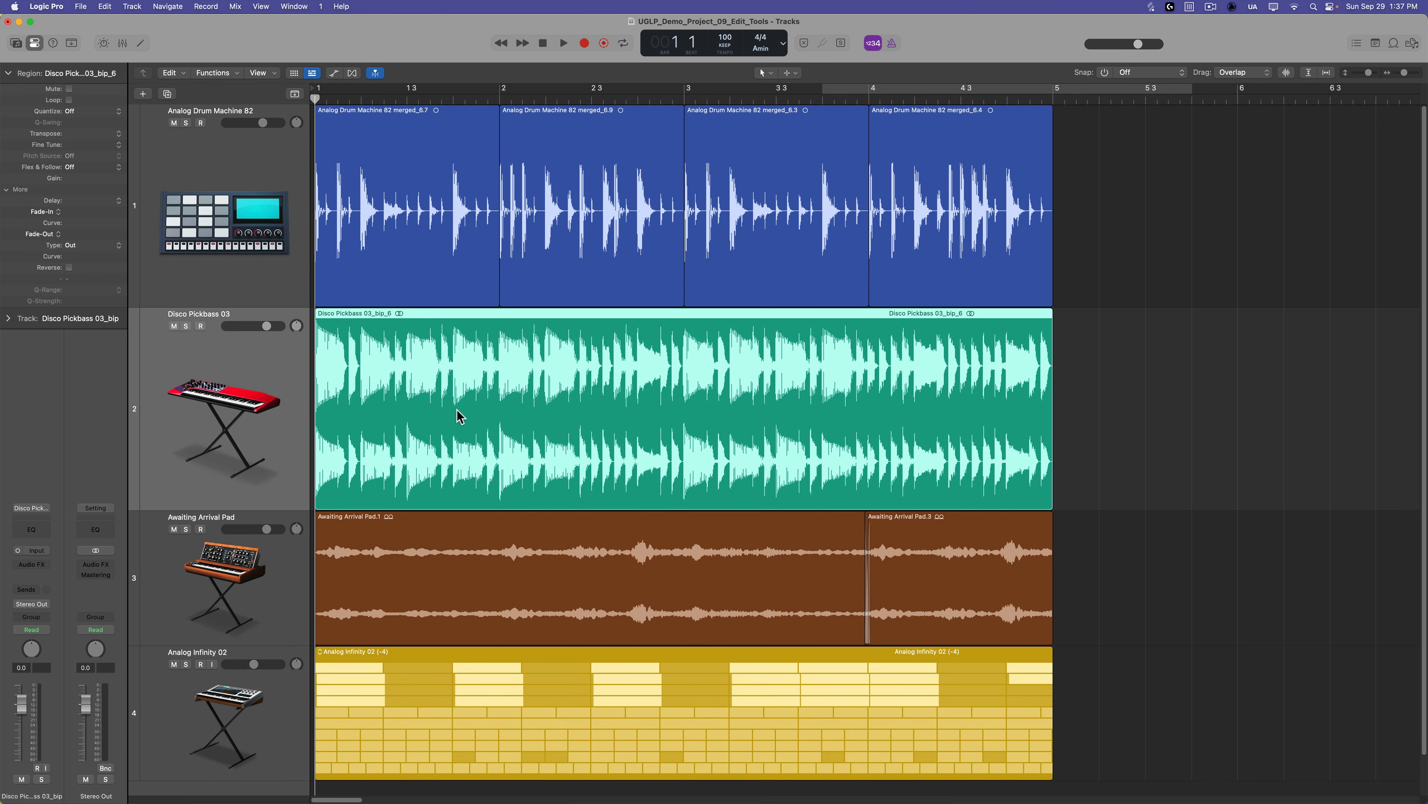
{"action": "mouse_move", "coordinate": [466, 405]}
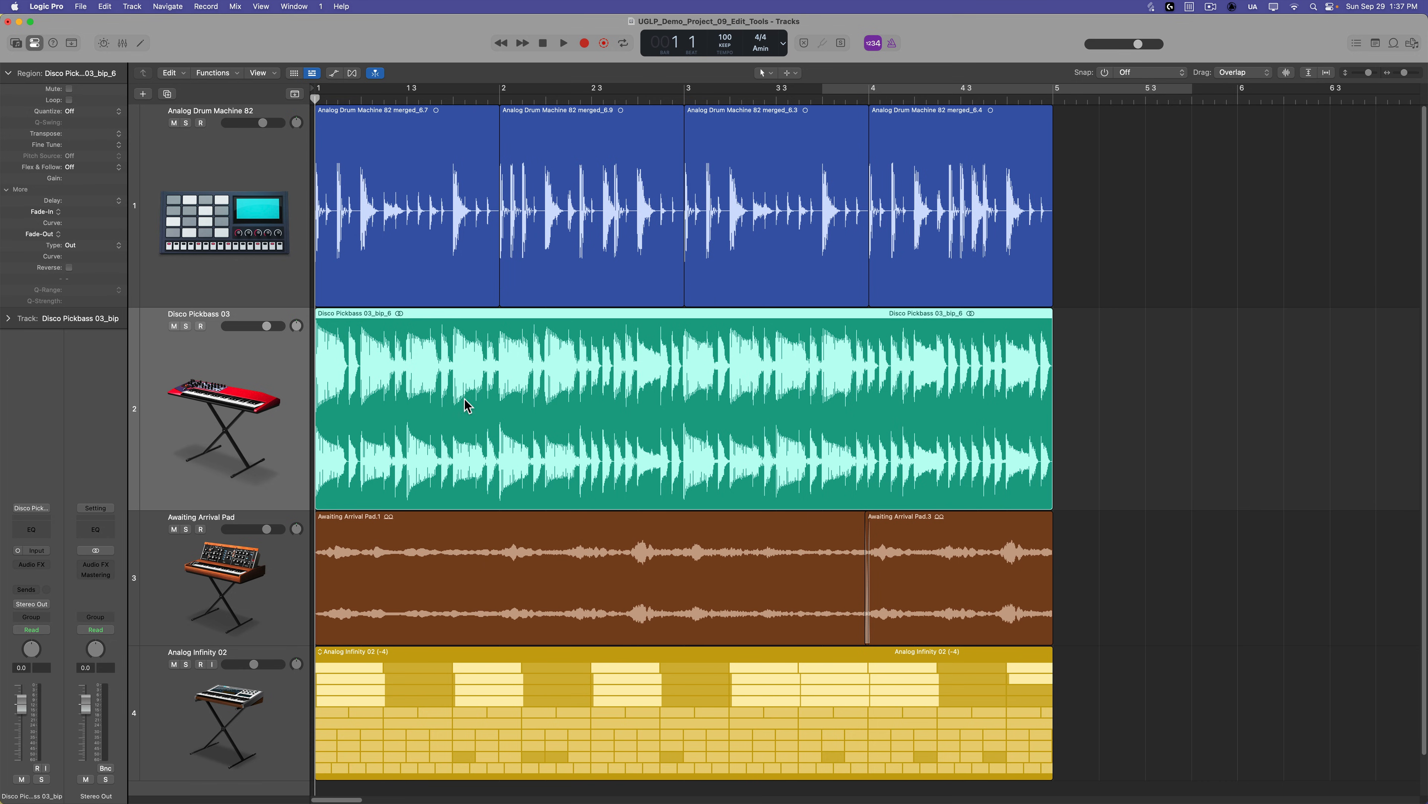
{"action": "mouse_move", "coordinate": [305, 348]}
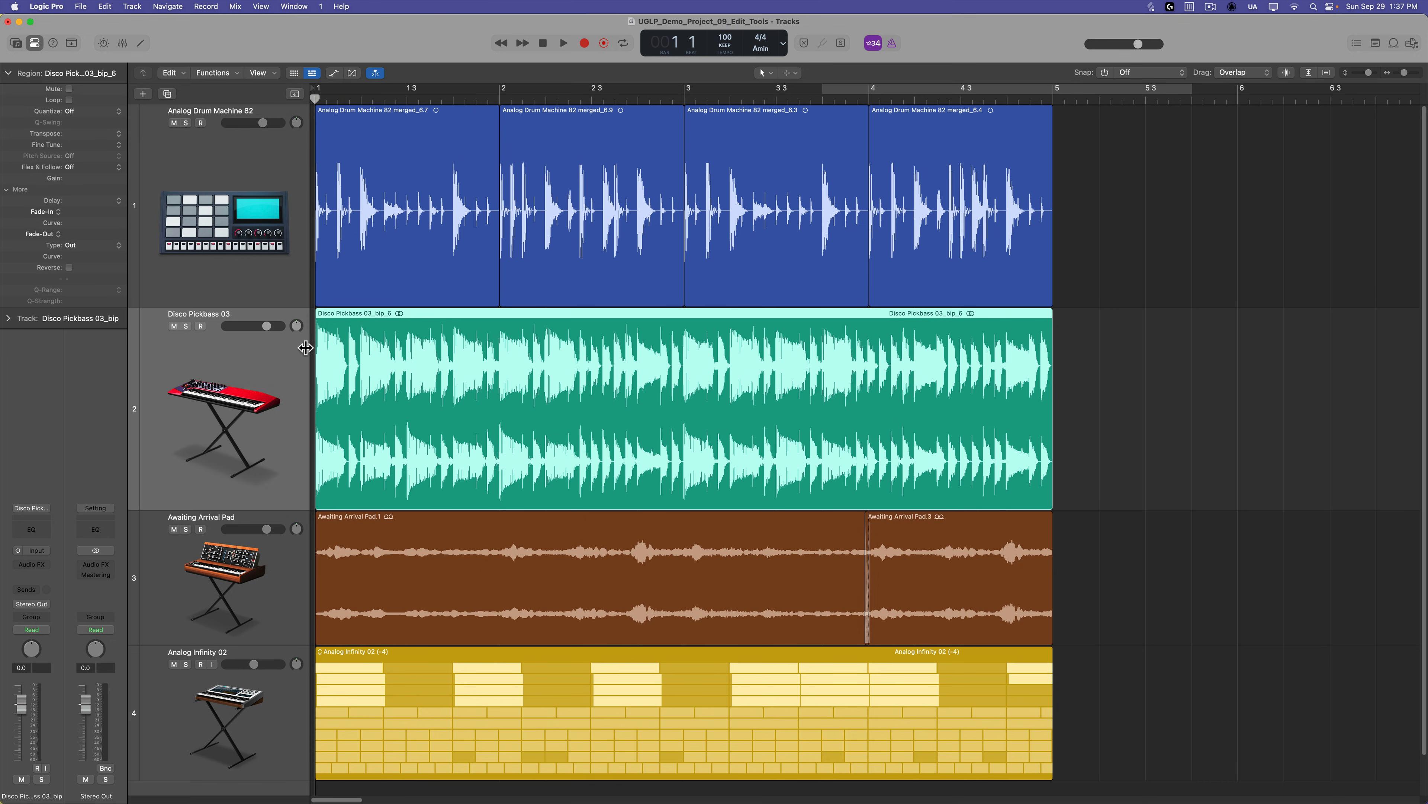
{"action": "mouse_move", "coordinate": [125, 523]}
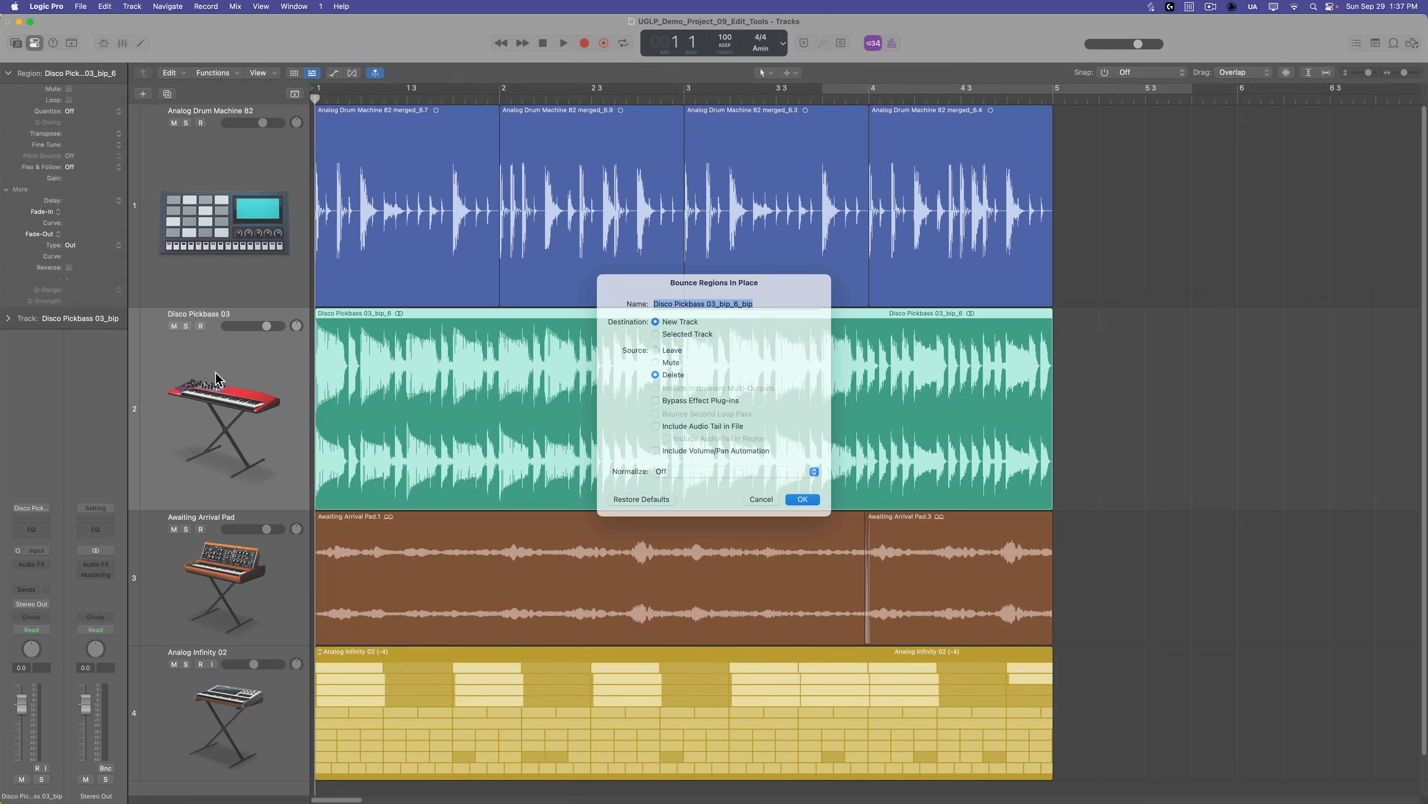
Step: Bounce Disco Pickbass 03 onto the selected track, deleting the source region
{"action": "left_click", "coordinate": [657, 348]}
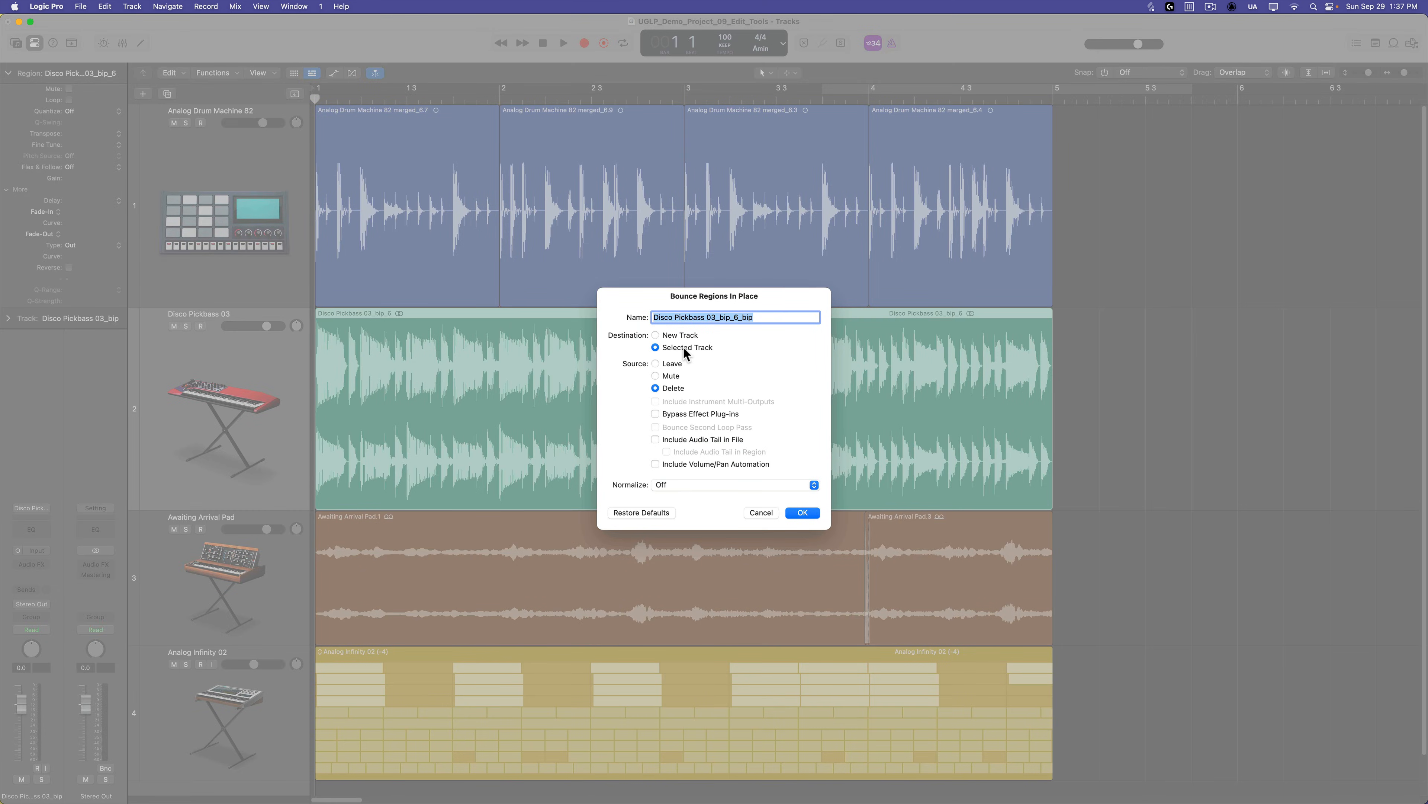
{"action": "mouse_move", "coordinate": [746, 387]}
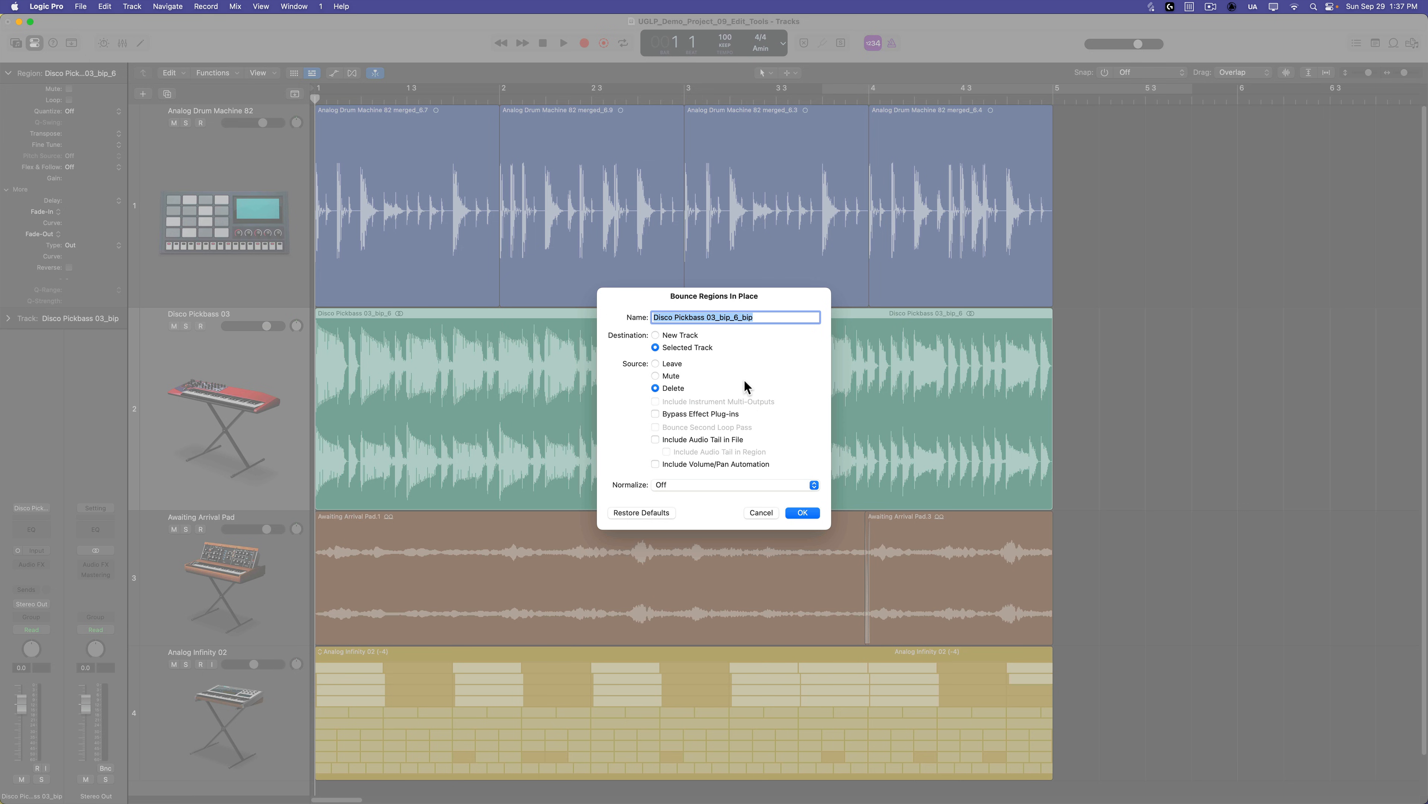
{"action": "mouse_move", "coordinate": [824, 514]}
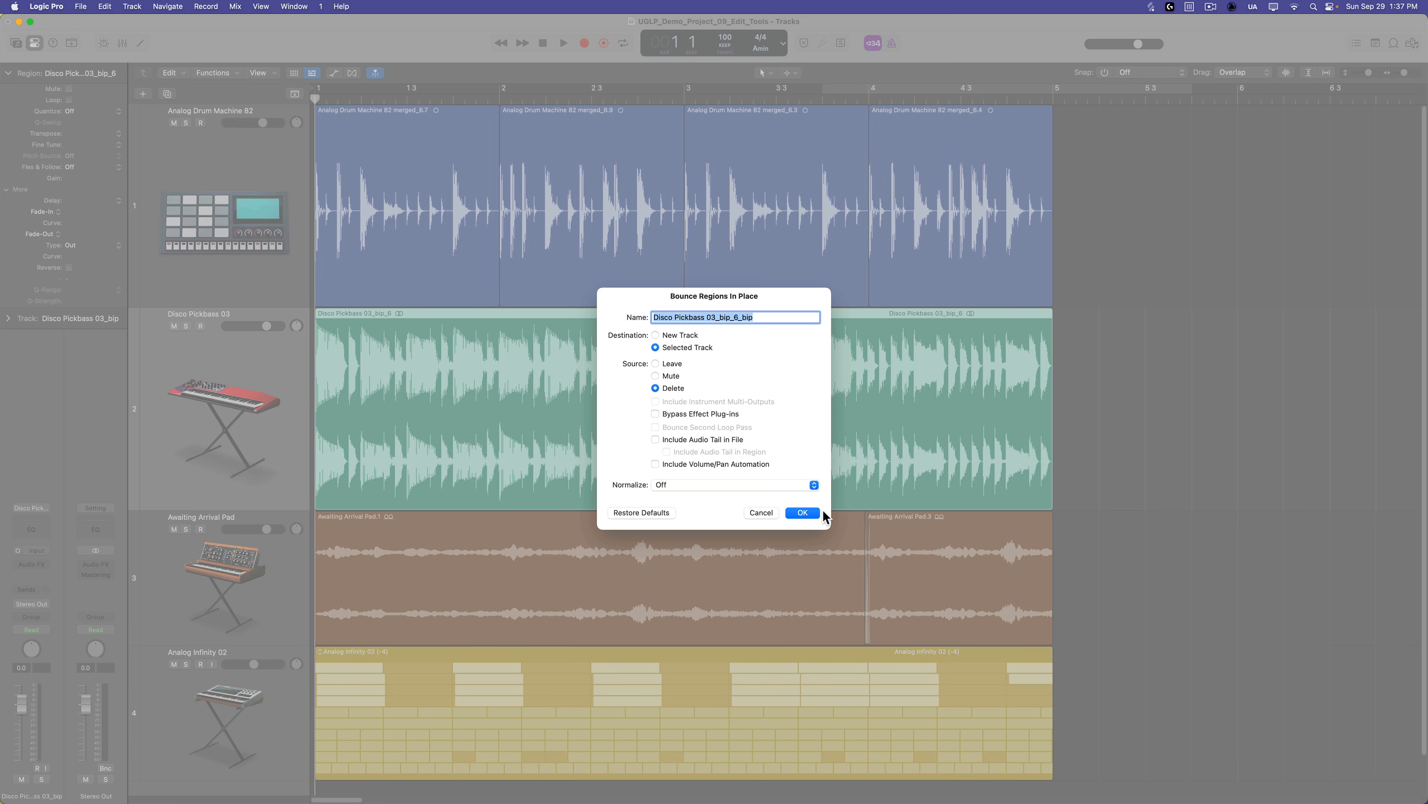
{"action": "left_click", "coordinate": [800, 512]}
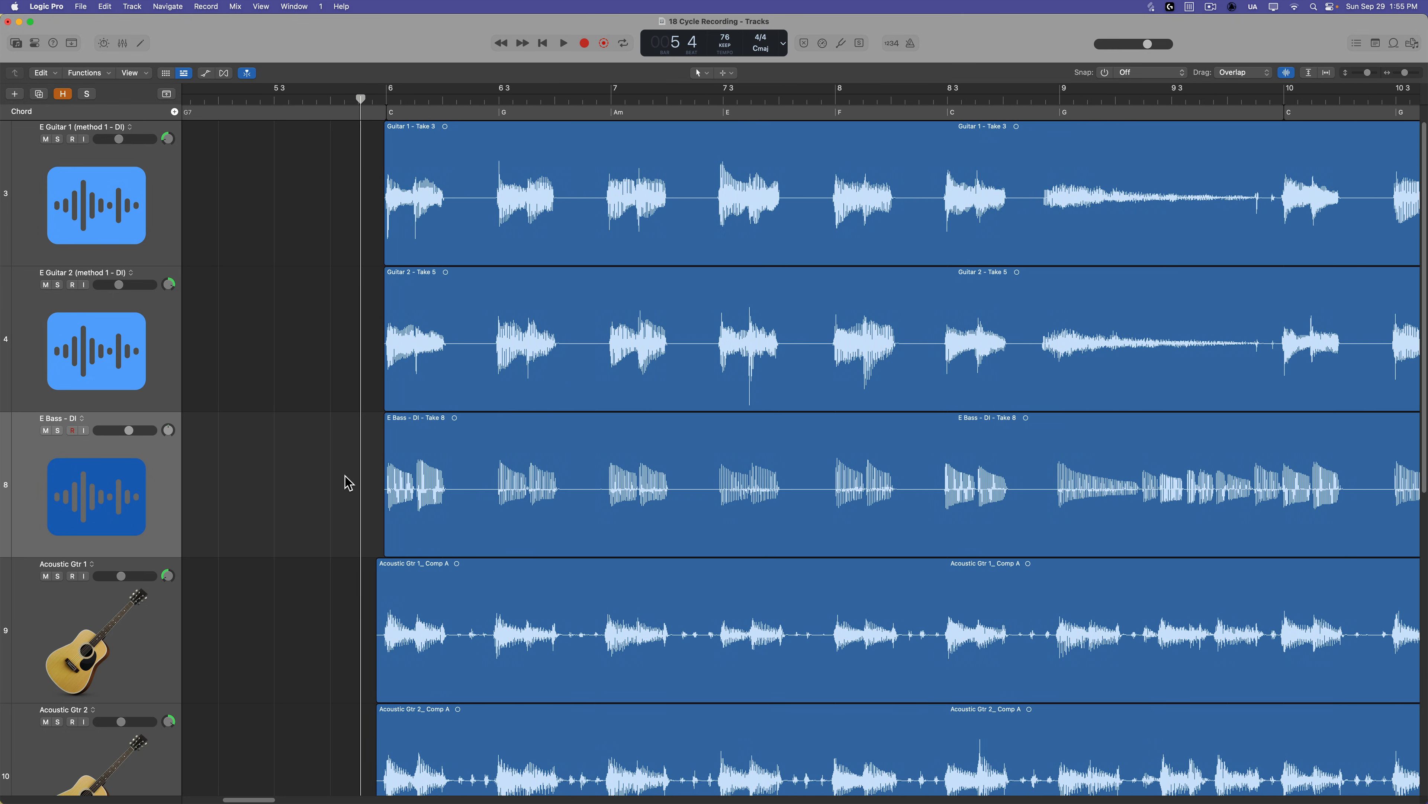
{"action": "mouse_move", "coordinate": [403, 467]}
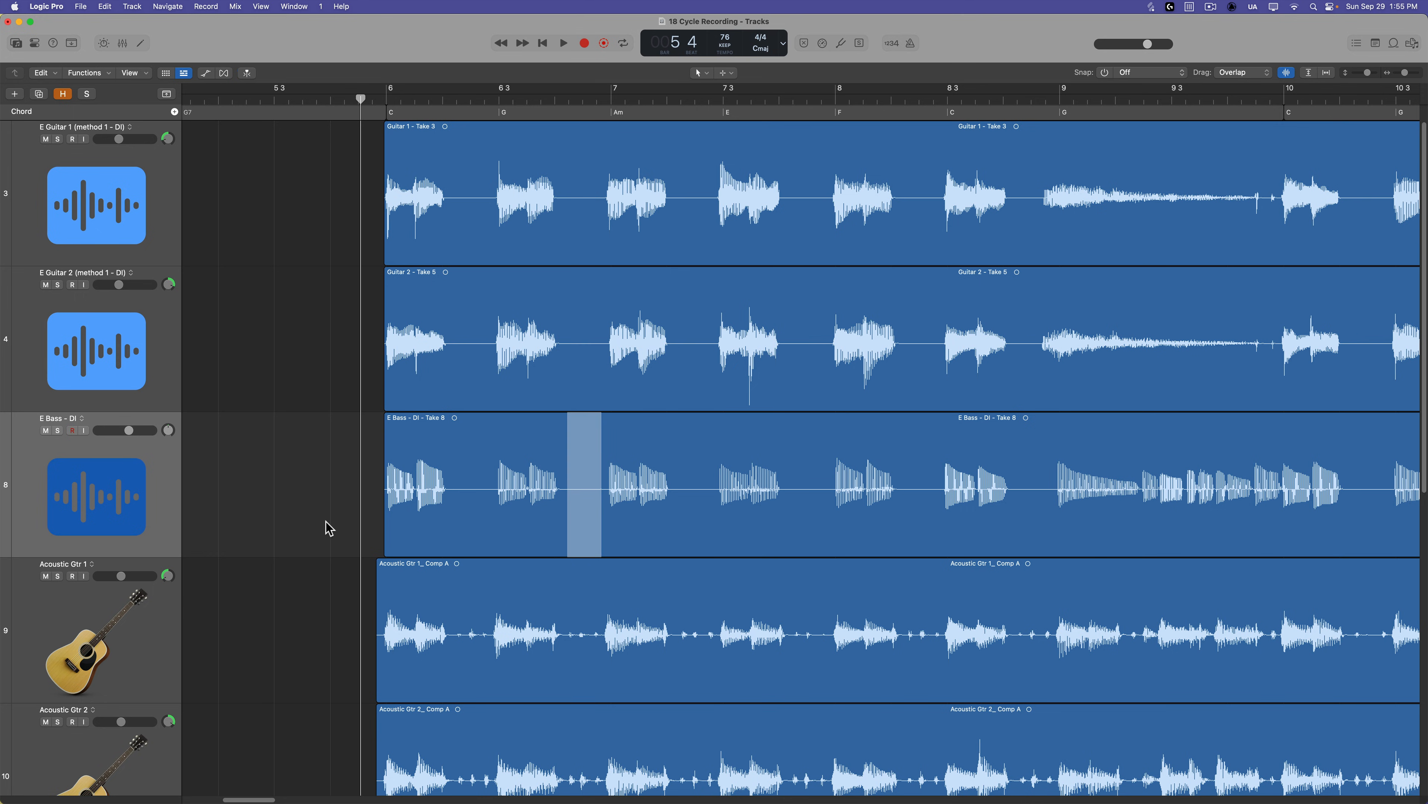
Step: Split the E Bass region just past bar 10 and solo the electric guitar and bass tracks
{"action": "left_click", "coordinate": [1020, 228]}
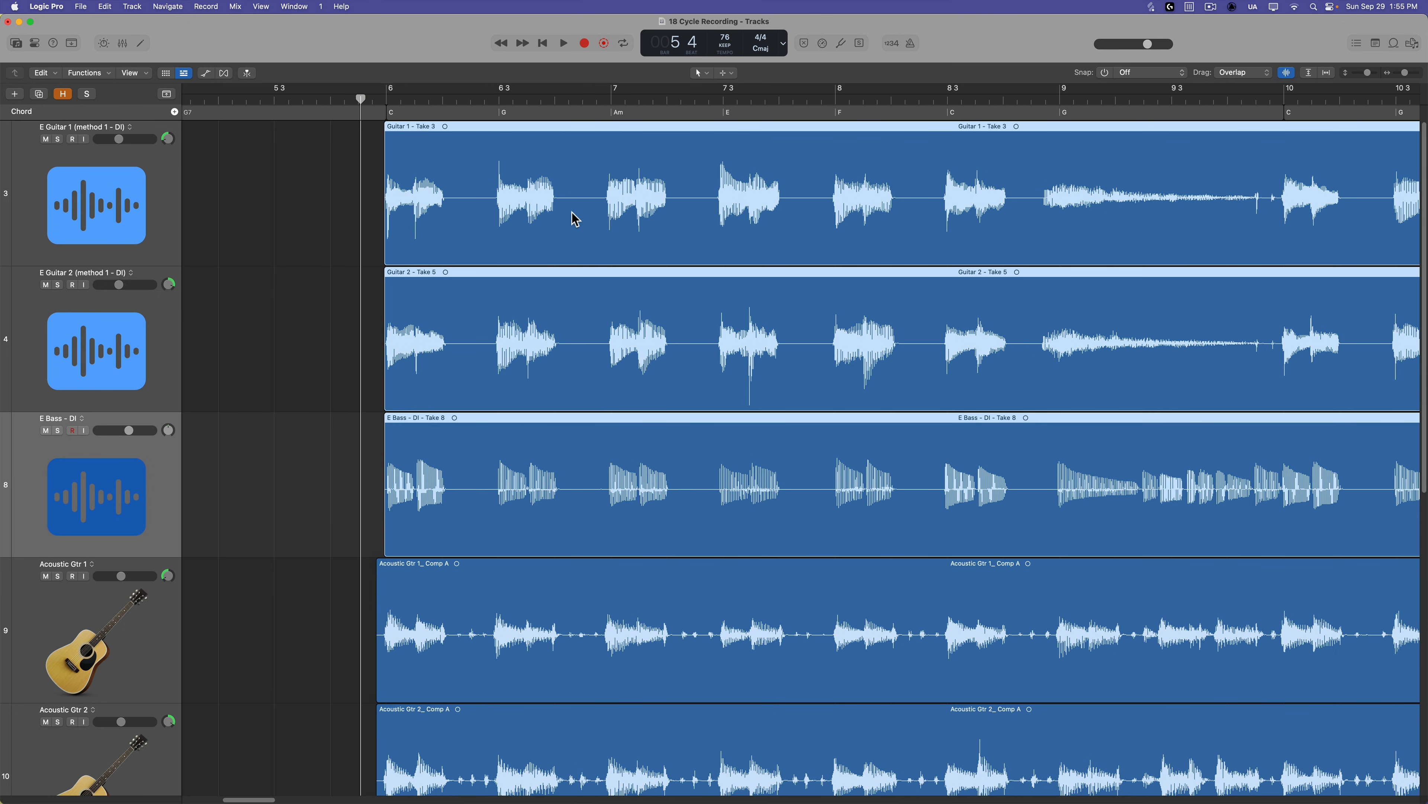
{"action": "mouse_move", "coordinate": [349, 441]}
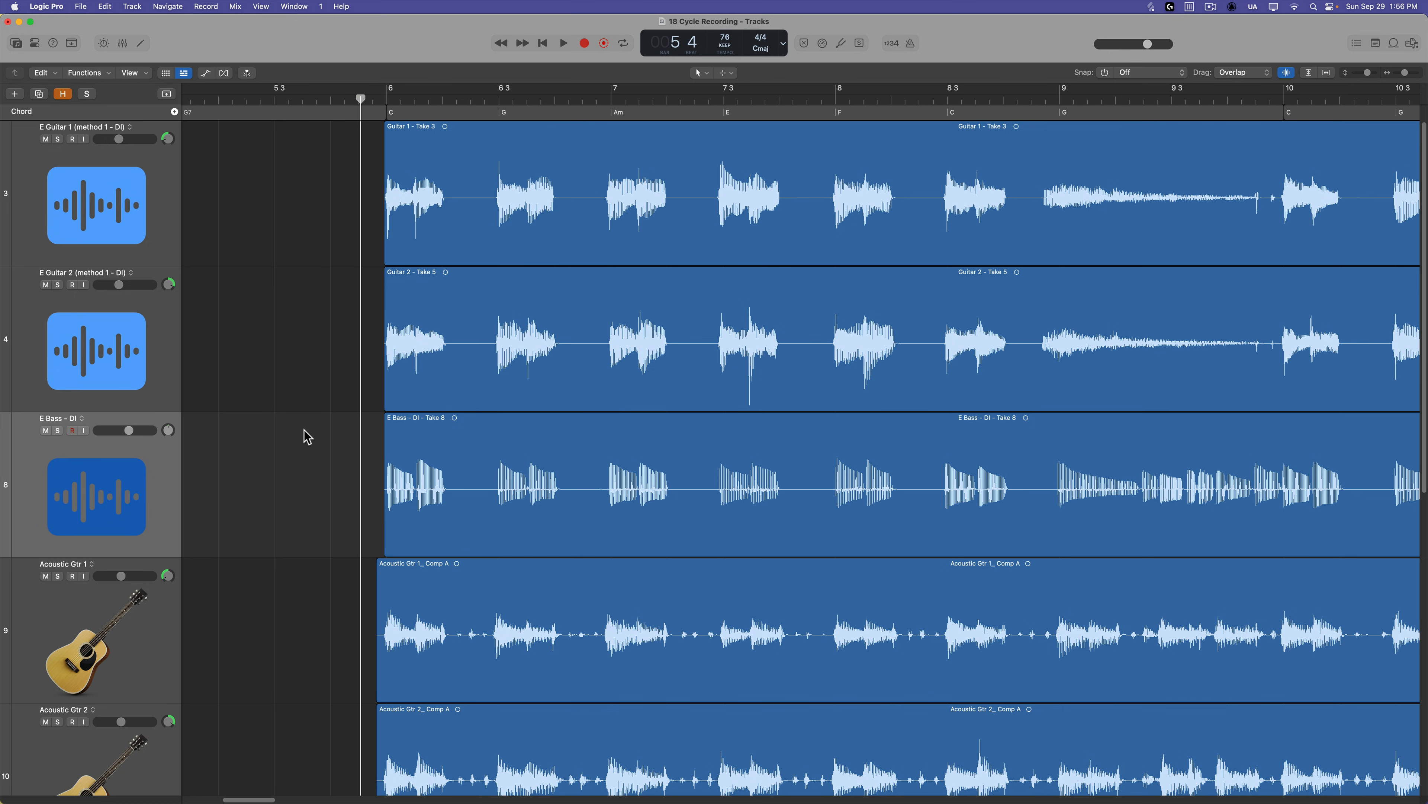
{"action": "left_click", "coordinate": [57, 140]}
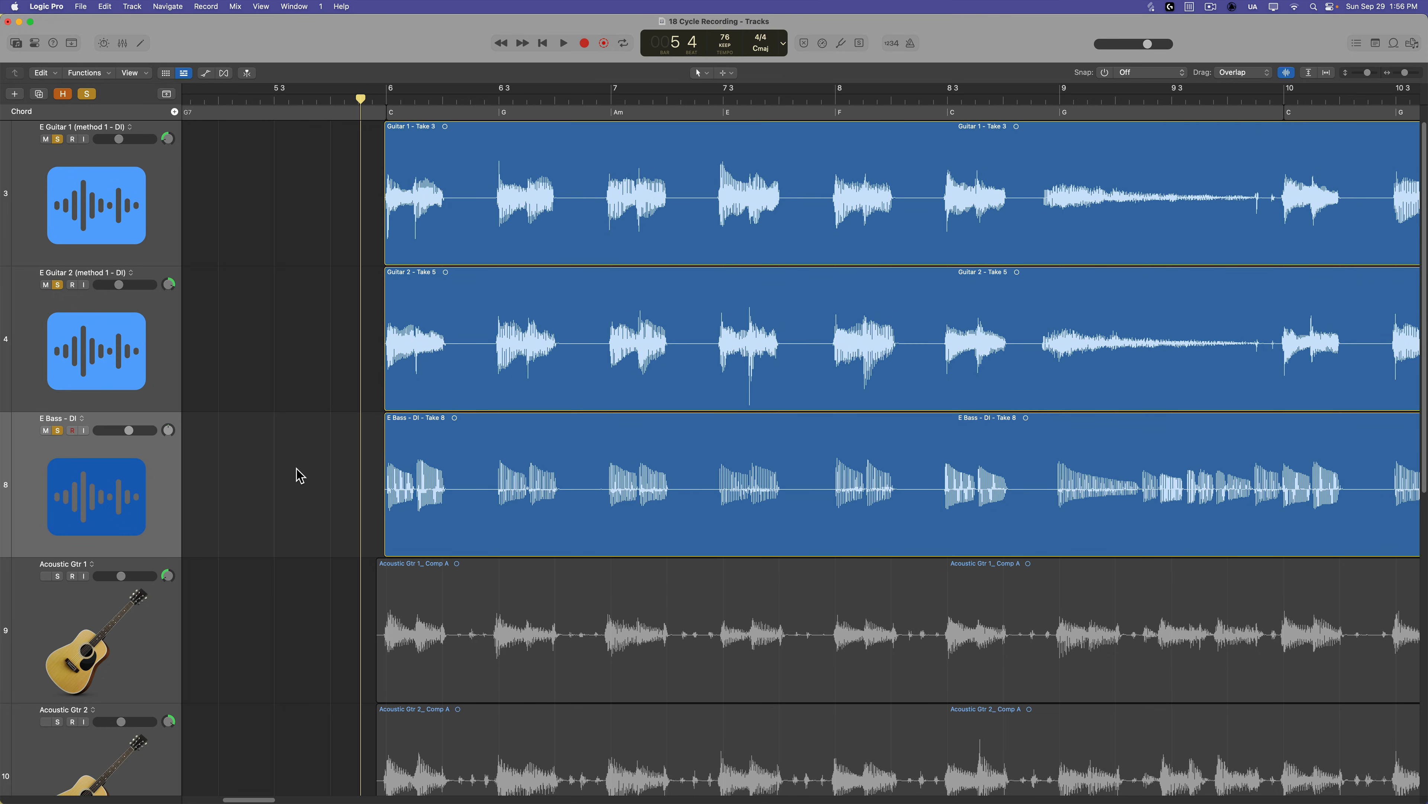
{"action": "mouse_move", "coordinate": [582, 233]}
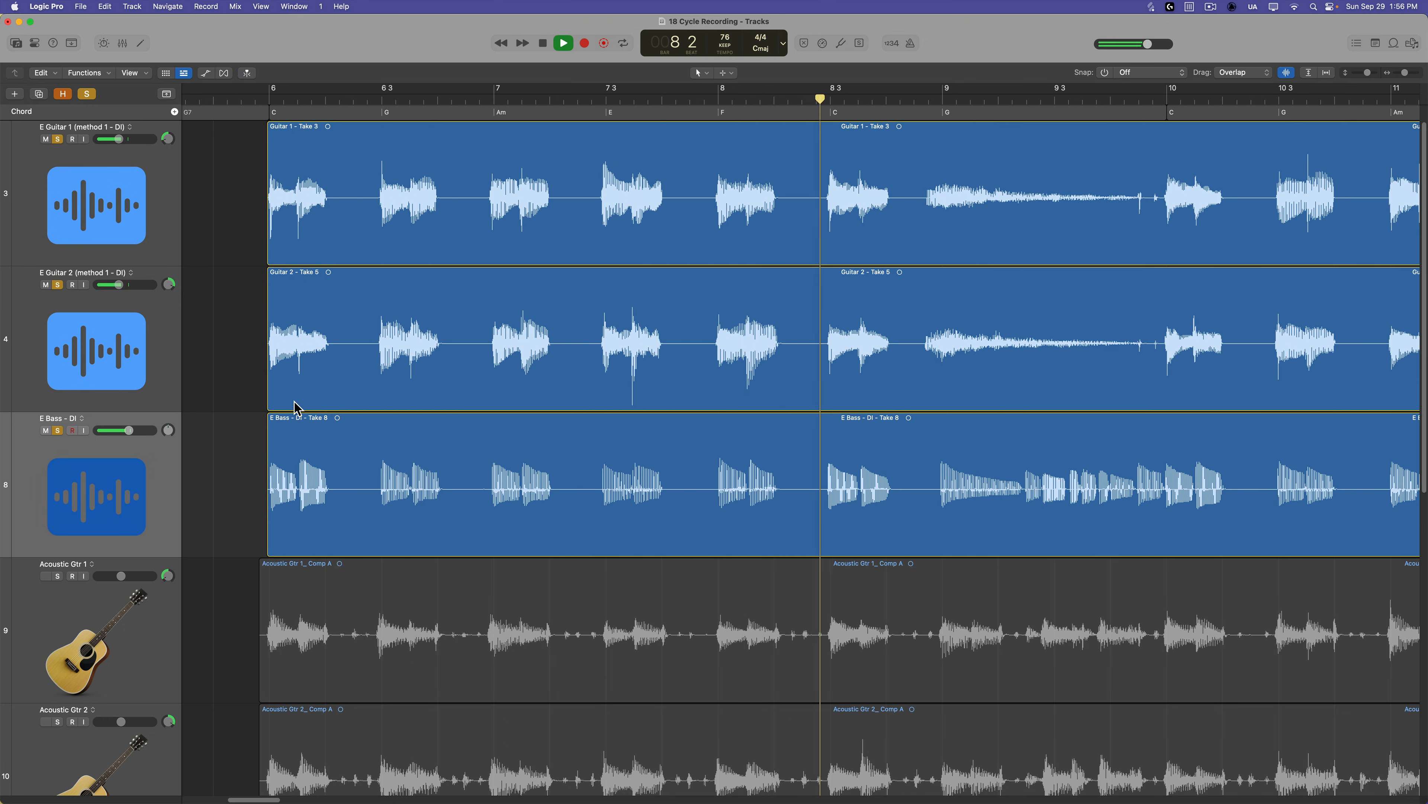
{"action": "left_click", "coordinate": [563, 43]}
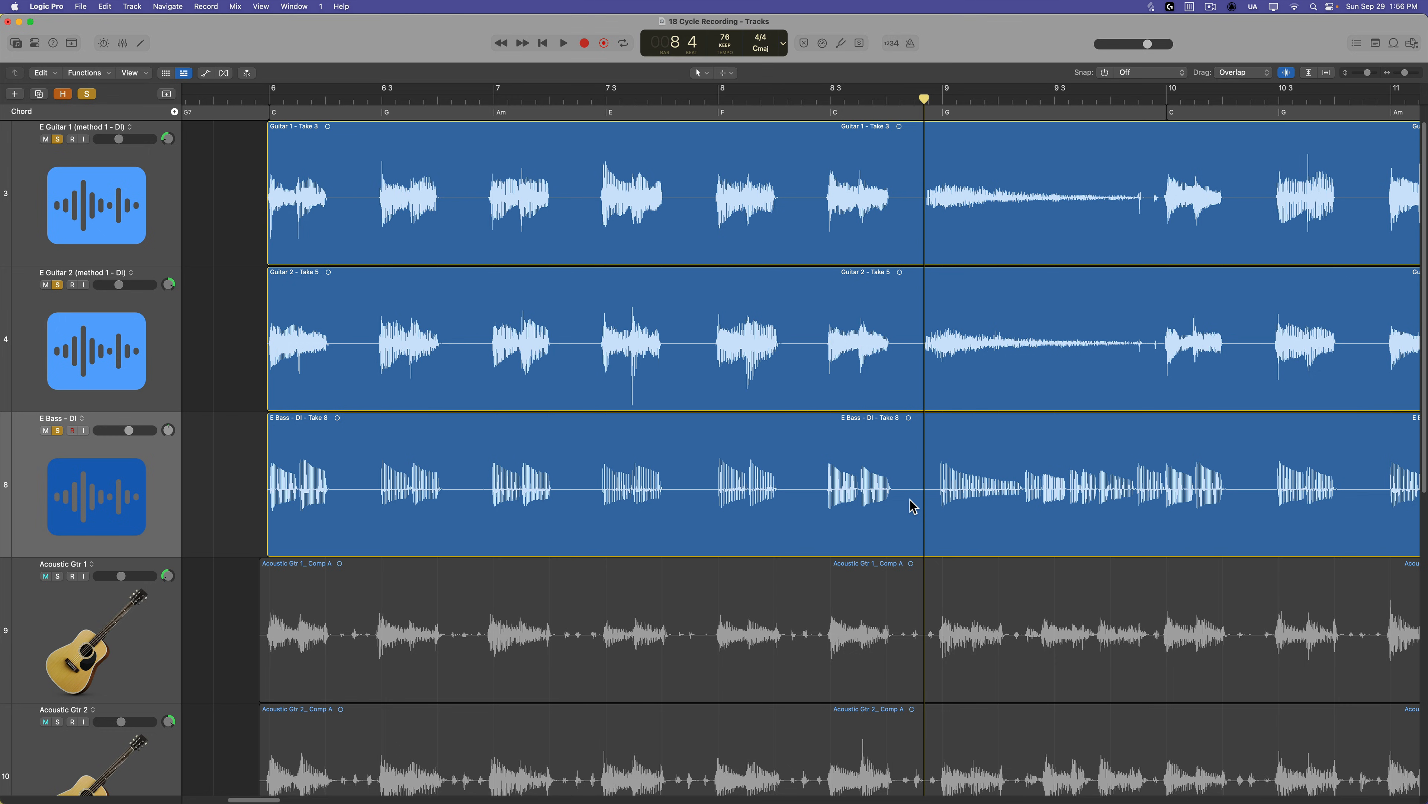
{"action": "mouse_move", "coordinate": [423, 450]}
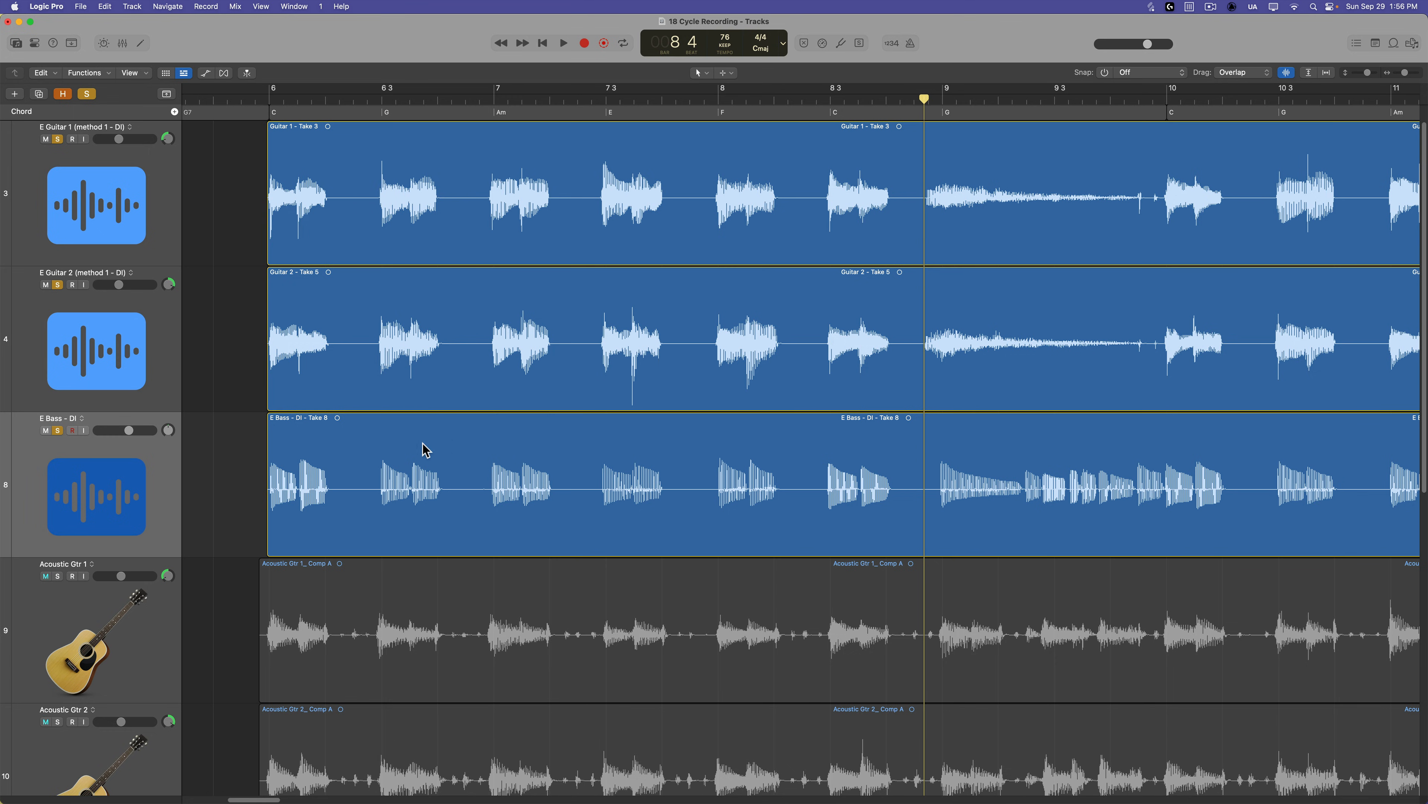
{"action": "mouse_move", "coordinate": [1148, 557]}
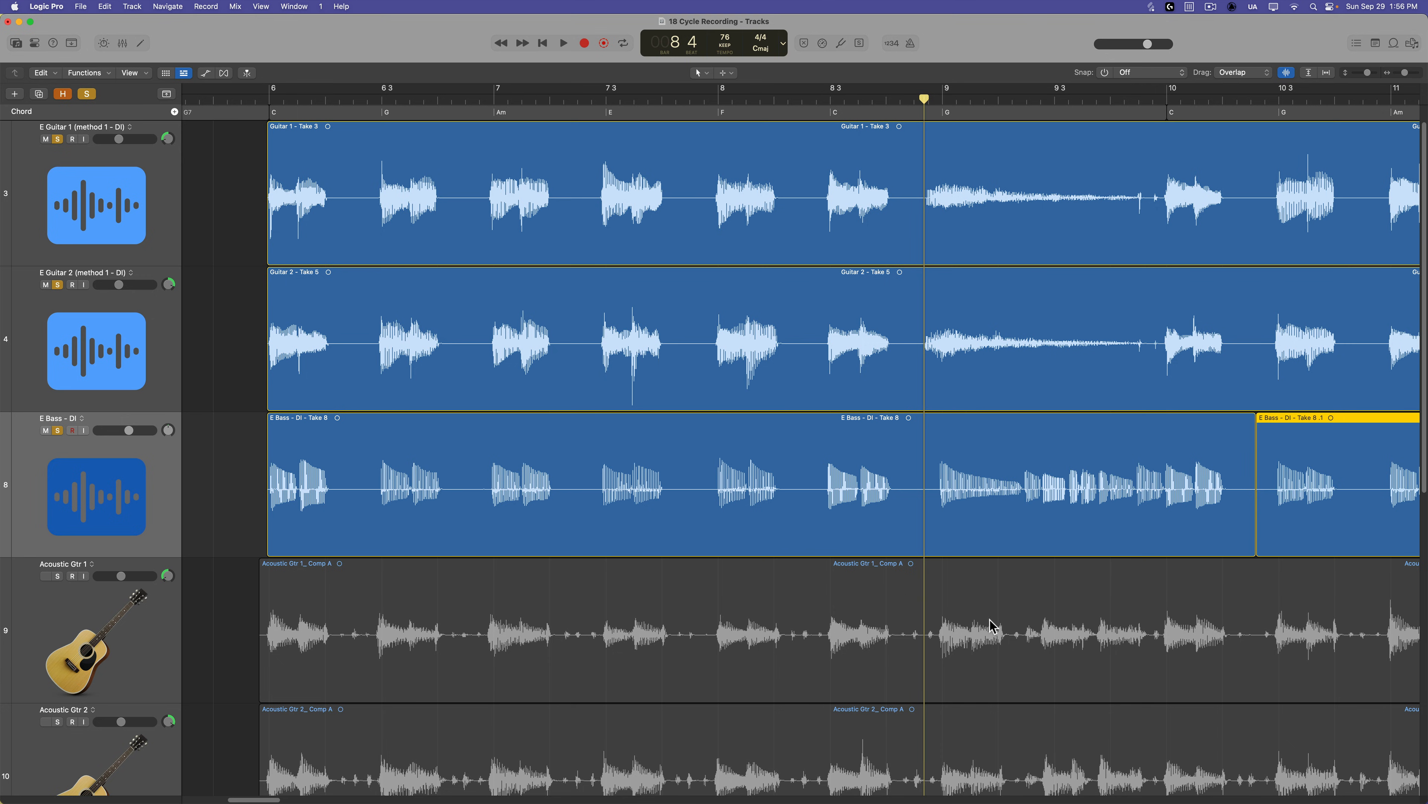
Step: Select the left part of the split E Bass region for silence removal
{"action": "left_click", "coordinate": [682, 467]}
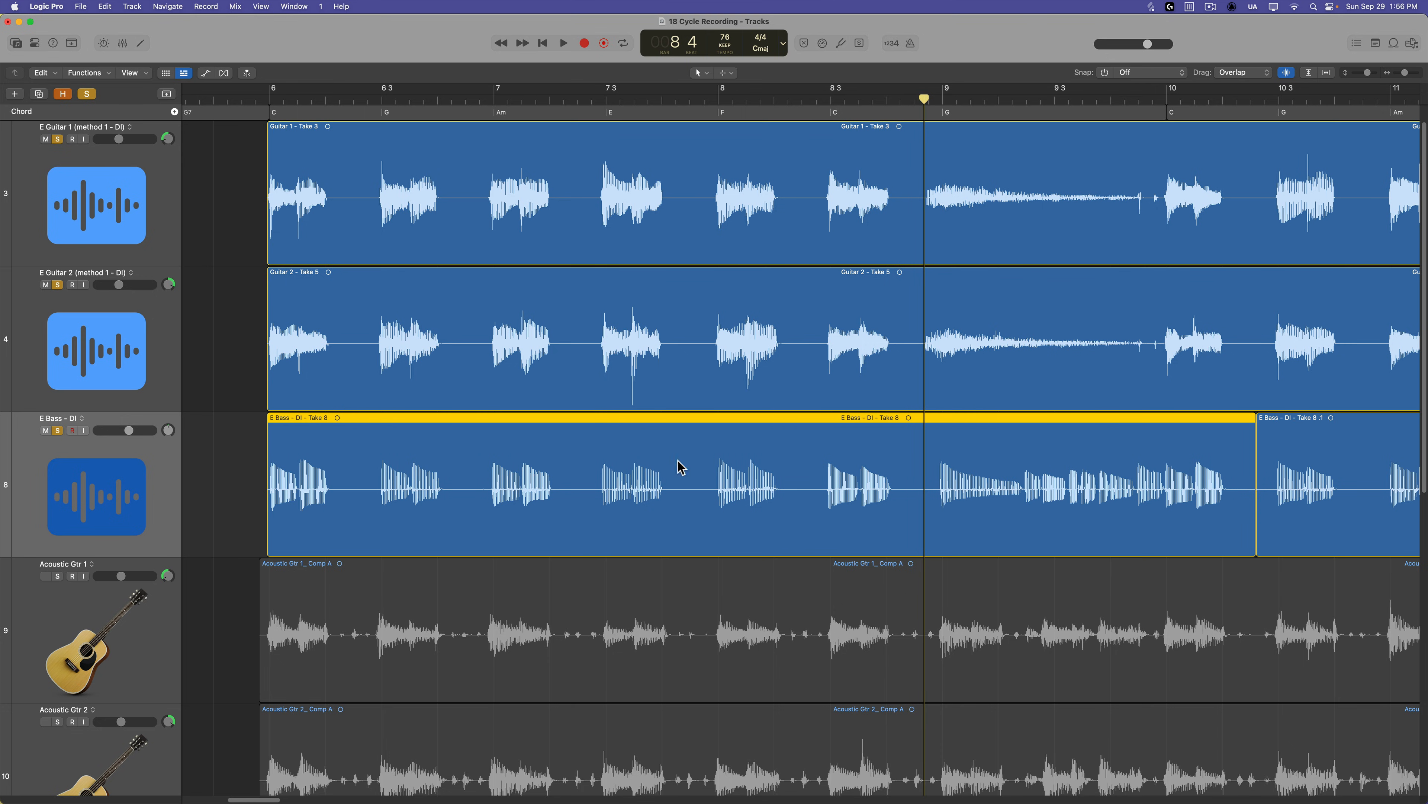
{"action": "mouse_move", "coordinate": [560, 473]}
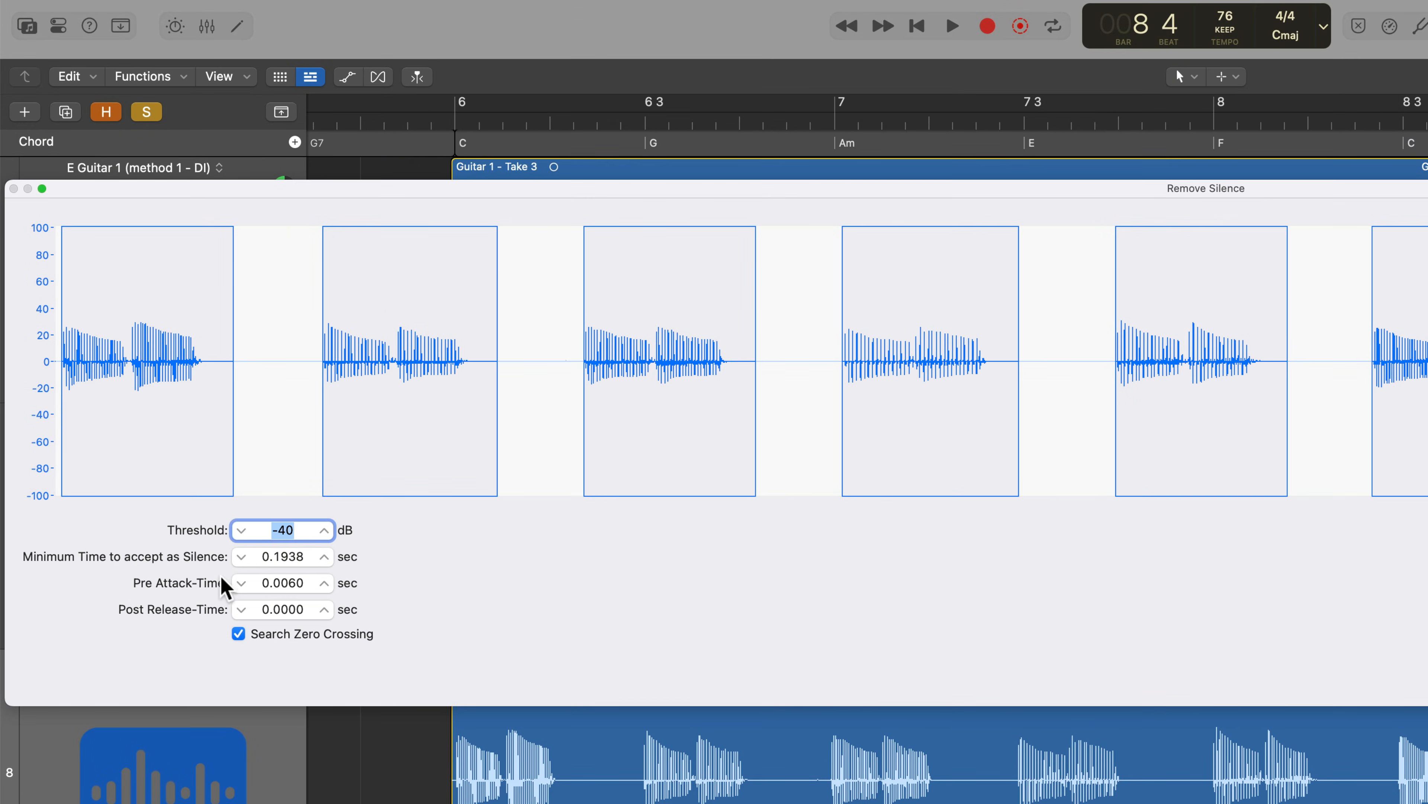
Step: Set Remove Silence to -25 dB threshold, 0.0890 minimum time, 0.0346 pre-attack and 0.0509 post-release
{"action": "left_click", "coordinate": [325, 529]}
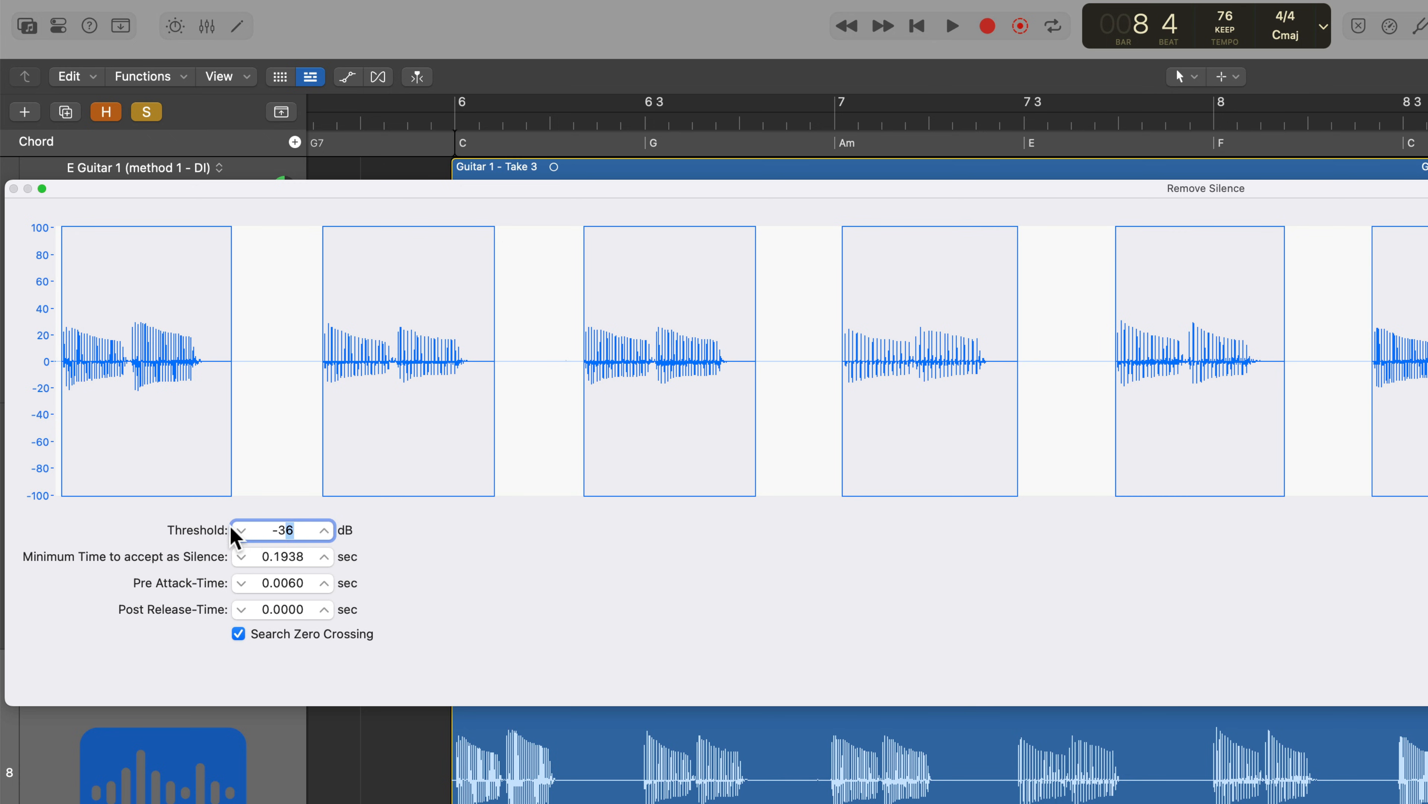
{"action": "left_click", "coordinate": [242, 529]}
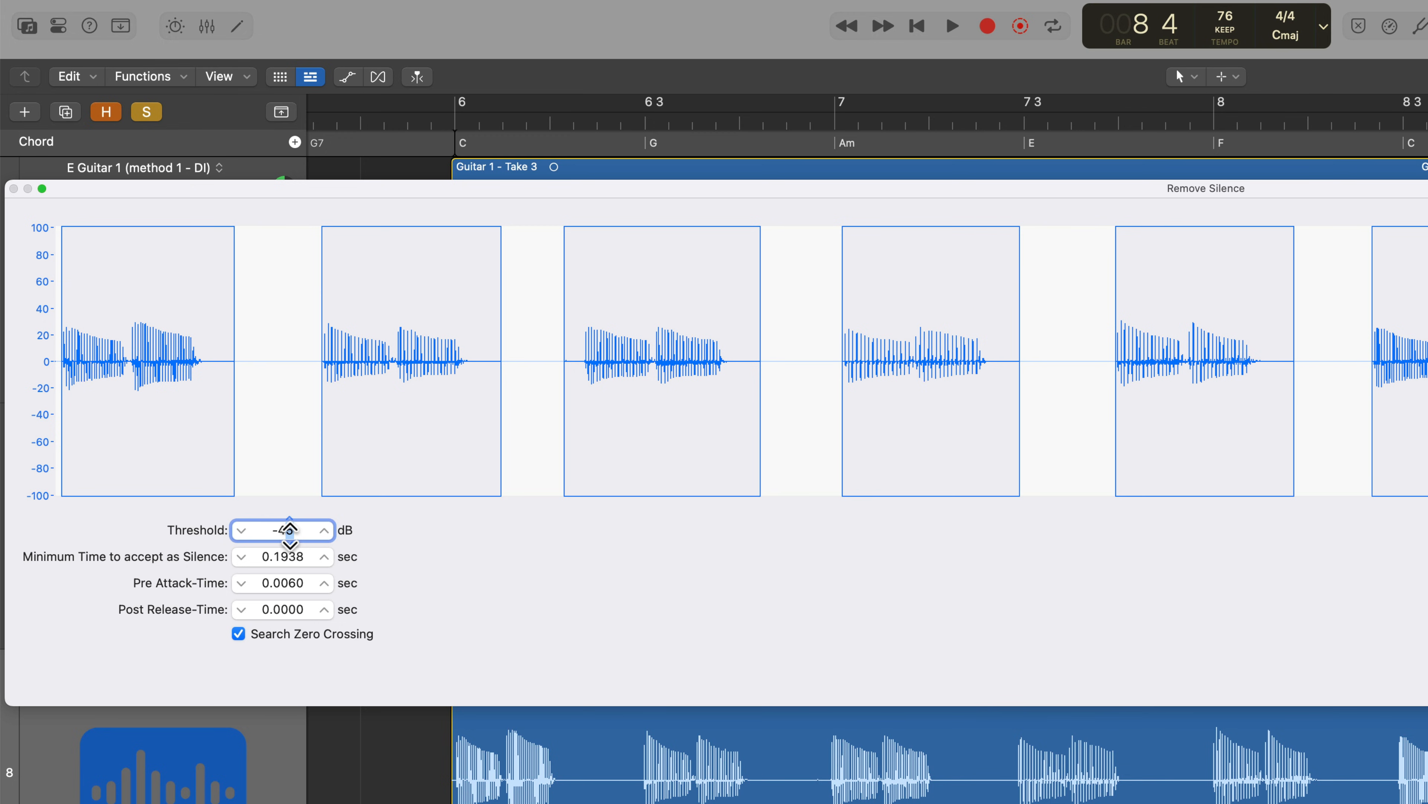
{"action": "left_click", "coordinate": [291, 529]}
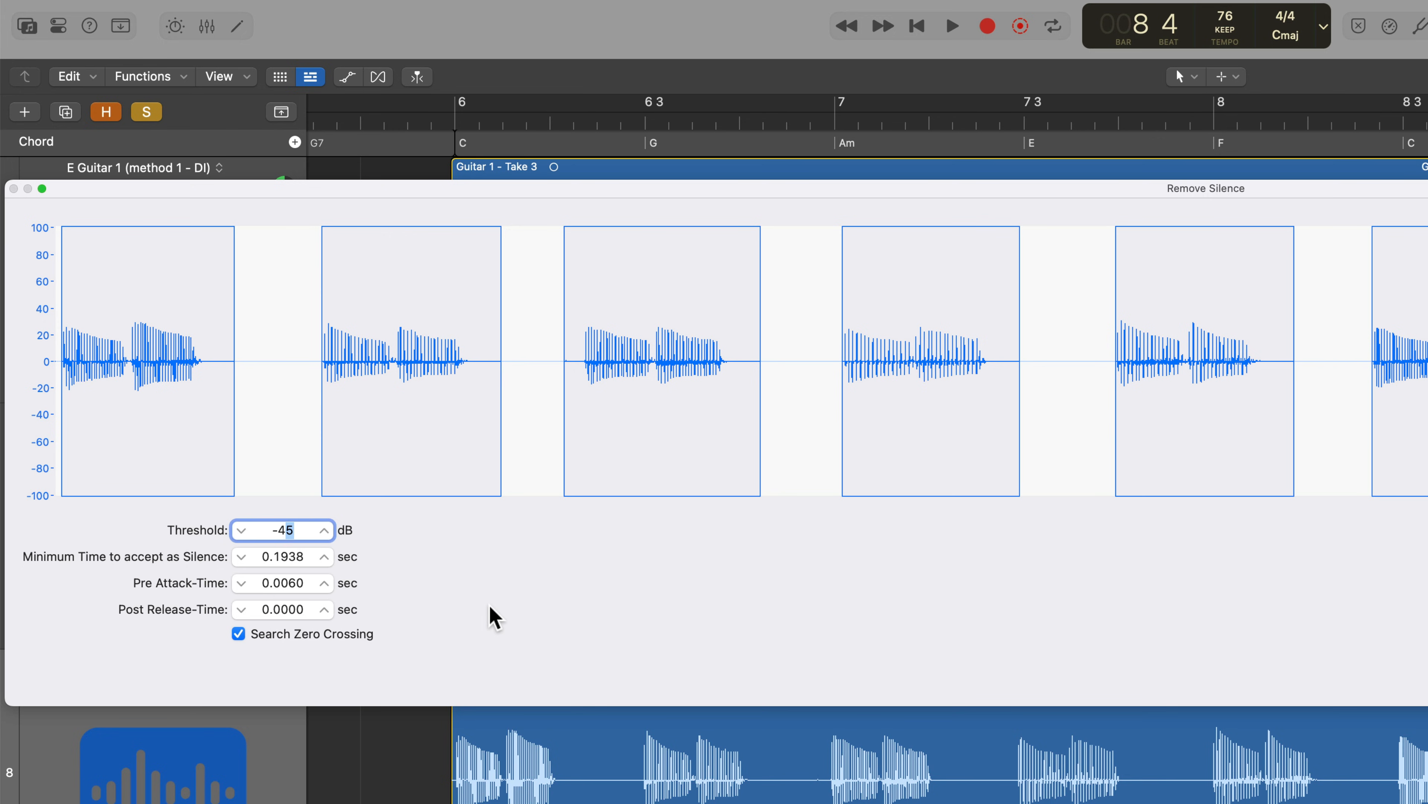
{"action": "left_click", "coordinate": [322, 529]}
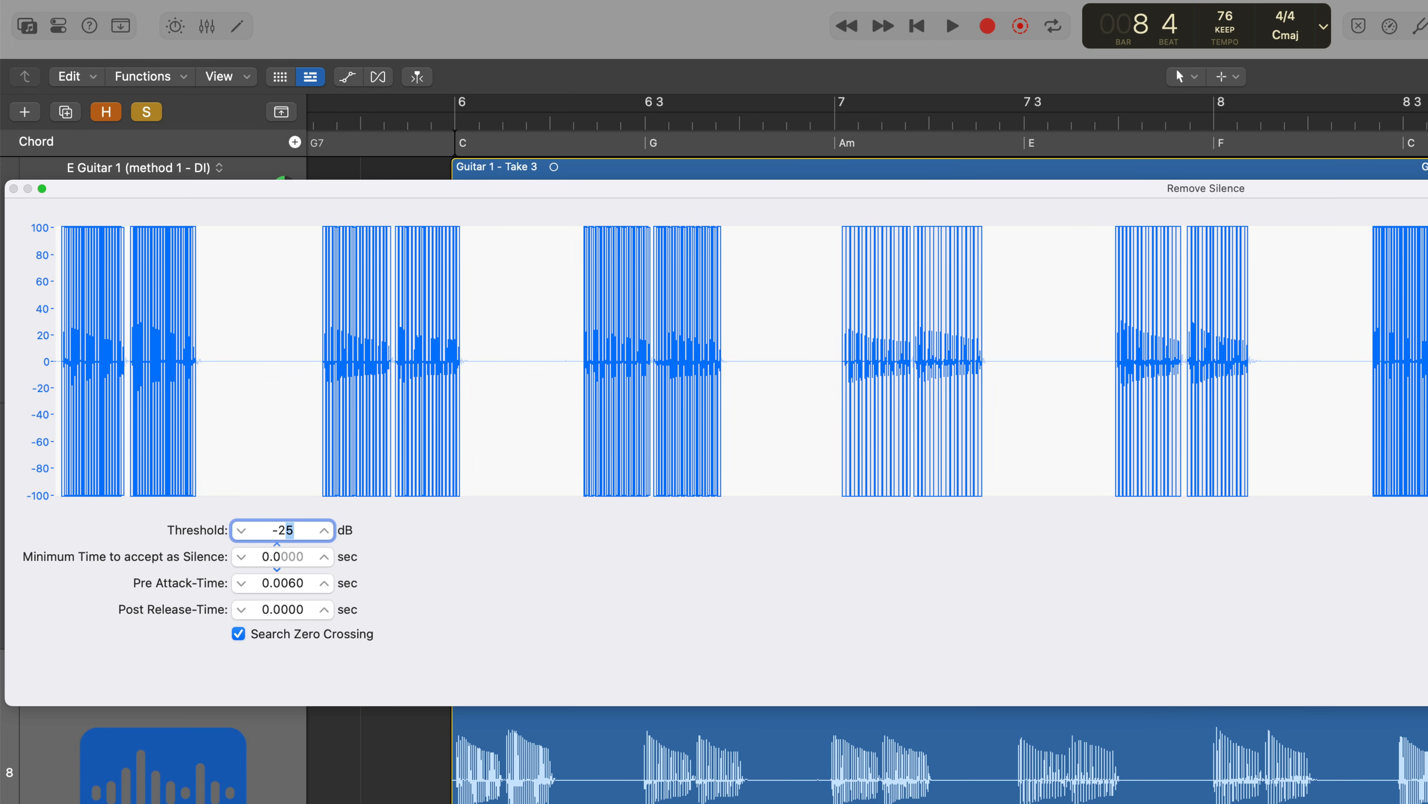
{"action": "left_click", "coordinate": [277, 551]}
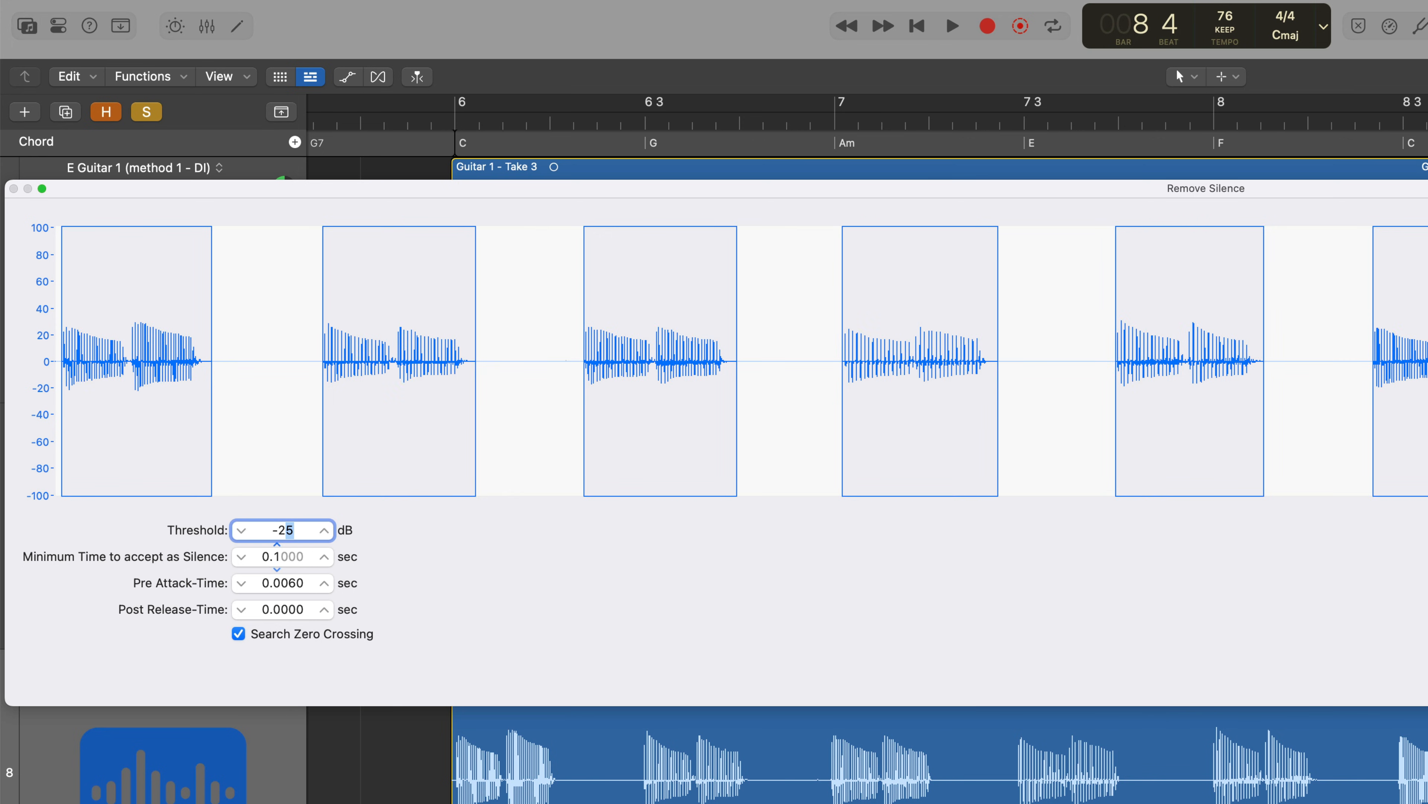
{"action": "mouse_move", "coordinate": [314, 567]}
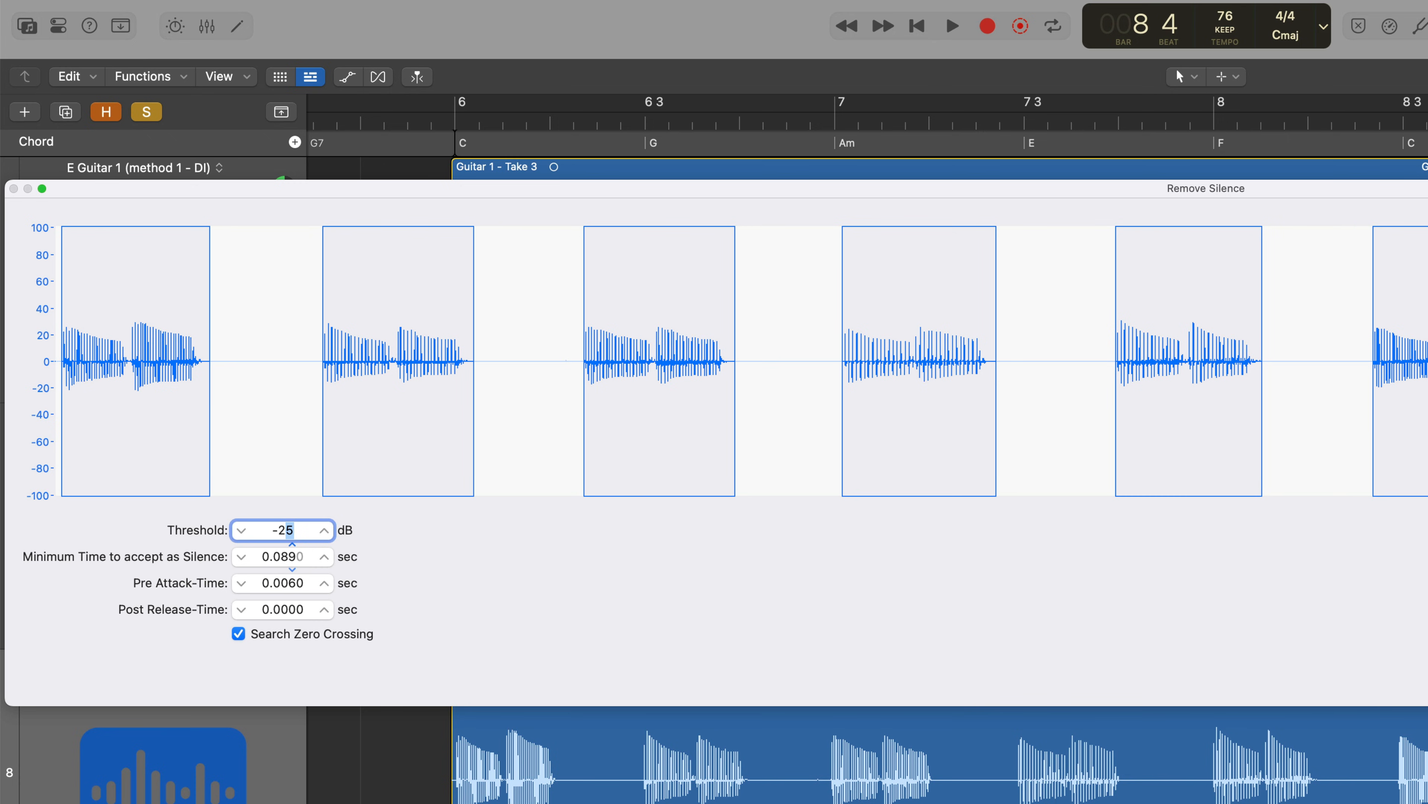
{"action": "mouse_move", "coordinate": [261, 599]}
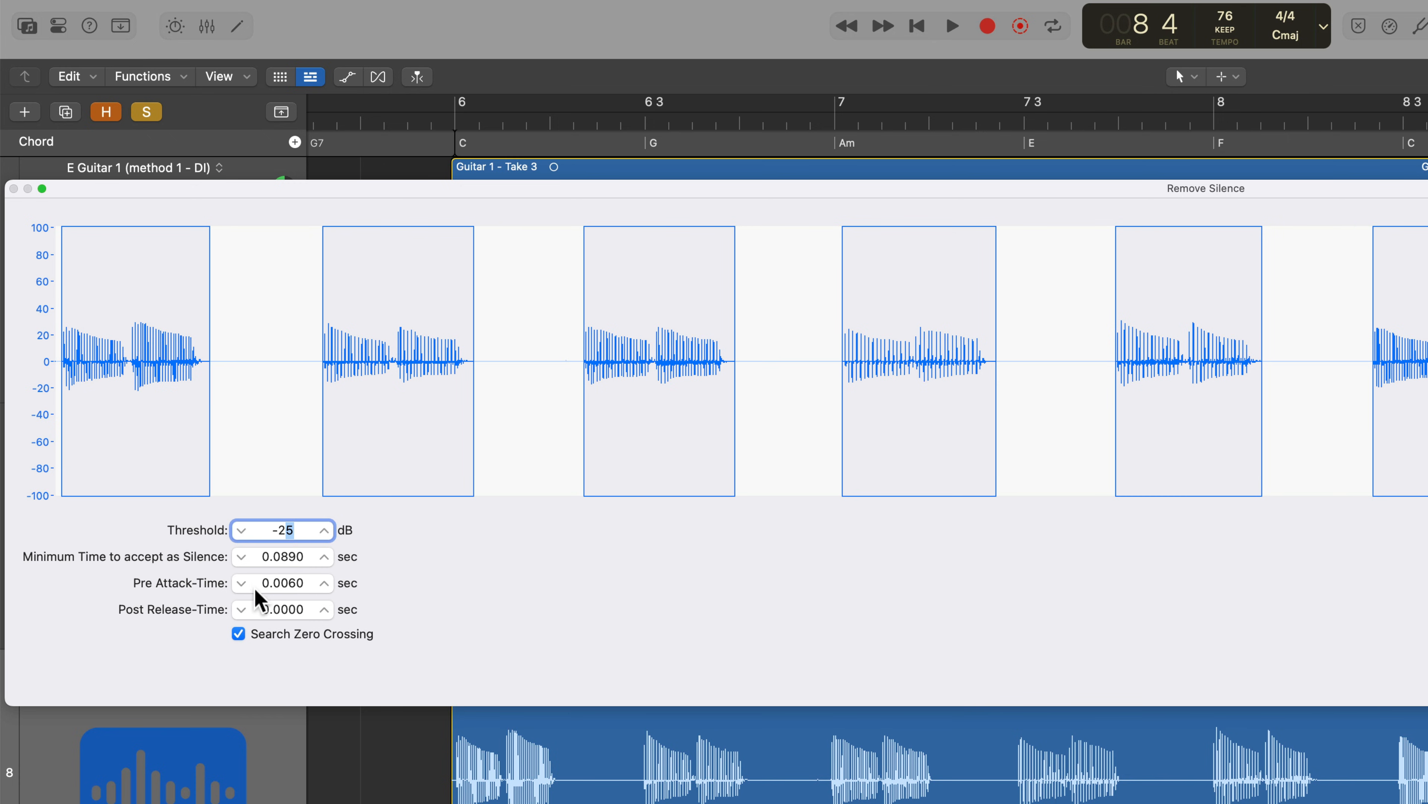
{"action": "left_click", "coordinate": [321, 577]}
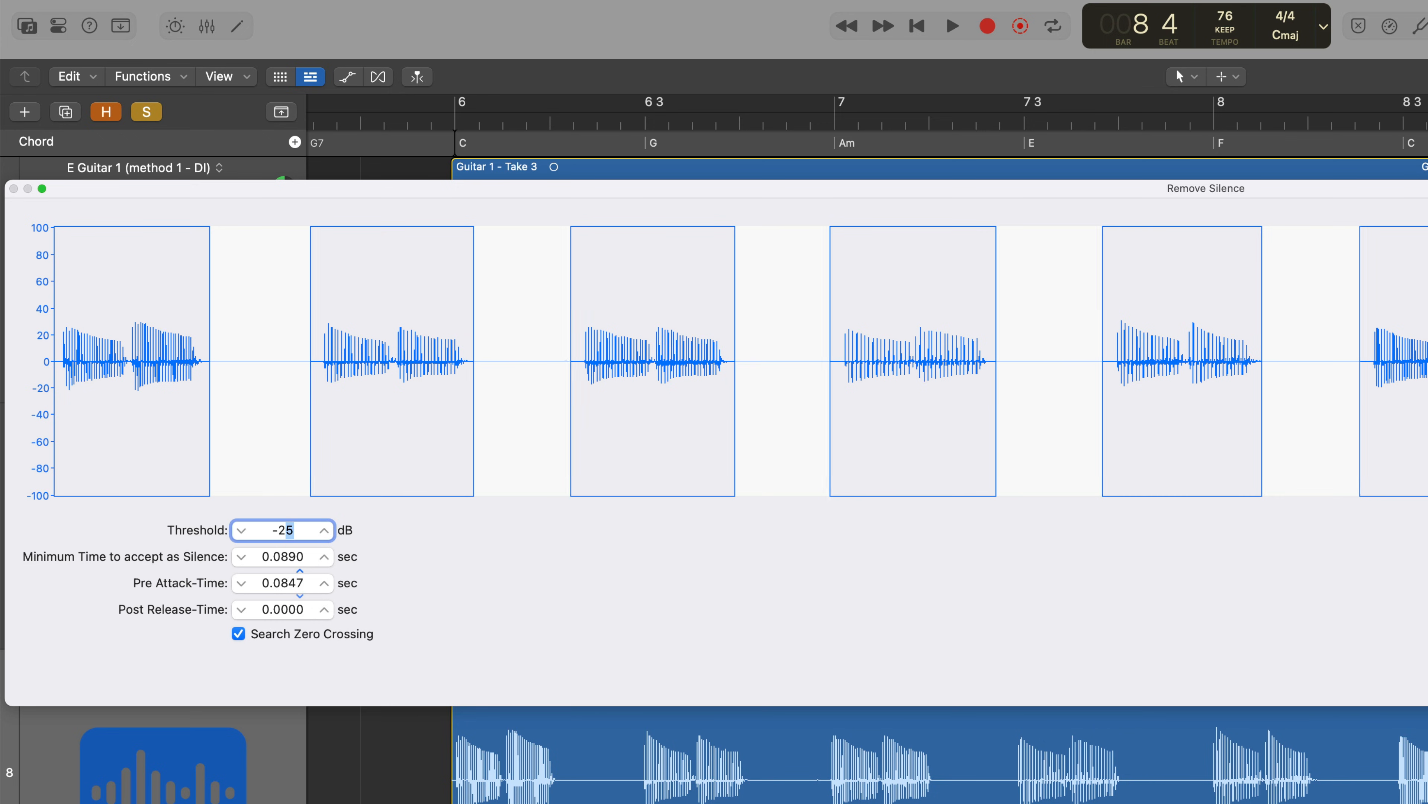
{"action": "left_click", "coordinate": [297, 589]}
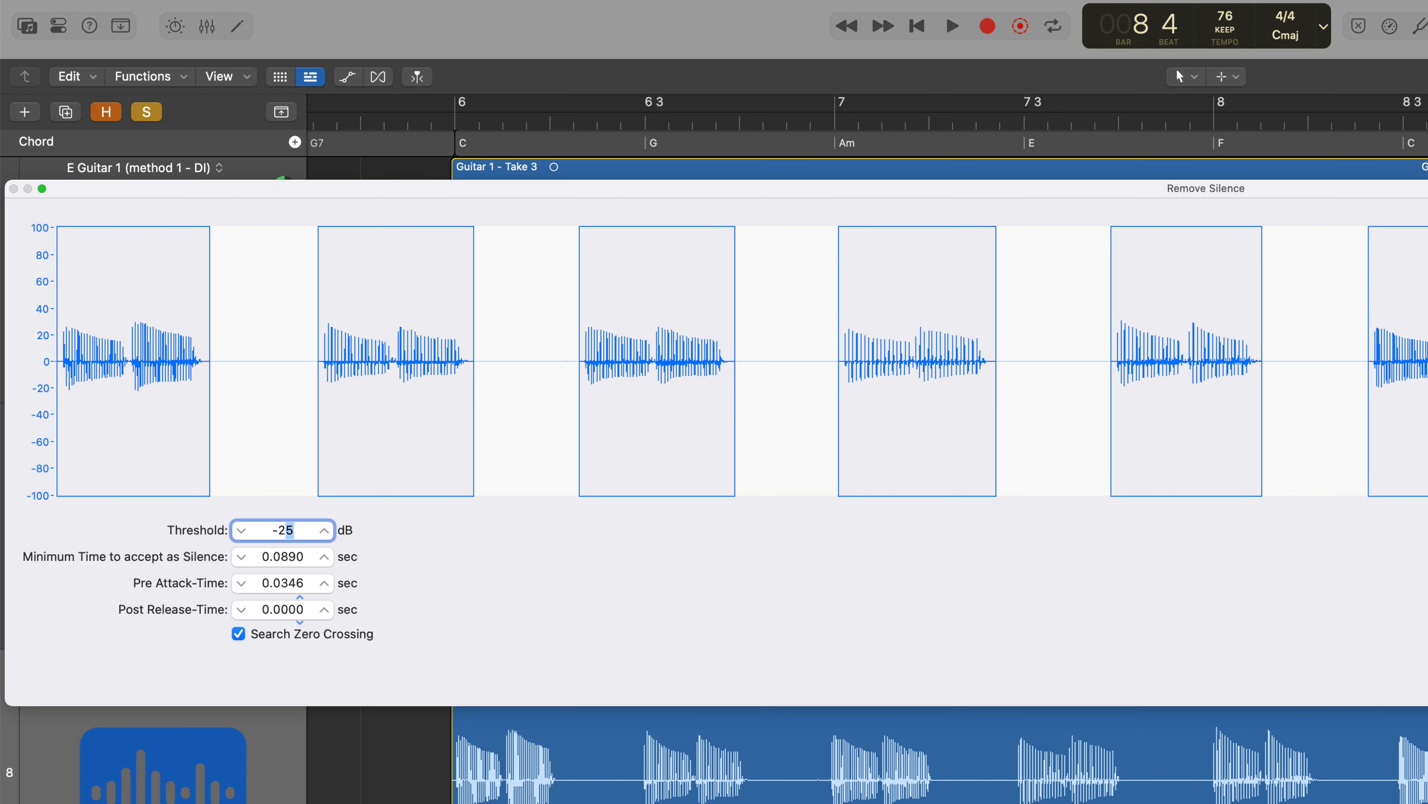
{"action": "left_click", "coordinate": [322, 605]}
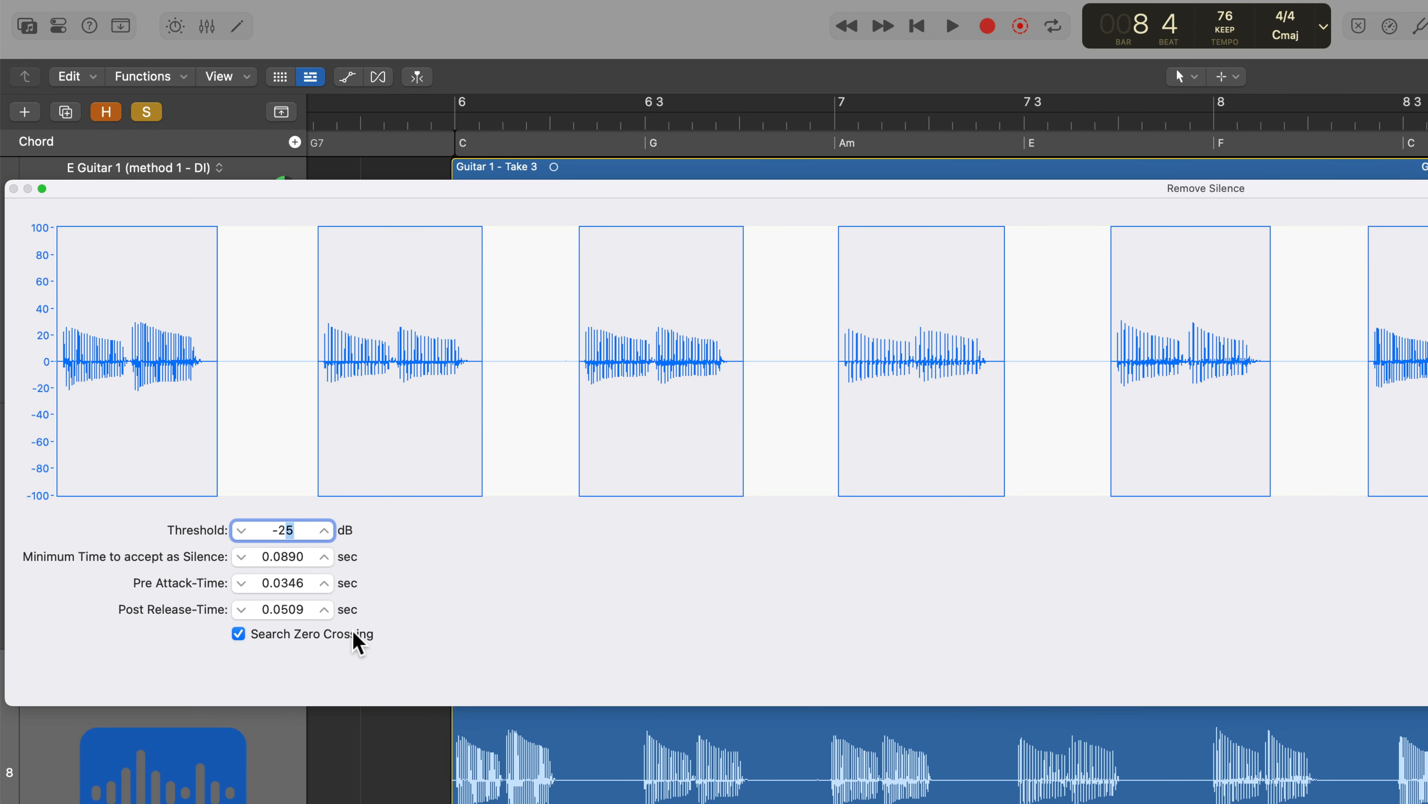
{"action": "mouse_move", "coordinate": [337, 654]}
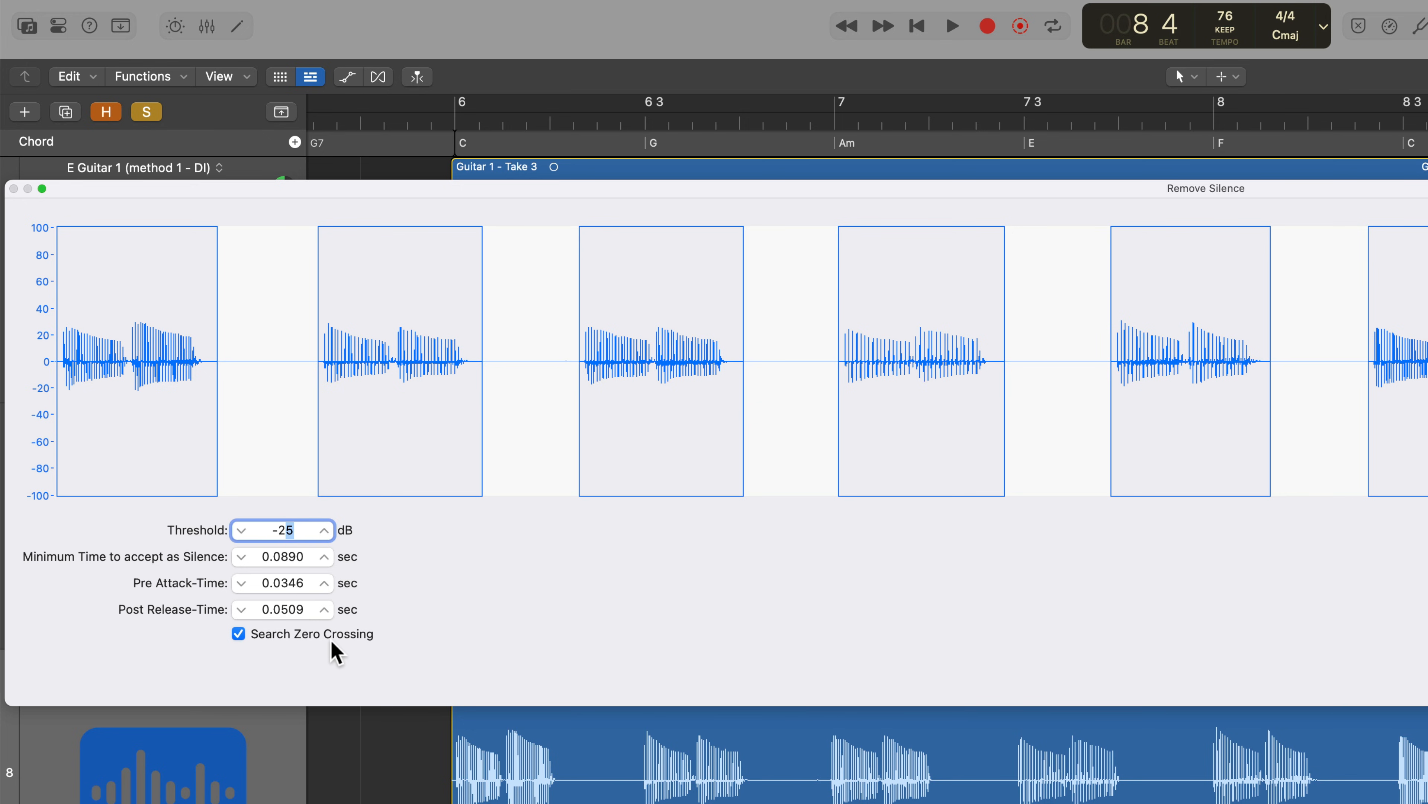
{"action": "mouse_move", "coordinate": [488, 637]}
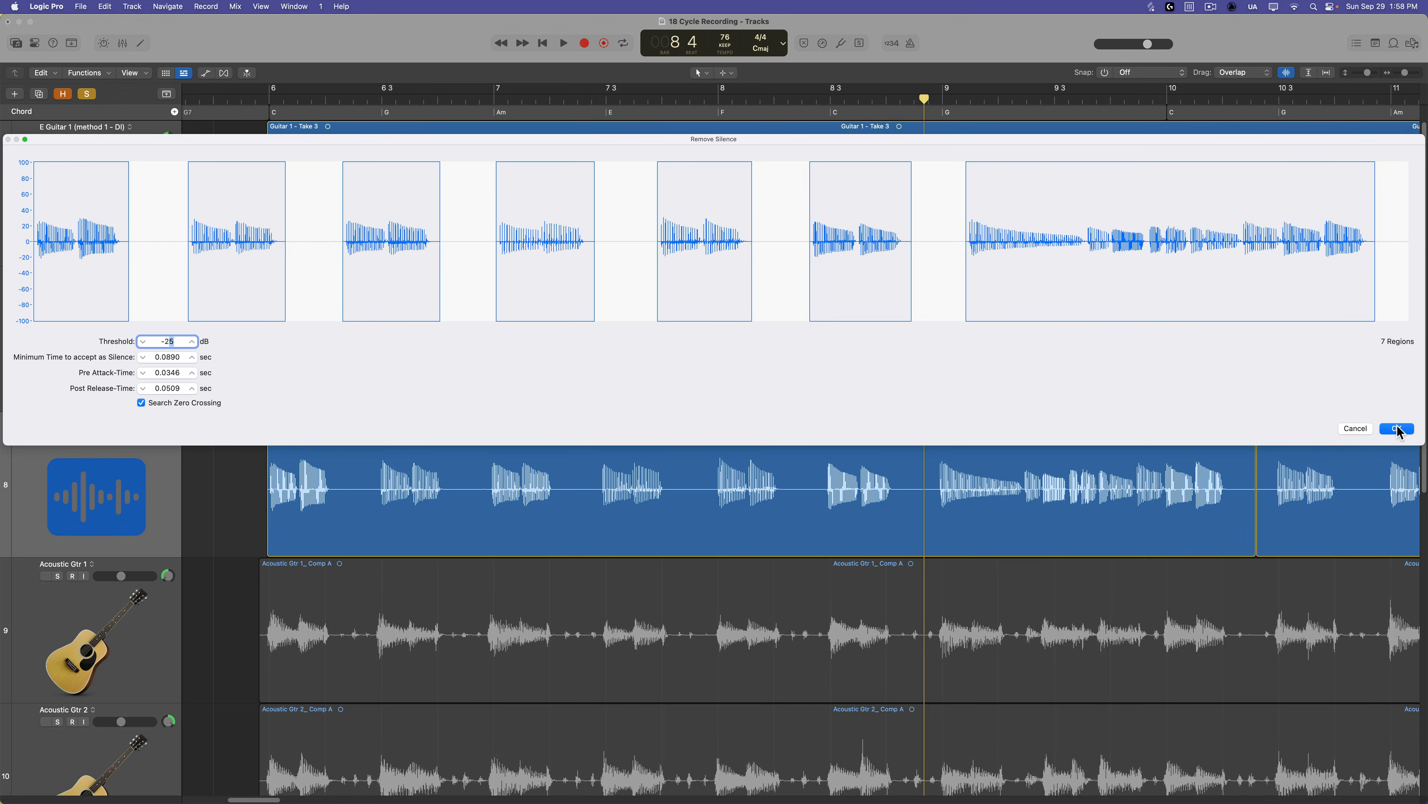
Step: Apply Remove Silence to both parts of the E Bass region, leaving separate note regions
{"action": "left_click", "coordinate": [1396, 428]}
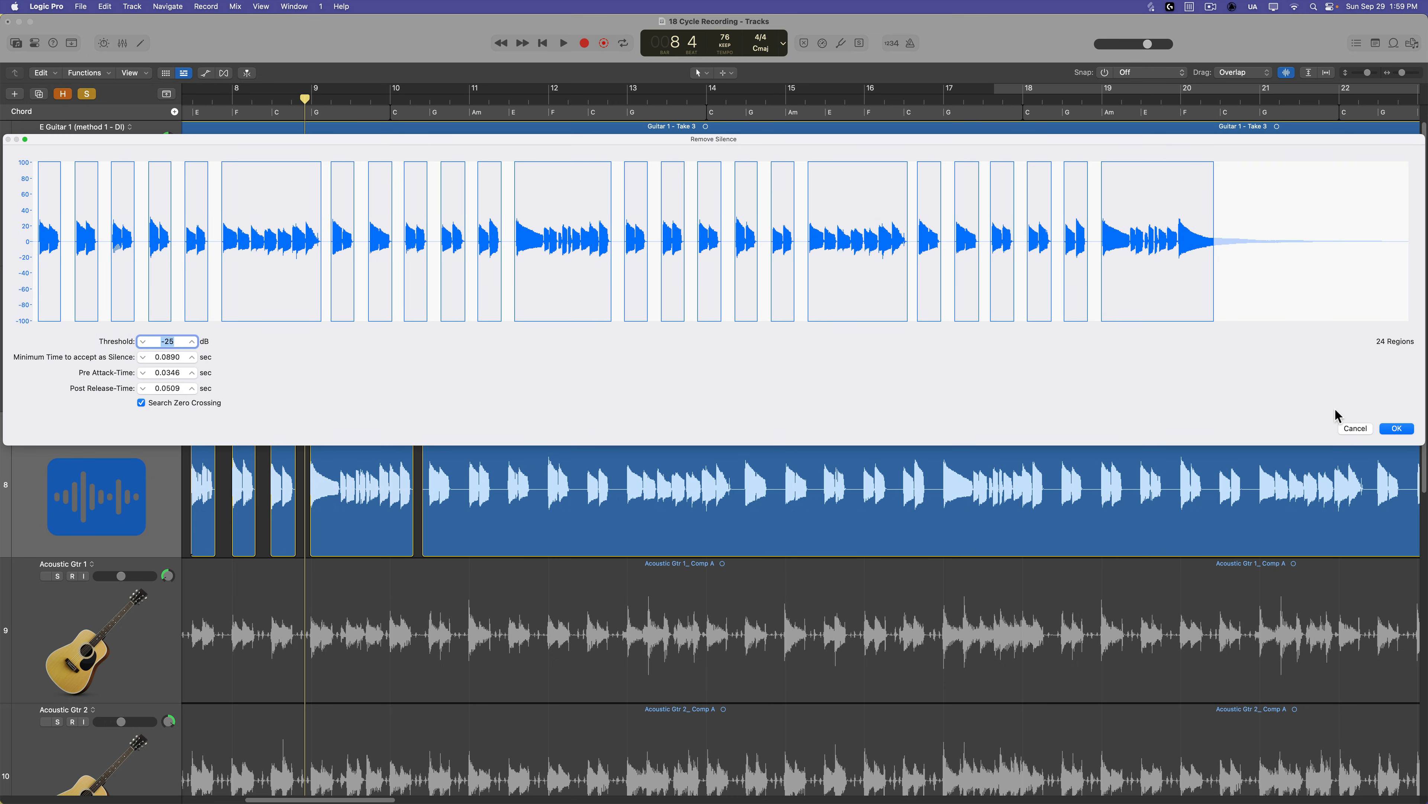
{"action": "left_click", "coordinate": [1395, 428]}
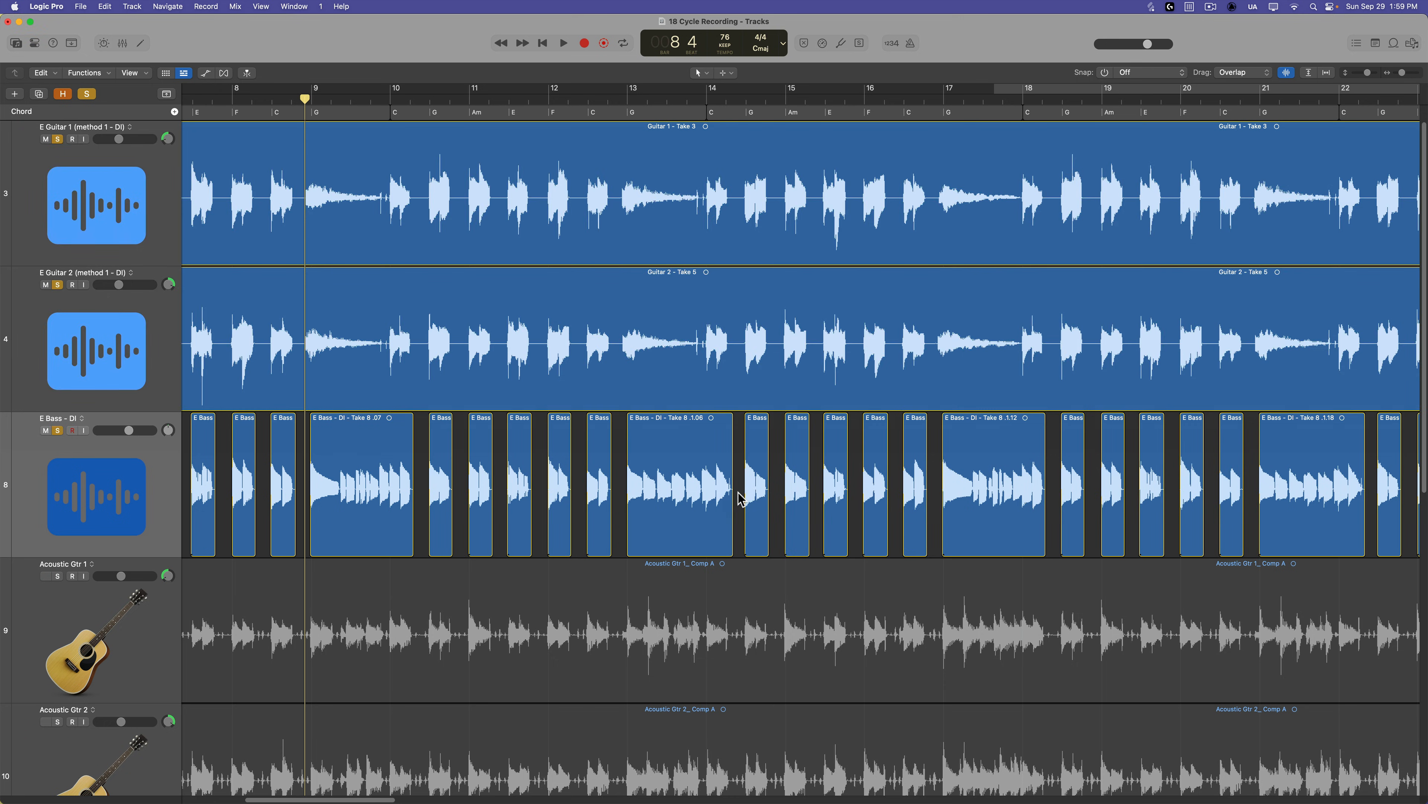
{"action": "scroll", "scroll_direction": "right", "scroll_amount": 3}
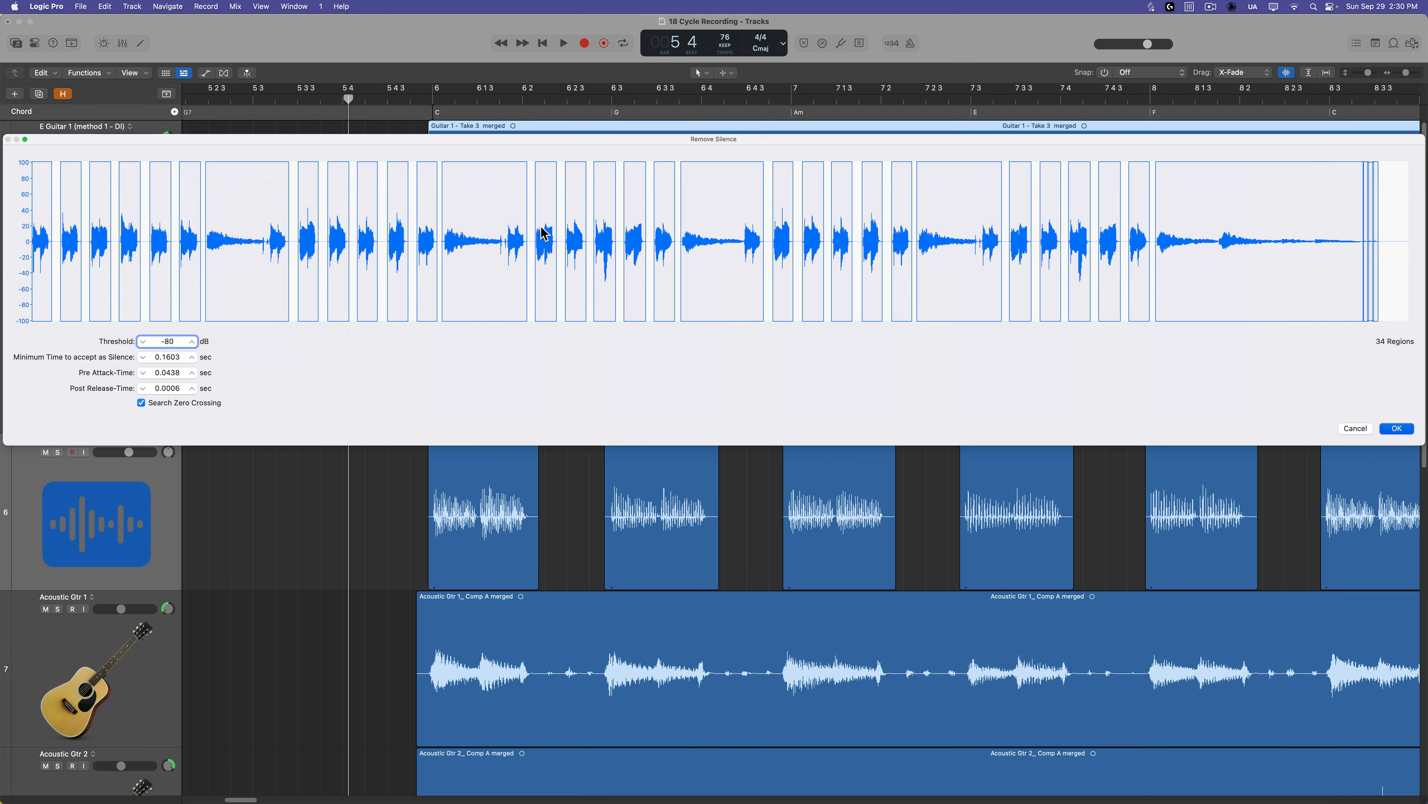
Step: Apply Remove Silence to the merged guitar and bass regions and review the numbered result
{"action": "left_click", "coordinate": [1393, 428]}
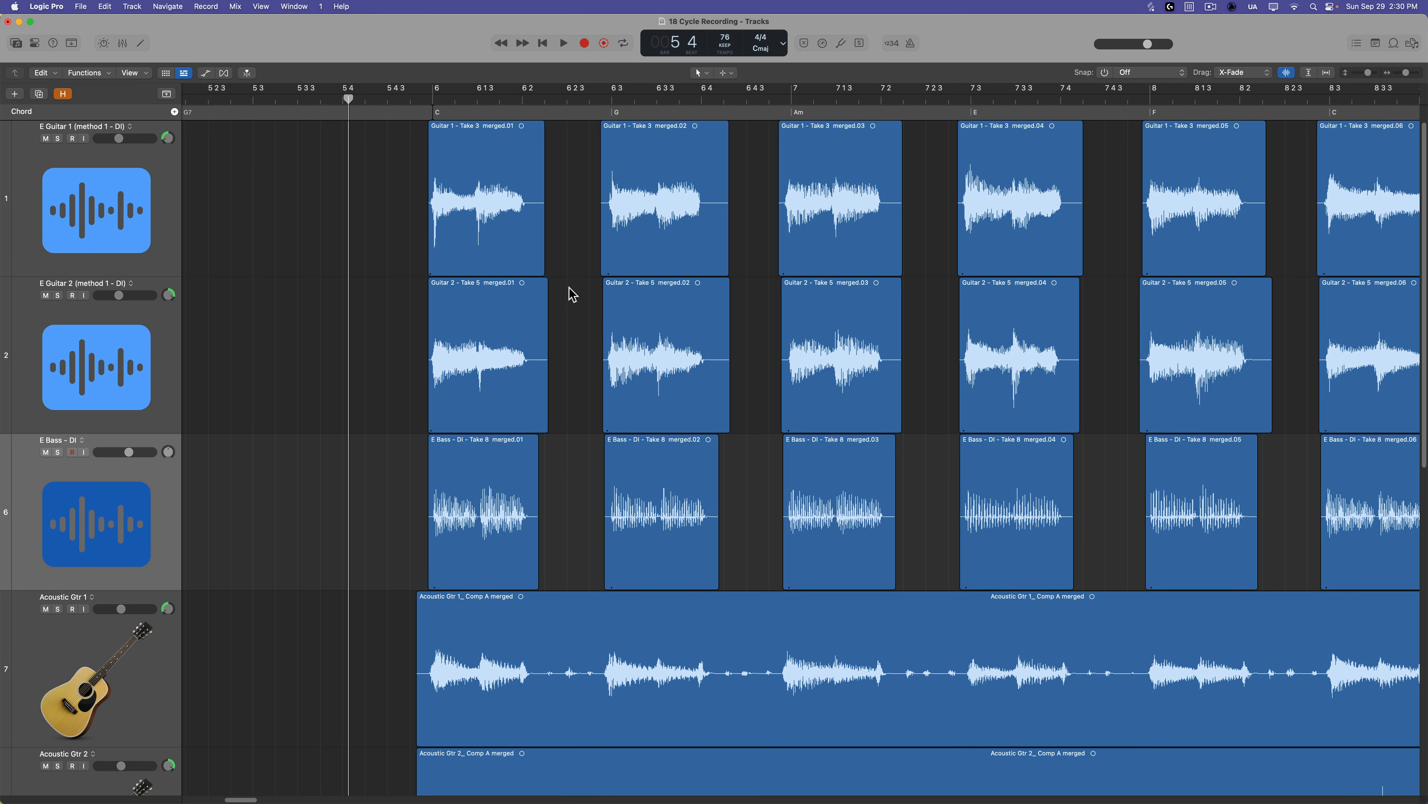
{"action": "scroll", "scroll_direction": "right", "scroll_amount": 3}
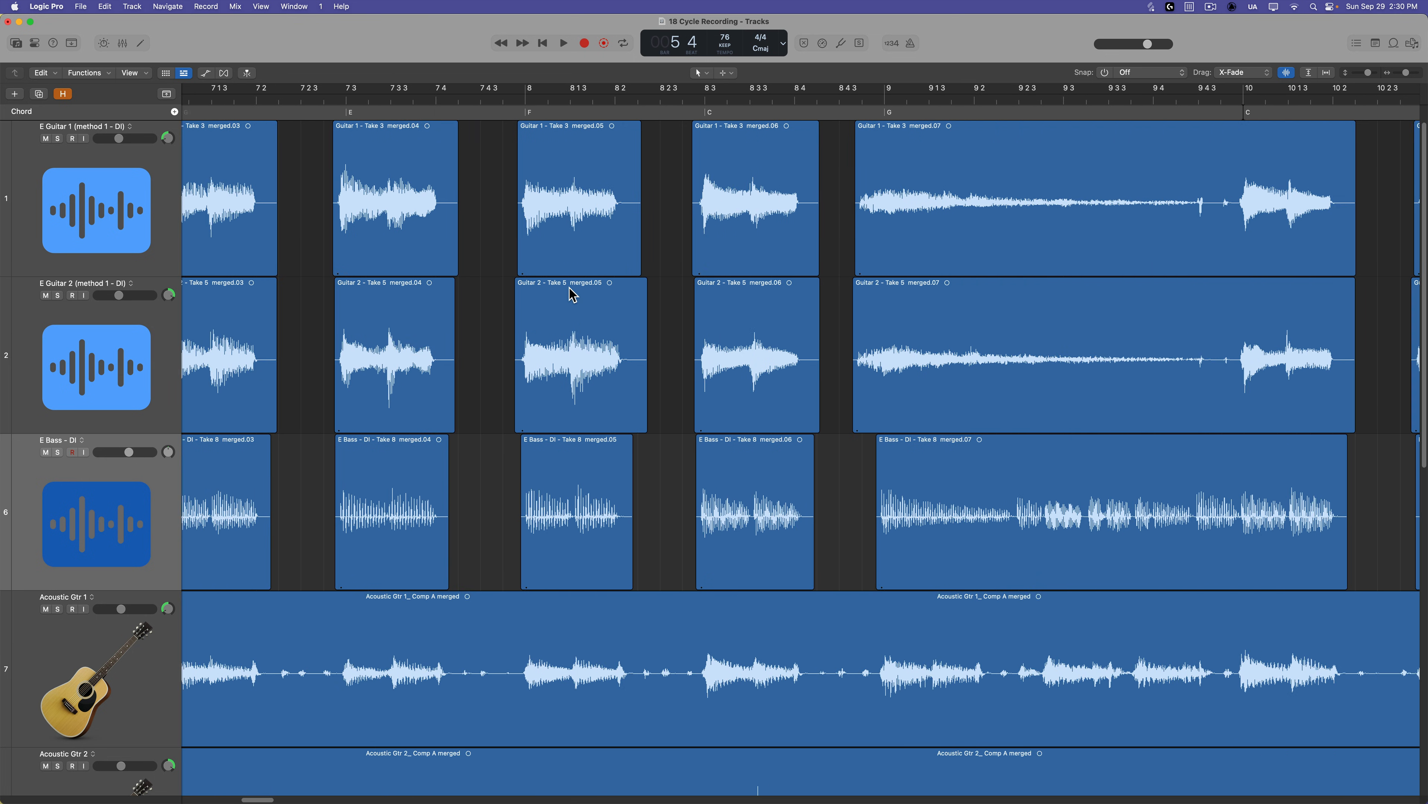
{"action": "scroll", "scroll_direction": "right", "scroll_amount": 3}
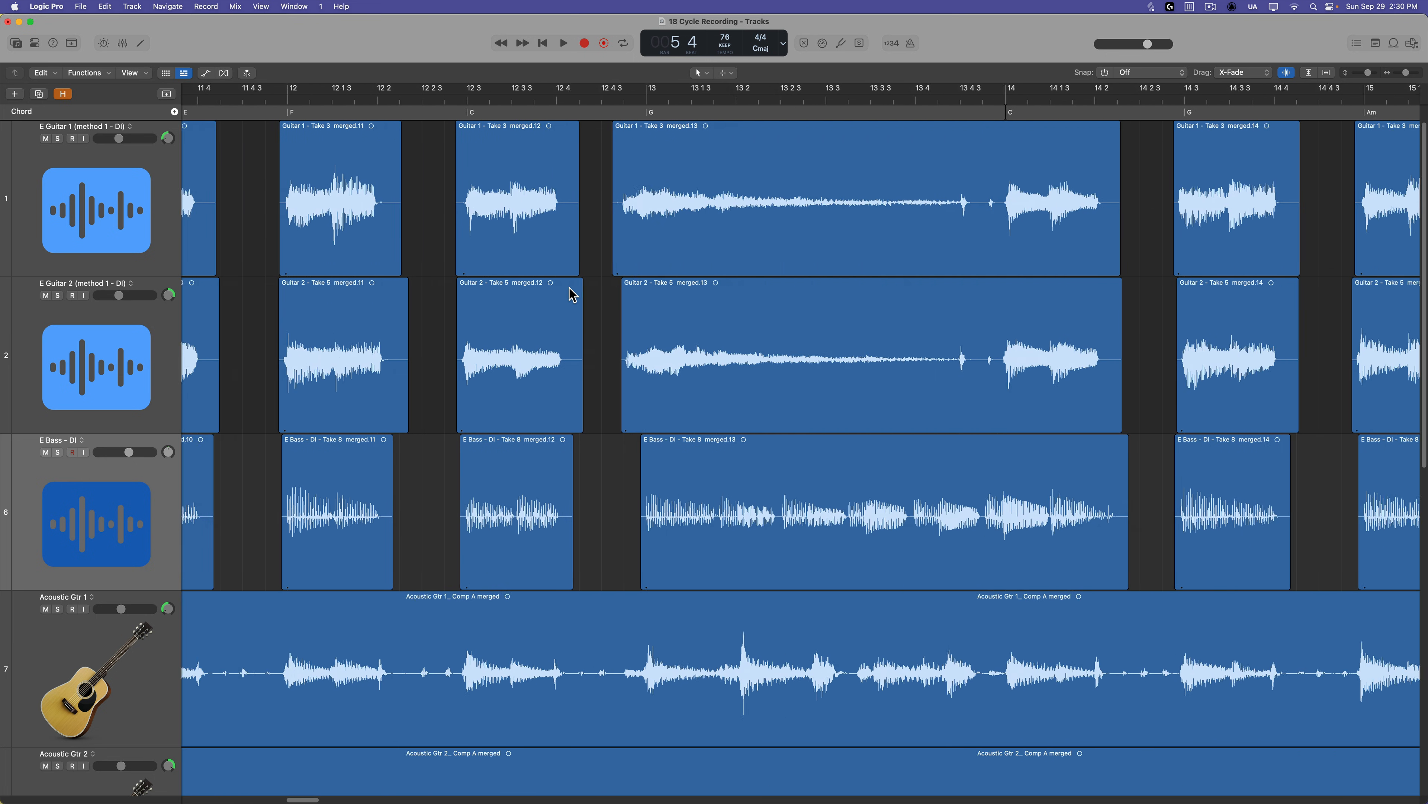
{"action": "scroll", "scroll_direction": "right", "scroll_amount": 3}
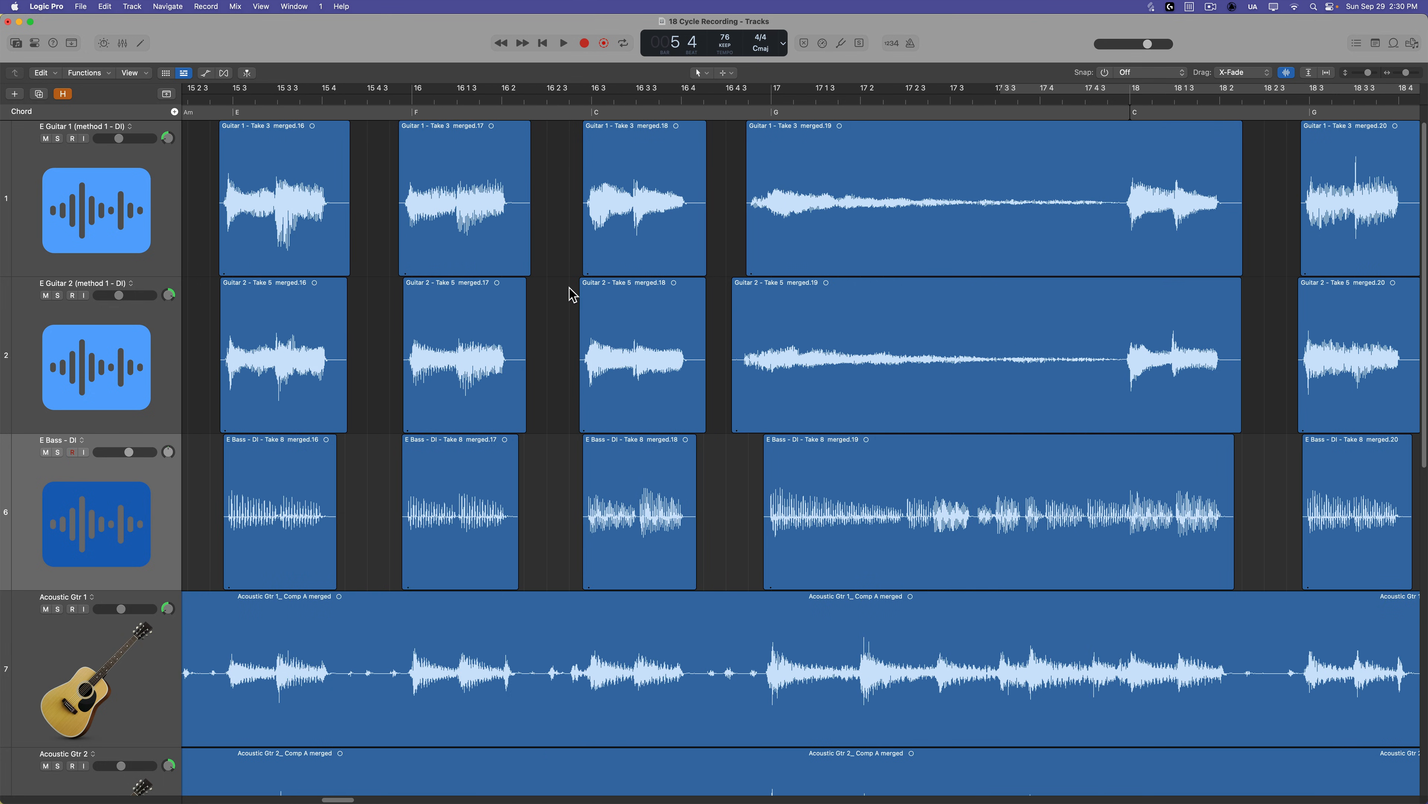